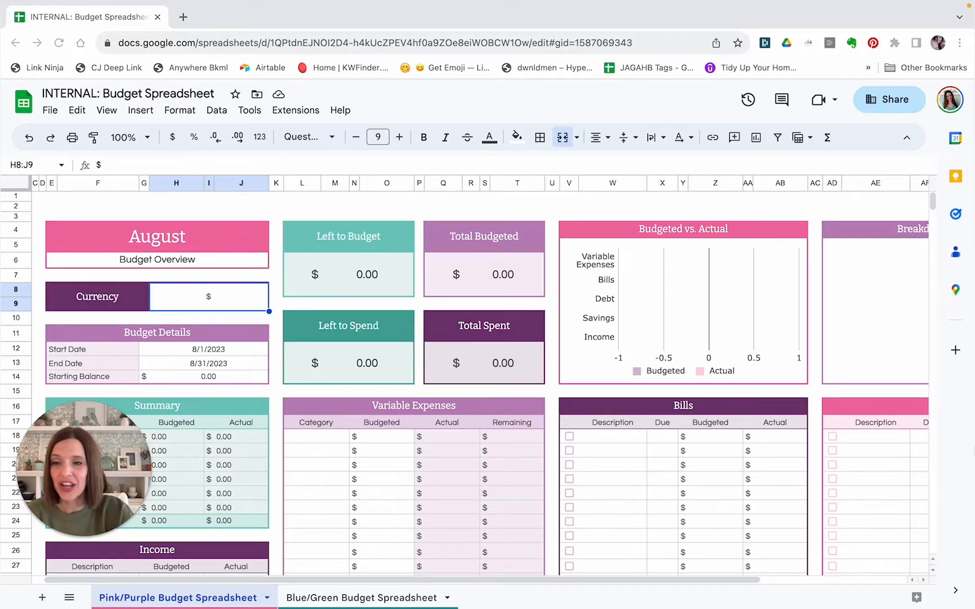
mouse_move(425, 472)
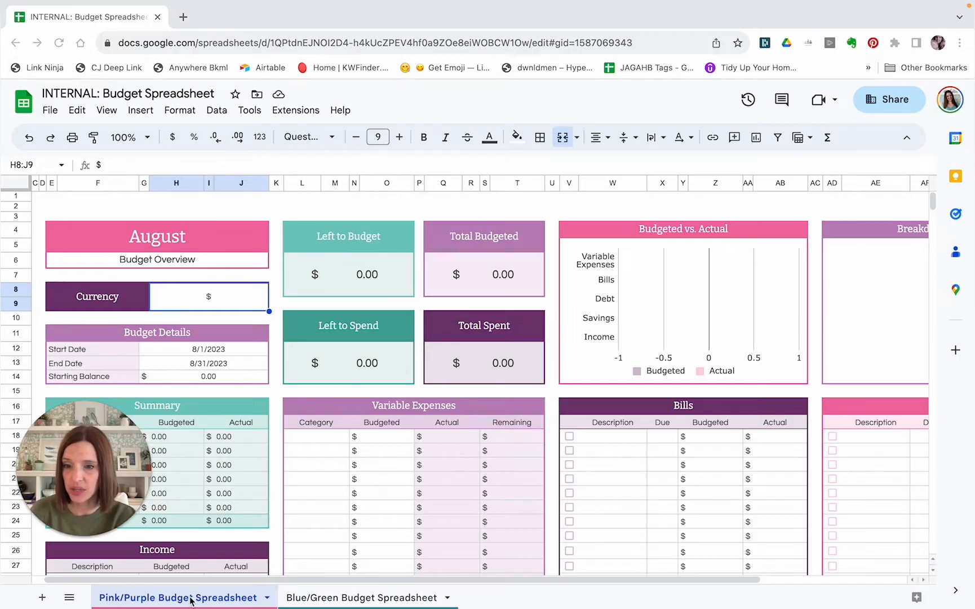
mouse_move(198, 380)
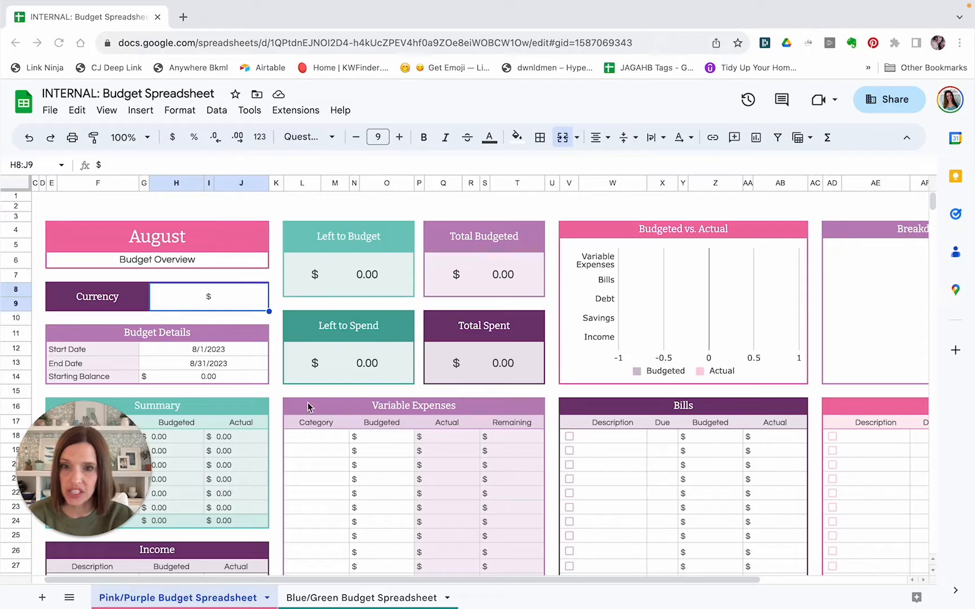
mouse_move(227, 269)
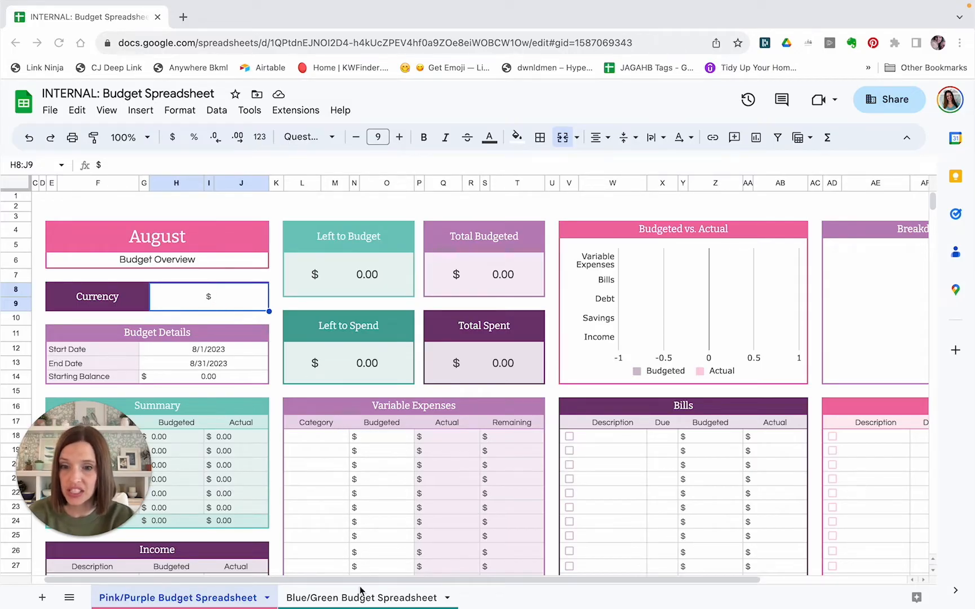
Step: Switch to the Blue/Green Budget Spreadsheet sheet to view the alternate colours
left_click(364, 597)
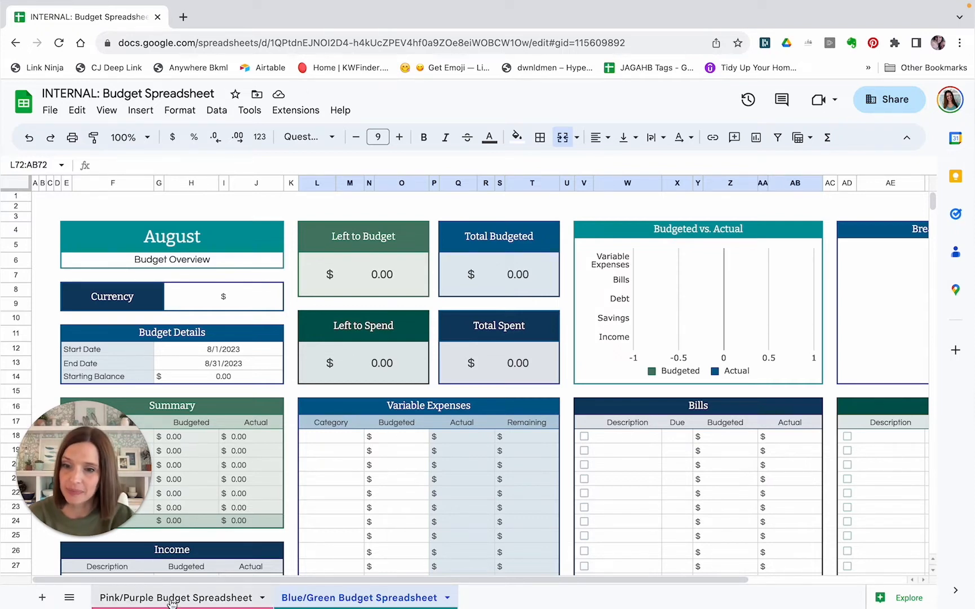
Step: Return to the Pink/Purple Budget Spreadsheet sheet
left_click(174, 597)
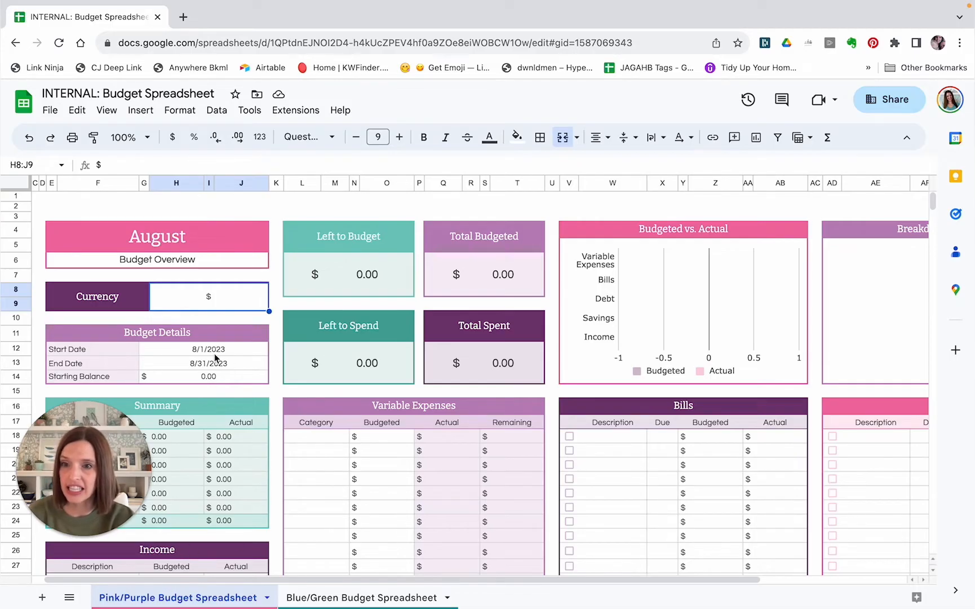
mouse_move(115, 356)
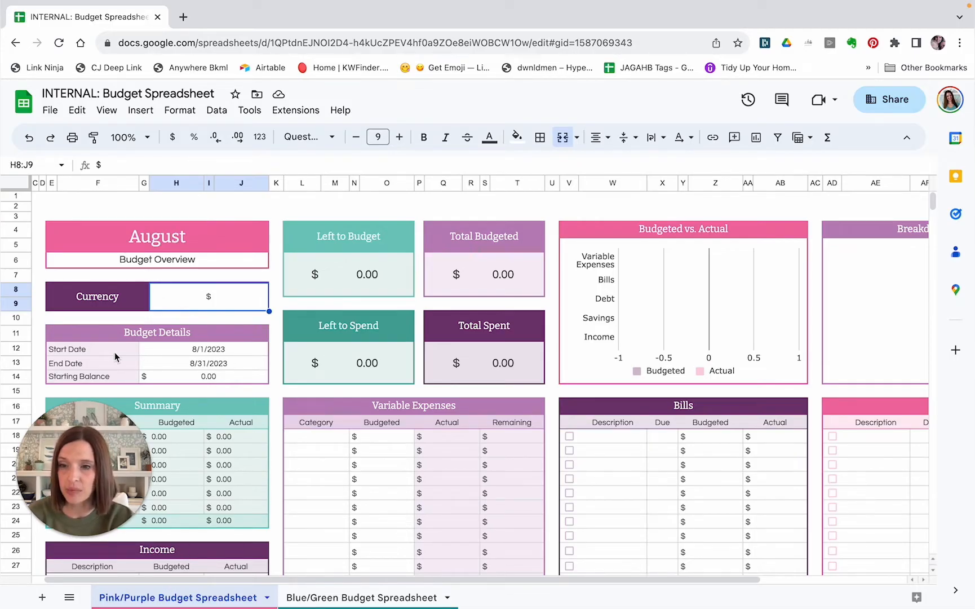
mouse_move(71, 356)
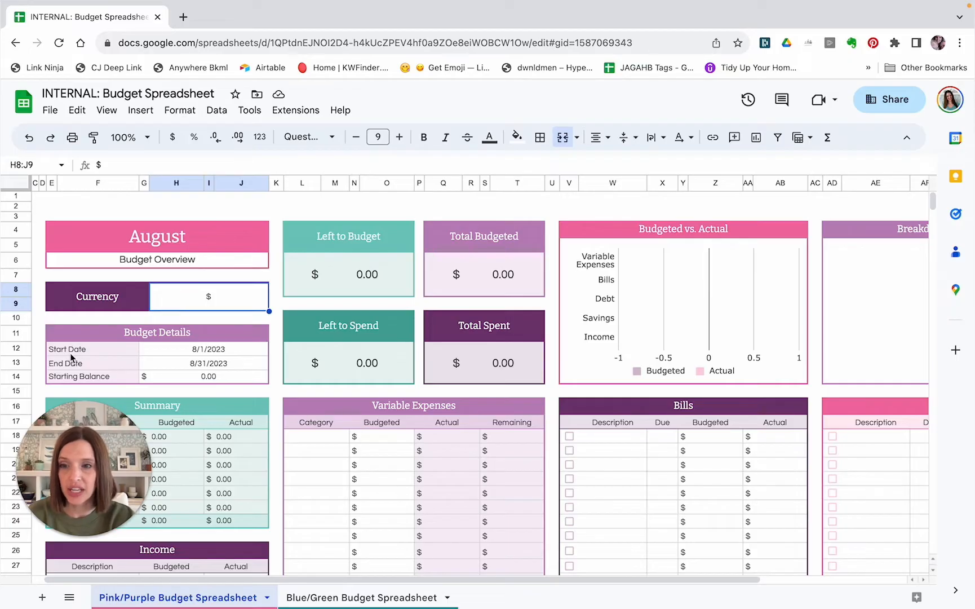
mouse_move(210, 356)
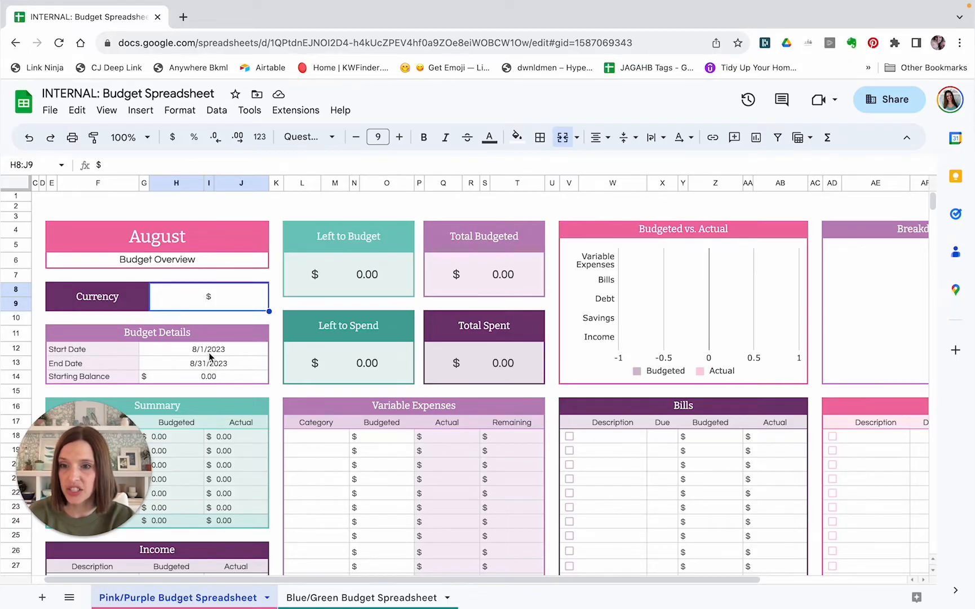
left_click(208, 349)
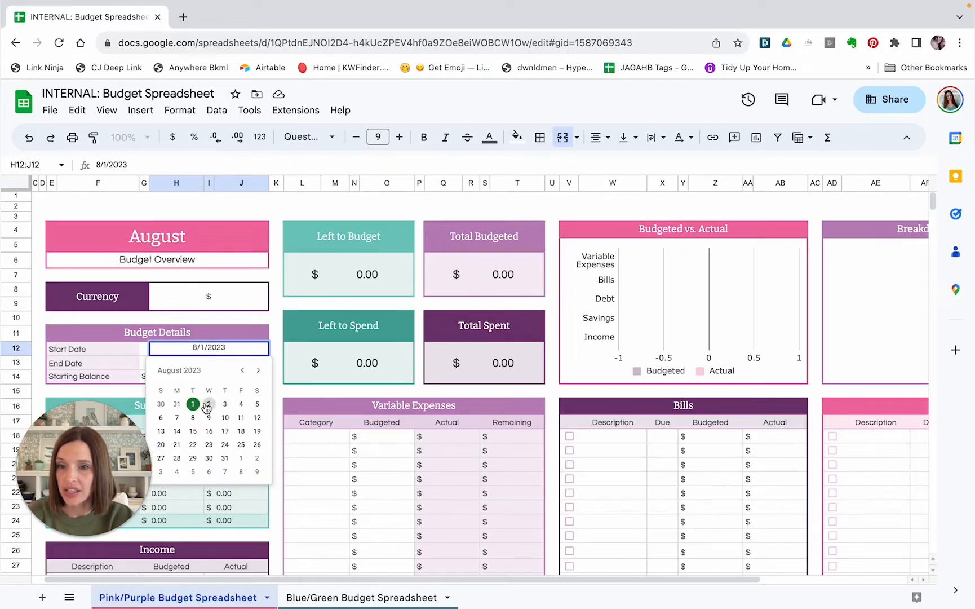
left_click(257, 370)
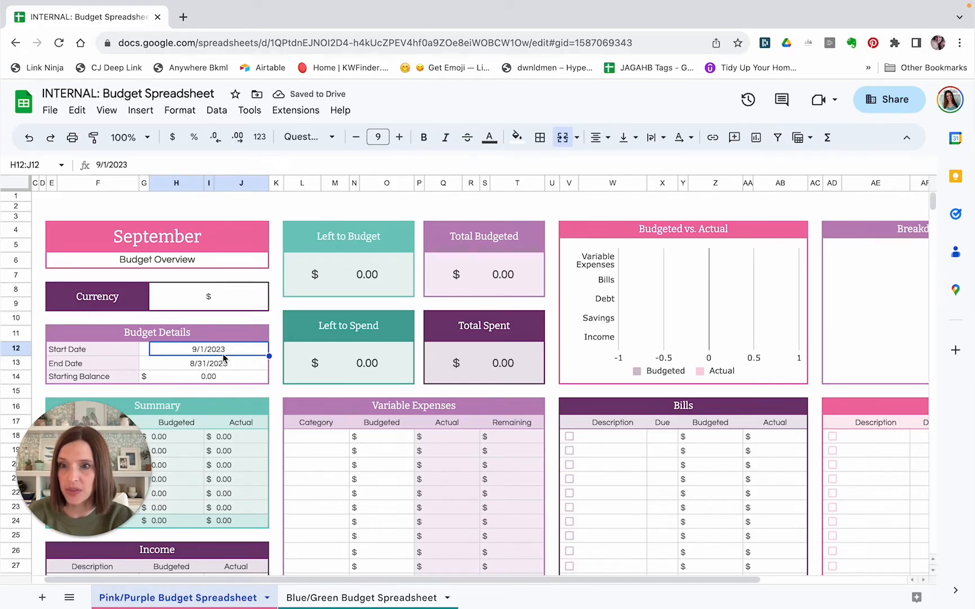
mouse_move(185, 242)
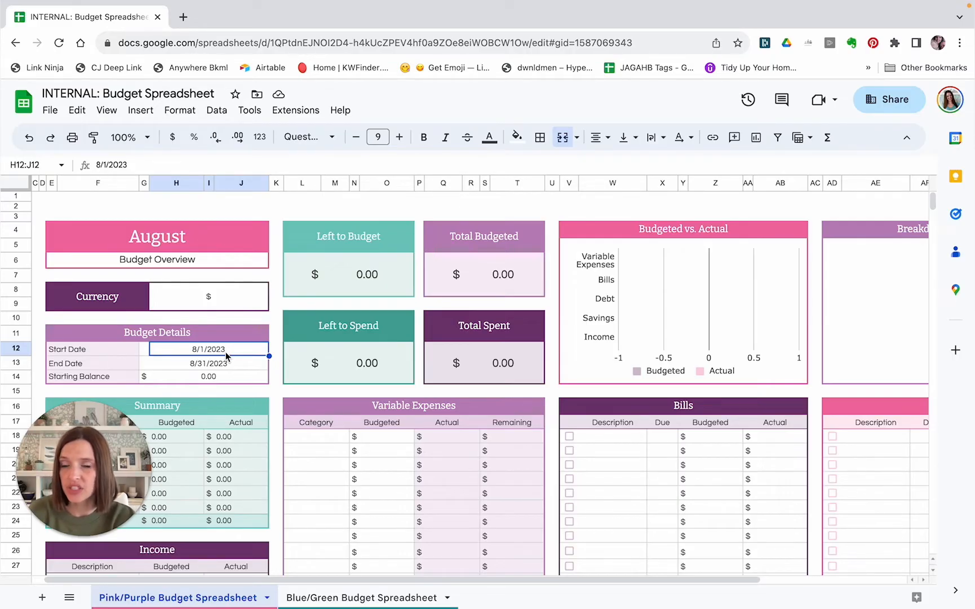
mouse_move(303, 432)
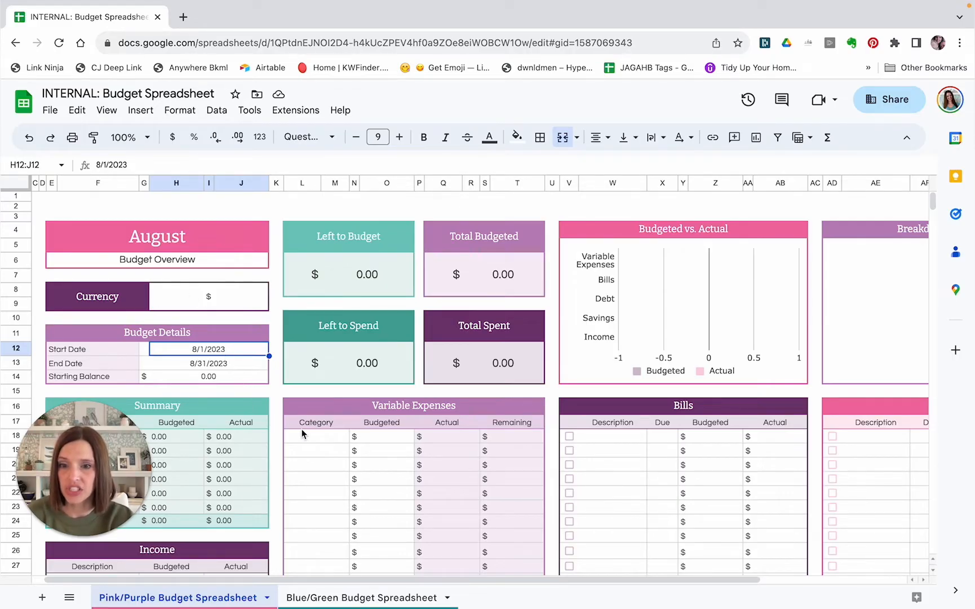
mouse_move(385, 474)
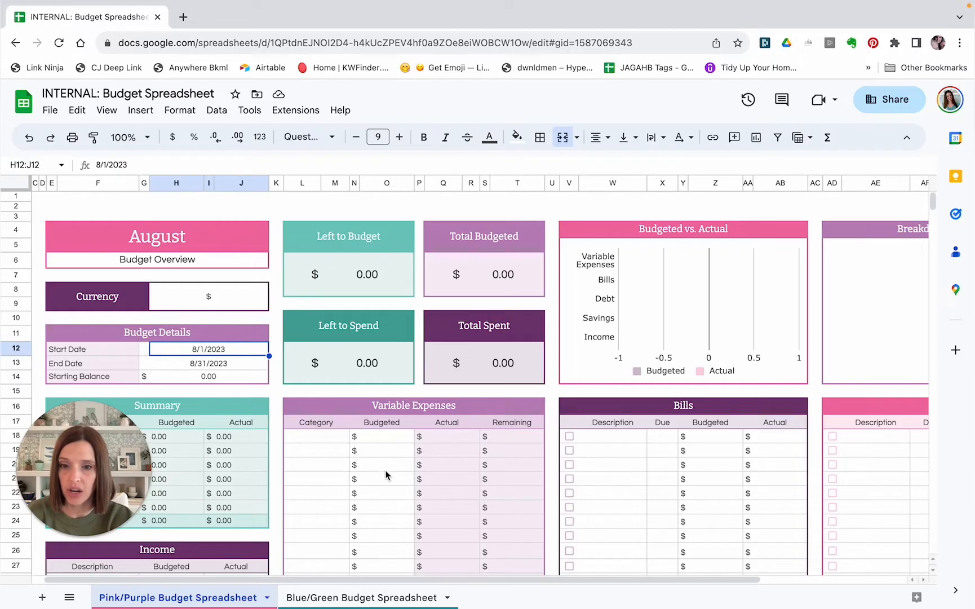
mouse_move(324, 466)
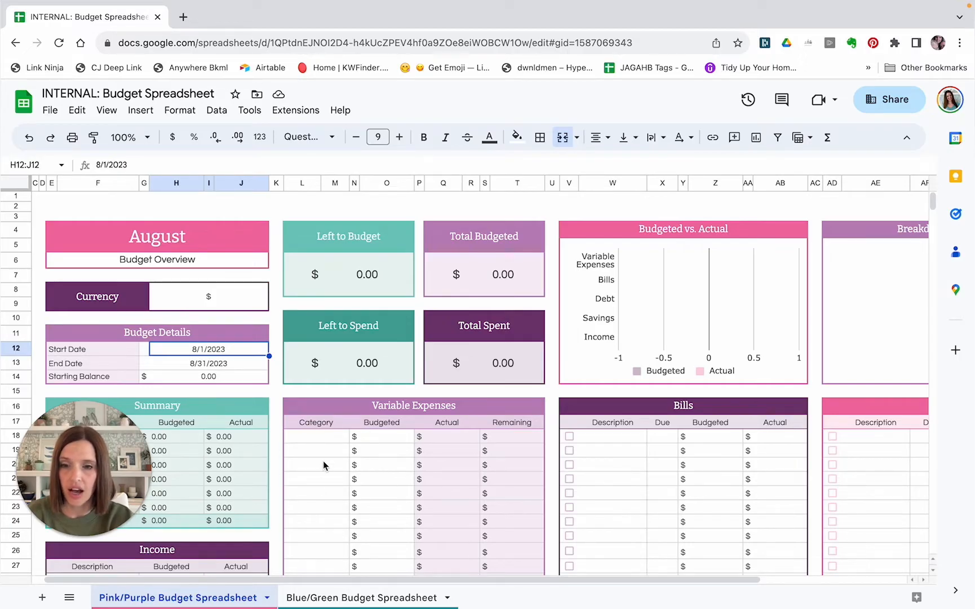
mouse_move(441, 280)
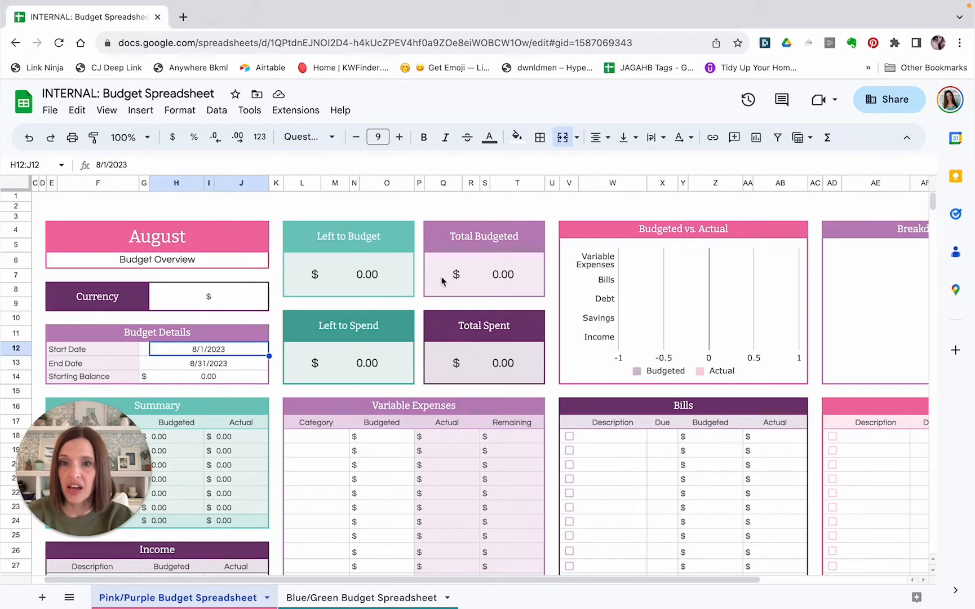
mouse_move(212, 184)
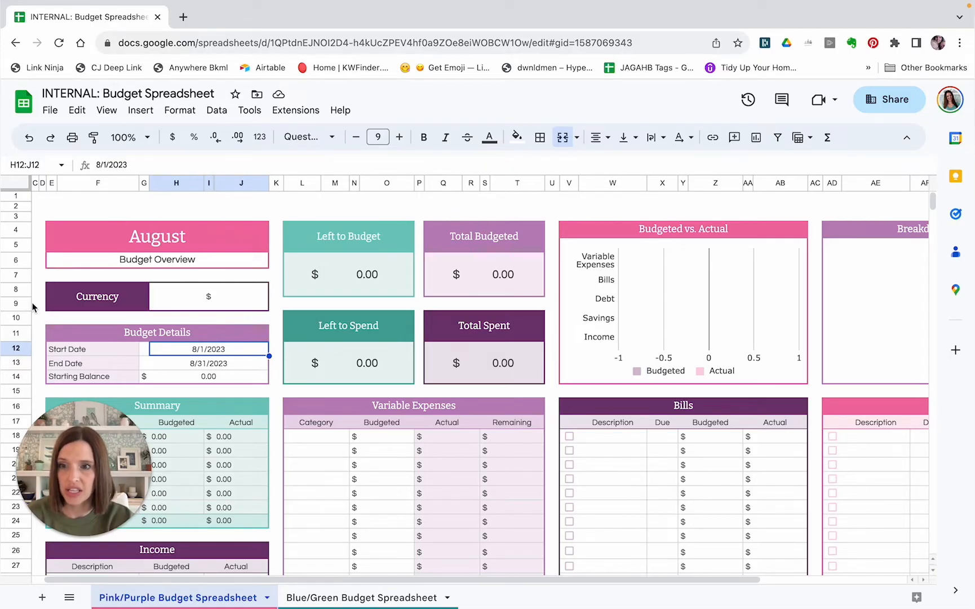
mouse_move(241, 241)
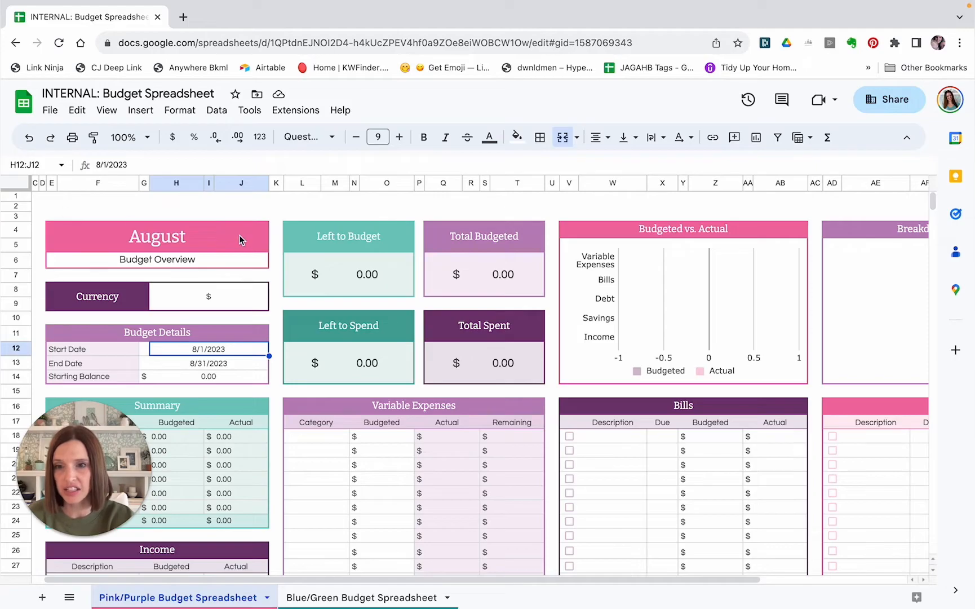
mouse_move(225, 422)
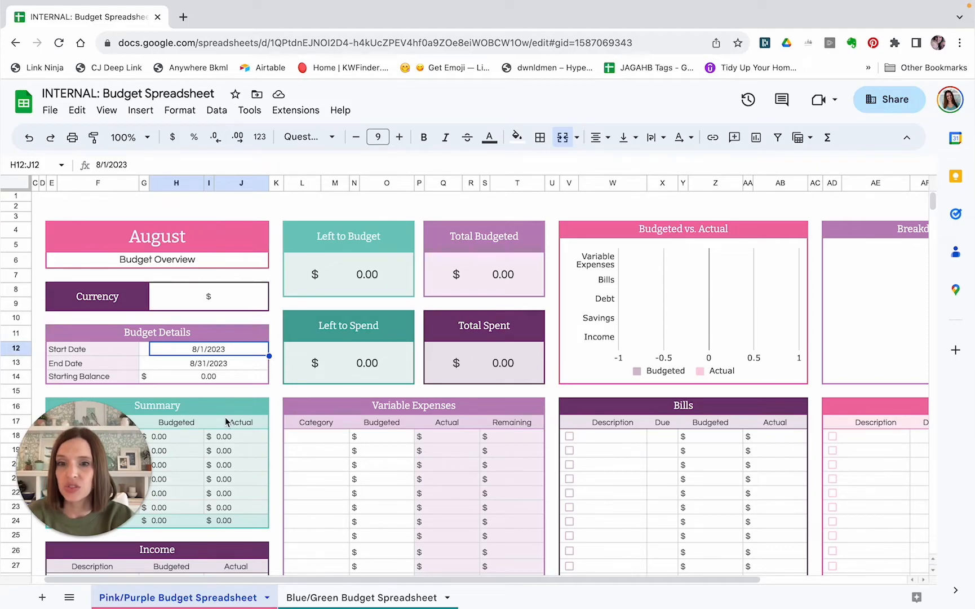
mouse_move(452, 442)
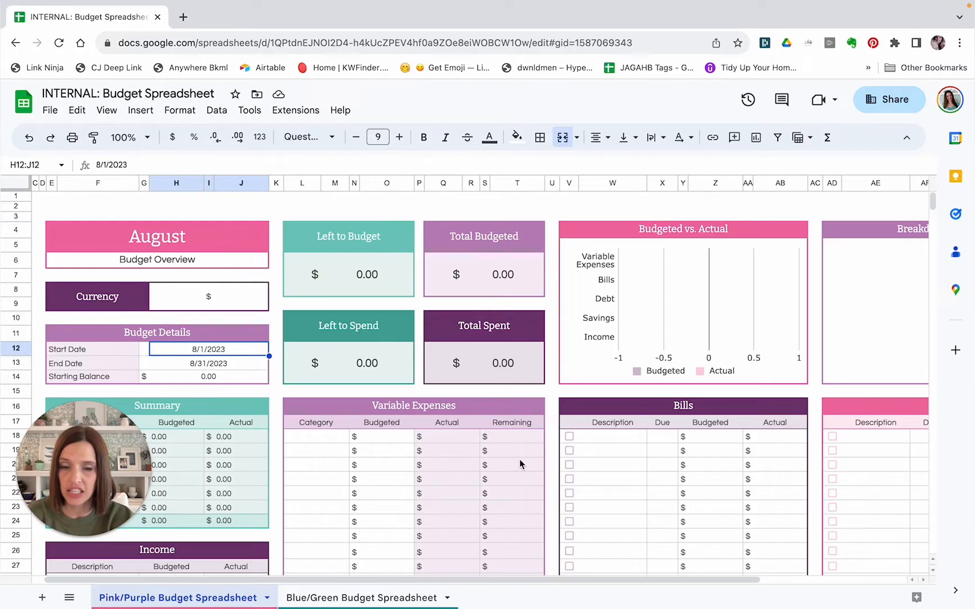
mouse_move(455, 461)
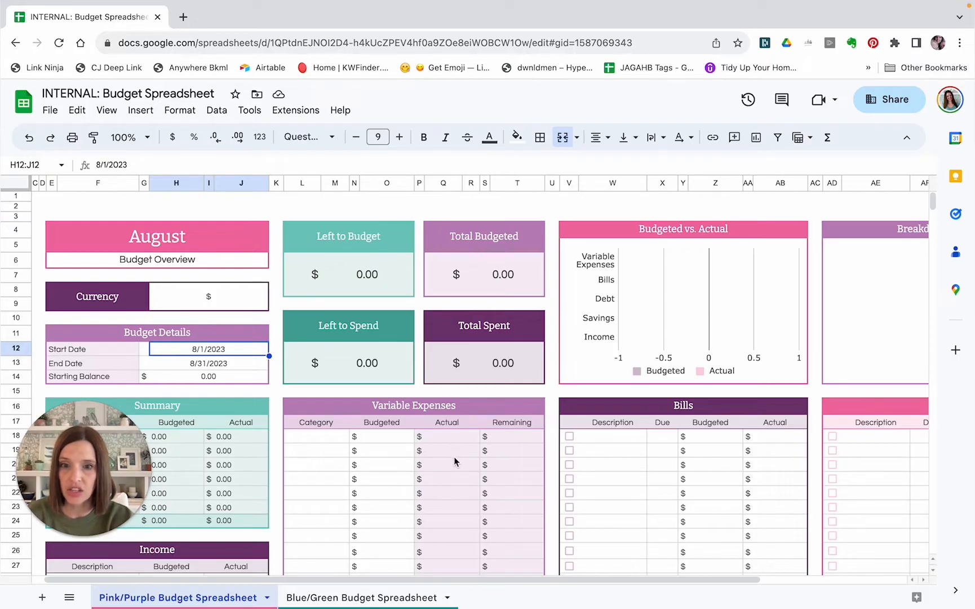
mouse_move(514, 503)
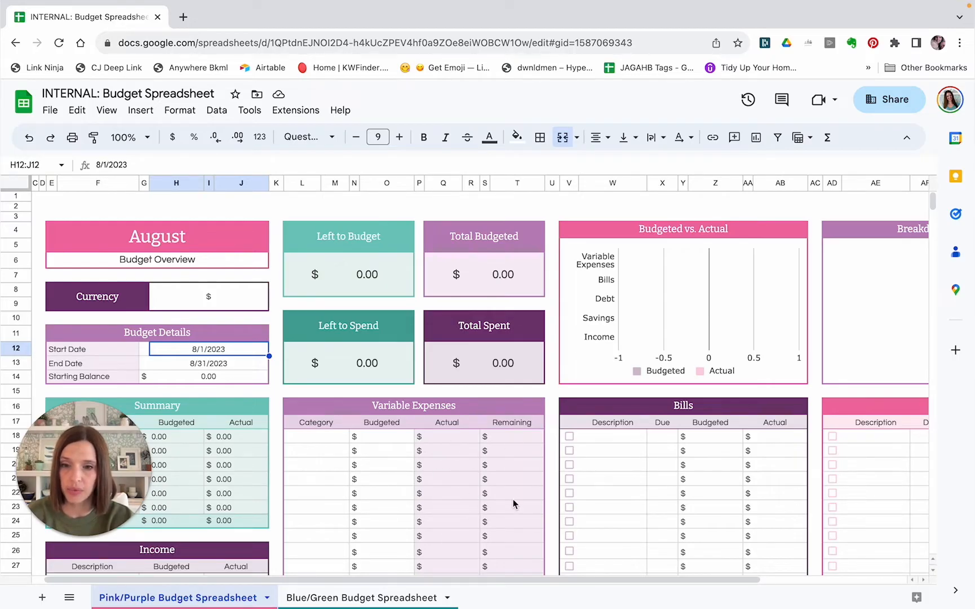
mouse_move(177, 269)
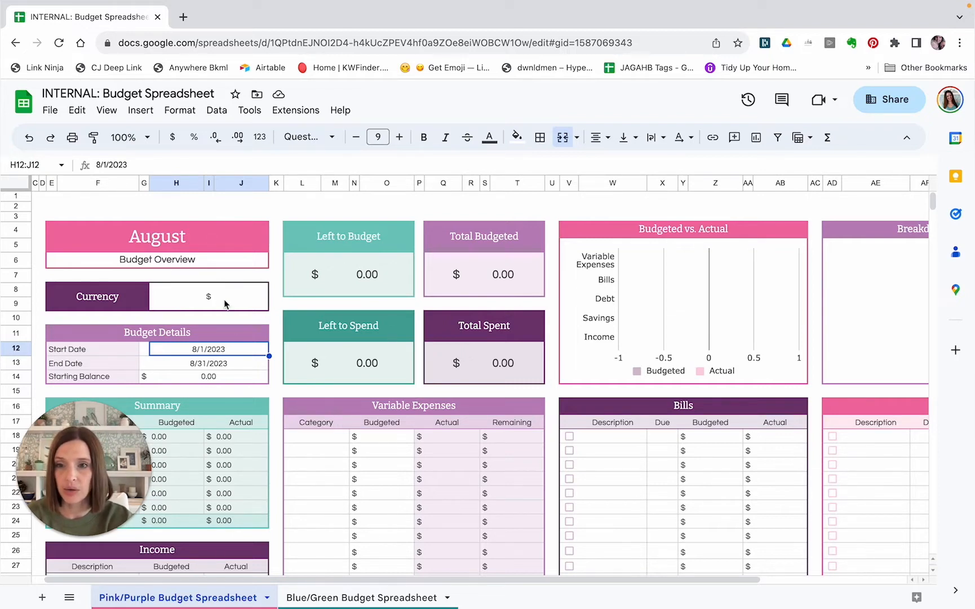
mouse_move(168, 266)
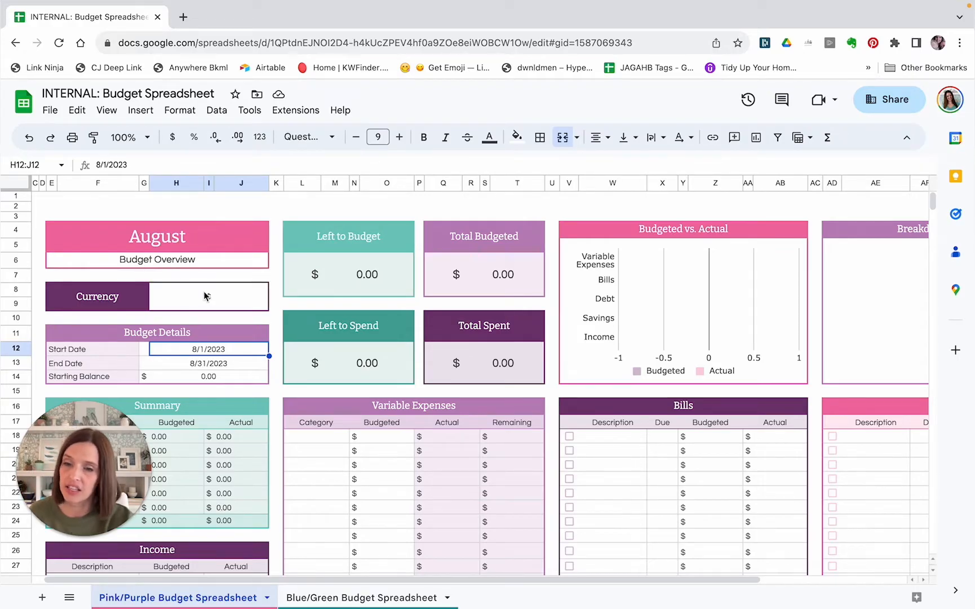
mouse_move(209, 299)
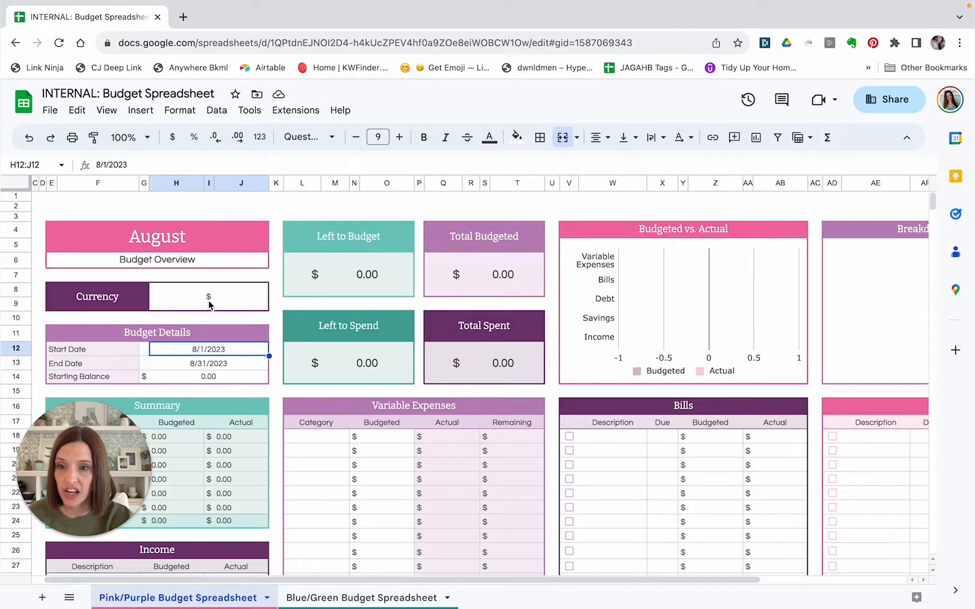
left_click(208, 297)
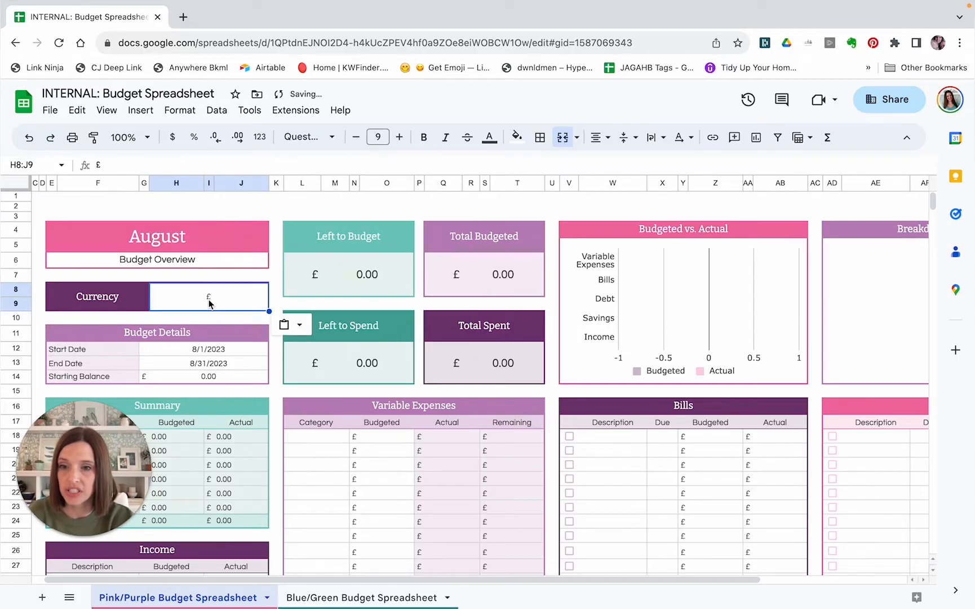
mouse_move(337, 449)
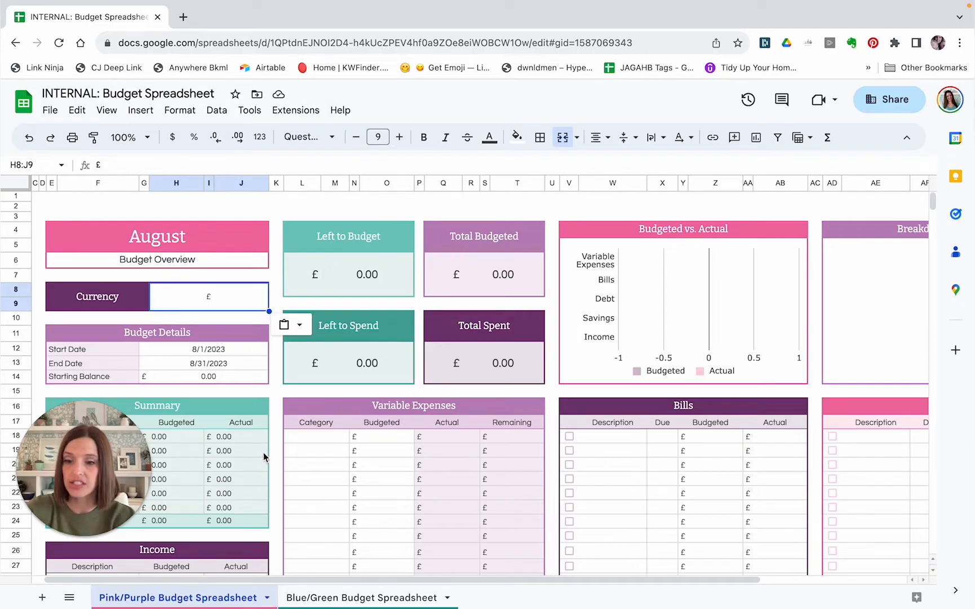
type("$")
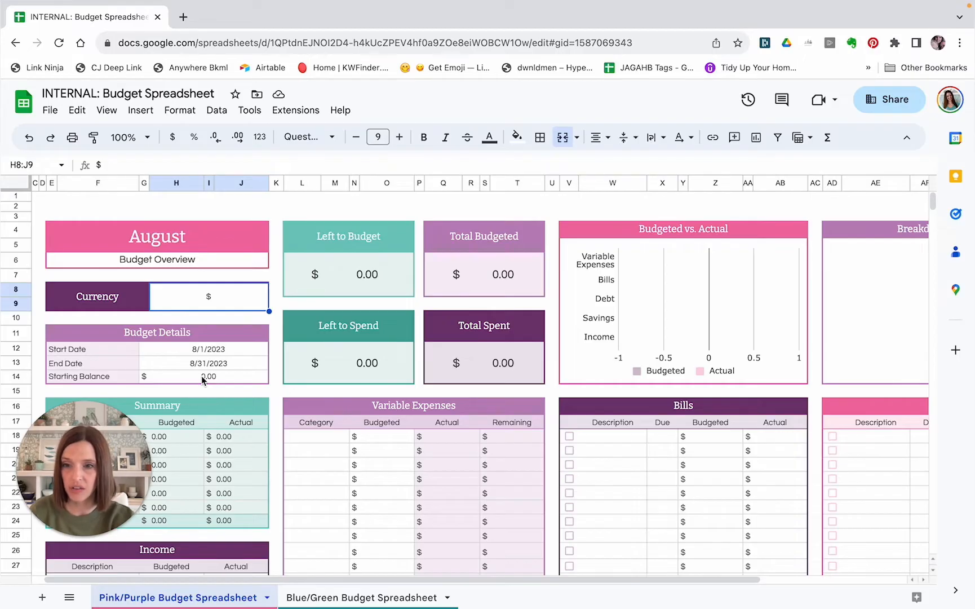
left_click(208, 376)
type("500")
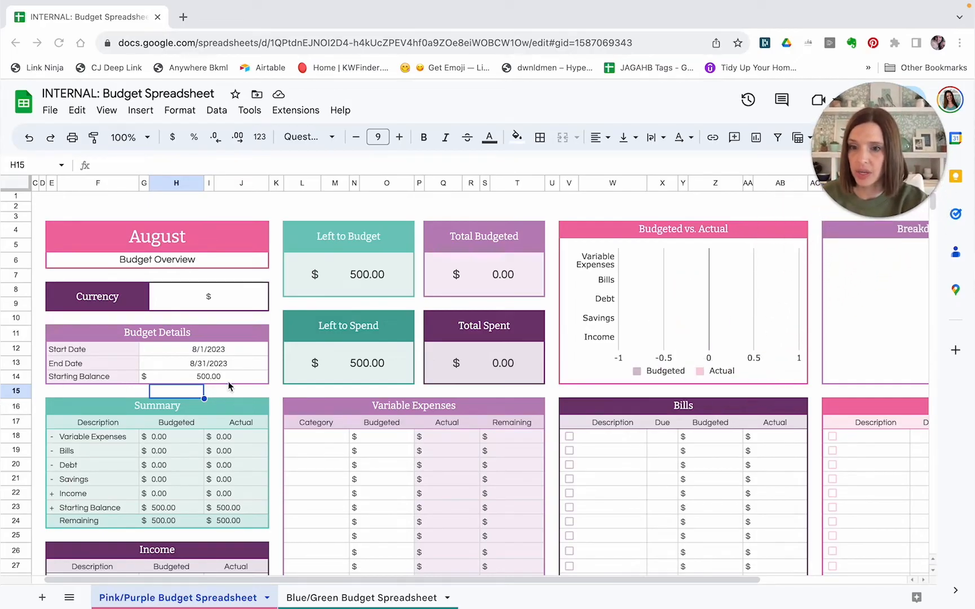
mouse_move(102, 429)
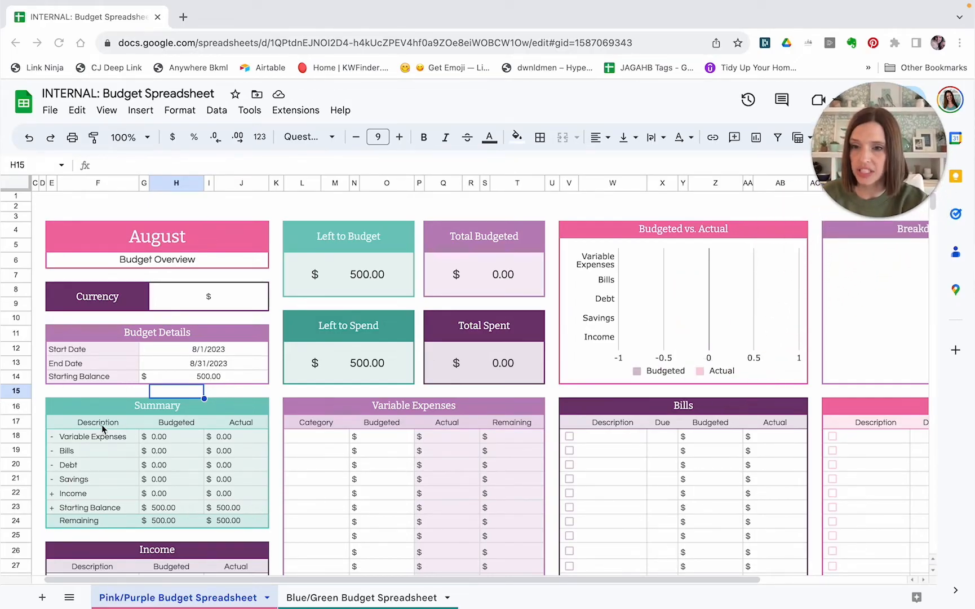
mouse_move(147, 510)
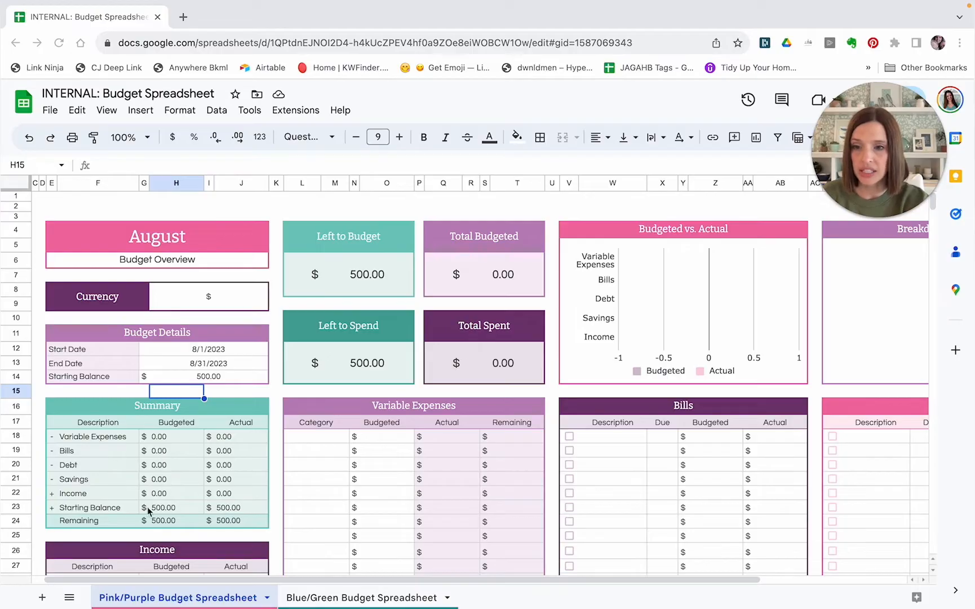
mouse_move(657, 487)
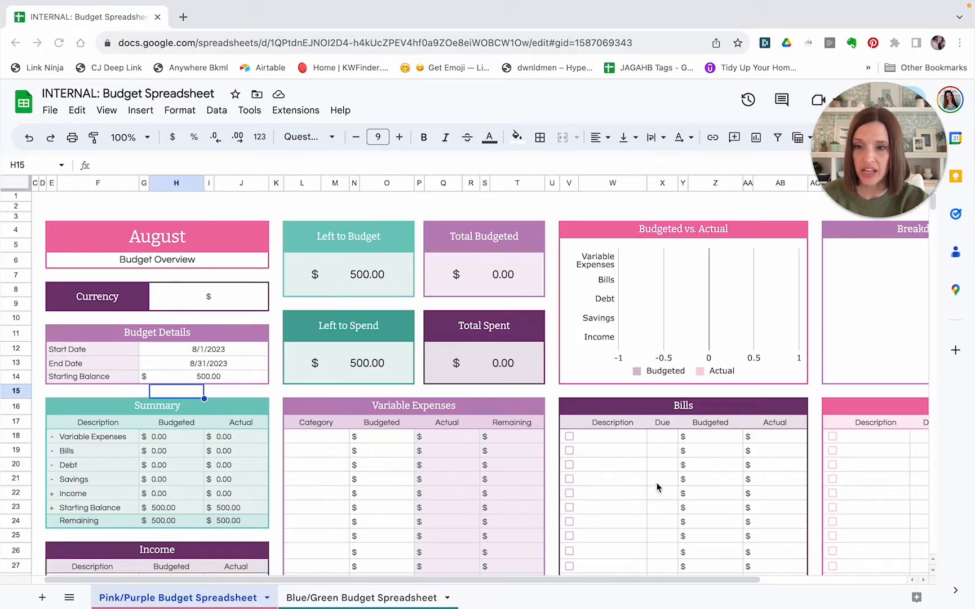
mouse_move(361, 489)
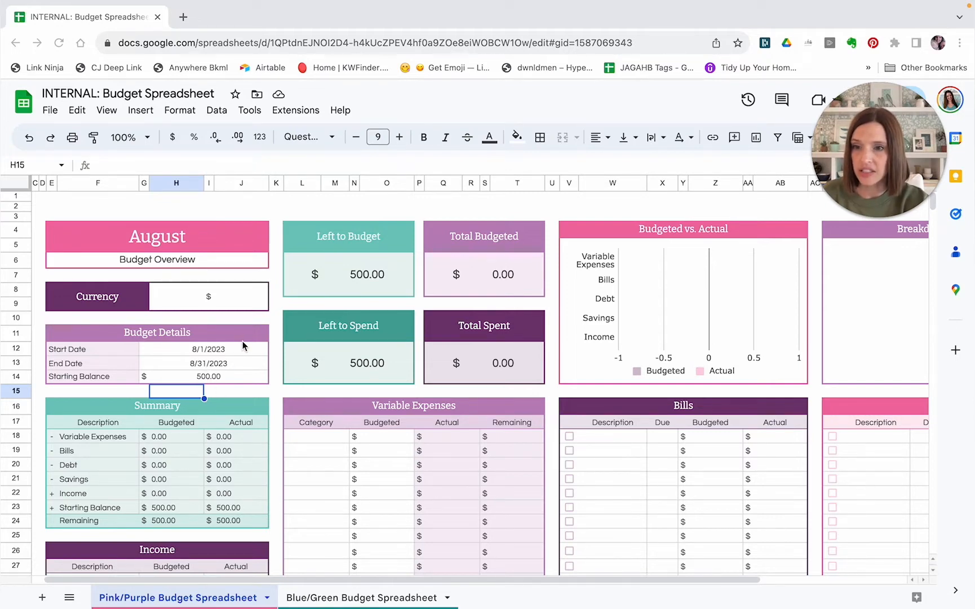
mouse_move(241, 379)
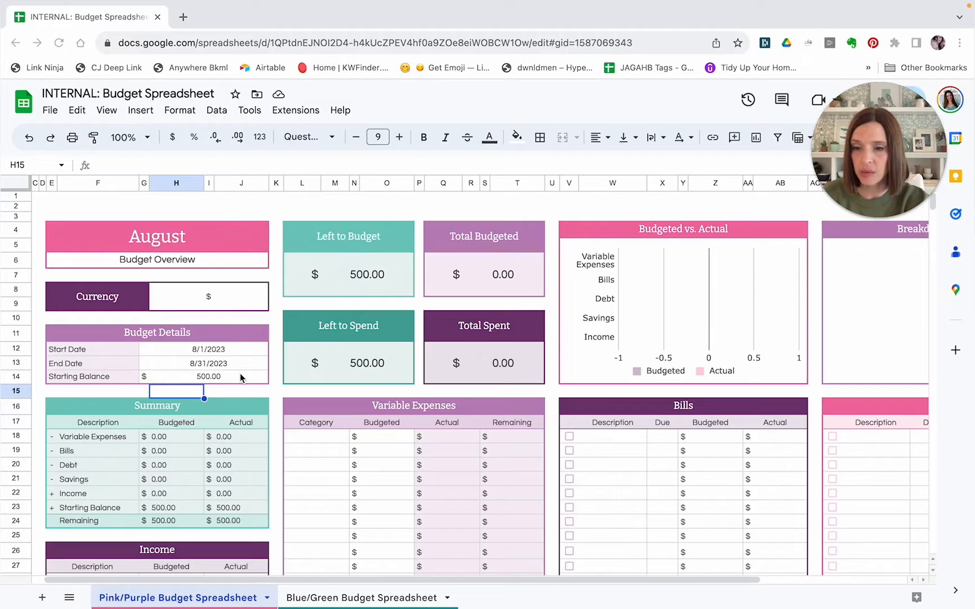
Step: Enter Paycheck 1 at 2,000 and Paycheck 2 at 1,000 in the Income table, totalling 3,000
scroll("down", 3)
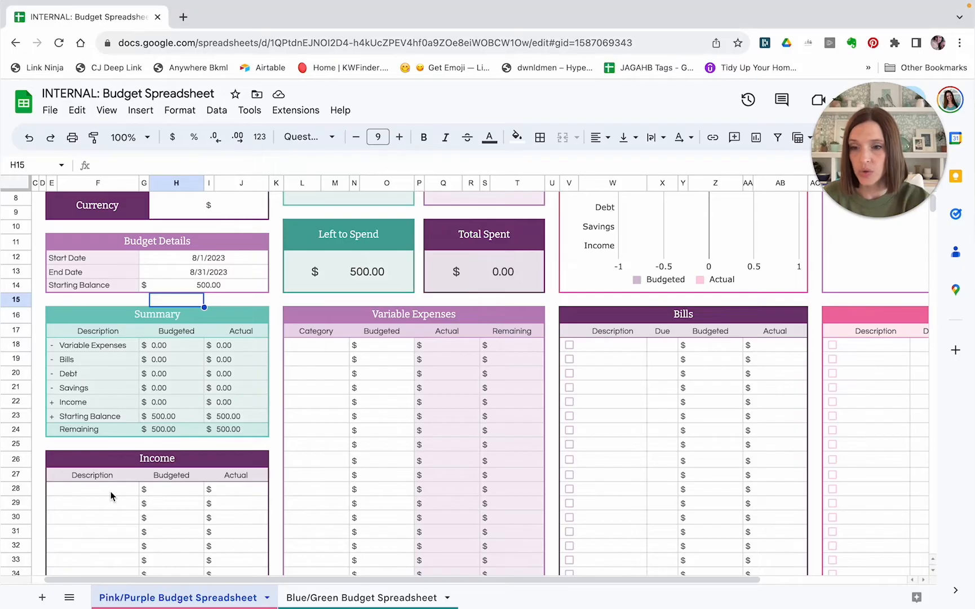
left_click(93, 488)
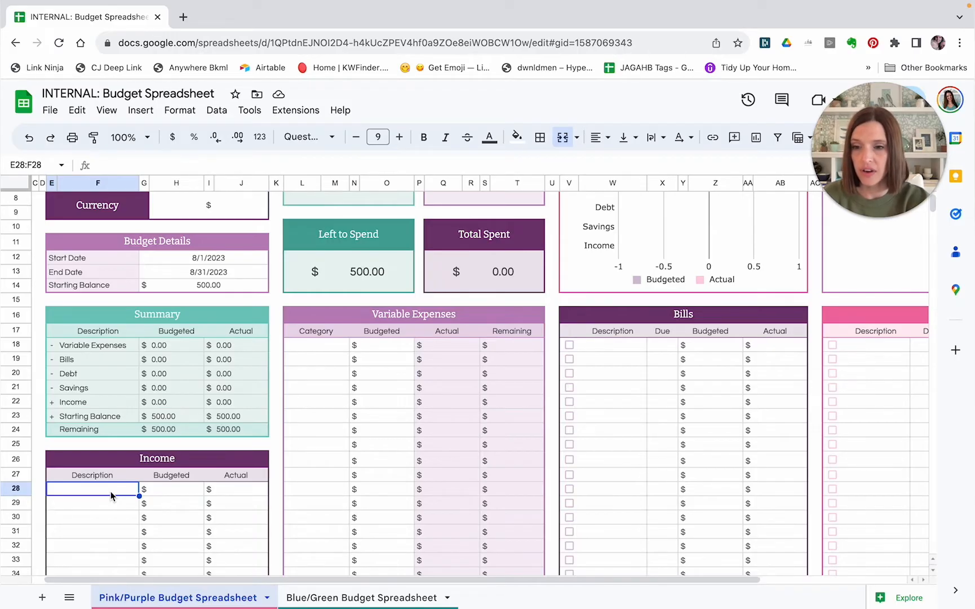
mouse_move(110, 497)
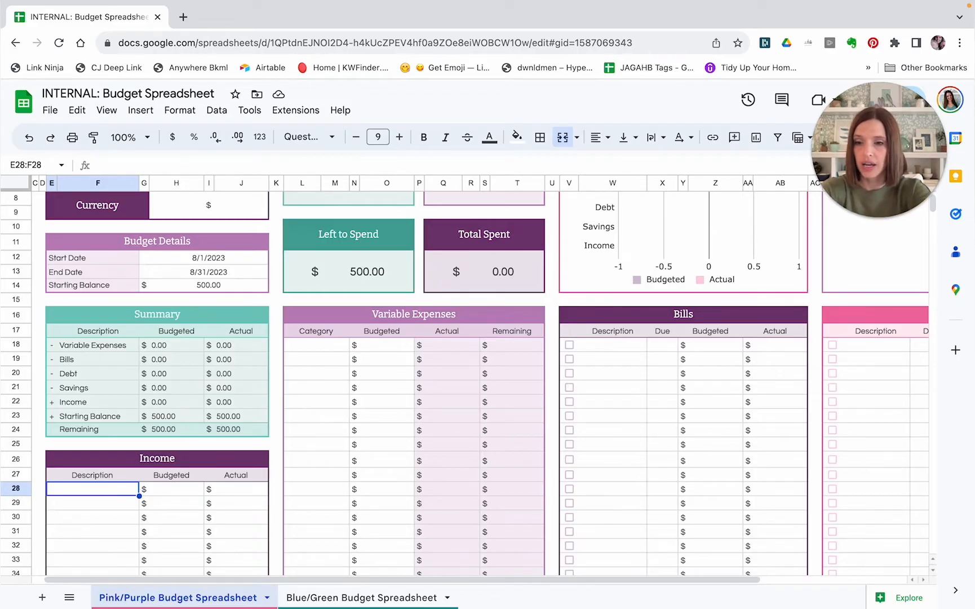
type("Paycheck 1")
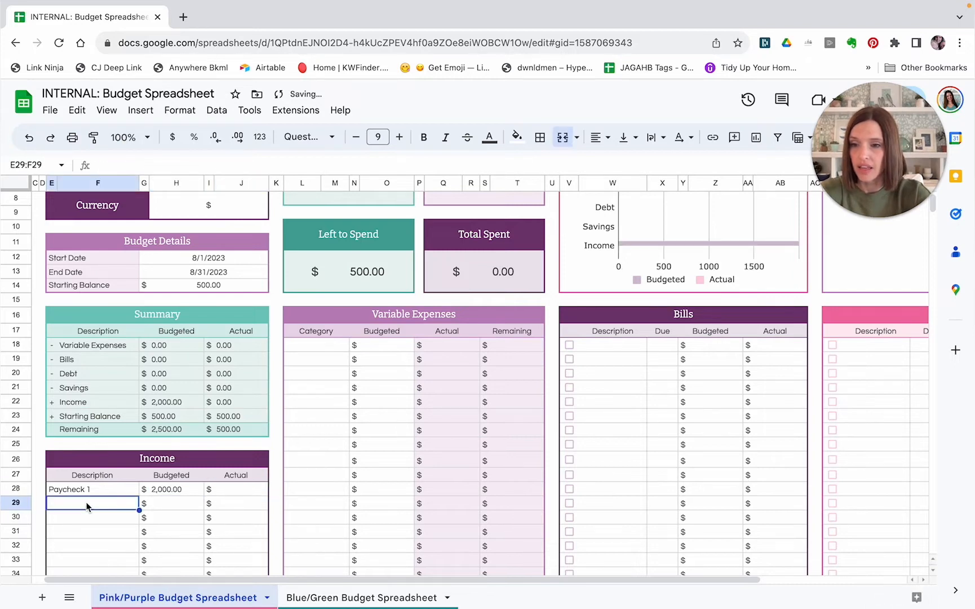
type("Paycheck 2")
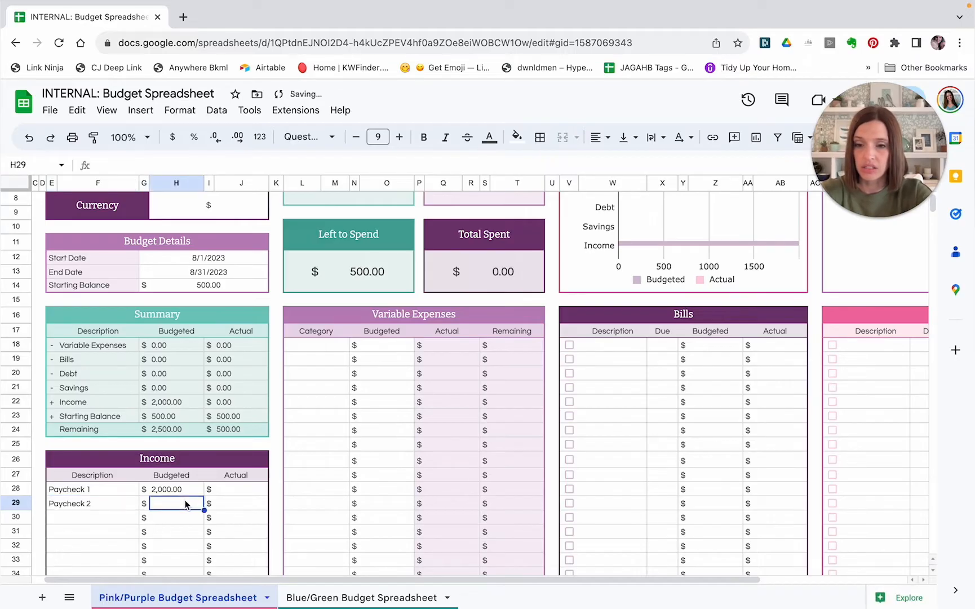
type("100")
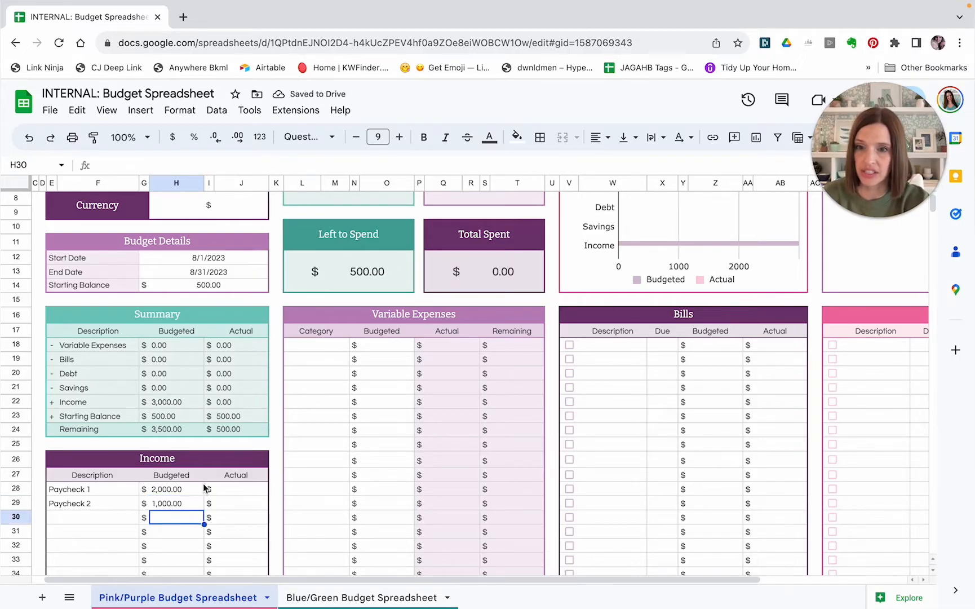
scroll("down", 3)
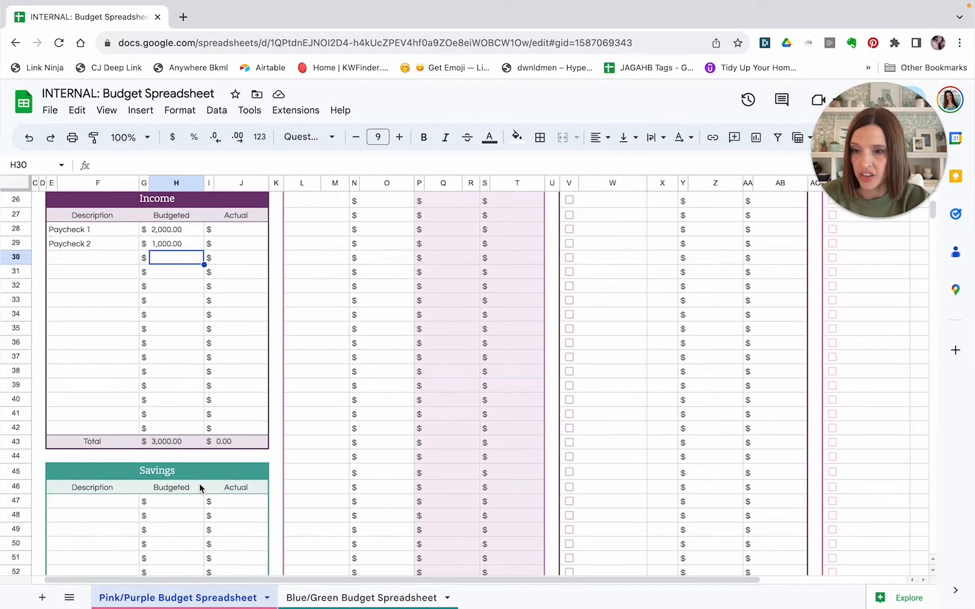
Step: Enter a Retirement line budgeted at 100 in the Savings table
scroll("down", 3)
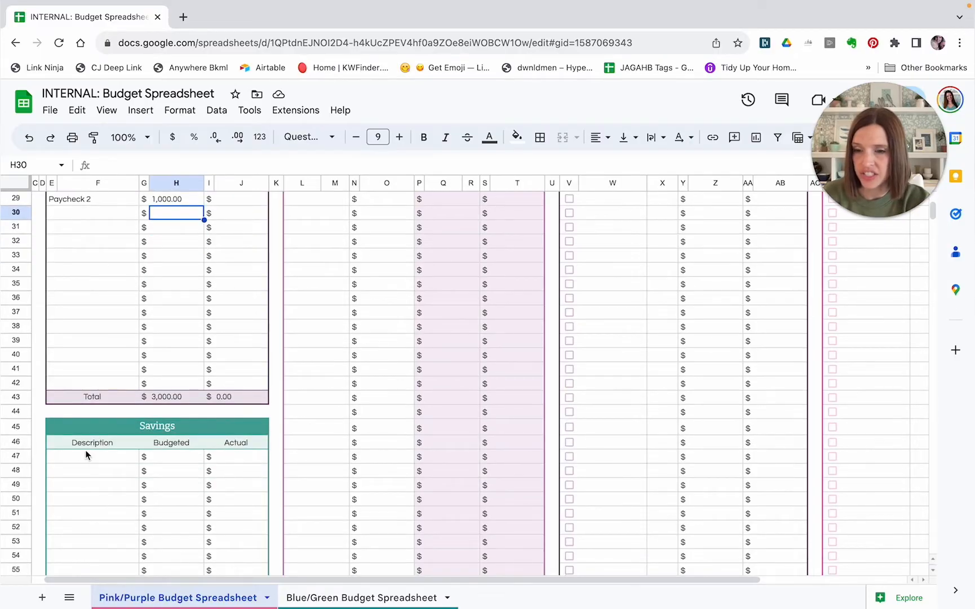
left_click(93, 456)
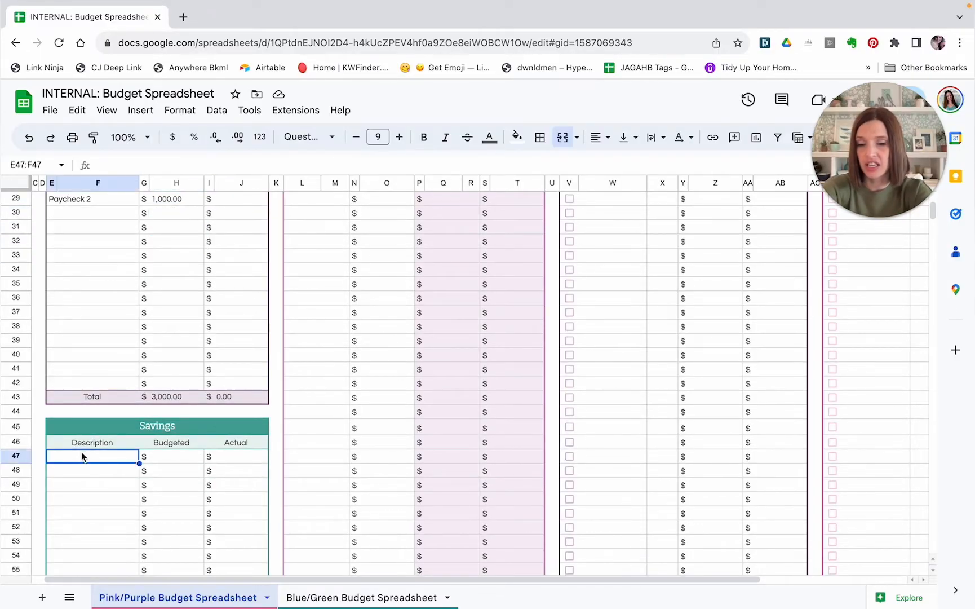
type("Retir")
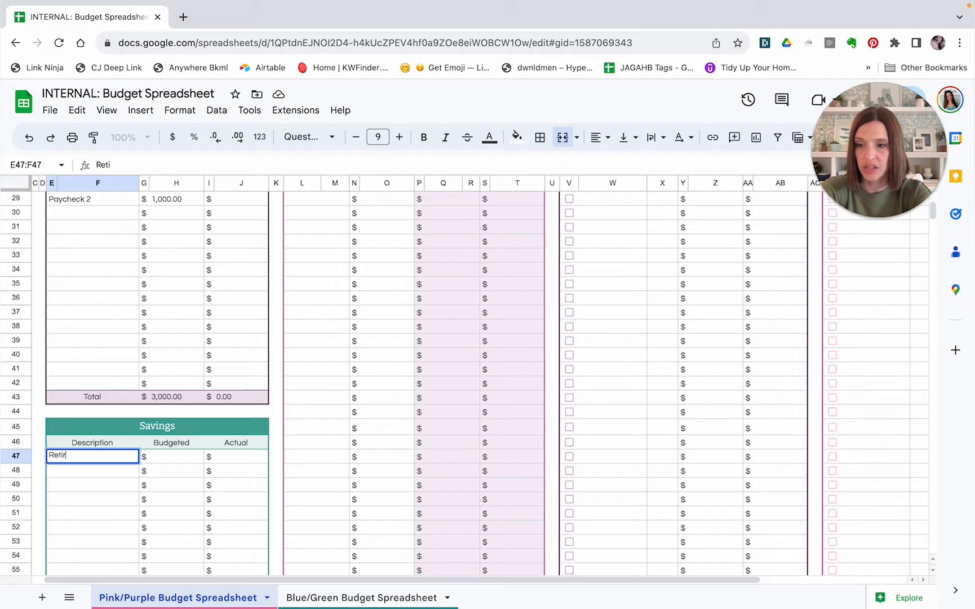
type("rement")
left_click(171, 455)
type("100")
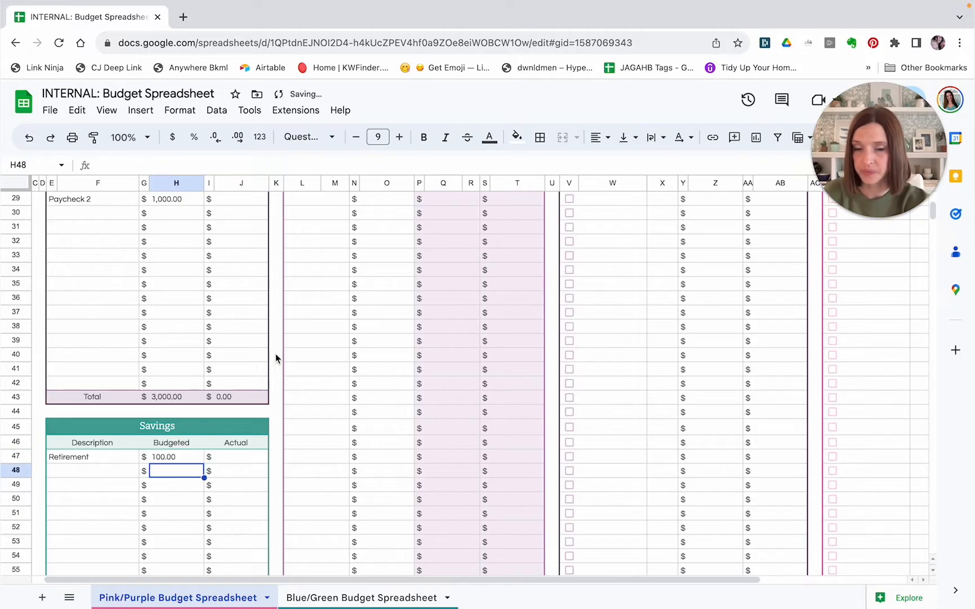
scroll("up", 3)
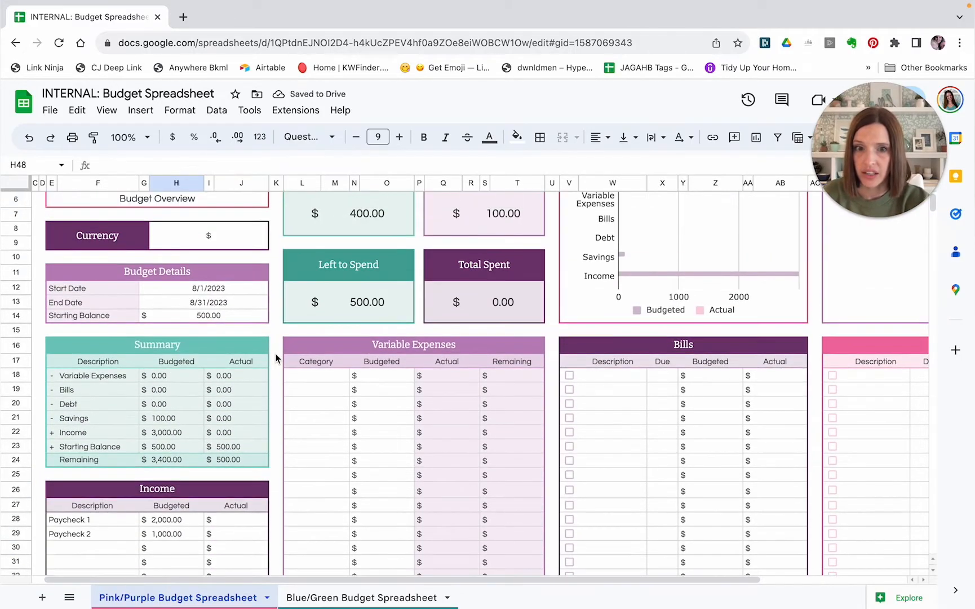
scroll("up", 3)
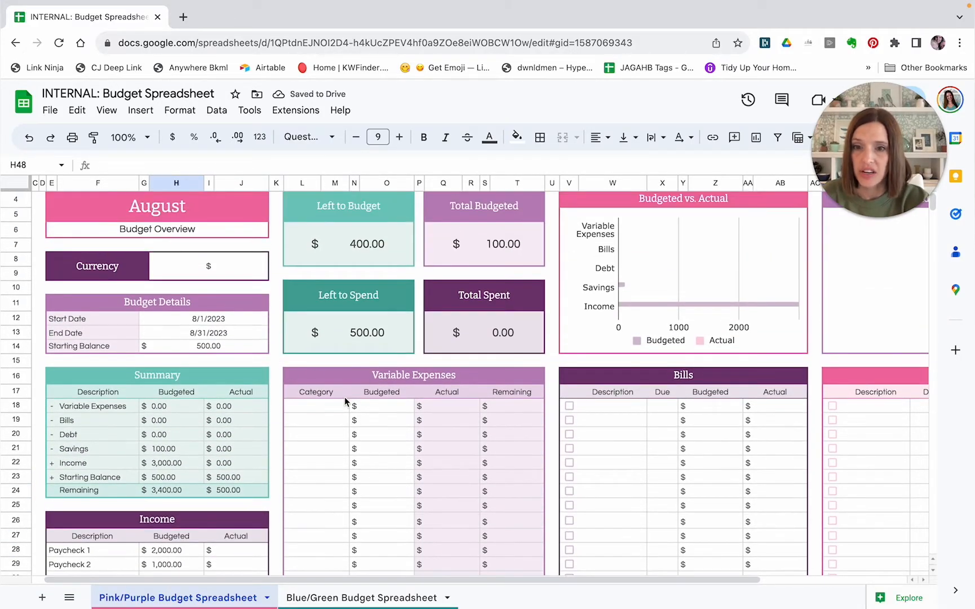
mouse_move(352, 467)
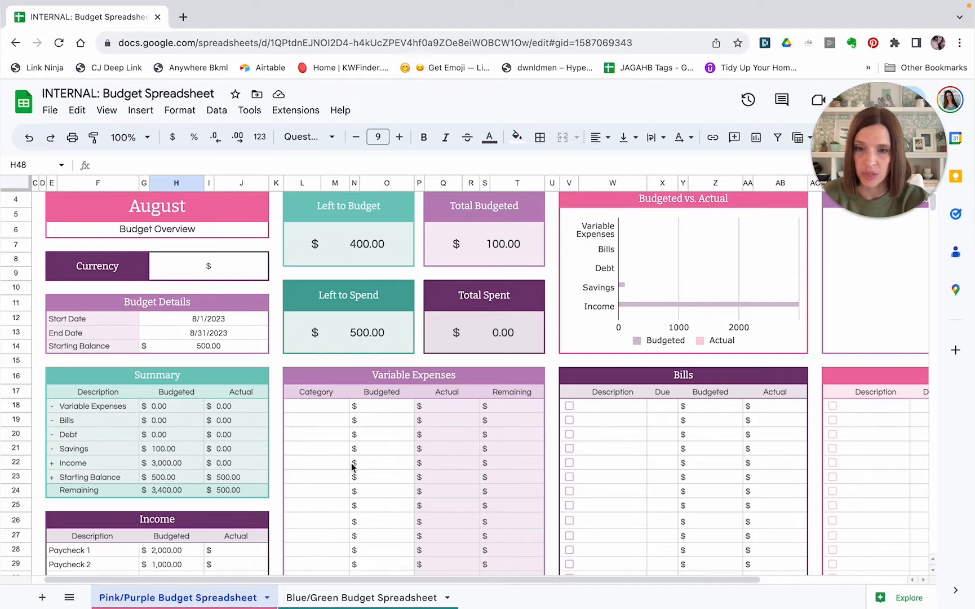
mouse_move(392, 497)
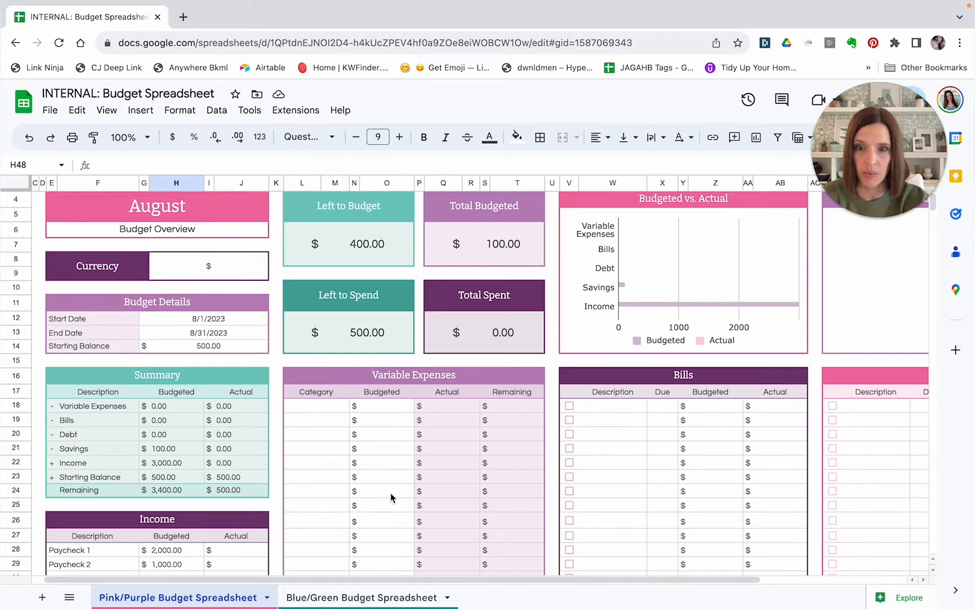
scroll("right", 3)
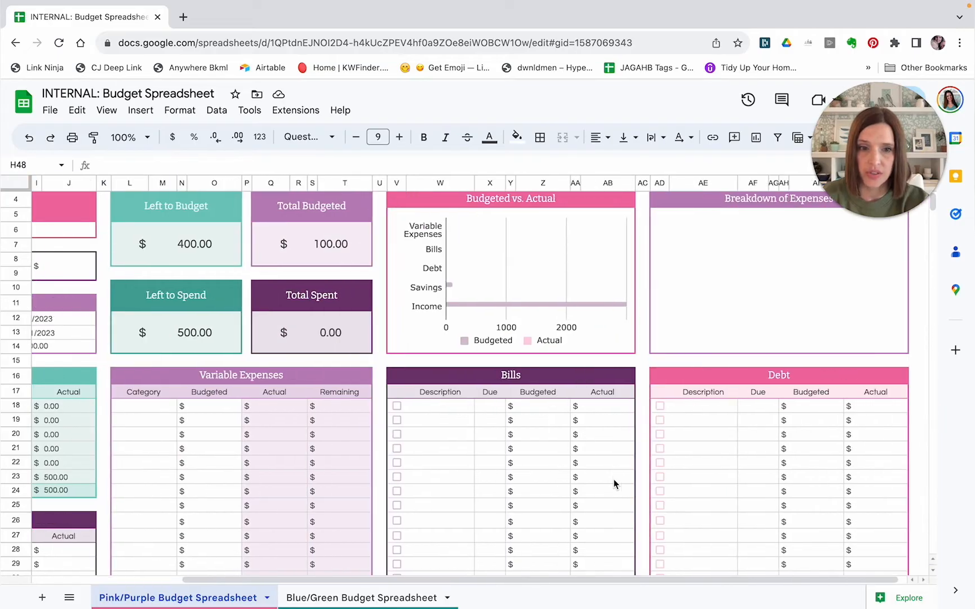
mouse_move(437, 449)
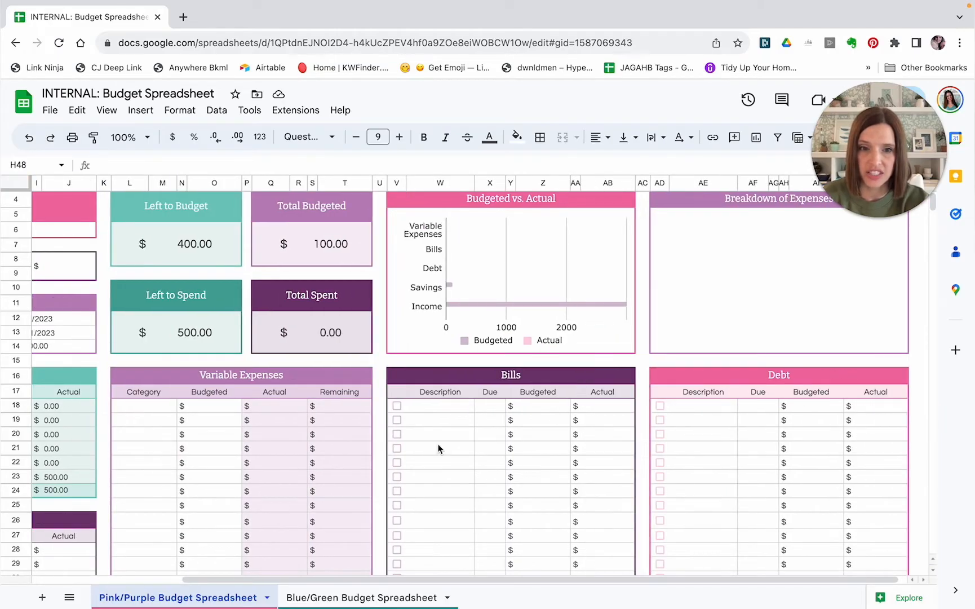
mouse_move(711, 410)
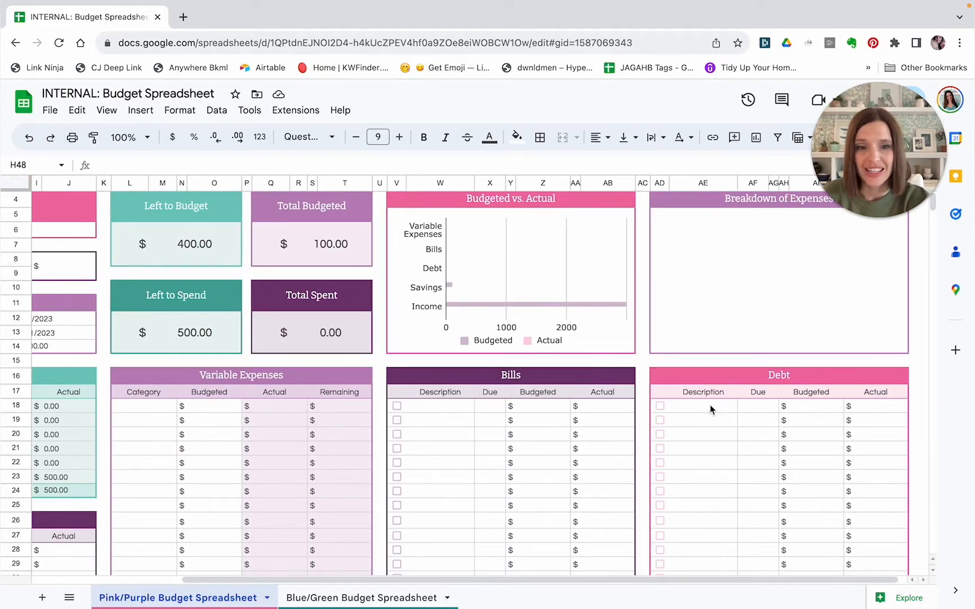
mouse_move(705, 411)
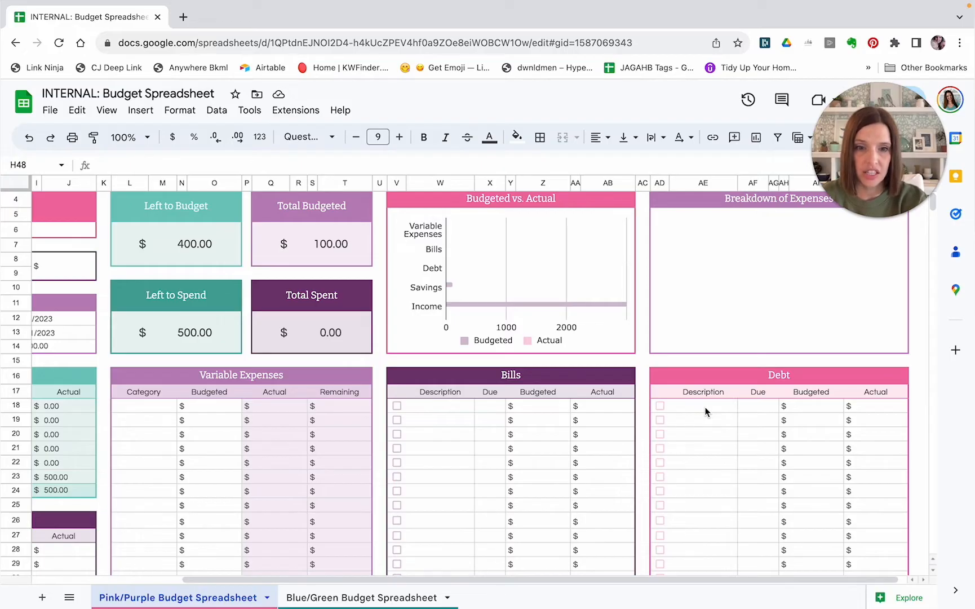
Step: Enter Car Payment due on the 3rd budgeted at 300 in the Debt table, leaving it unpaid
left_click(703, 406)
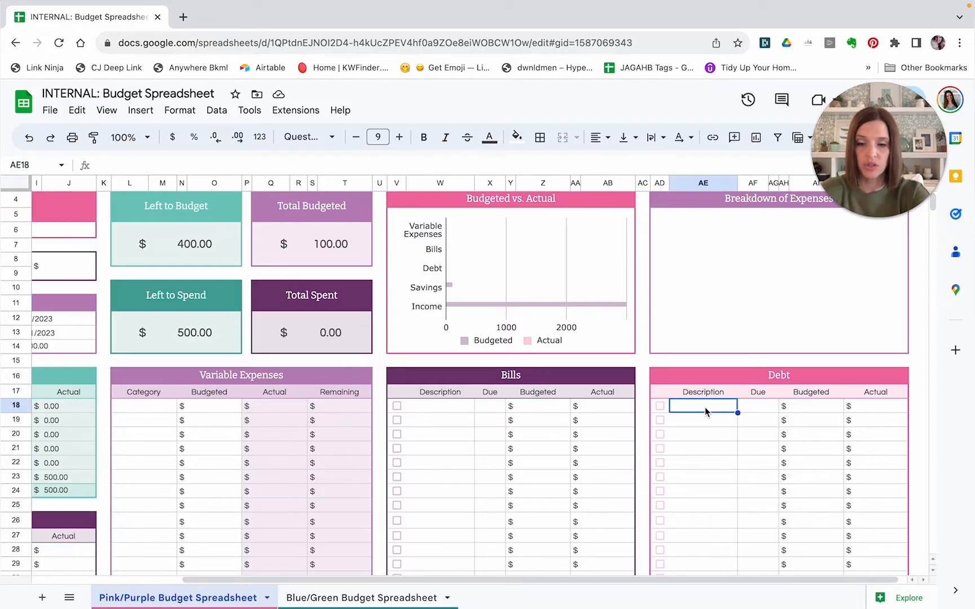
type("Car")
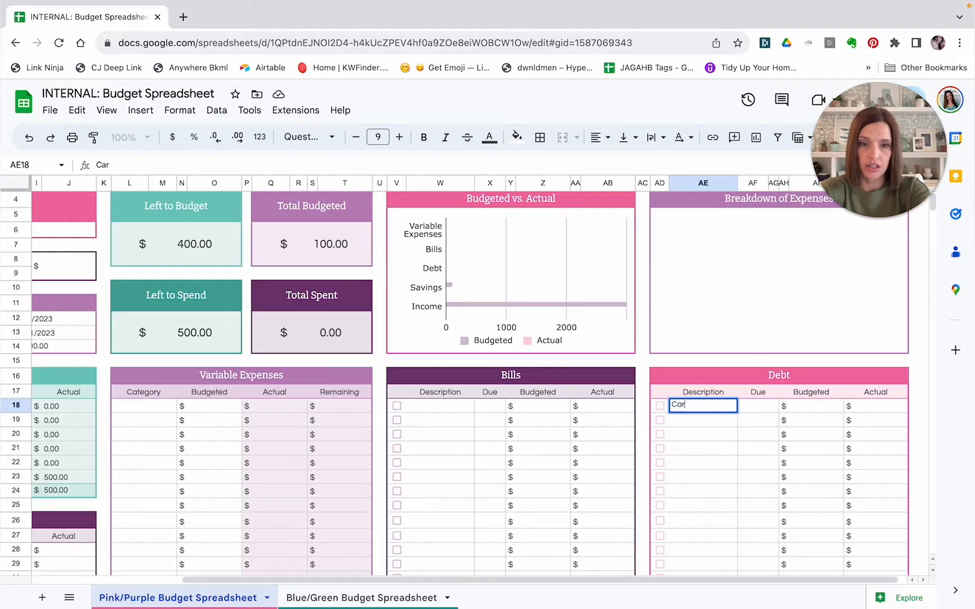
type("Payment")
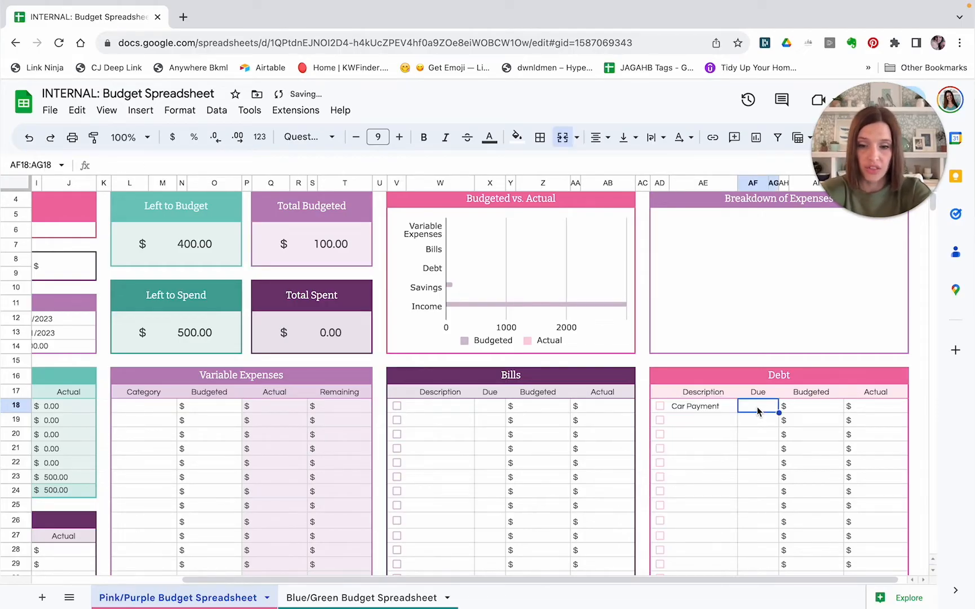
type("3")
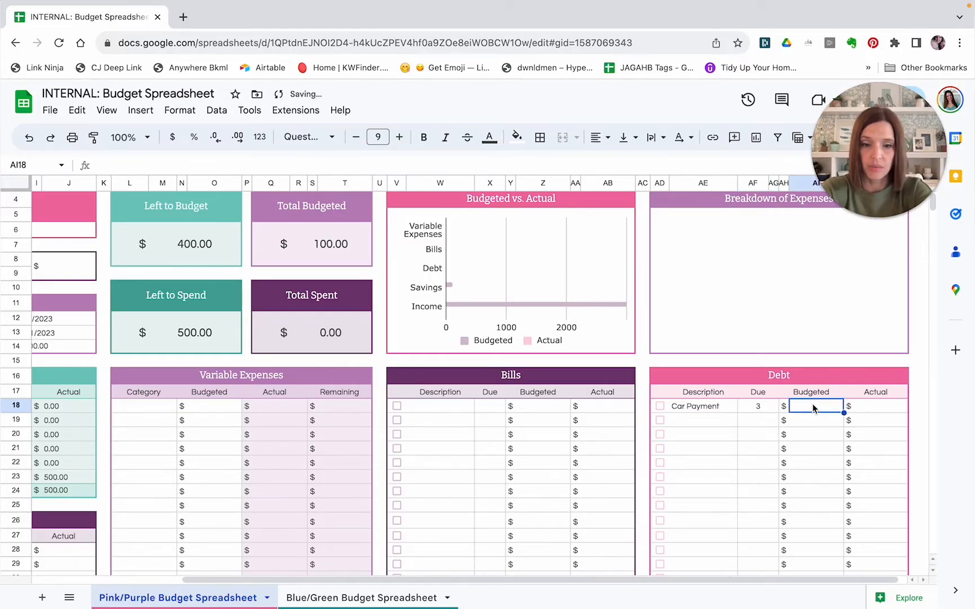
type("300.00")
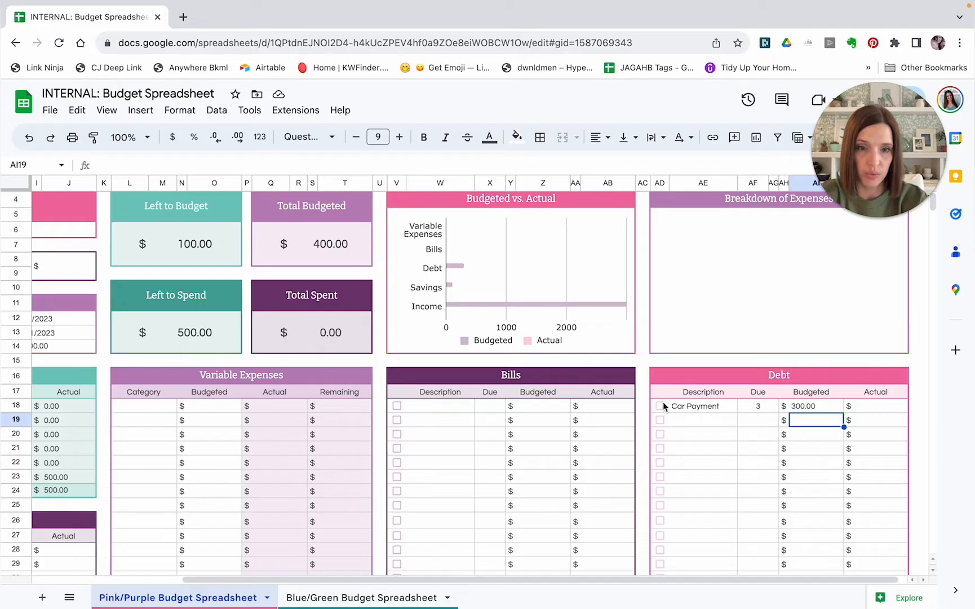
left_click(660, 405)
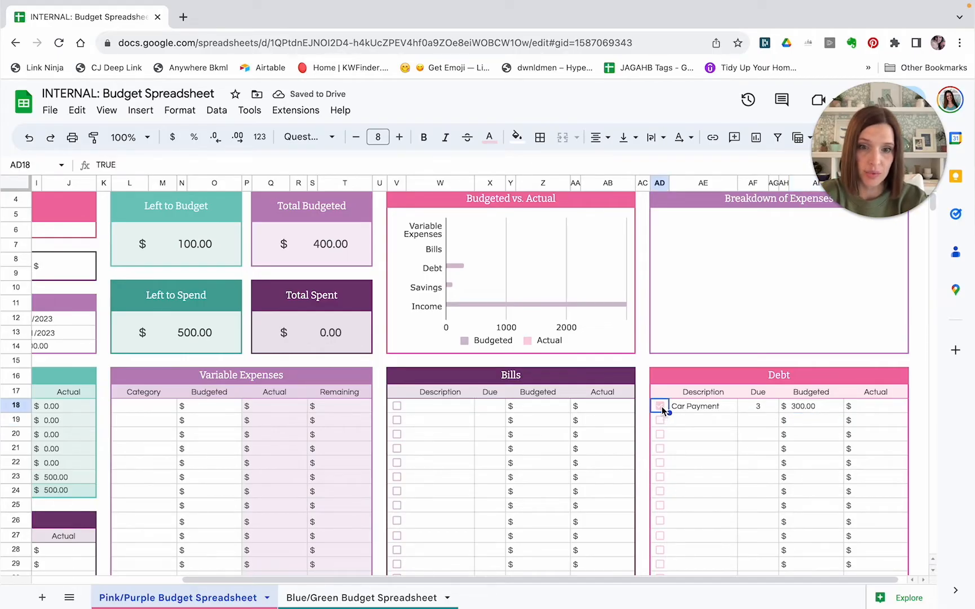
left_click(659, 405)
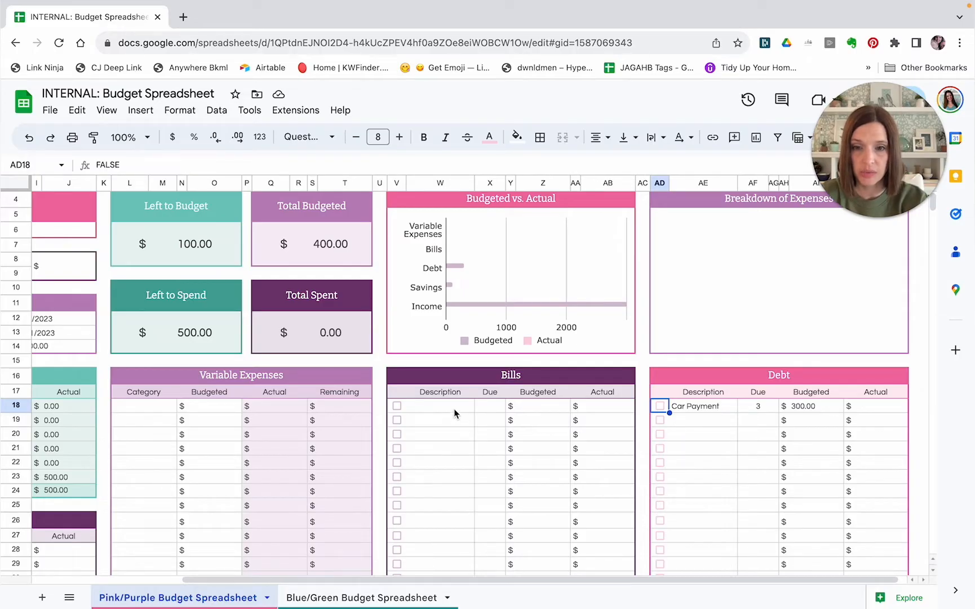
mouse_move(458, 521)
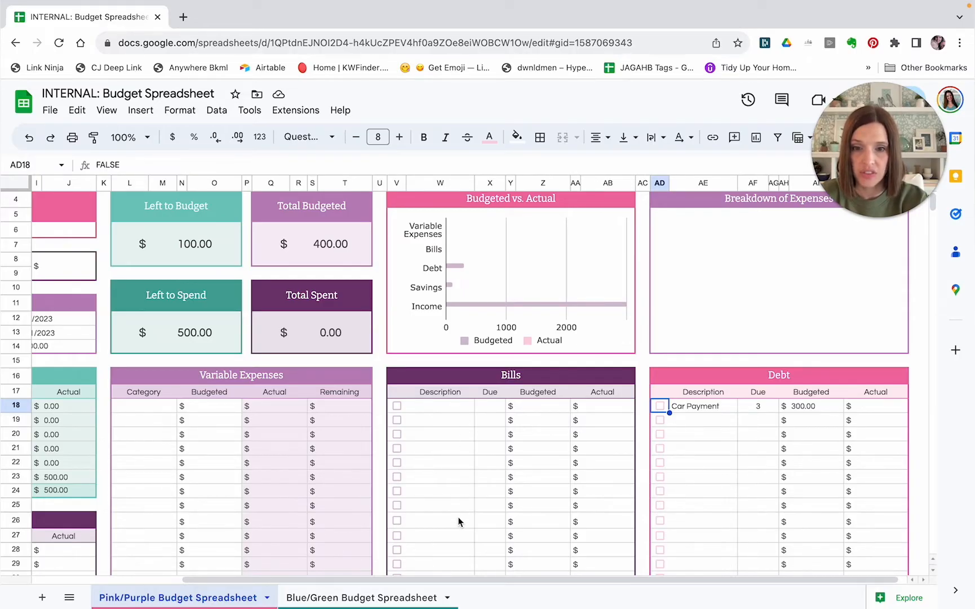
mouse_move(450, 409)
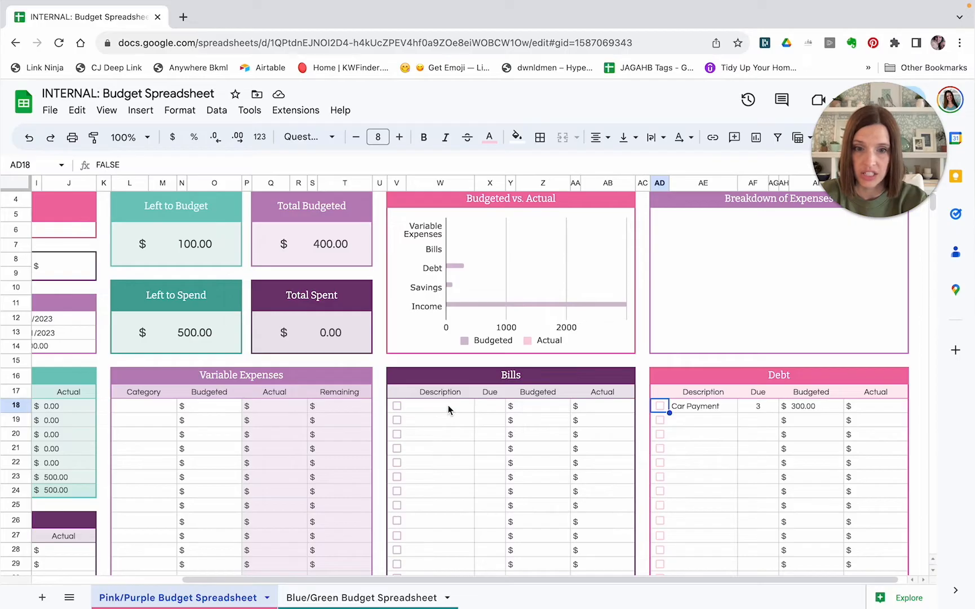
Step: Enter an Electric bill due on the 7th budgeted at 85.00 in the Bills table
left_click(440, 405)
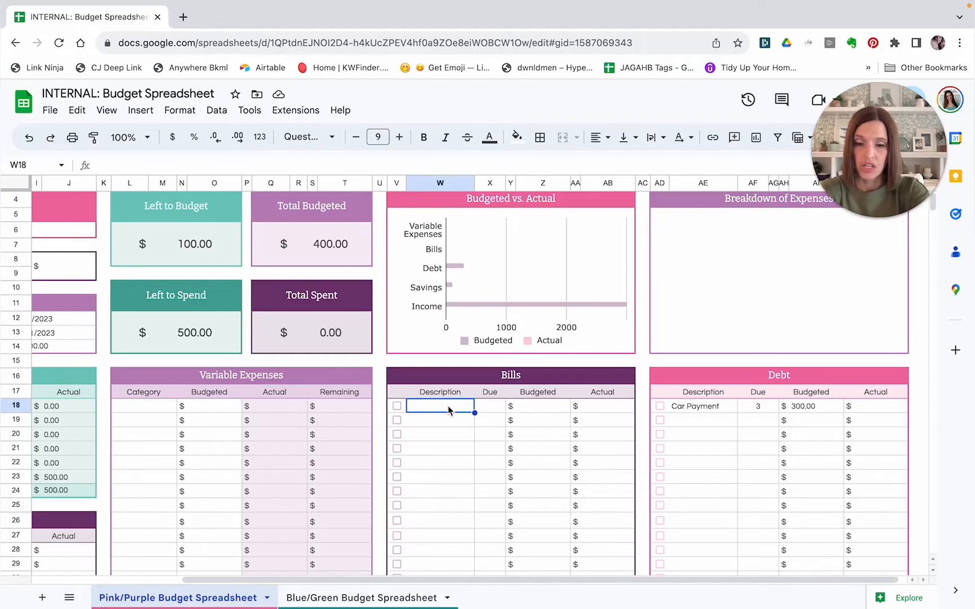
type("Electric")
left_click(489, 405)
type("7")
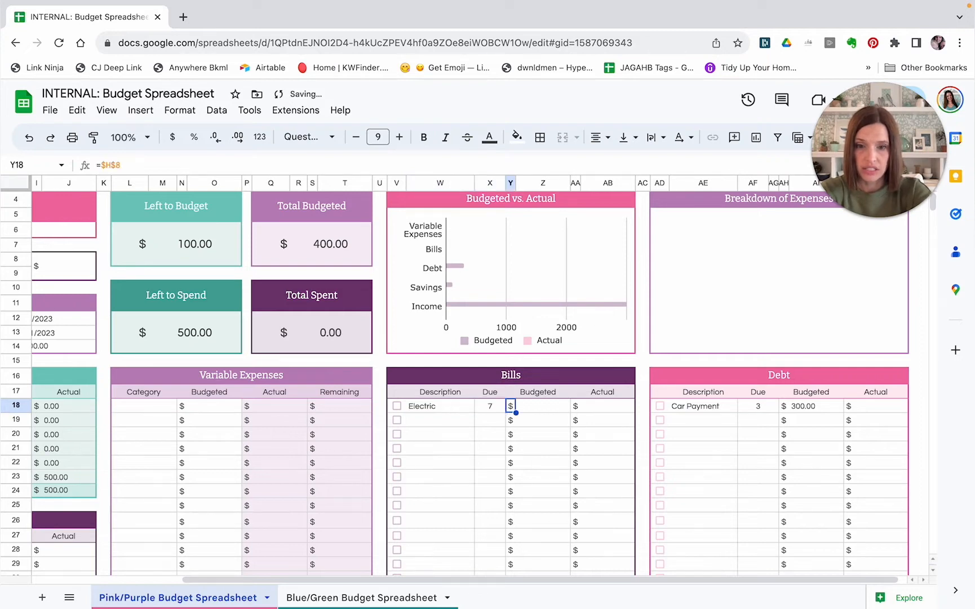
left_click(537, 405)
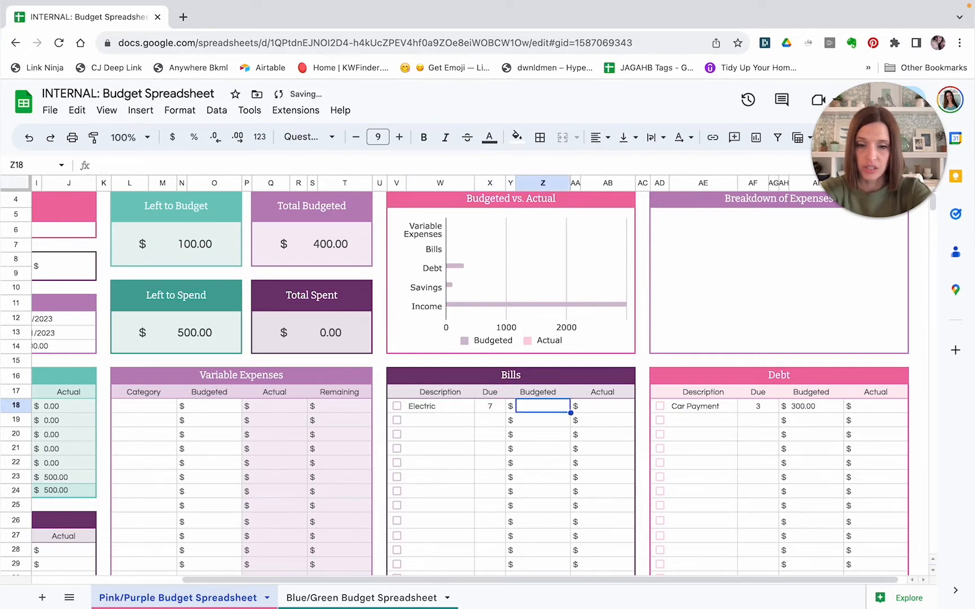
type("85")
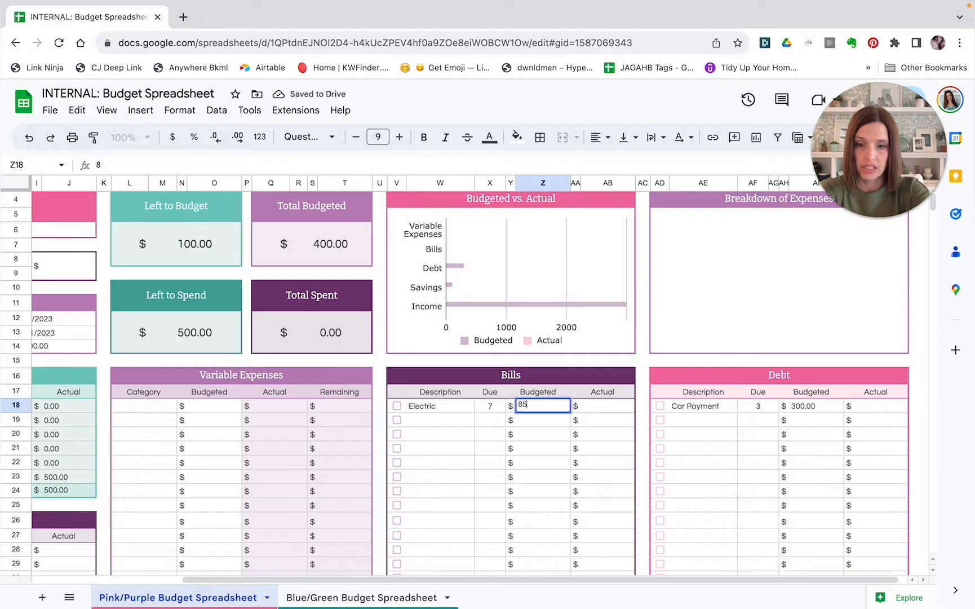
key("Return")
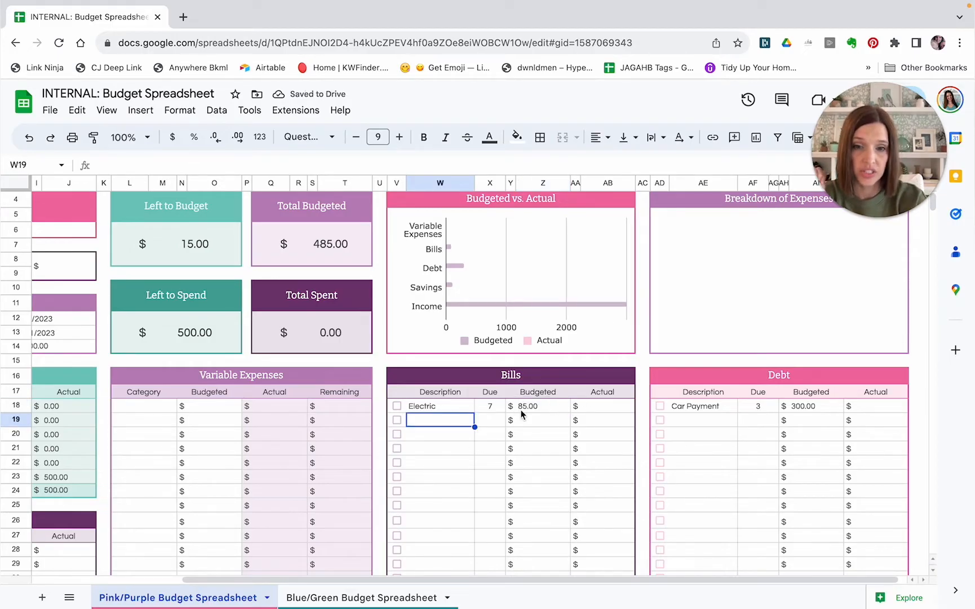
mouse_move(611, 410)
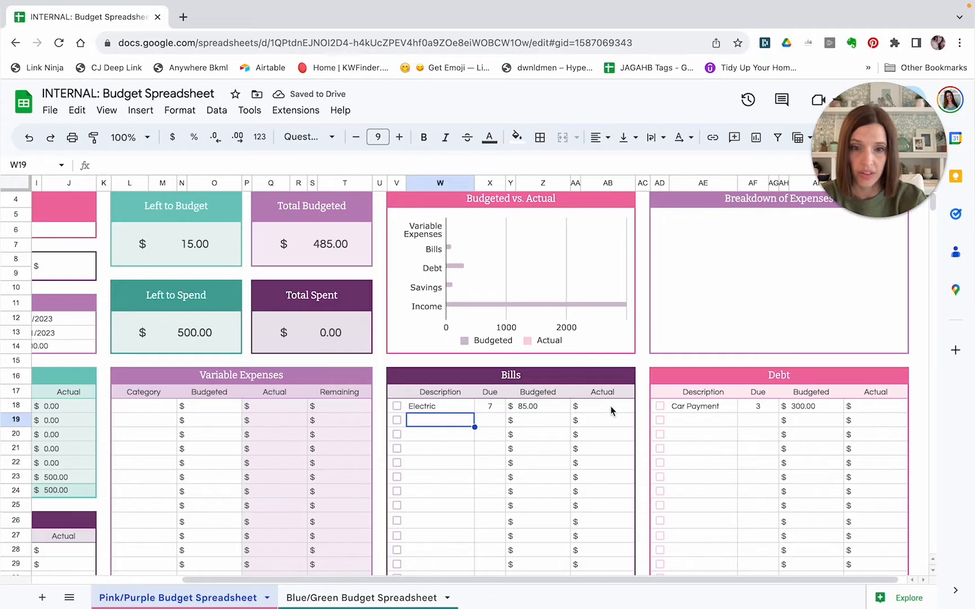
mouse_move(454, 403)
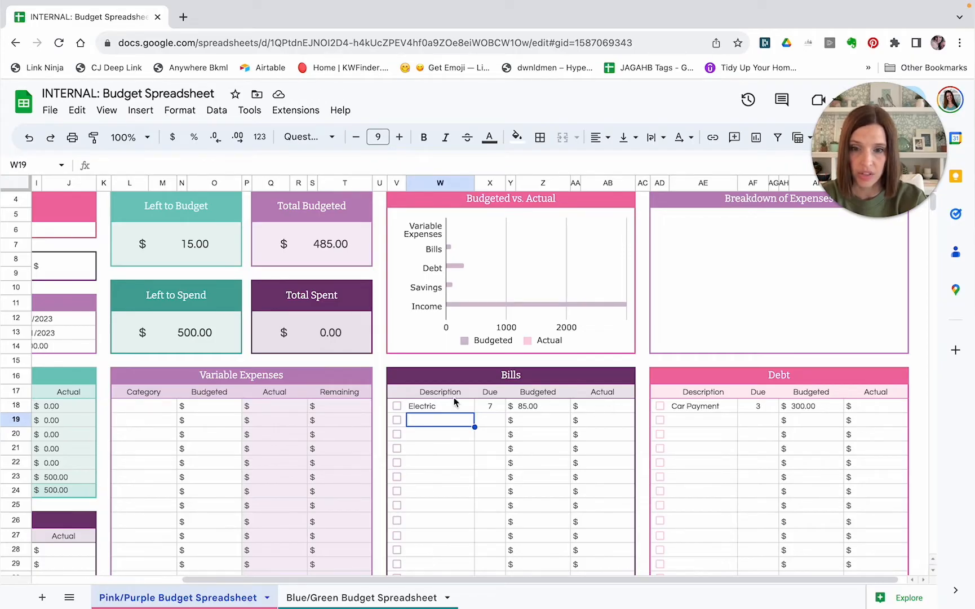
left_click(395, 406)
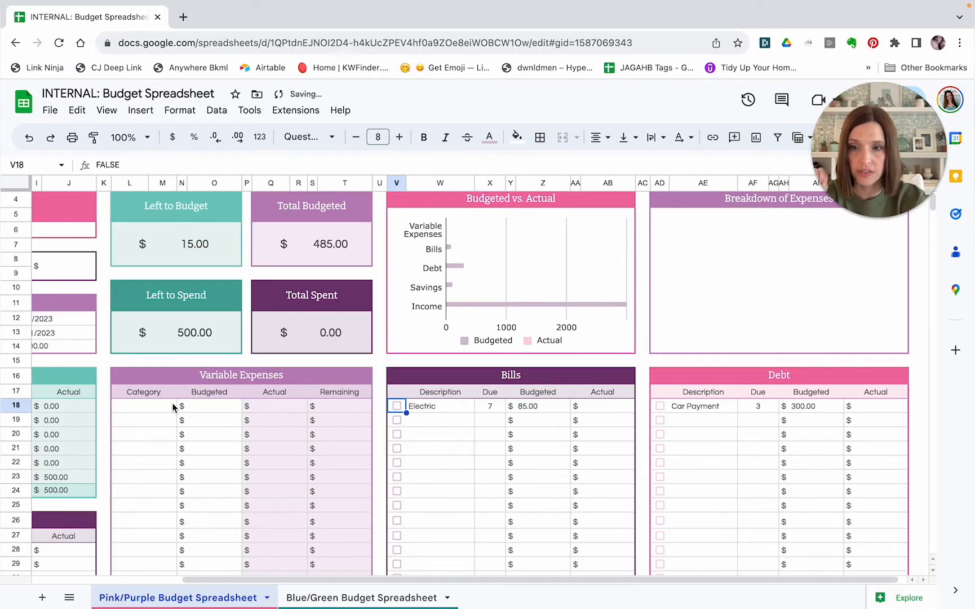
Step: Scroll left to the overview and select the first Variable Expenses category cell
scroll("left", 3)
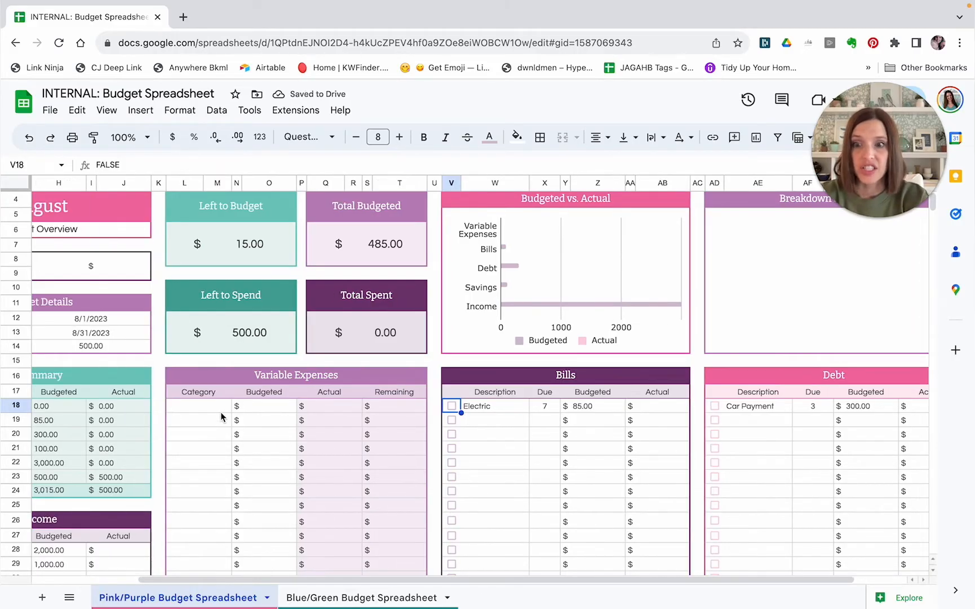
scroll("left", 3)
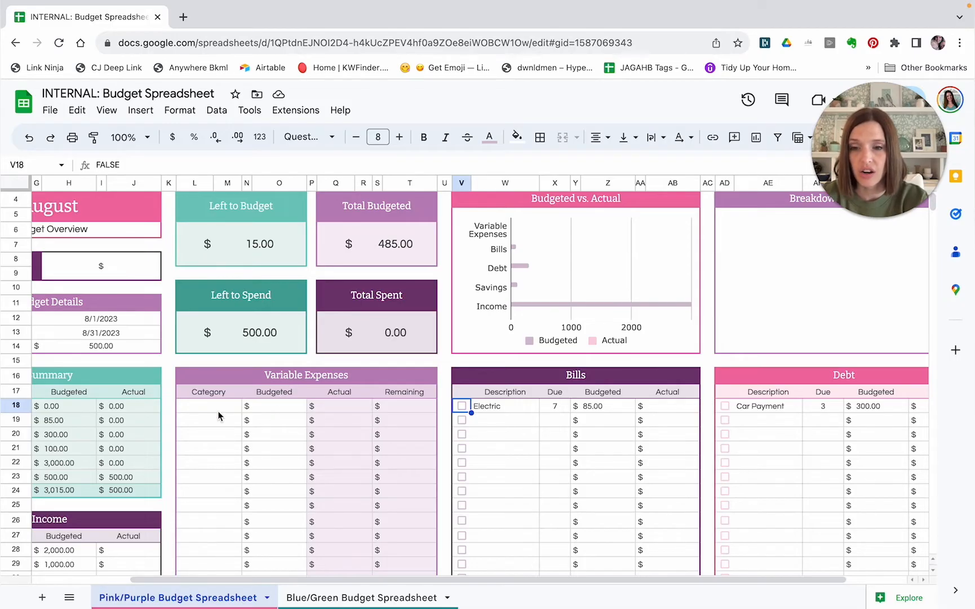
mouse_move(295, 415)
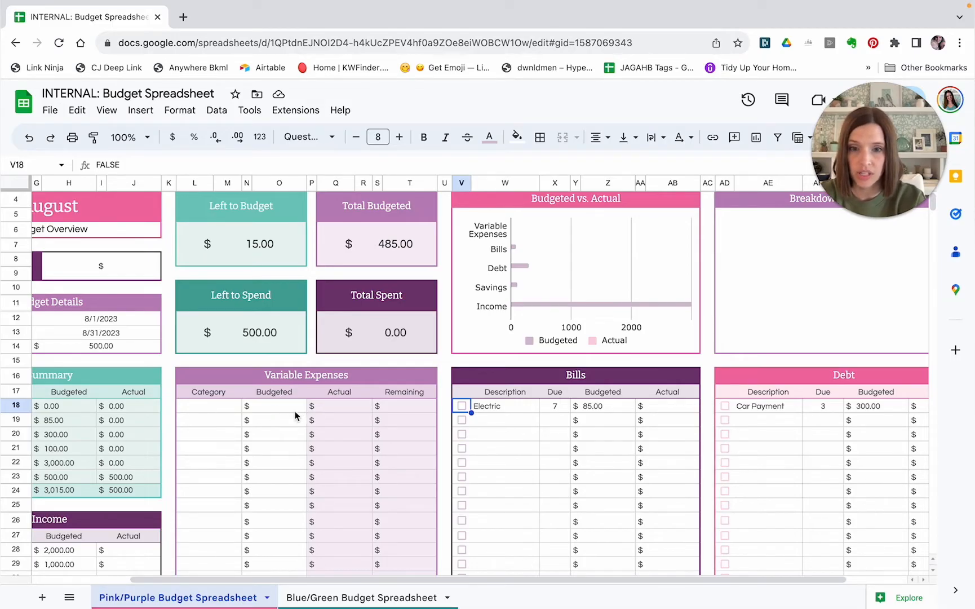
mouse_move(502, 427)
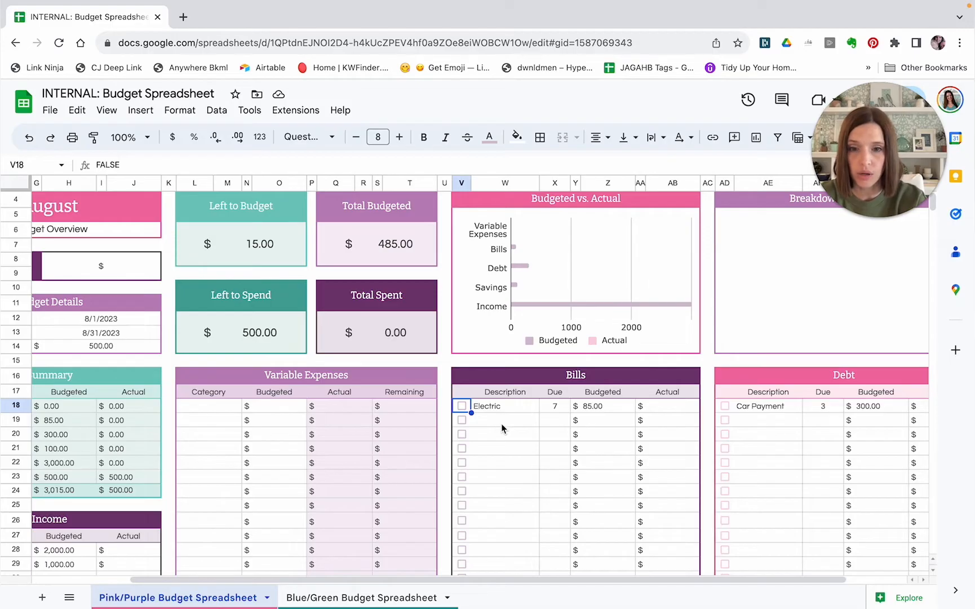
mouse_move(502, 415)
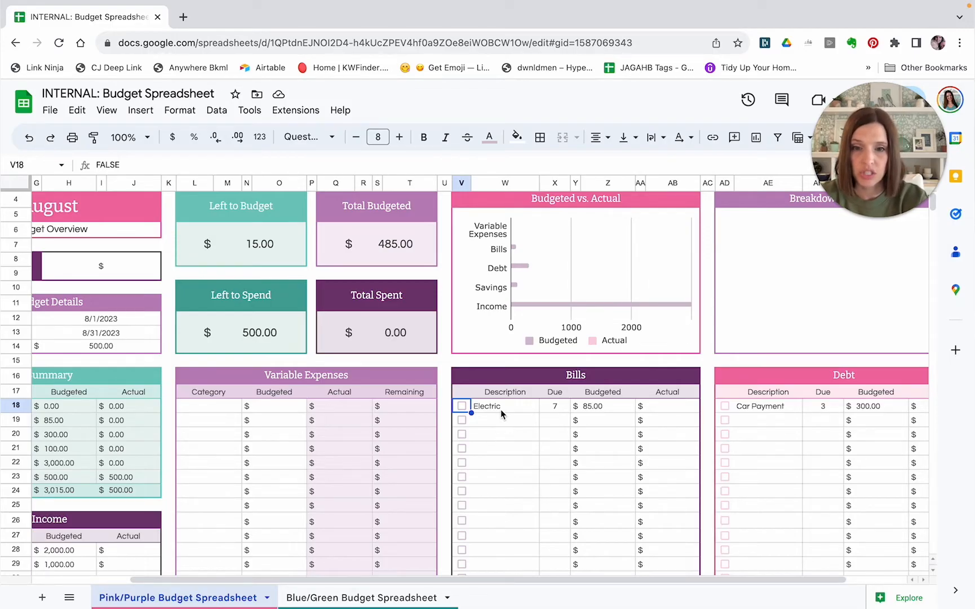
mouse_move(594, 405)
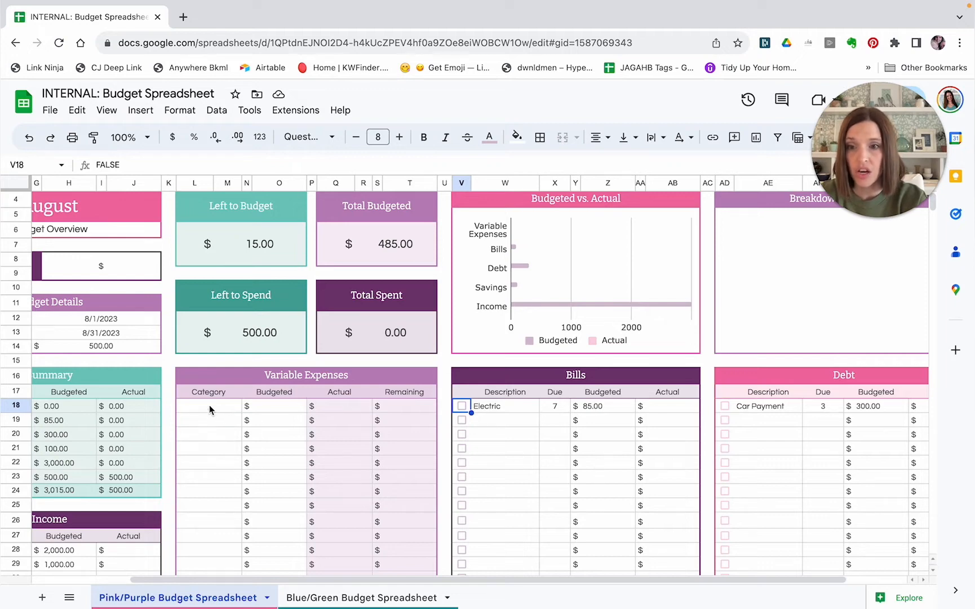
left_click(208, 406)
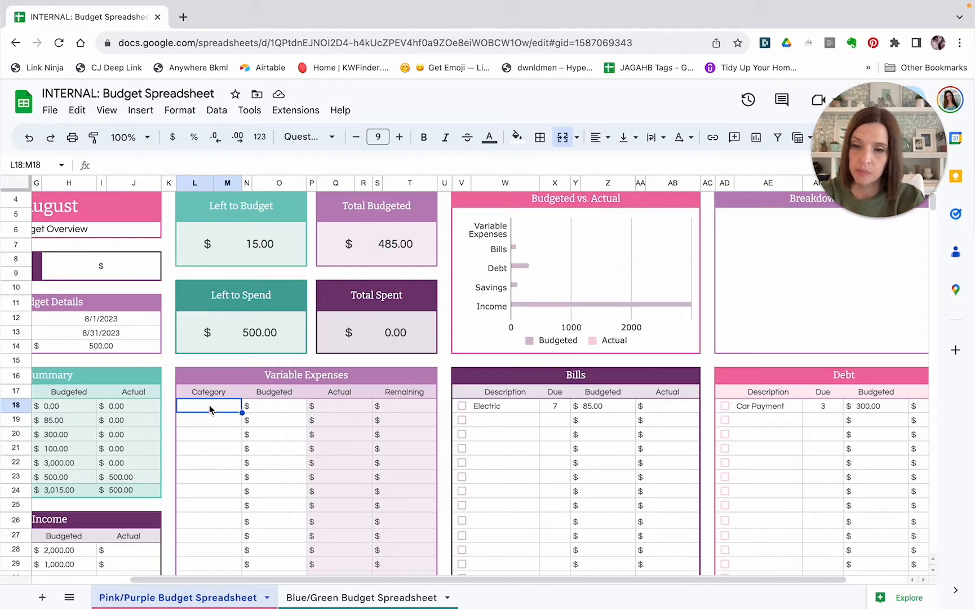
mouse_move(221, 411)
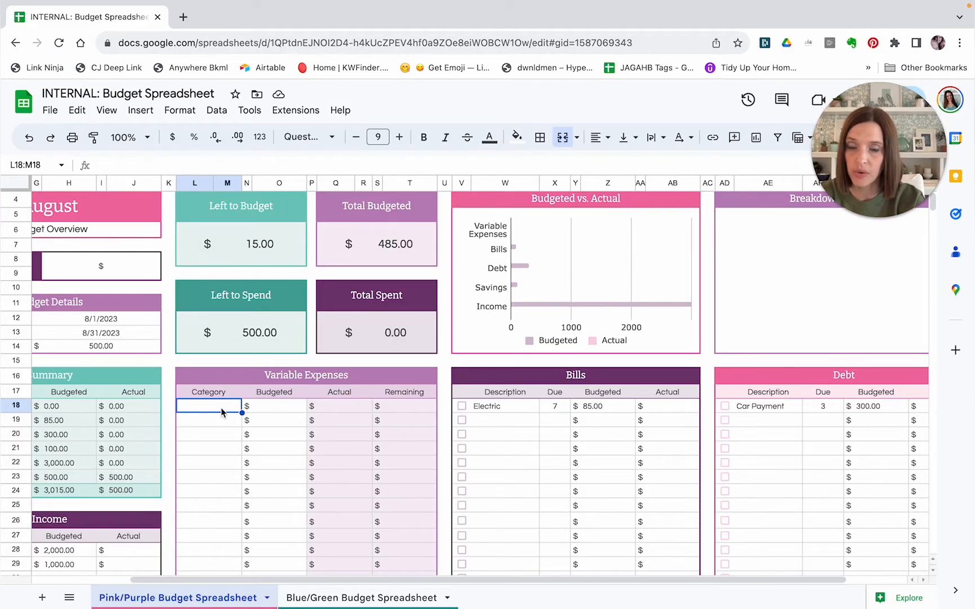
mouse_move(219, 458)
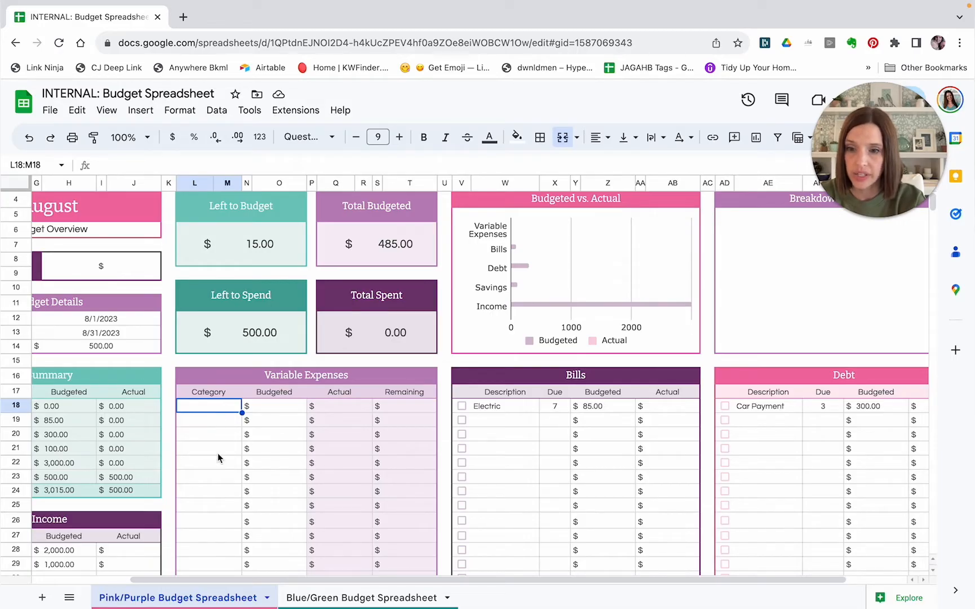
mouse_move(224, 541)
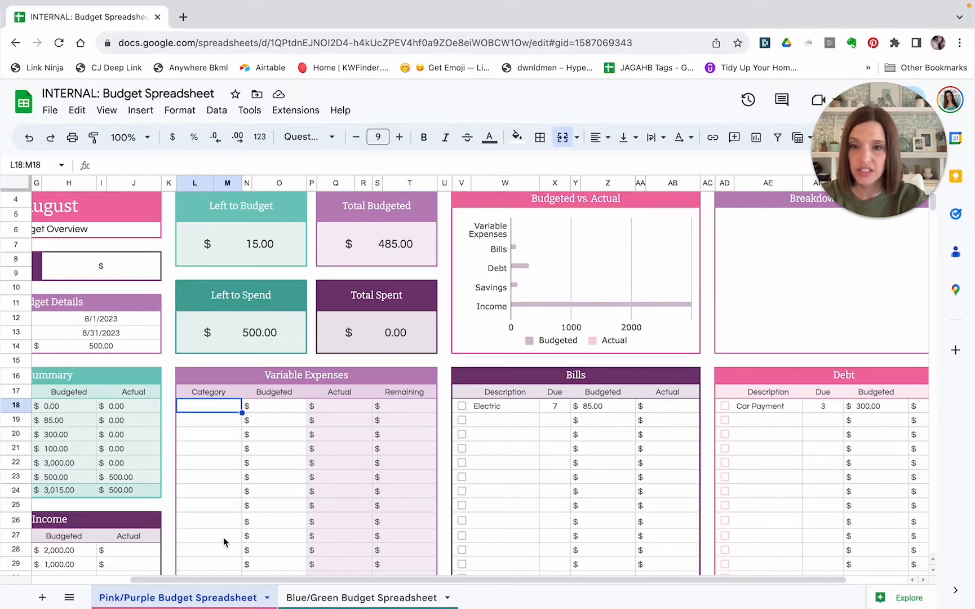
mouse_move(218, 425)
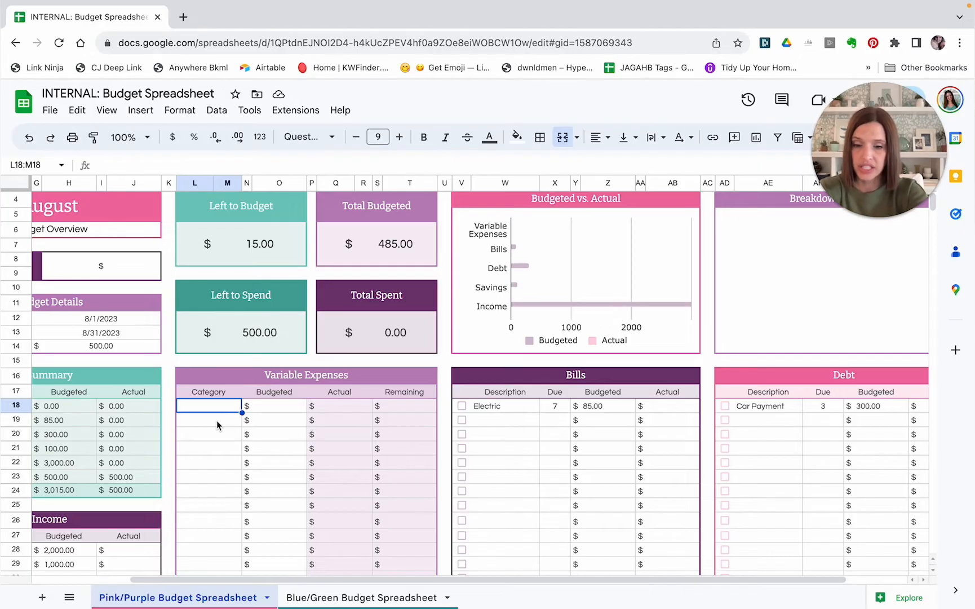
Step: List Groceries, Eating Out, Entertainment and Gas as variable expense categories
type("Groceries")
left_click(209, 419)
type("Eating Out")
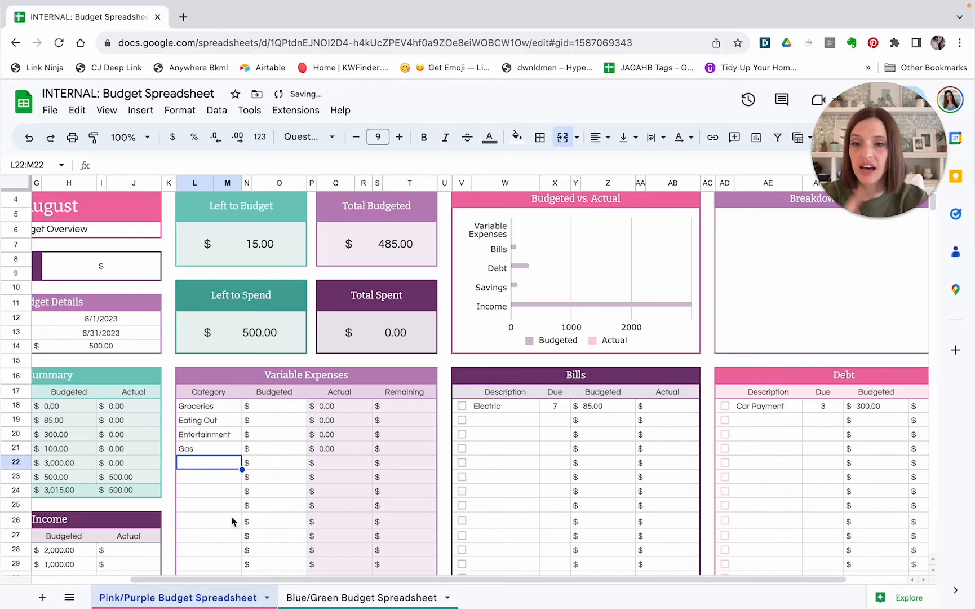
left_click(274, 406)
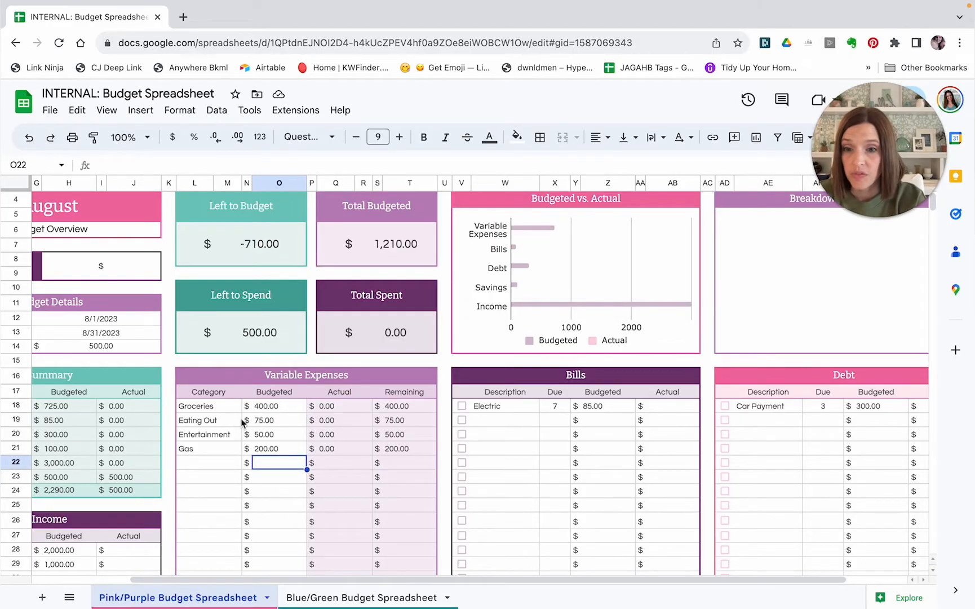
mouse_move(230, 414)
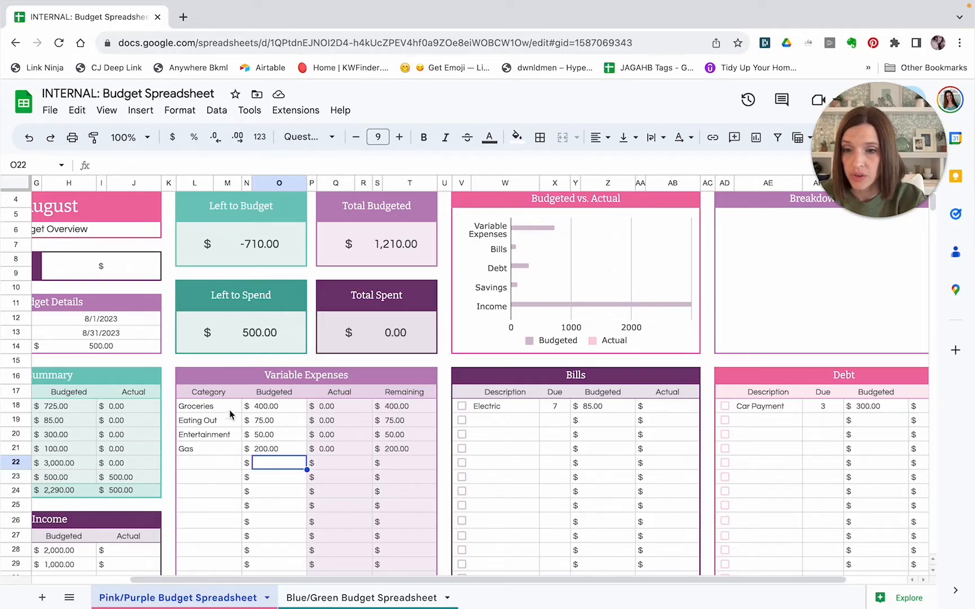
mouse_move(196, 465)
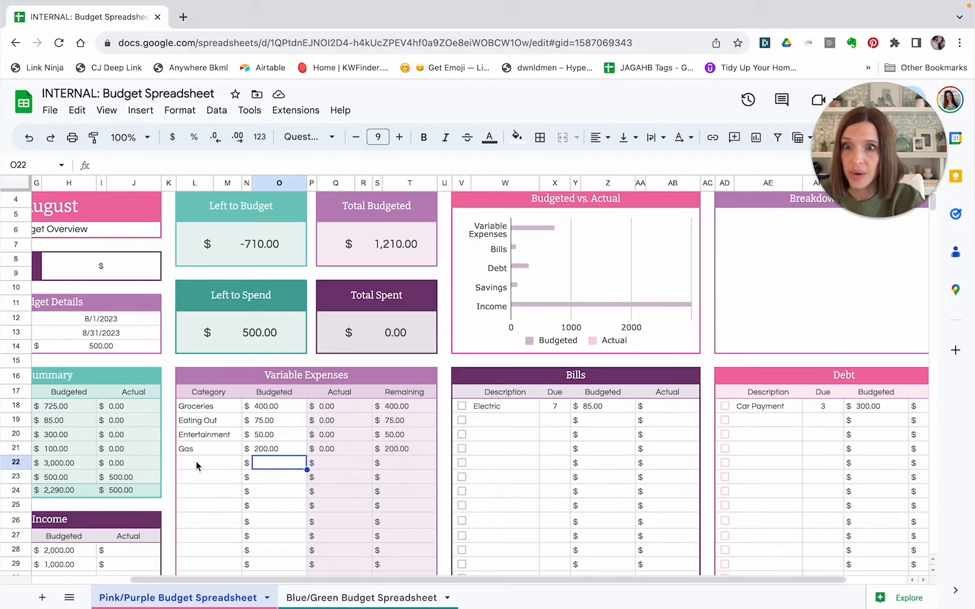
mouse_move(243, 261)
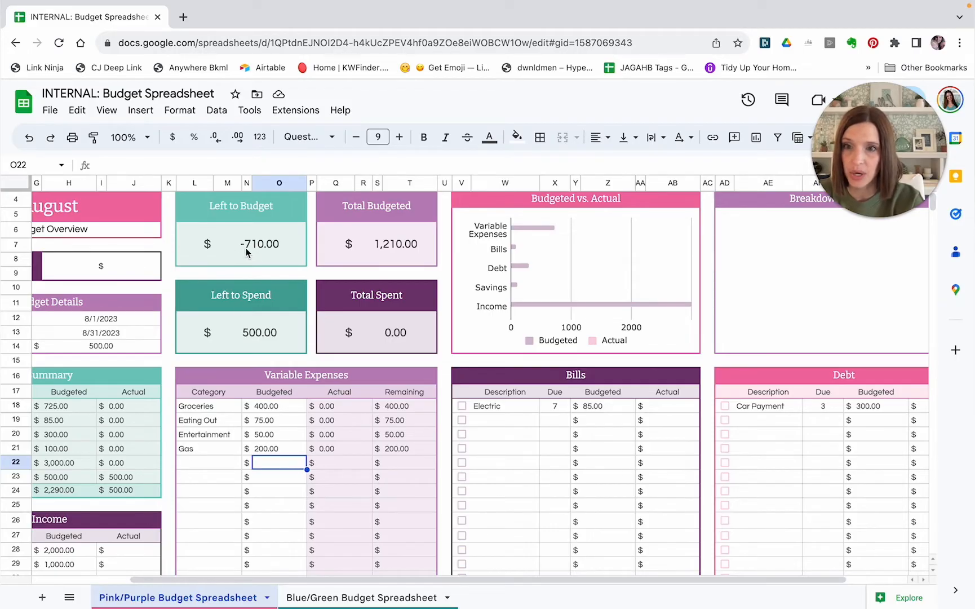
mouse_move(257, 254)
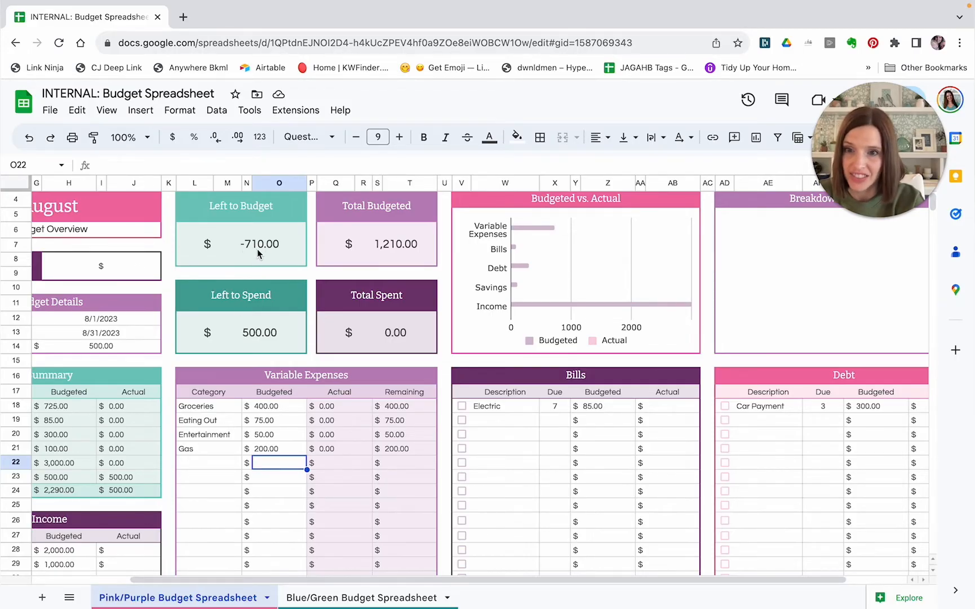
mouse_move(162, 491)
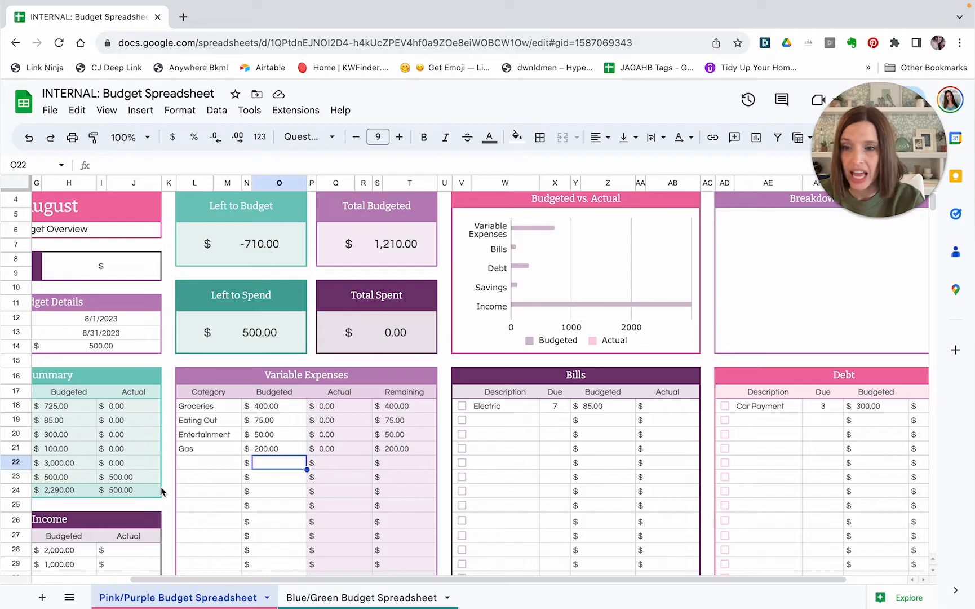
mouse_move(126, 572)
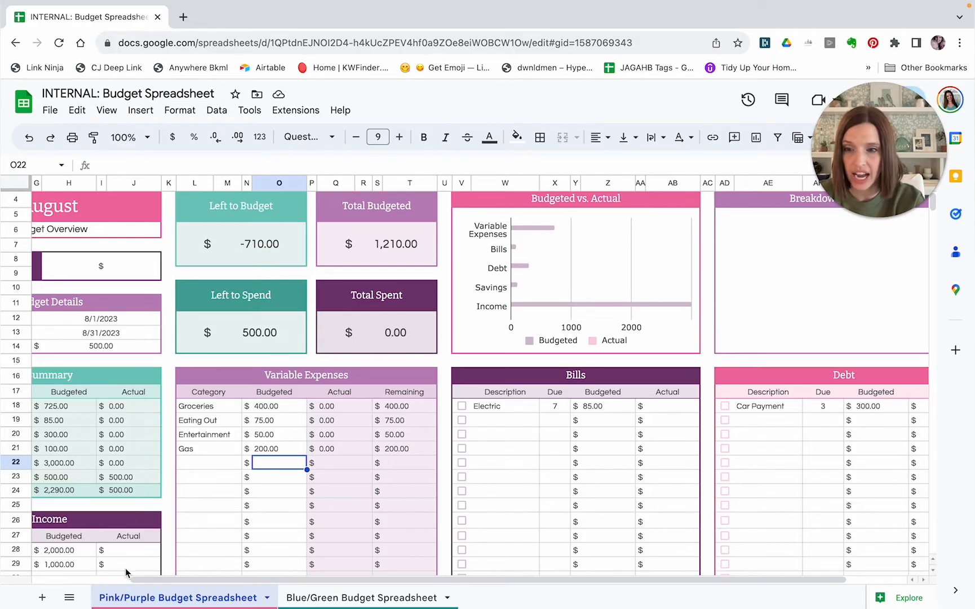
mouse_move(65, 571)
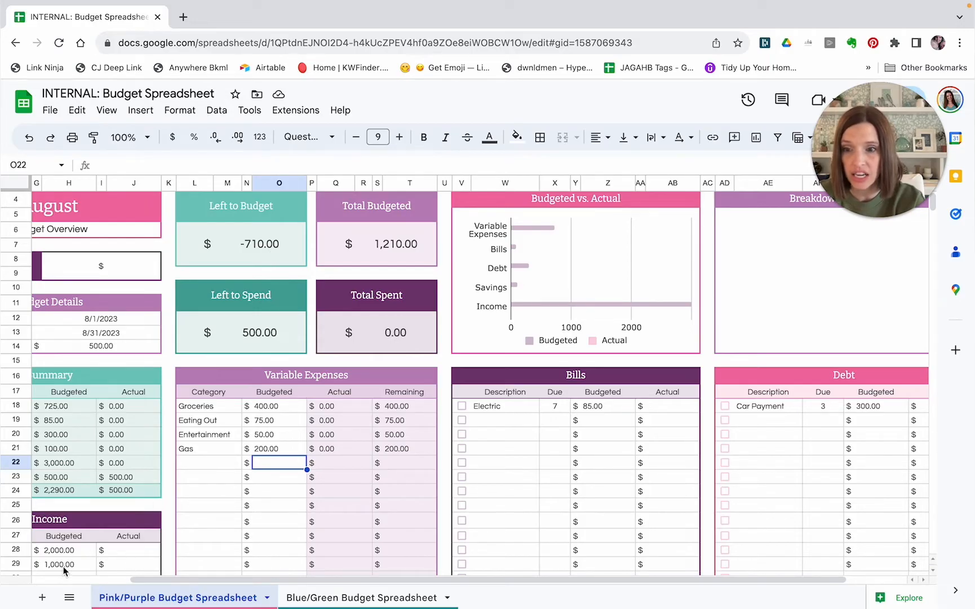
mouse_move(128, 566)
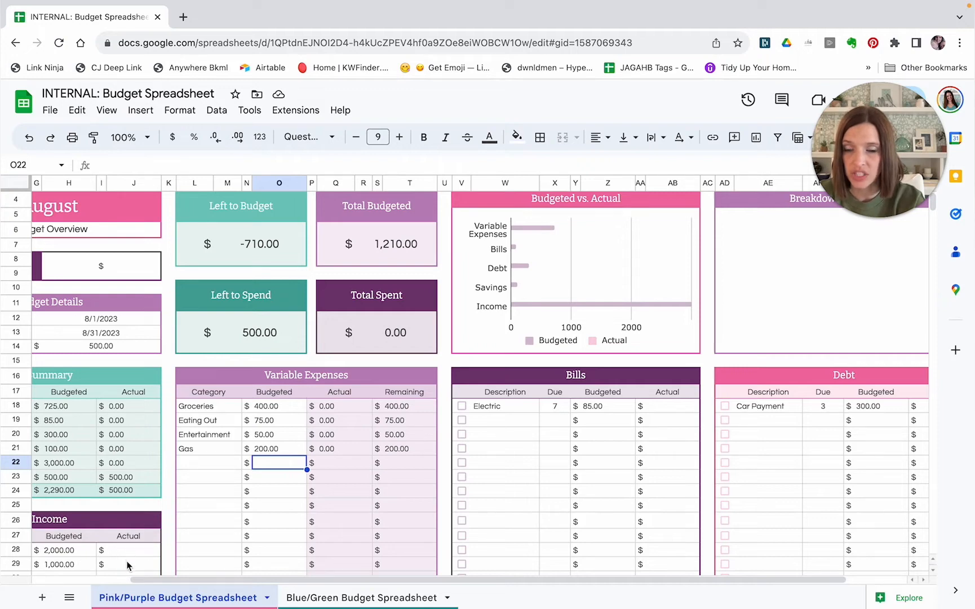
mouse_move(98, 352)
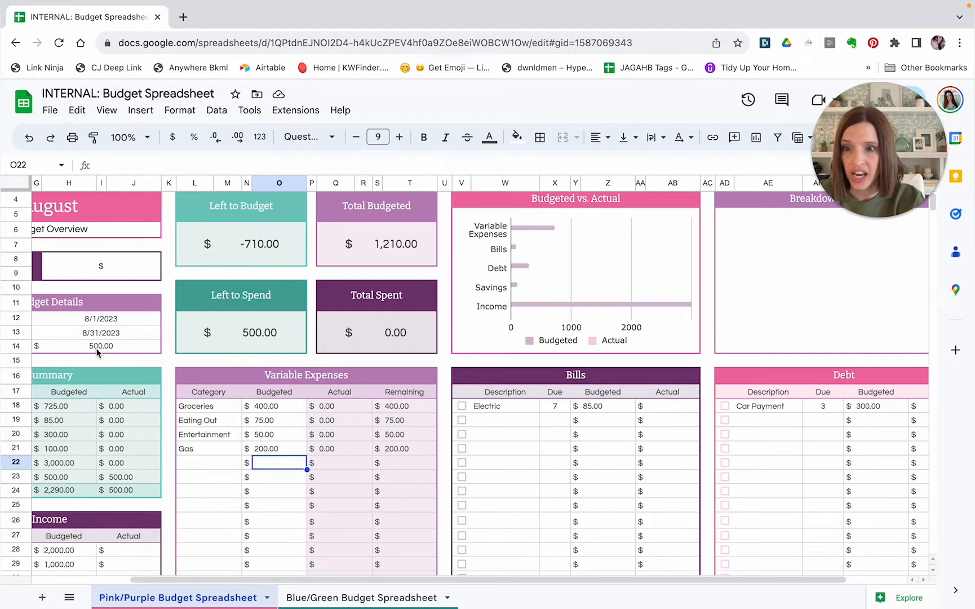
mouse_move(118, 559)
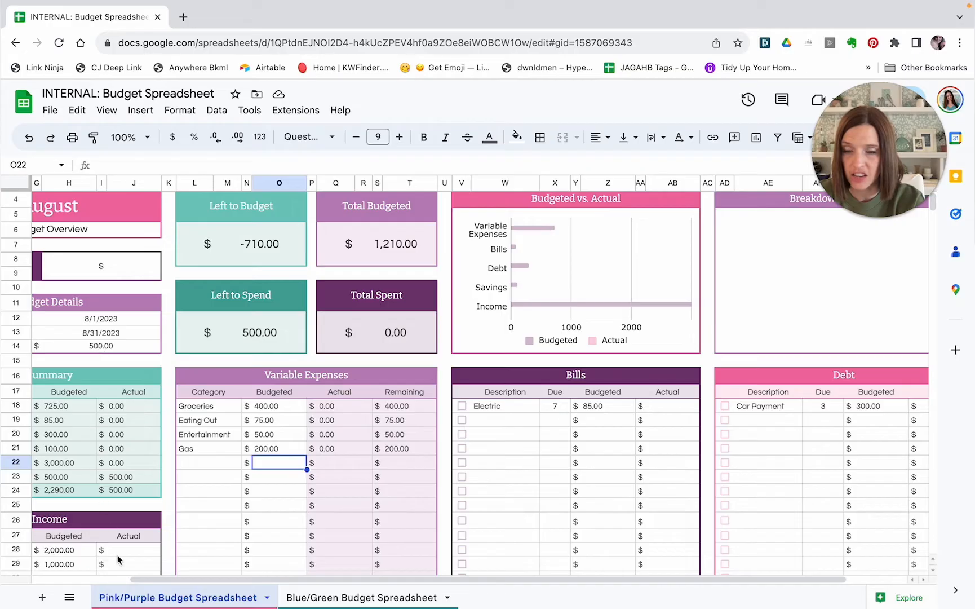
mouse_move(261, 251)
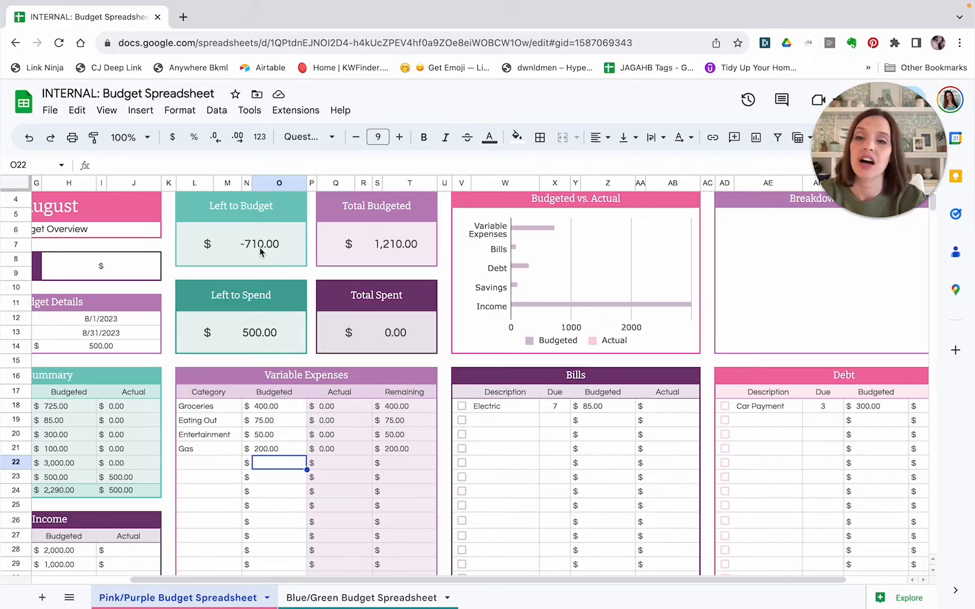
mouse_move(132, 554)
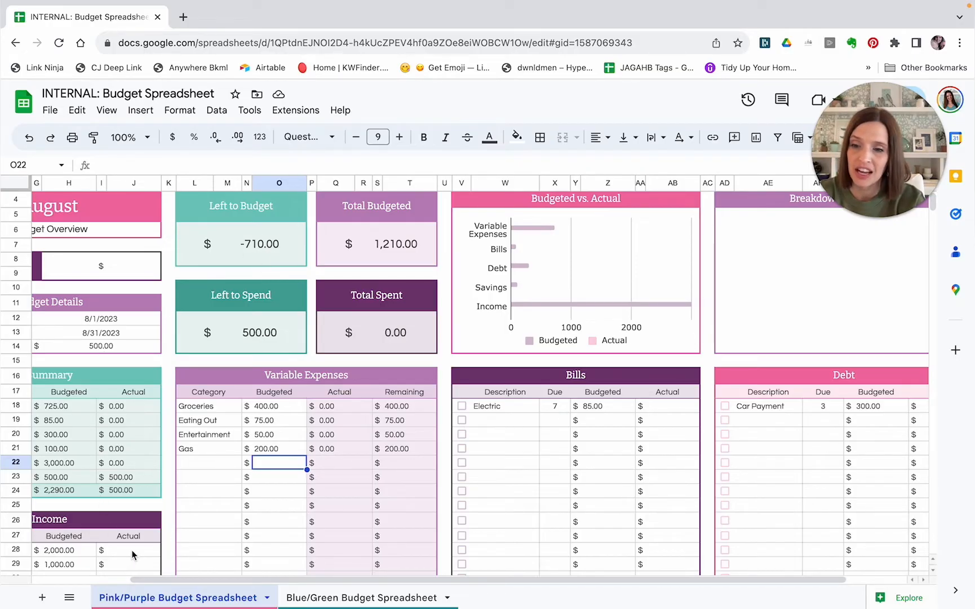
mouse_move(194, 559)
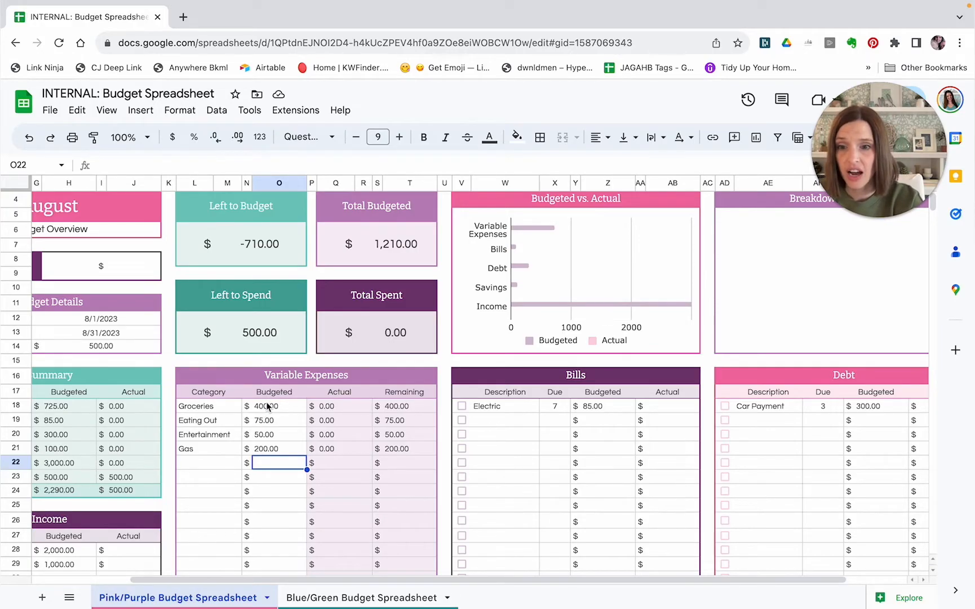
mouse_move(335, 455)
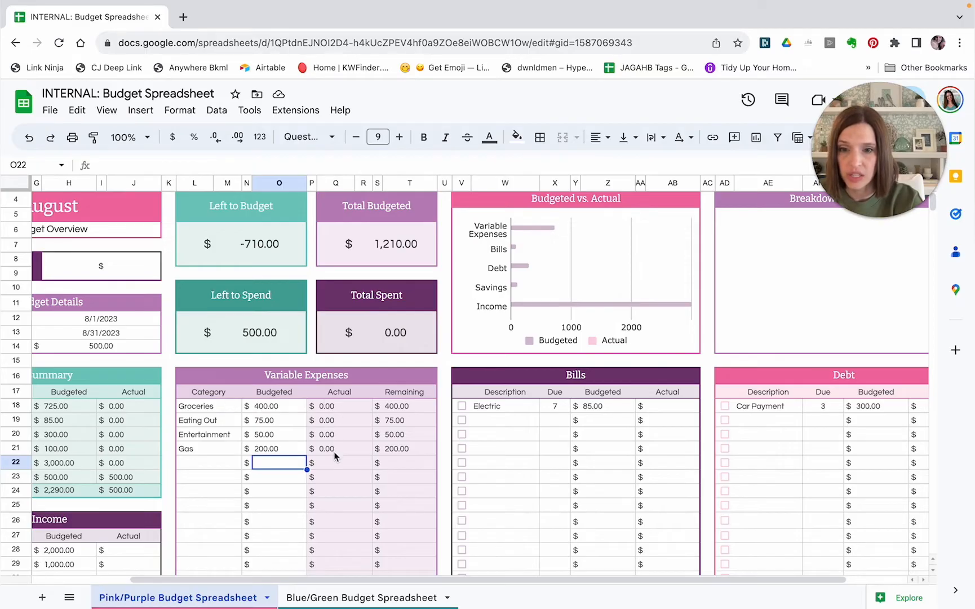
mouse_move(397, 418)
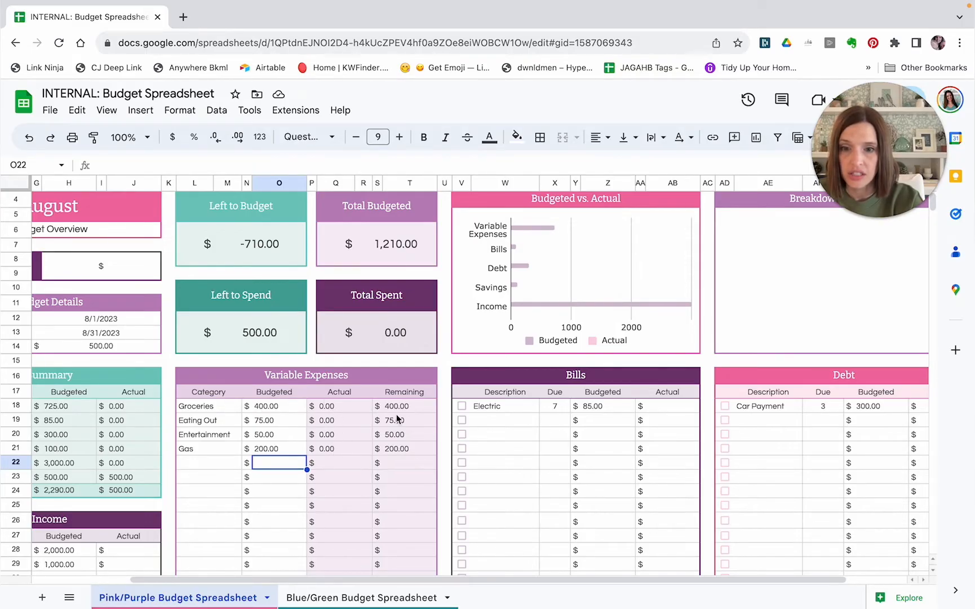
mouse_move(341, 421)
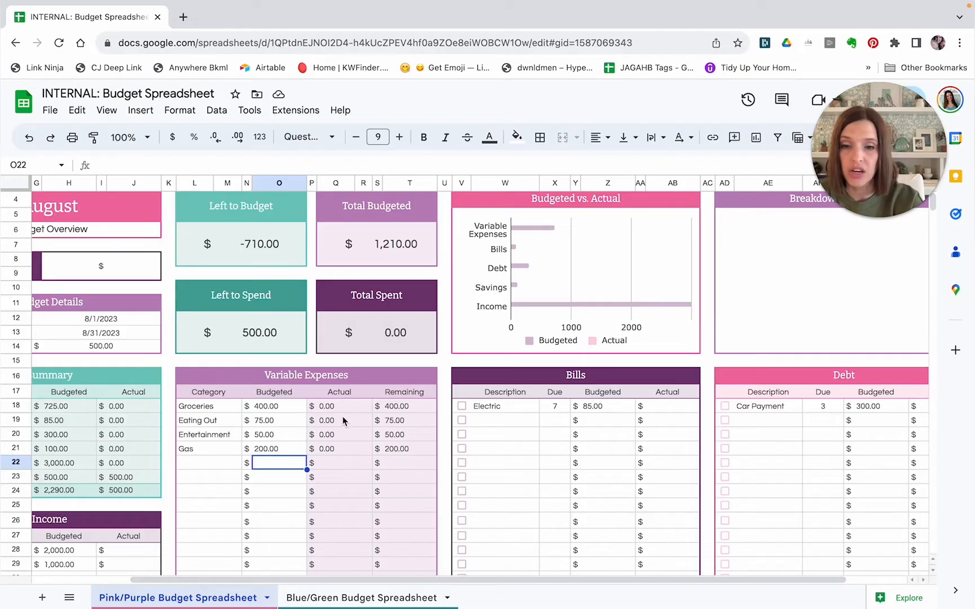
mouse_move(409, 484)
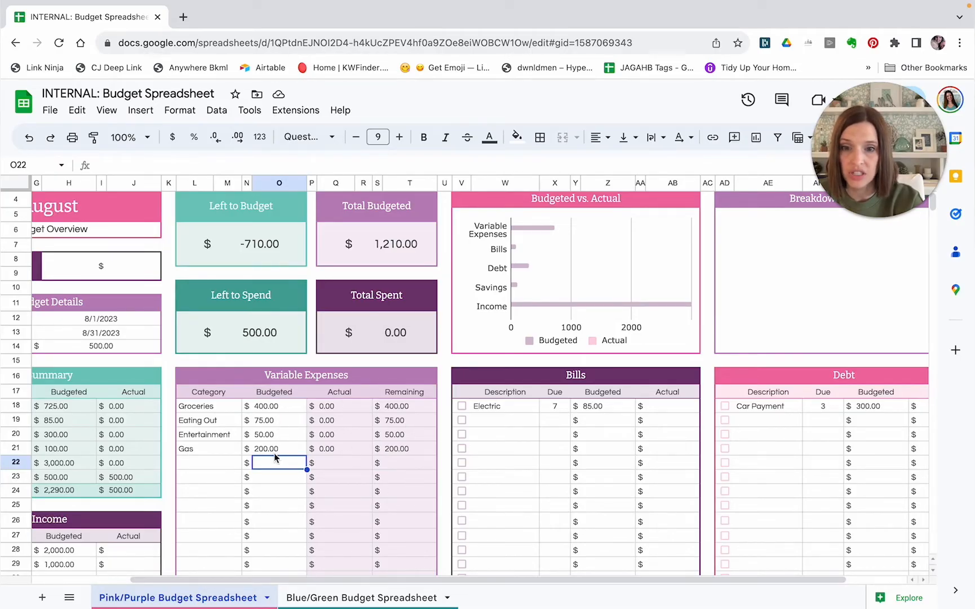
mouse_move(407, 454)
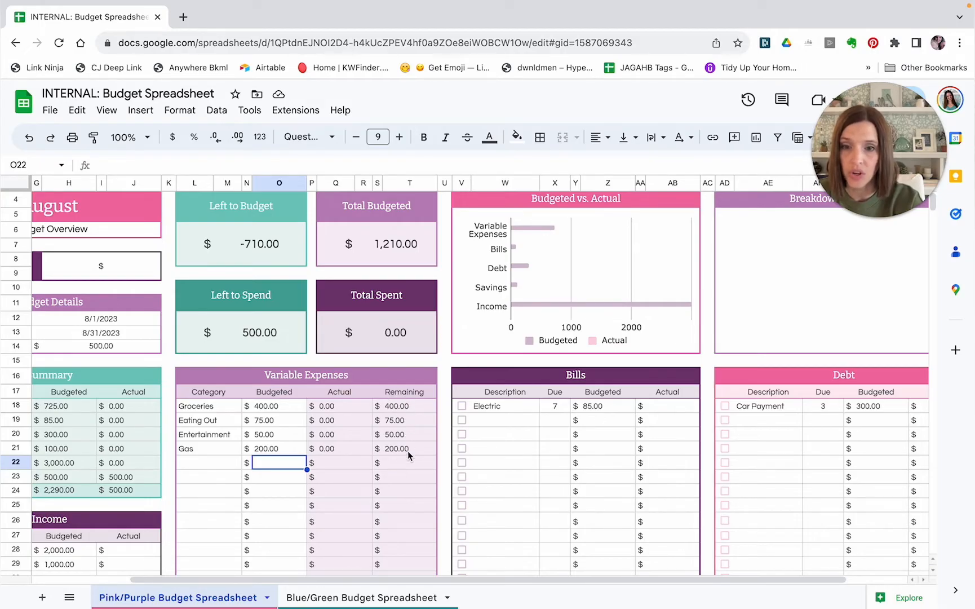
mouse_move(328, 454)
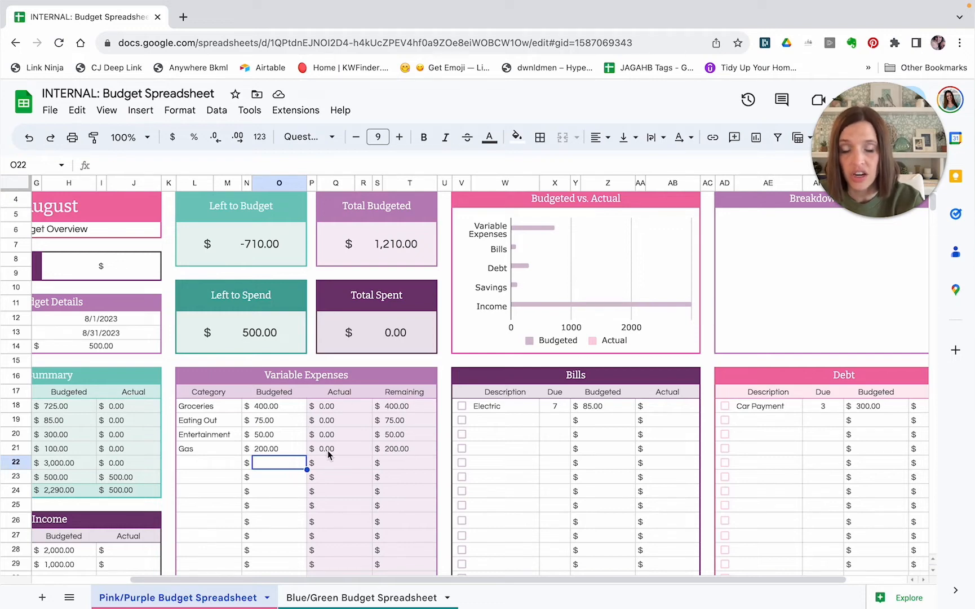
mouse_move(329, 476)
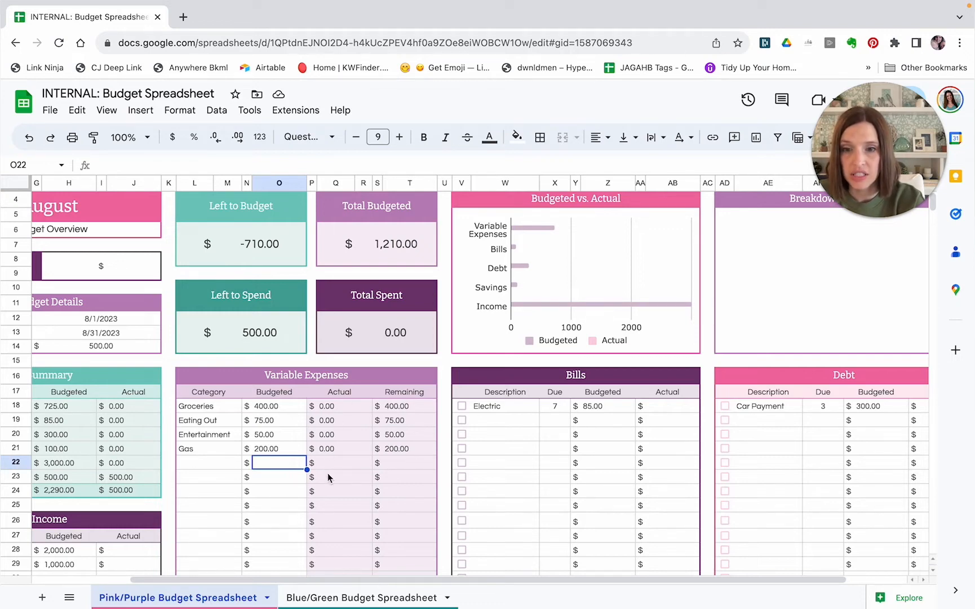
Step: Scroll down past Income and Savings to the empty Variable Expense Tracker table
scroll("down", 3)
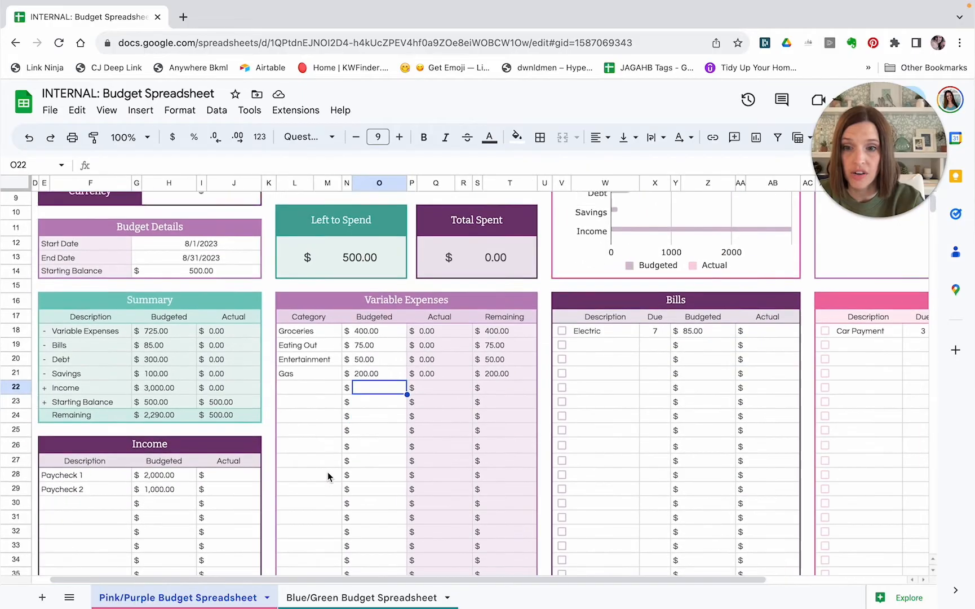
scroll("down", 3)
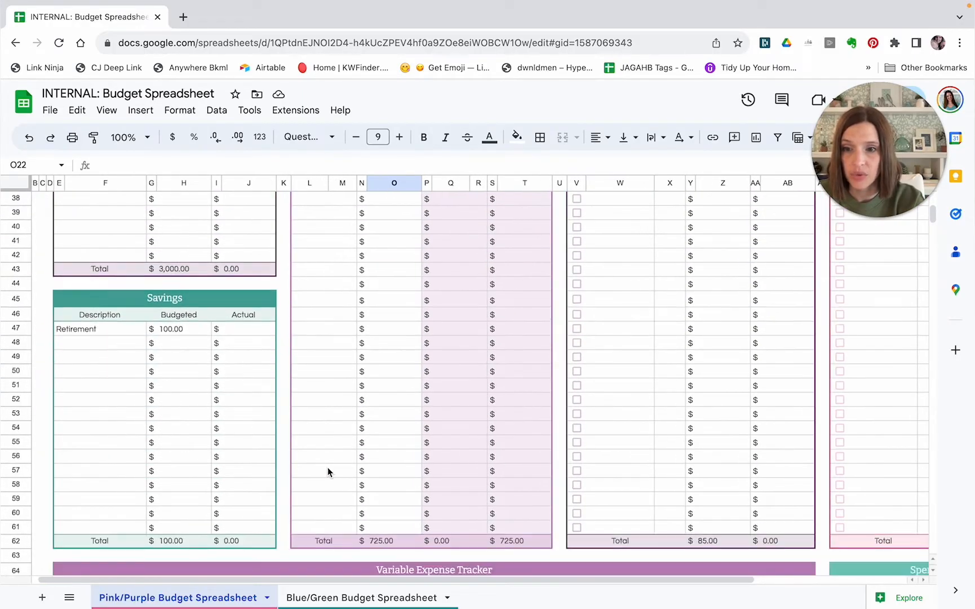
scroll("down", 3)
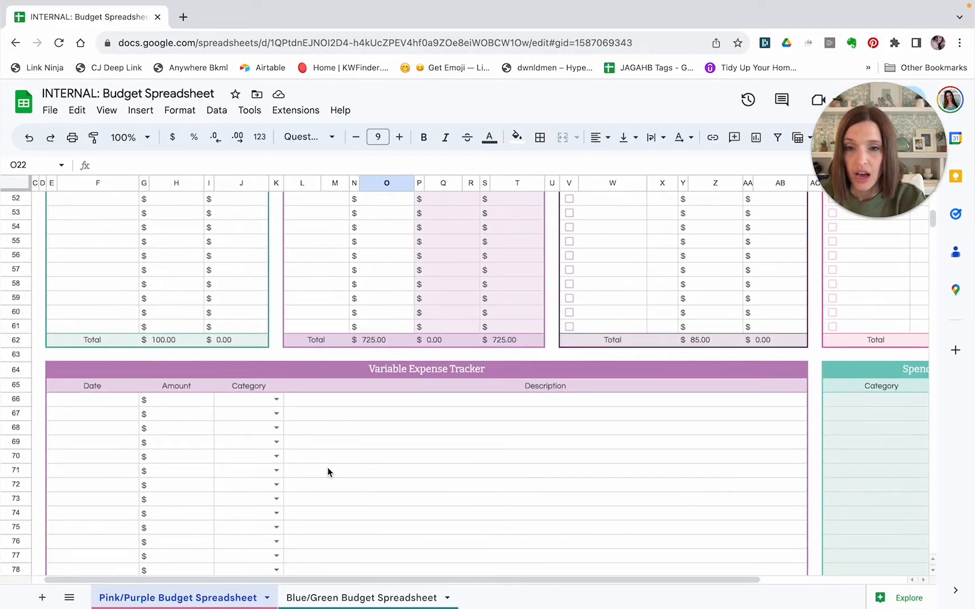
mouse_move(280, 423)
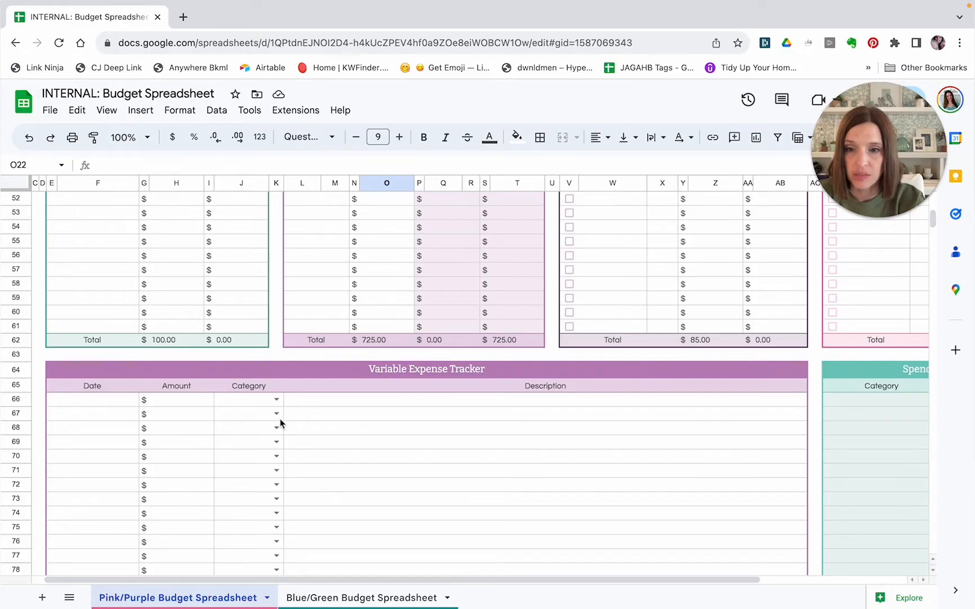
mouse_move(262, 407)
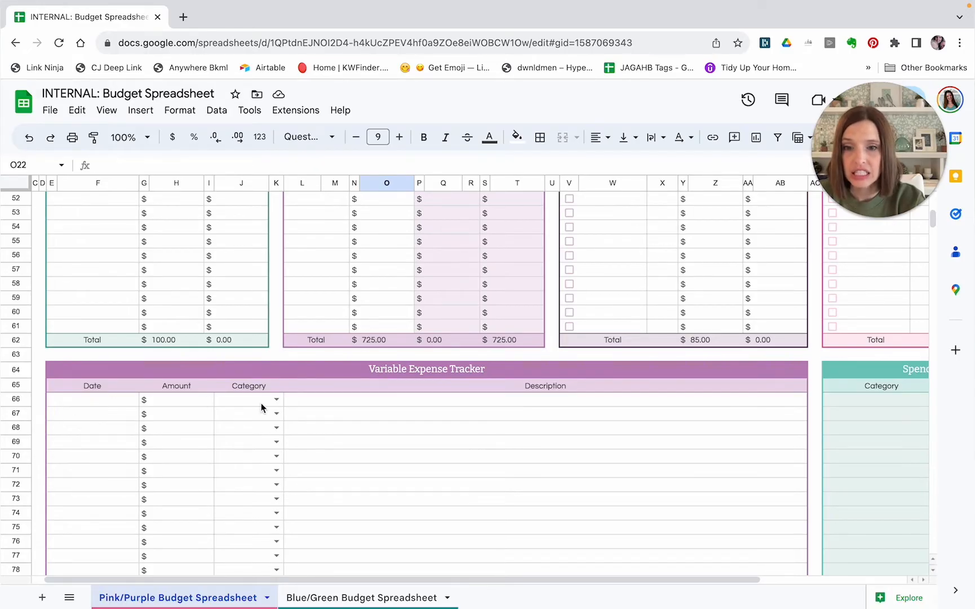
mouse_move(80, 412)
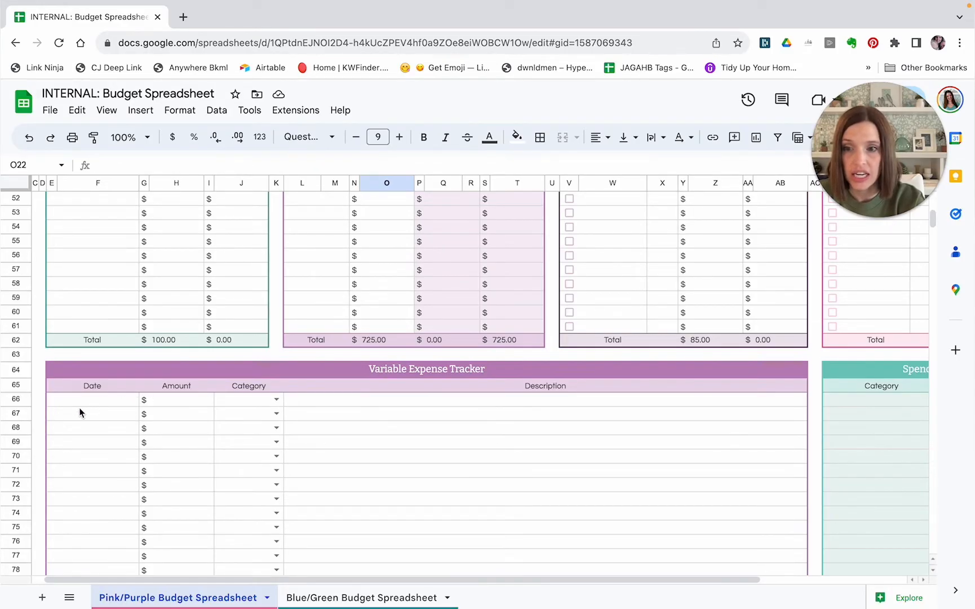
mouse_move(87, 409)
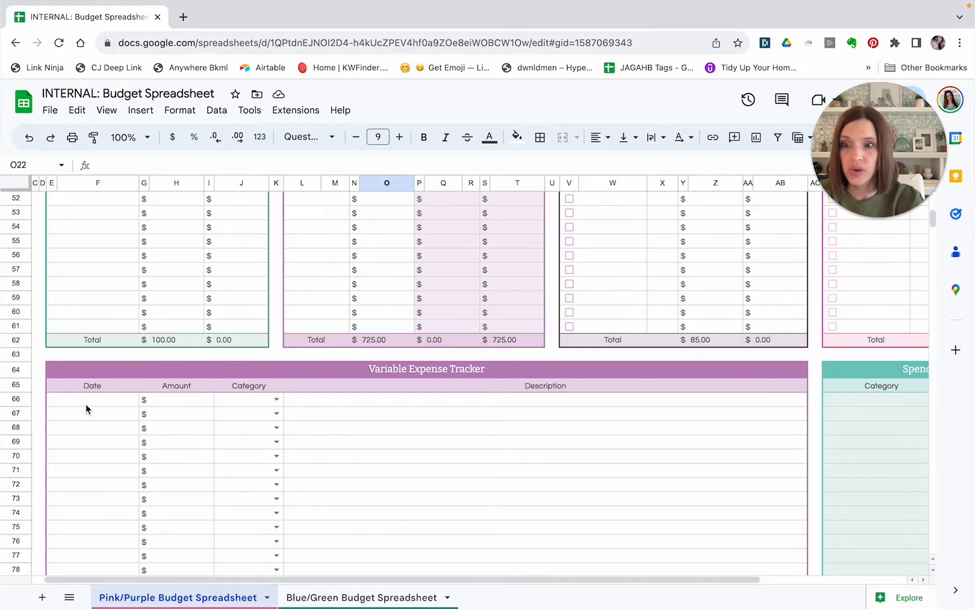
mouse_move(177, 397)
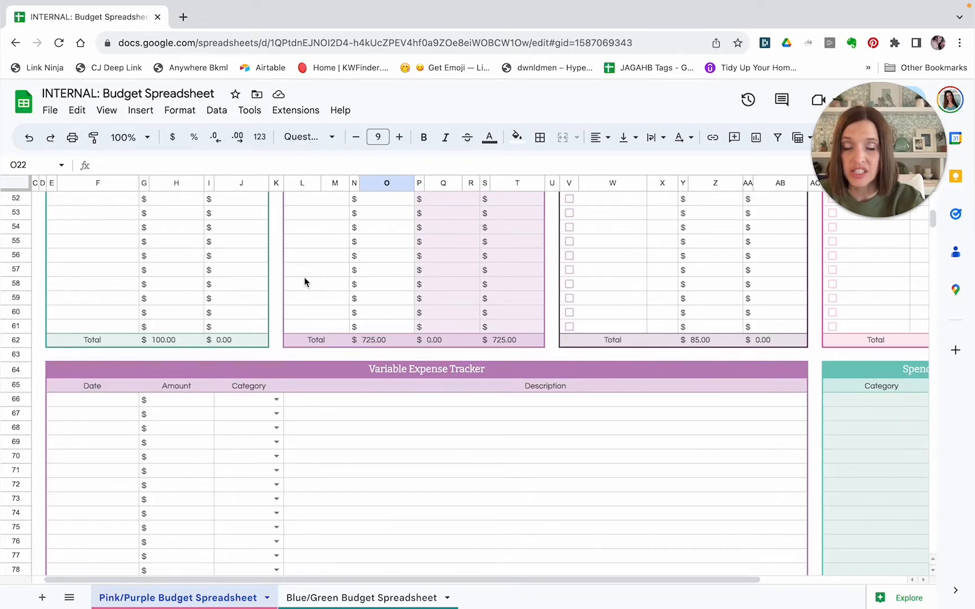
scroll("up", 3)
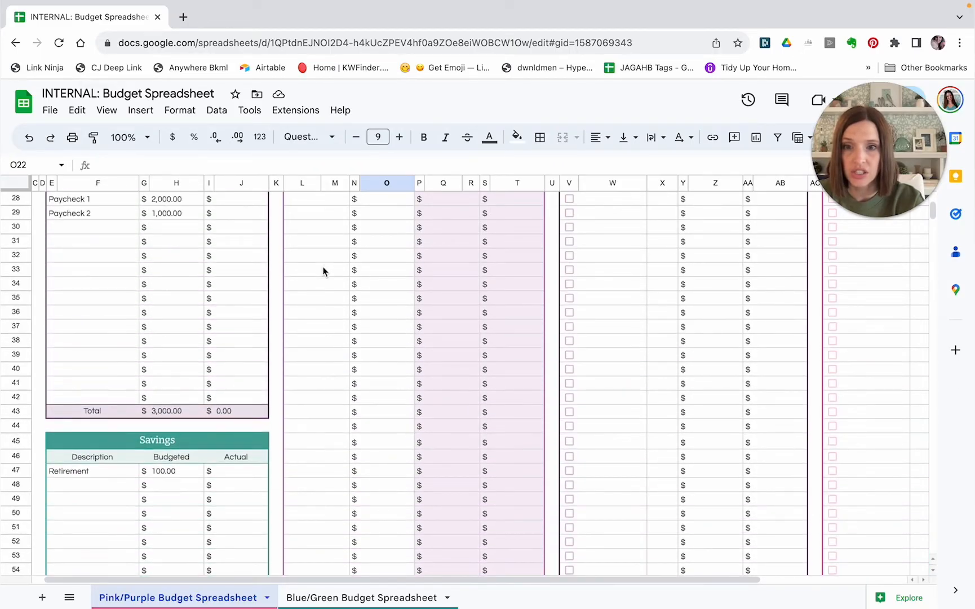
scroll("up", 3)
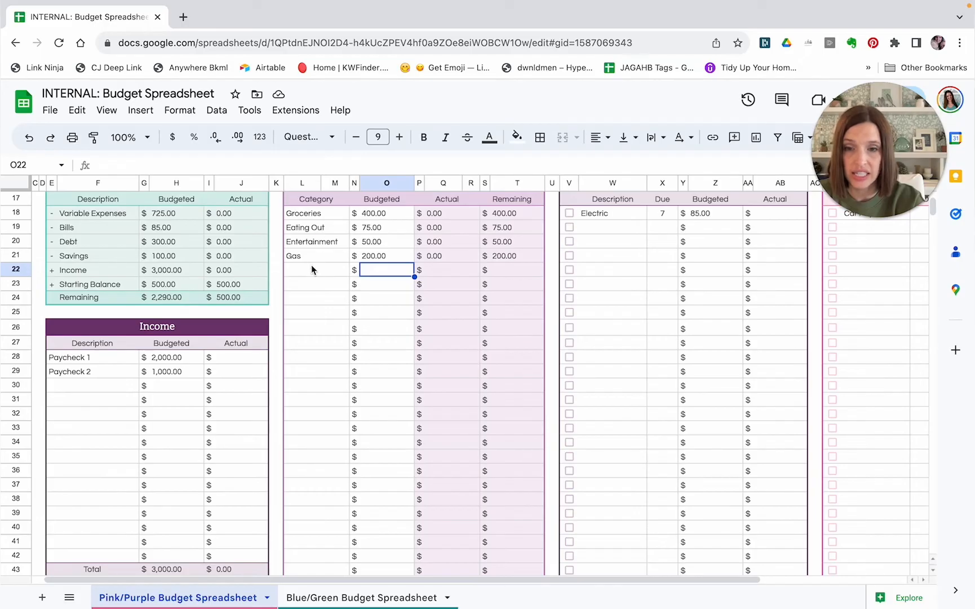
scroll("down", 3)
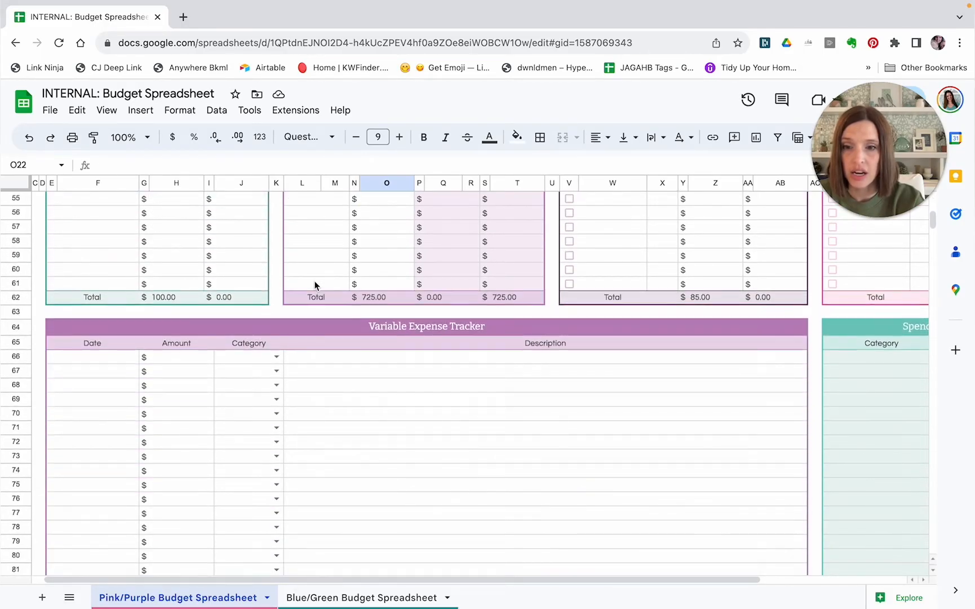
scroll("down", 3)
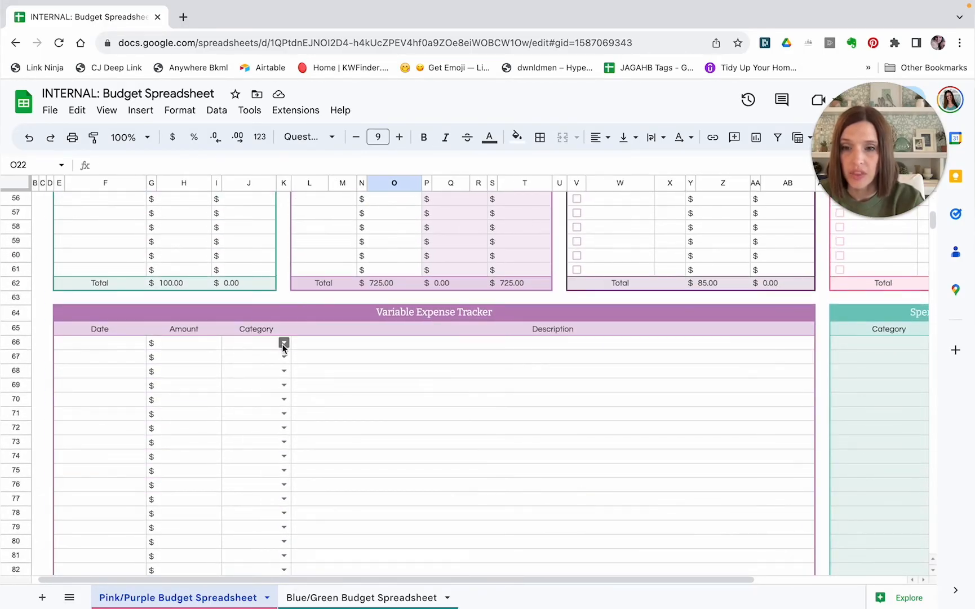
left_click(284, 342)
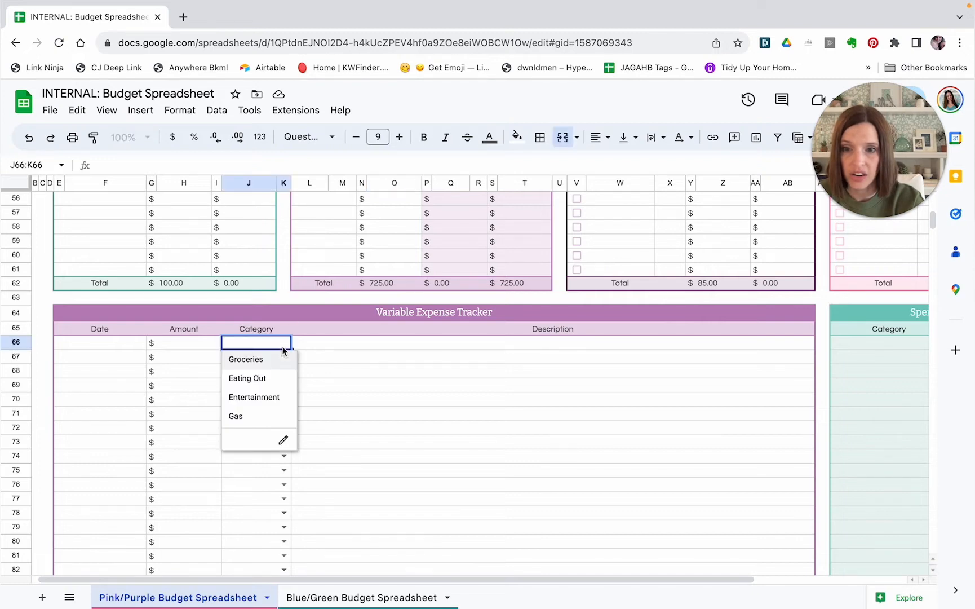
mouse_move(141, 349)
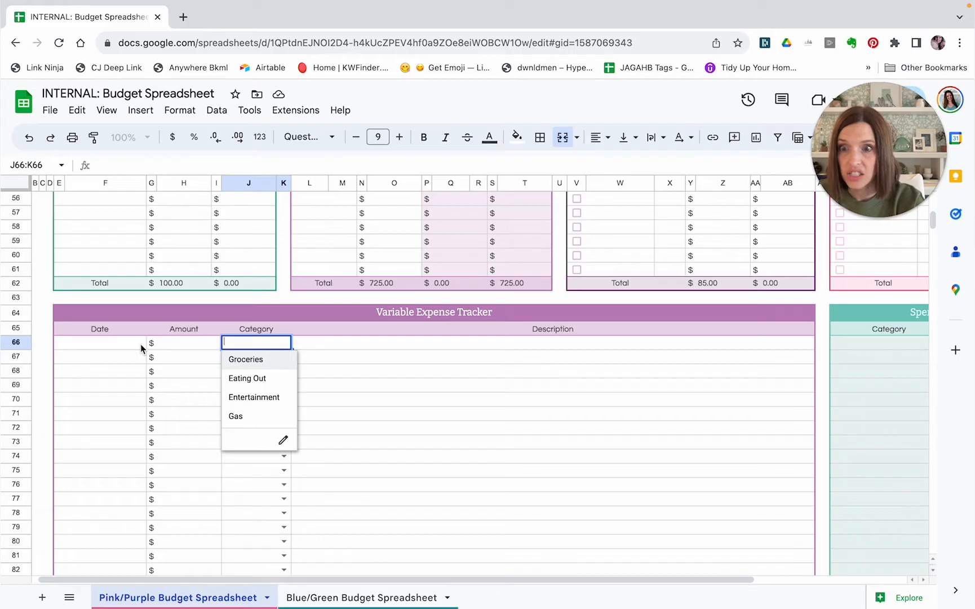
mouse_move(182, 346)
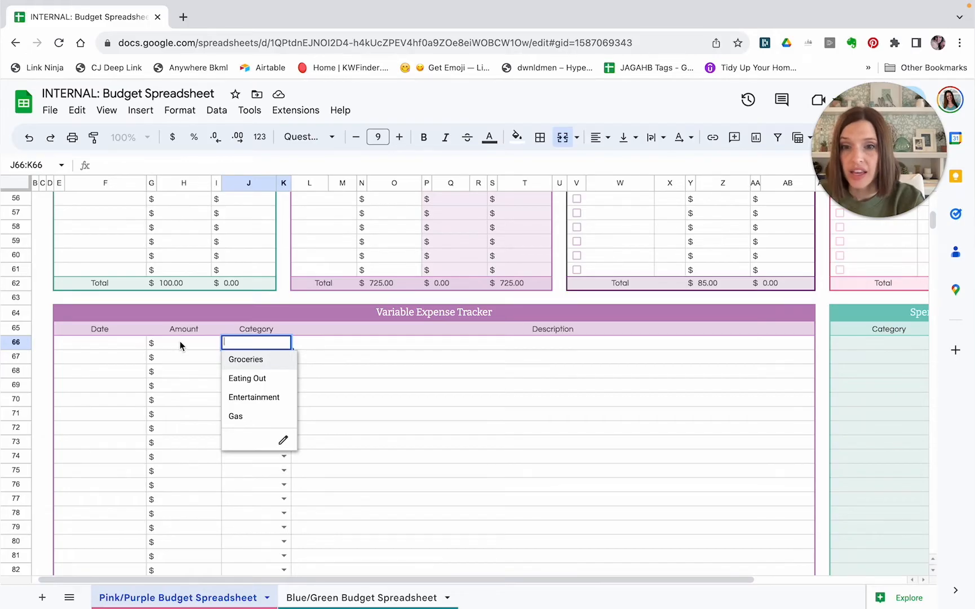
mouse_move(243, 342)
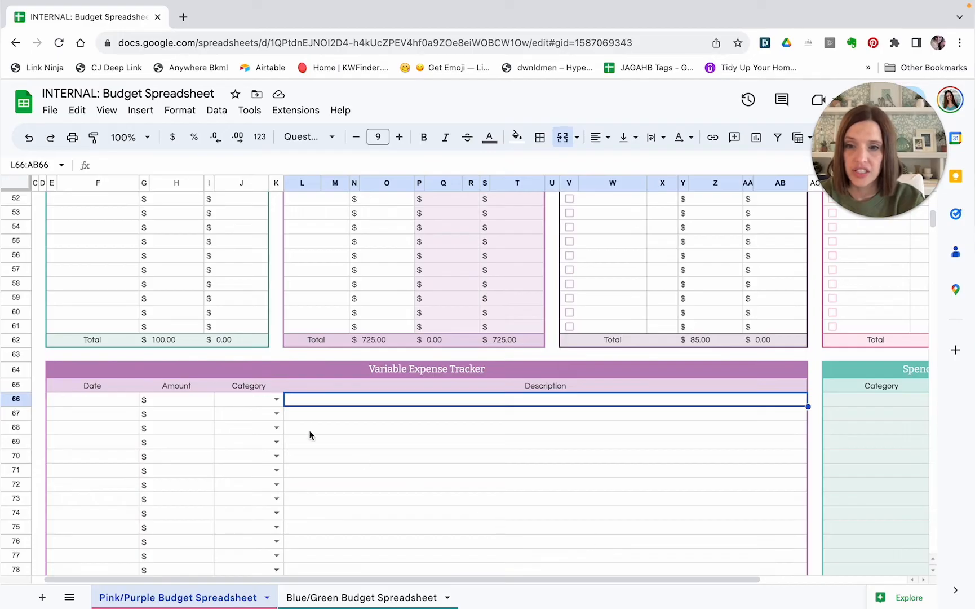
mouse_move(311, 420)
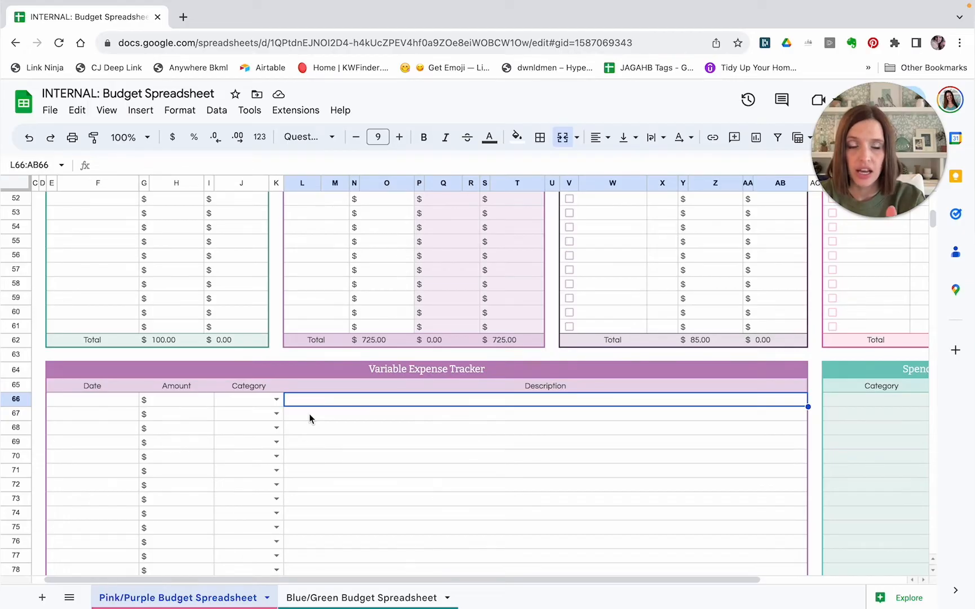
scroll("up", 3)
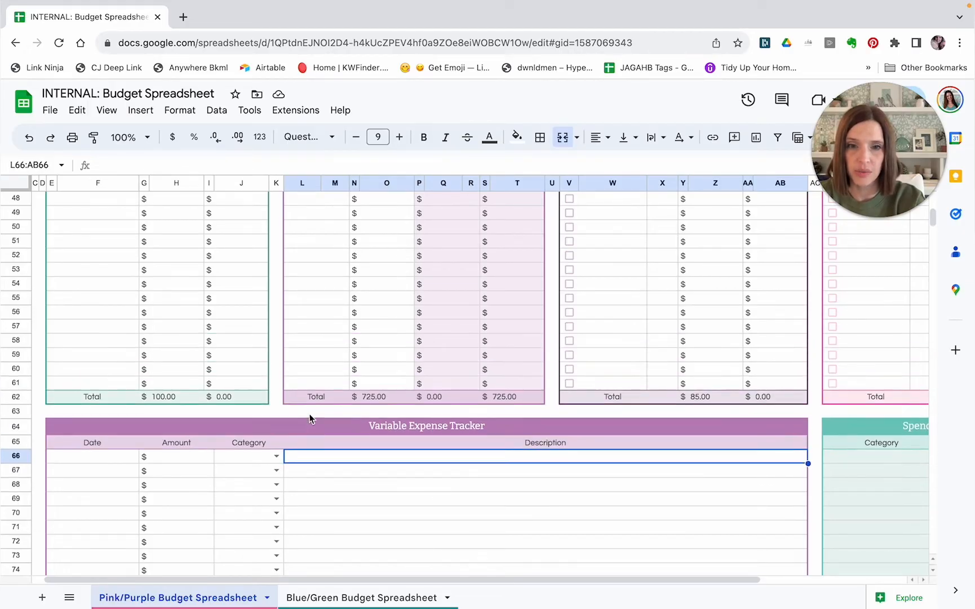
scroll("up", 3)
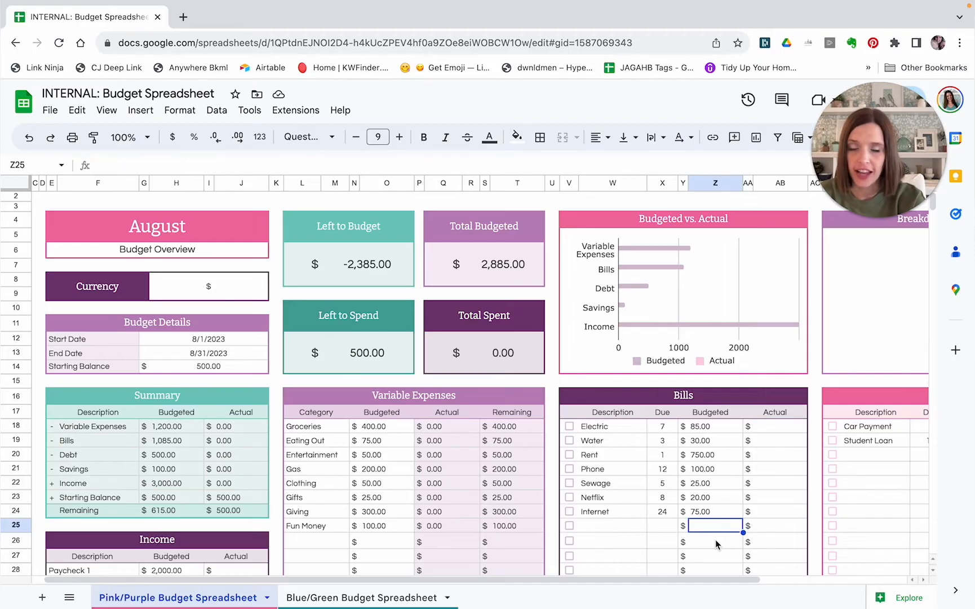
mouse_move(655, 444)
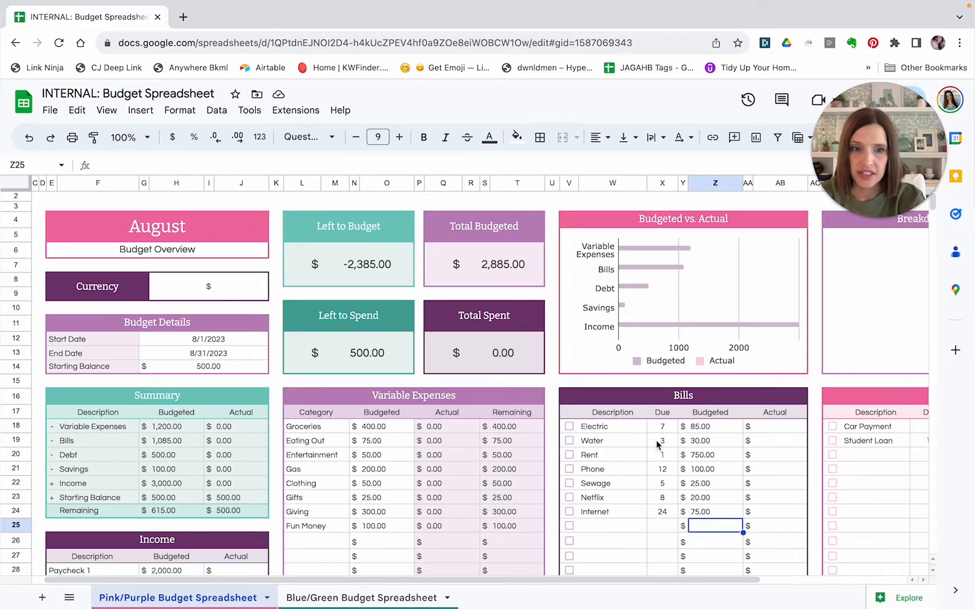
mouse_move(399, 520)
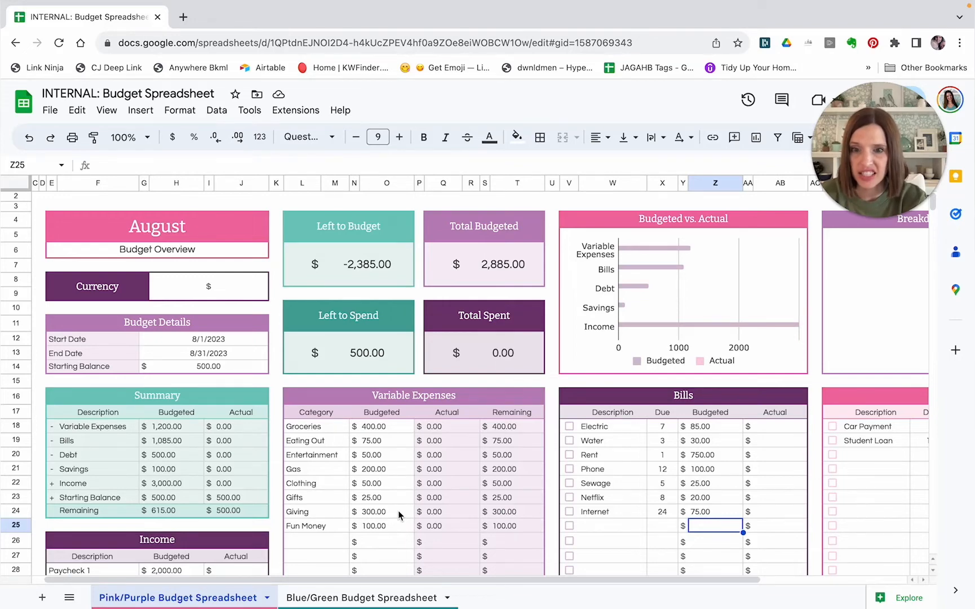
mouse_move(381, 527)
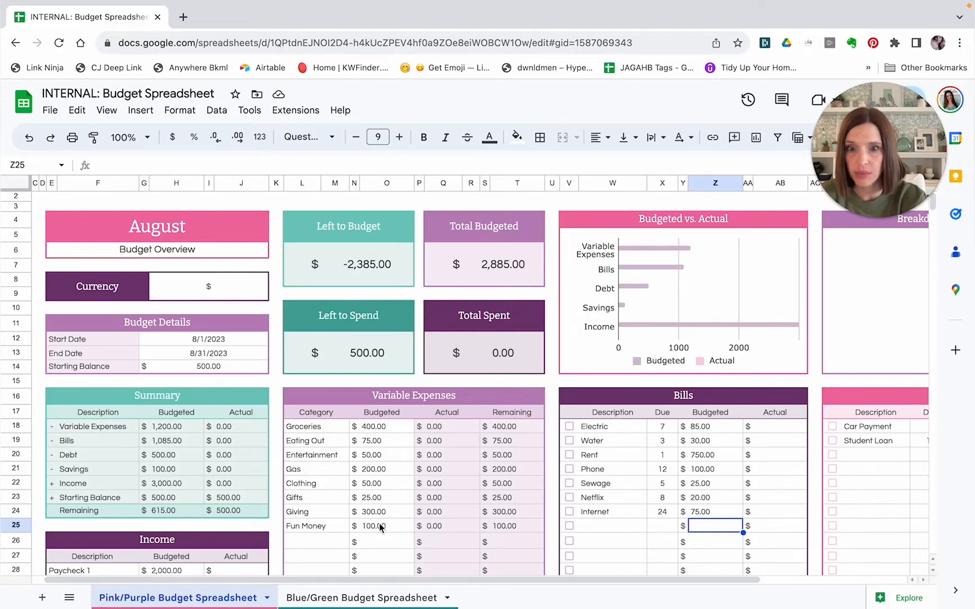
mouse_move(780, 523)
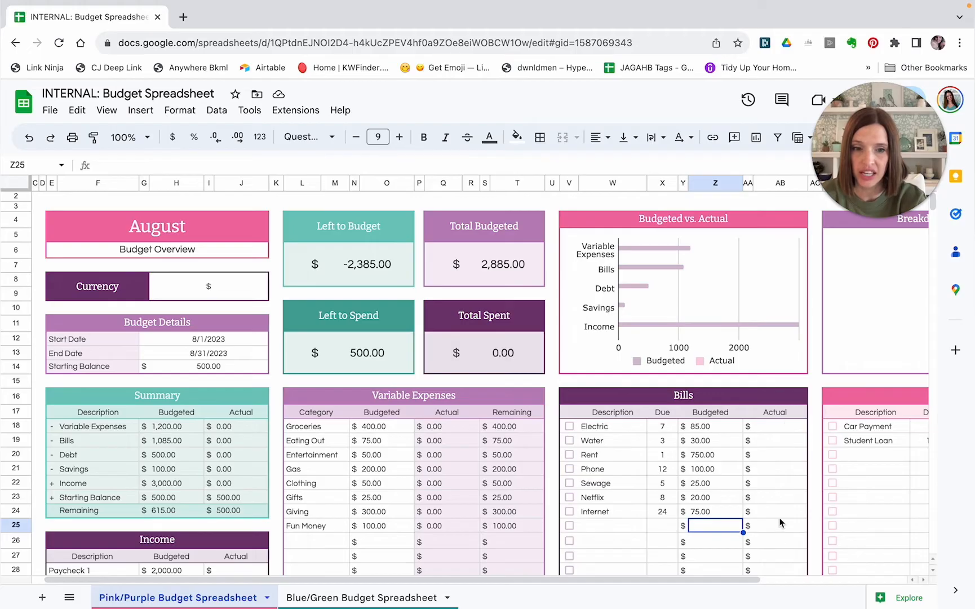
mouse_move(373, 548)
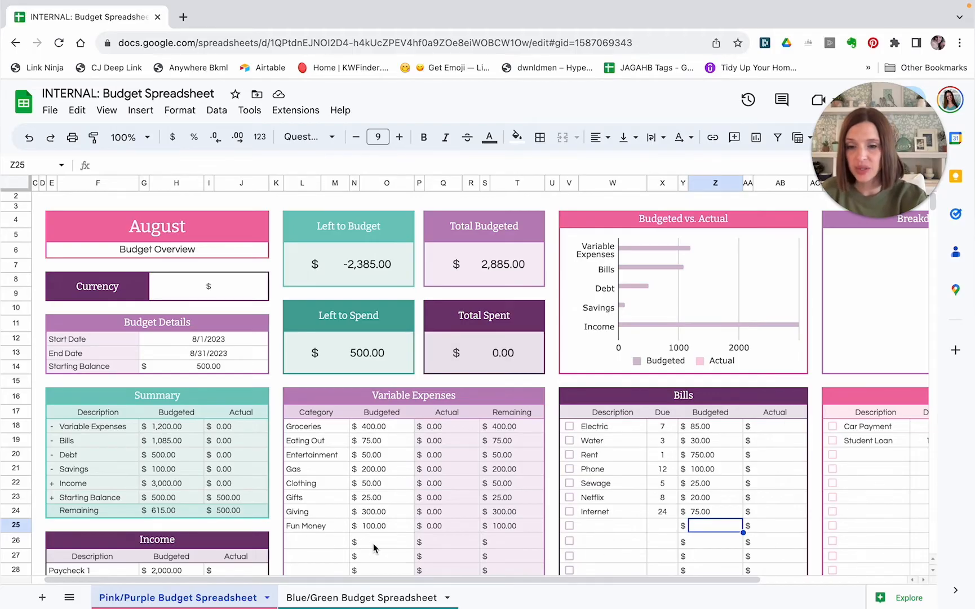
mouse_move(262, 595)
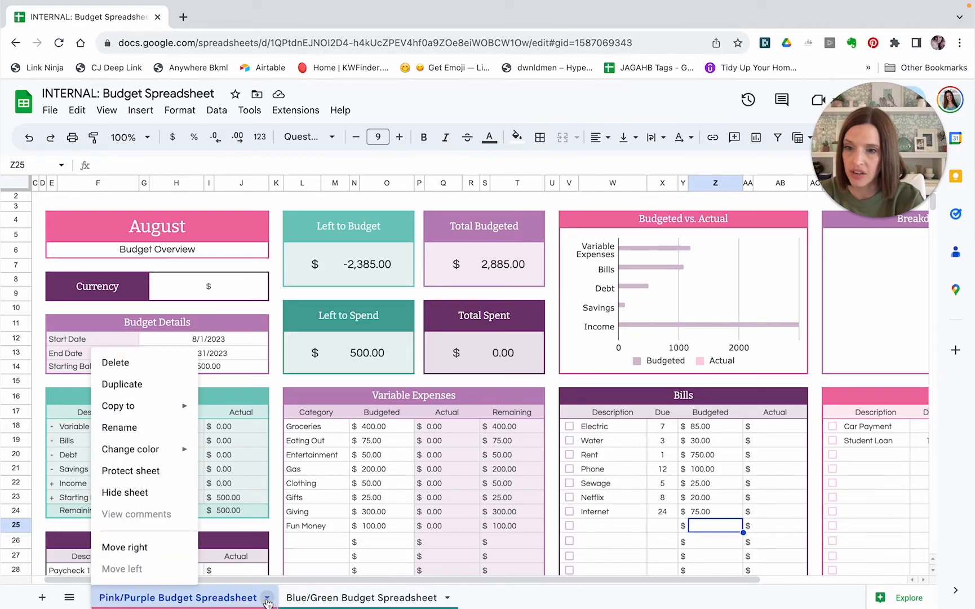
mouse_move(148, 389)
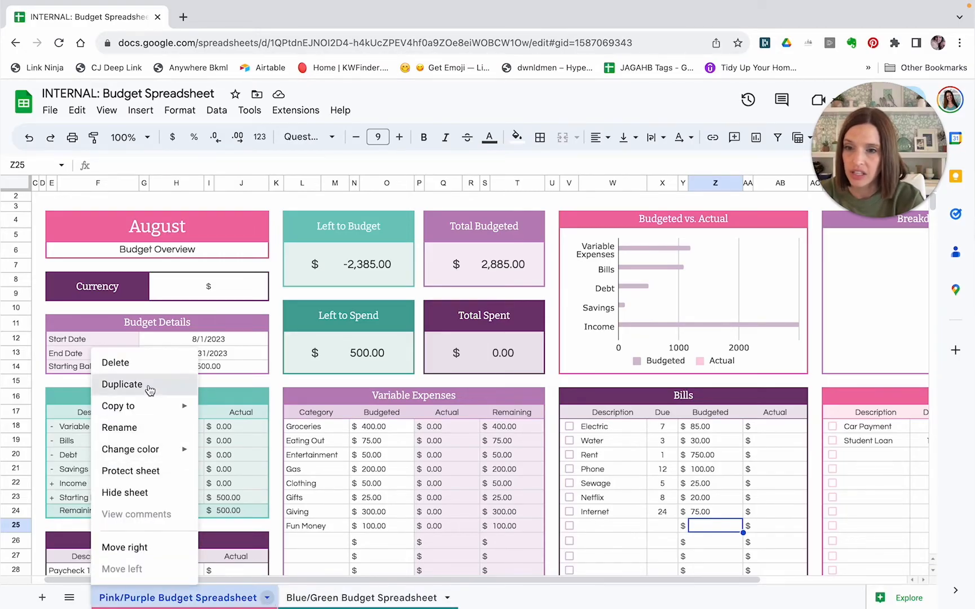
Step: Duplicate the Pink/Purple sheet as Master Budget, then return to the original sheet
left_click(122, 383)
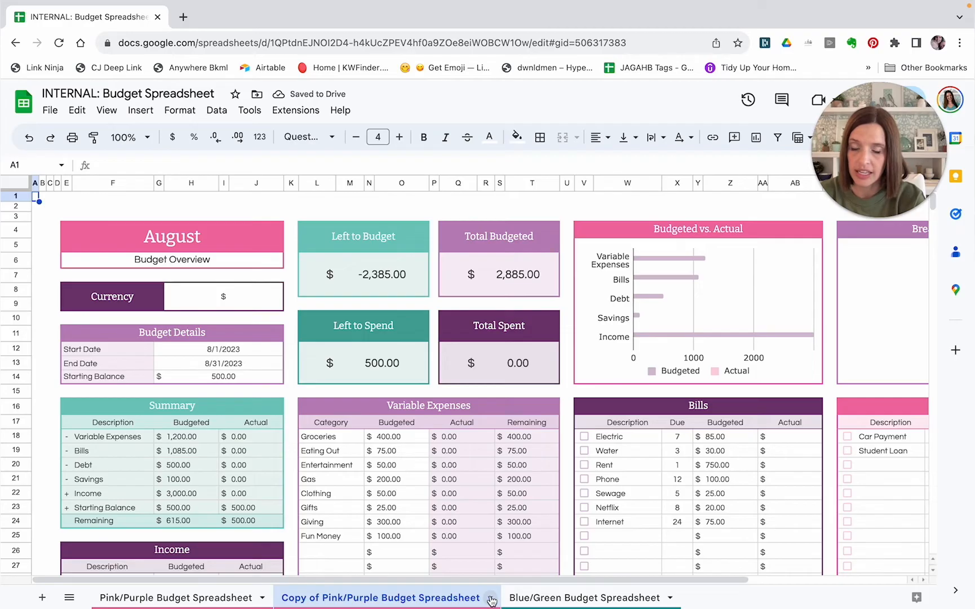
right_click(382, 597)
type("Master Budget")
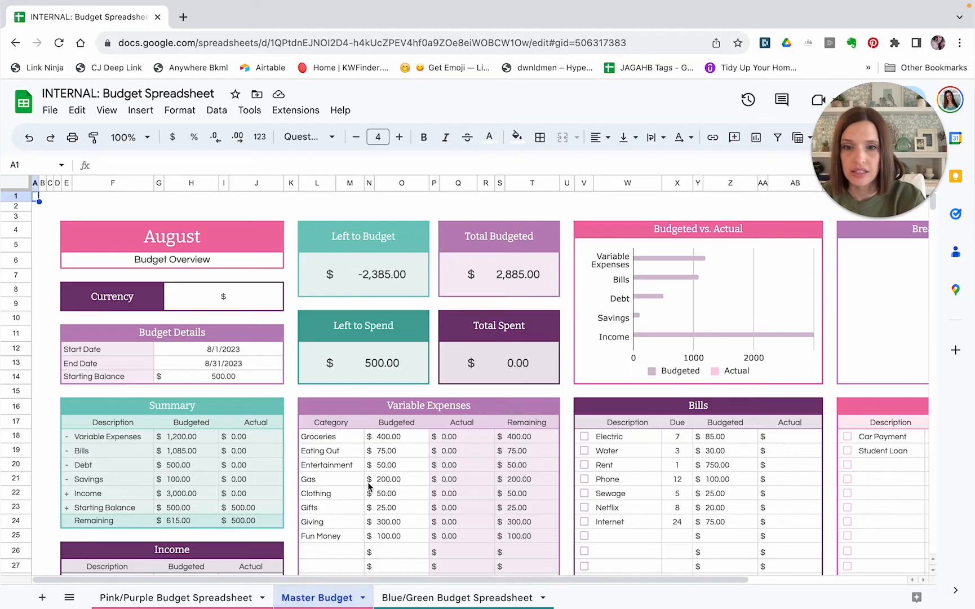
mouse_move(340, 426)
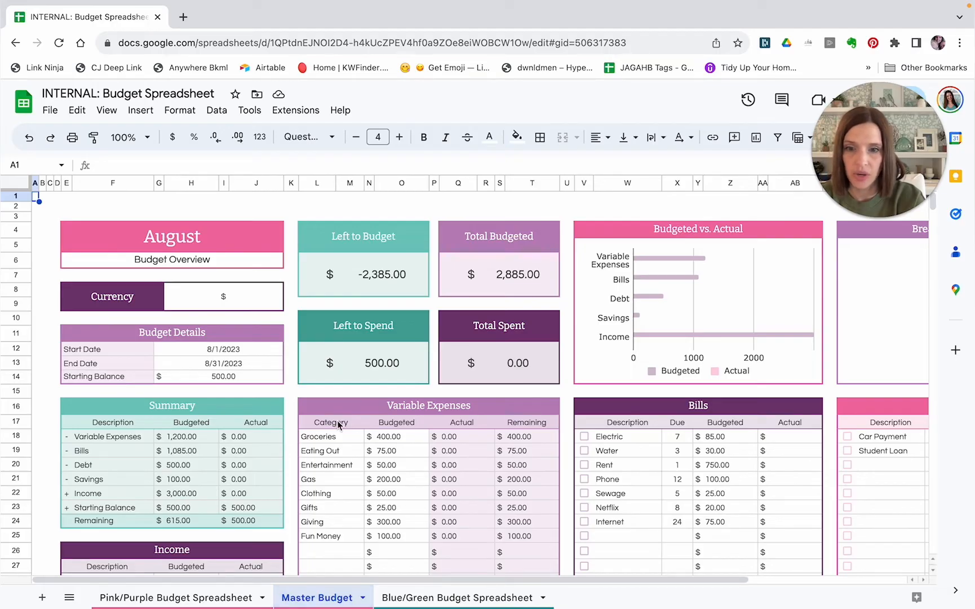
mouse_move(407, 438)
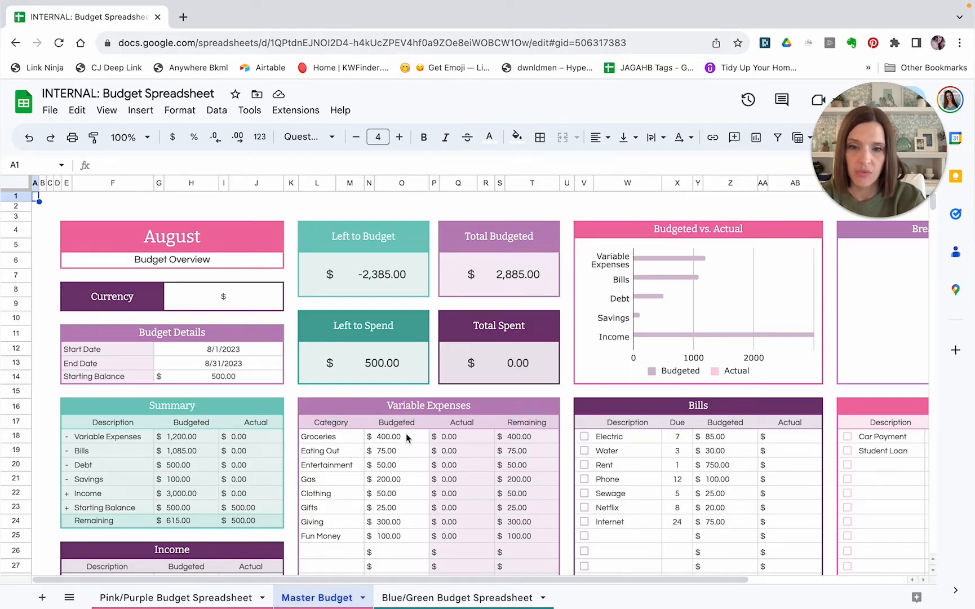
mouse_move(594, 501)
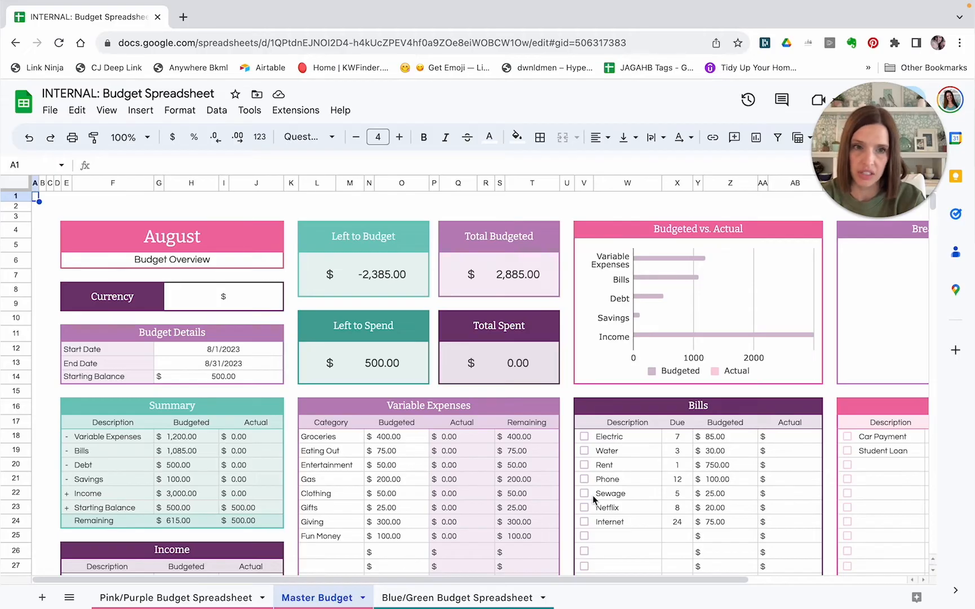
mouse_move(360, 545)
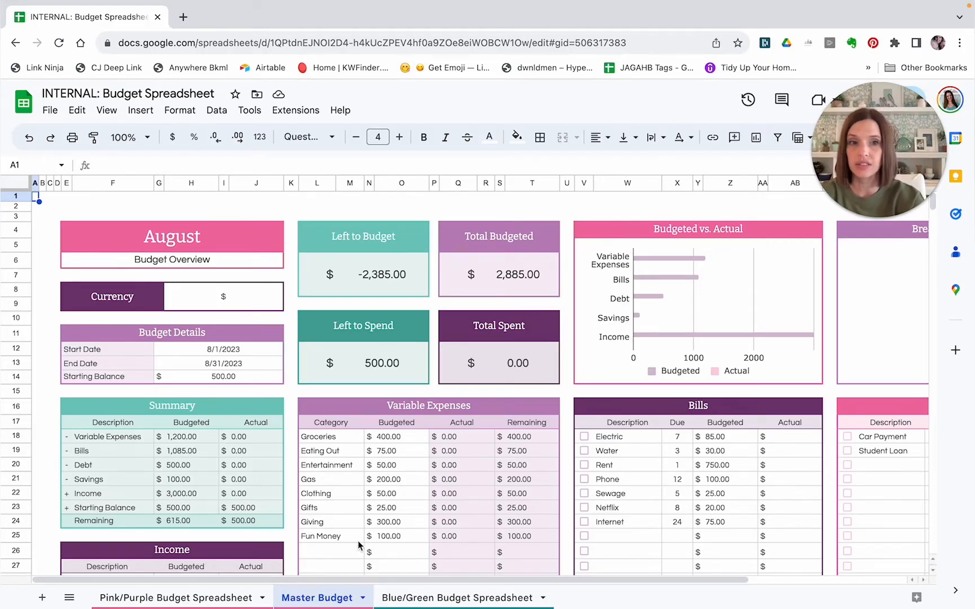
left_click(177, 598)
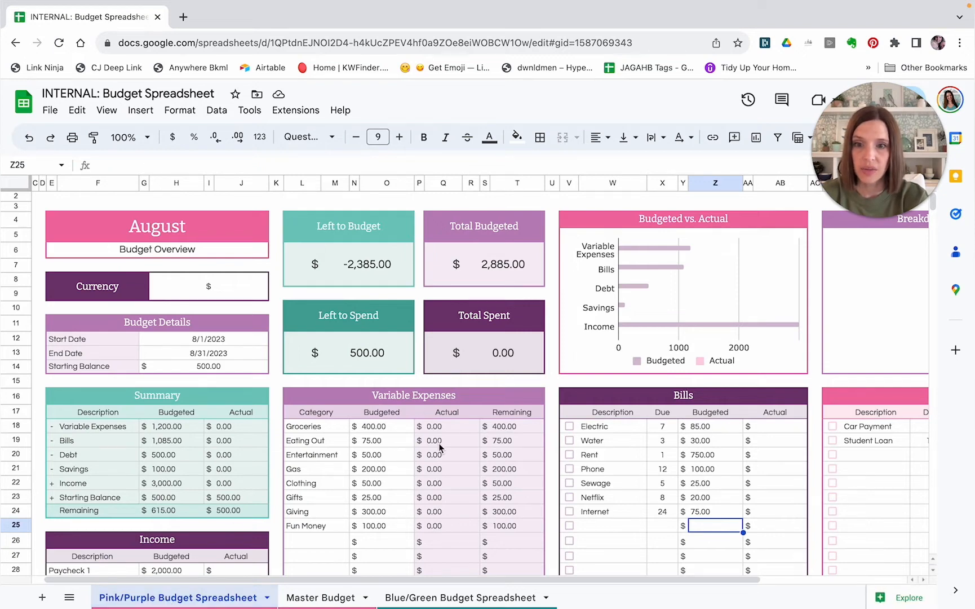
mouse_move(289, 519)
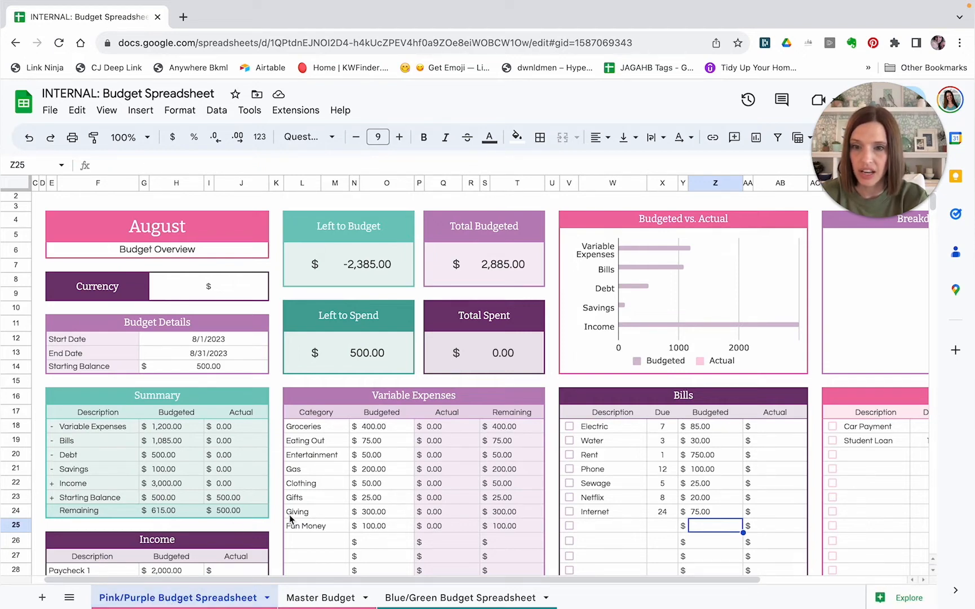
Step: Scroll down to the empty Variable Expense Tracker rows below the category totals
scroll("down", 3)
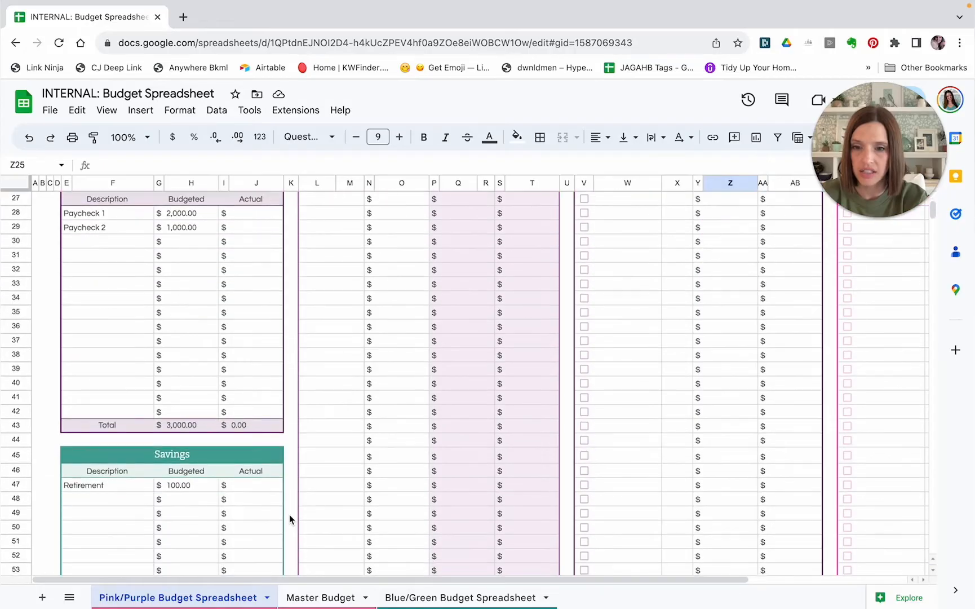
scroll("down", 3)
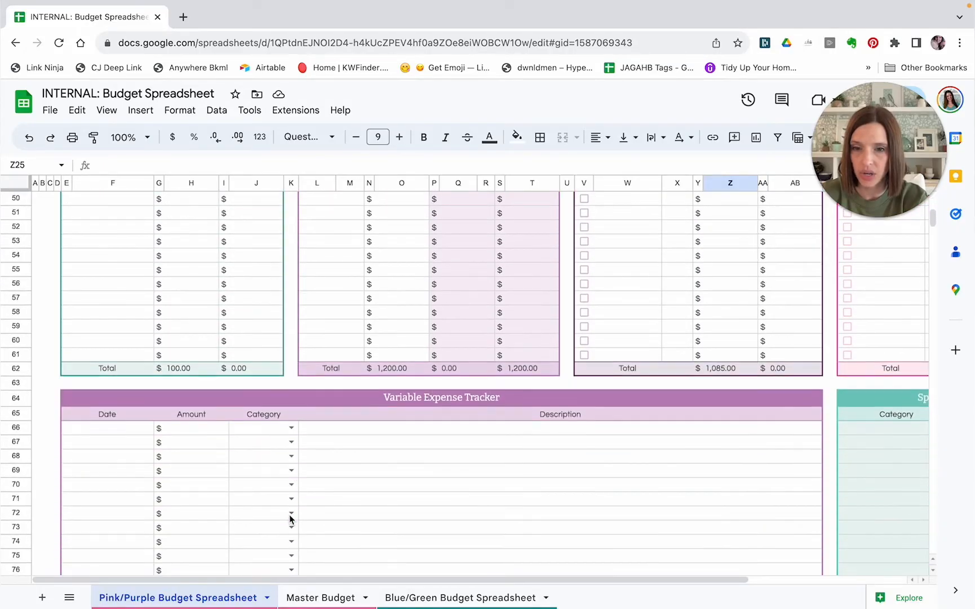
scroll("down", 3)
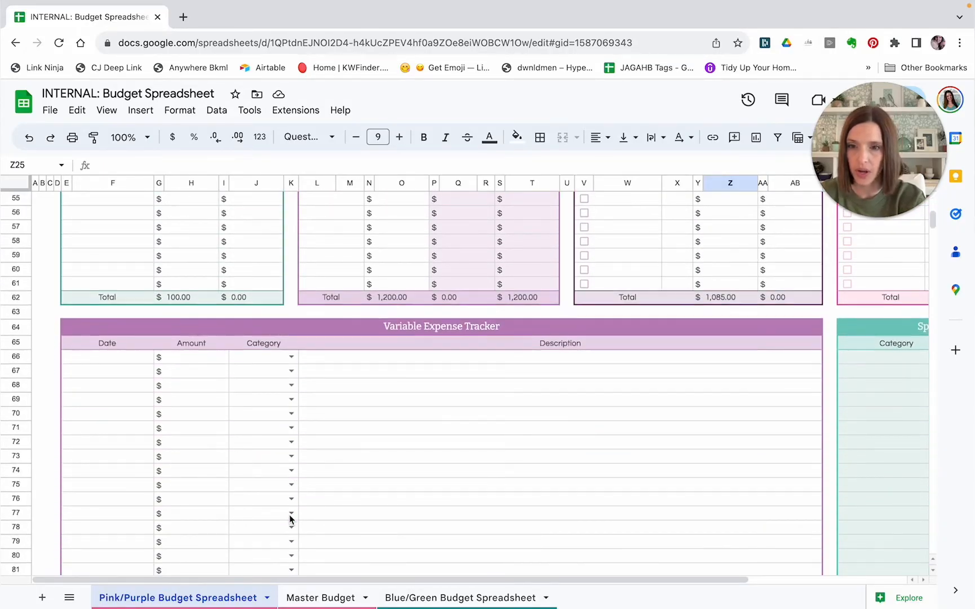
mouse_move(118, 364)
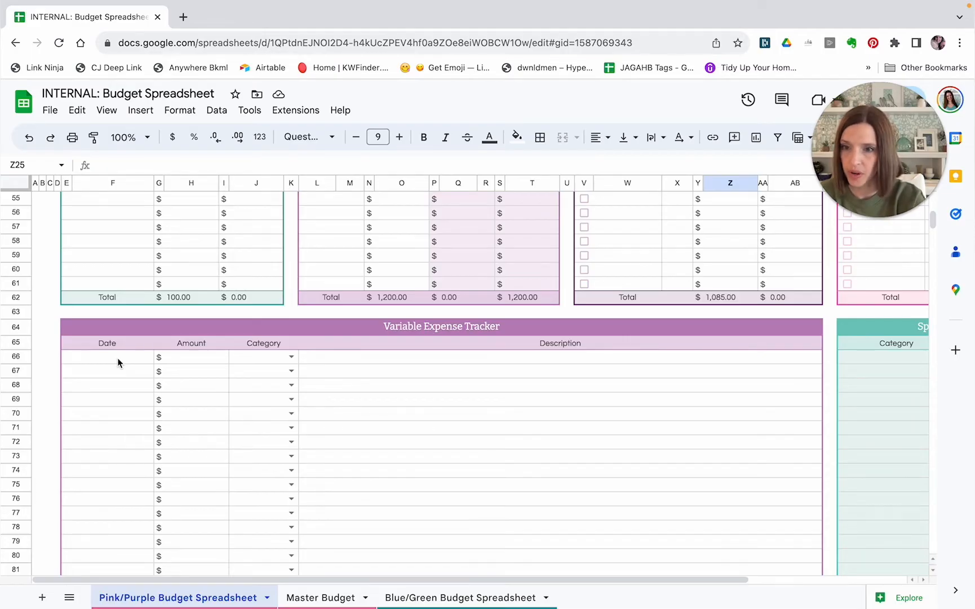
Step: Enter 8/3 as the first tracker row's date and 127.65 as its amount
left_click(107, 356)
type("8/3")
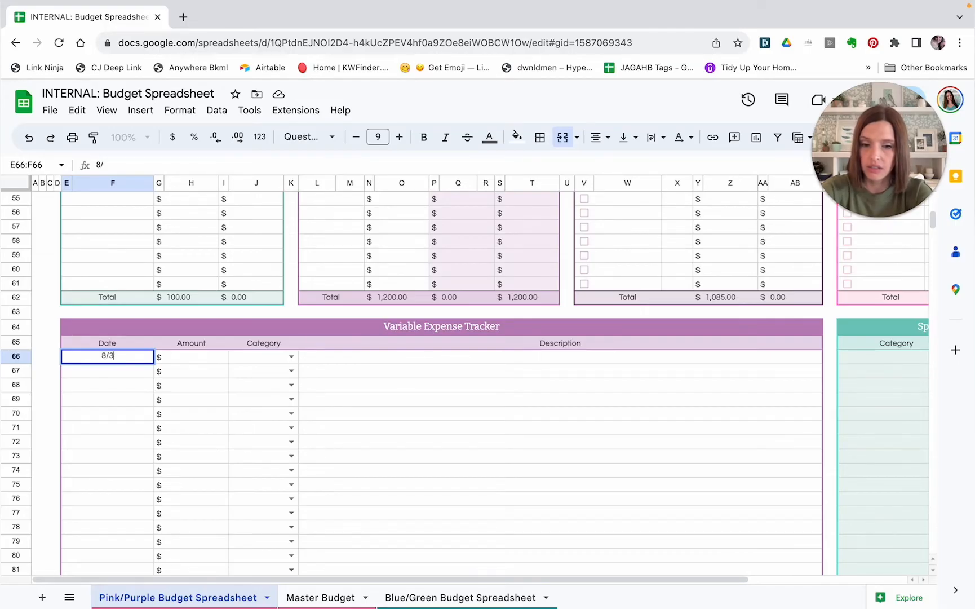
key("Tab")
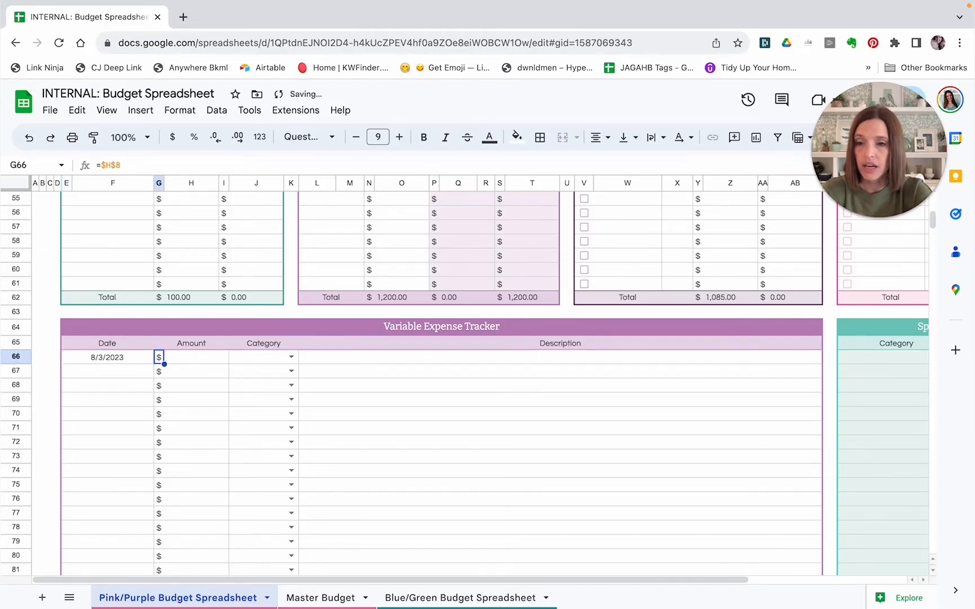
left_click(196, 356)
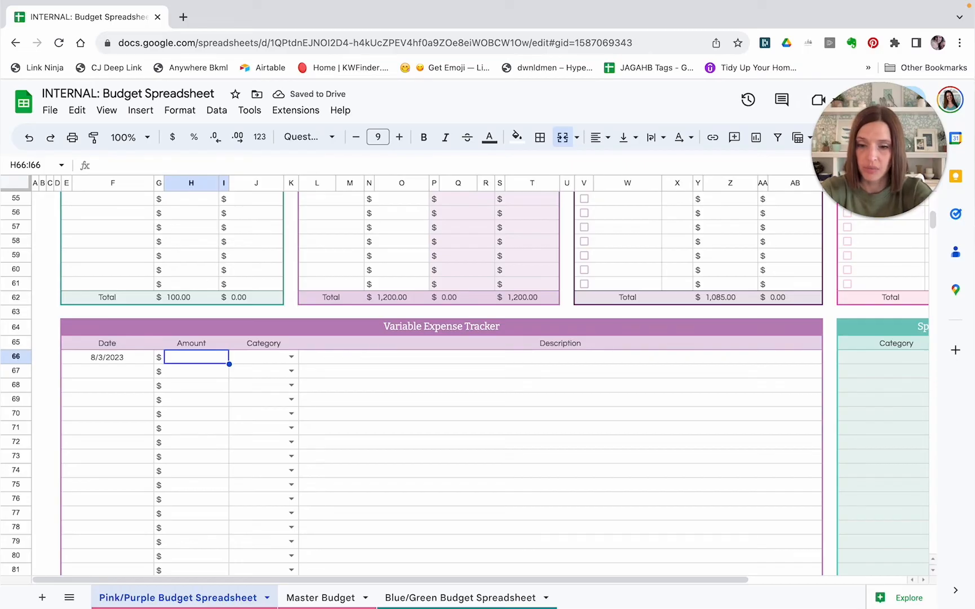
type("12")
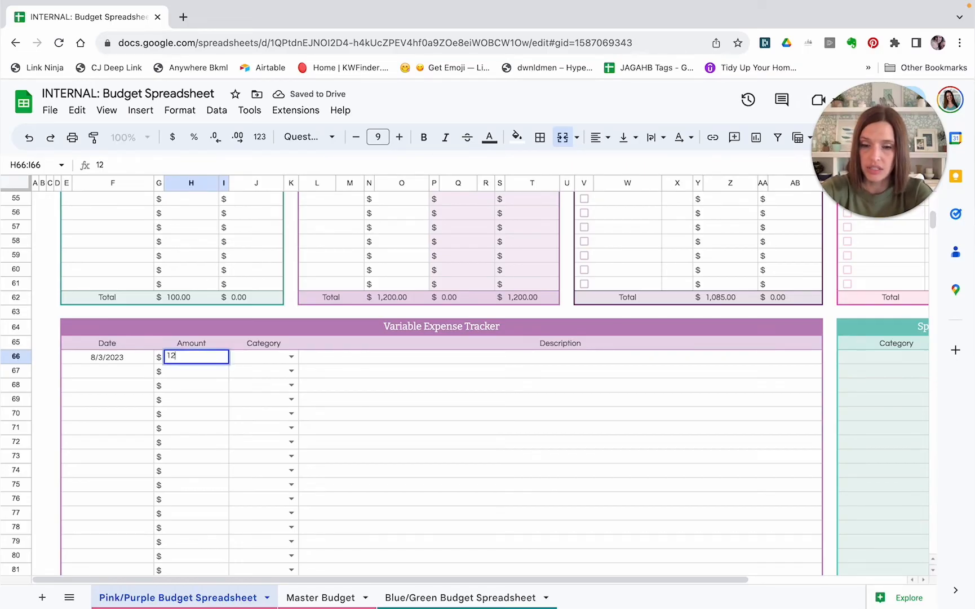
type("7.65")
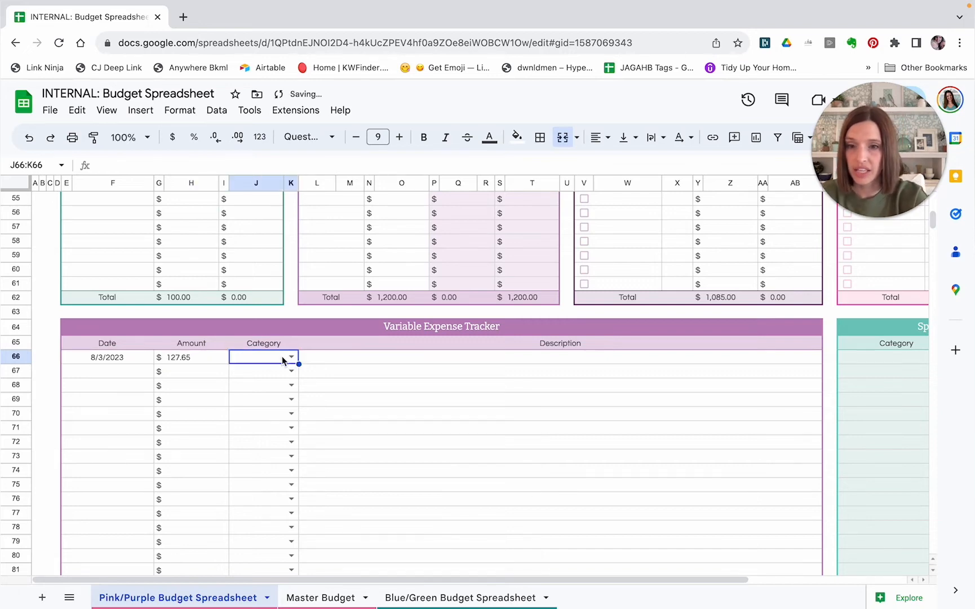
Step: Categorise the entry as Groceries with the description Walmart
left_click(291, 356)
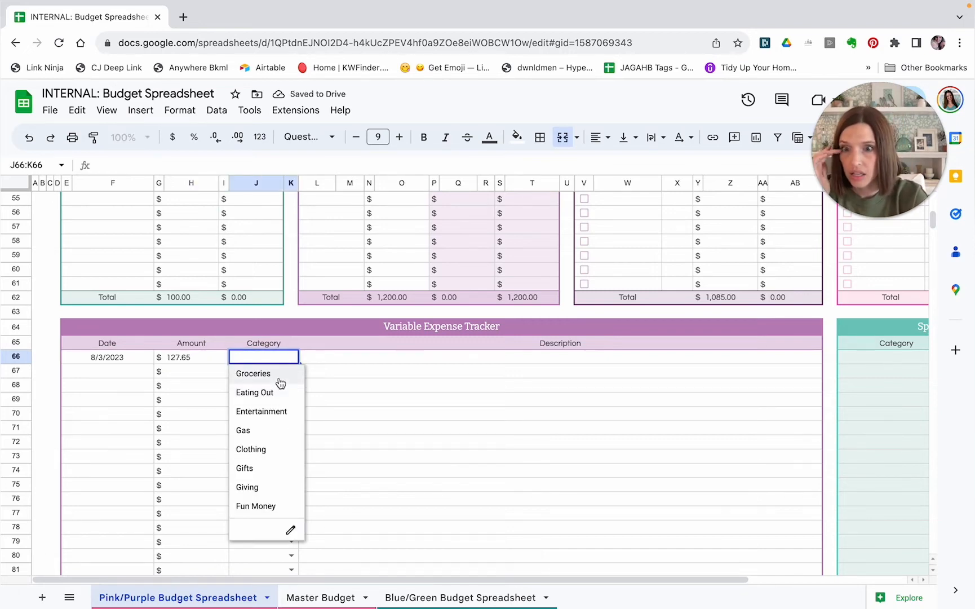
left_click(254, 373)
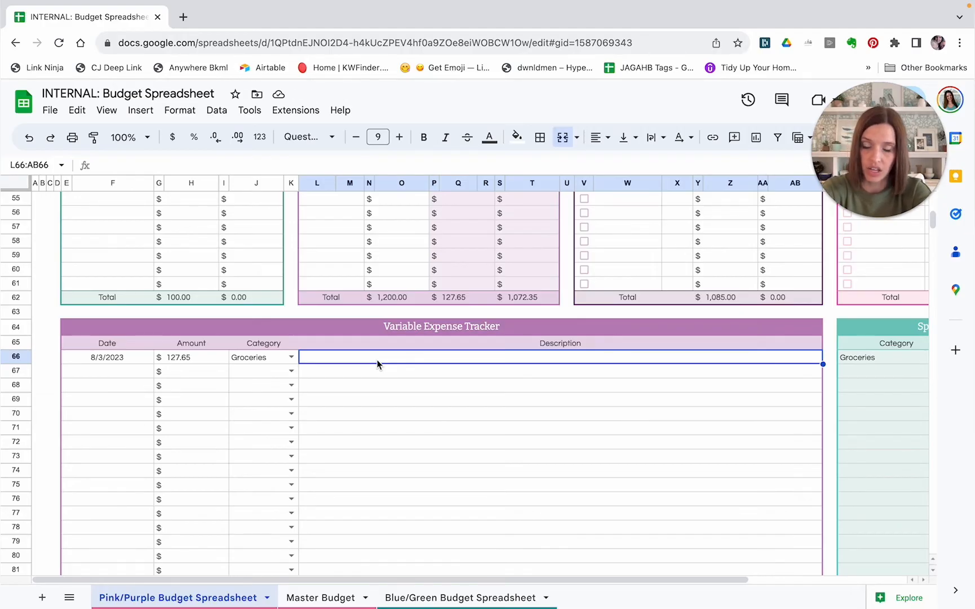
type("Walmart")
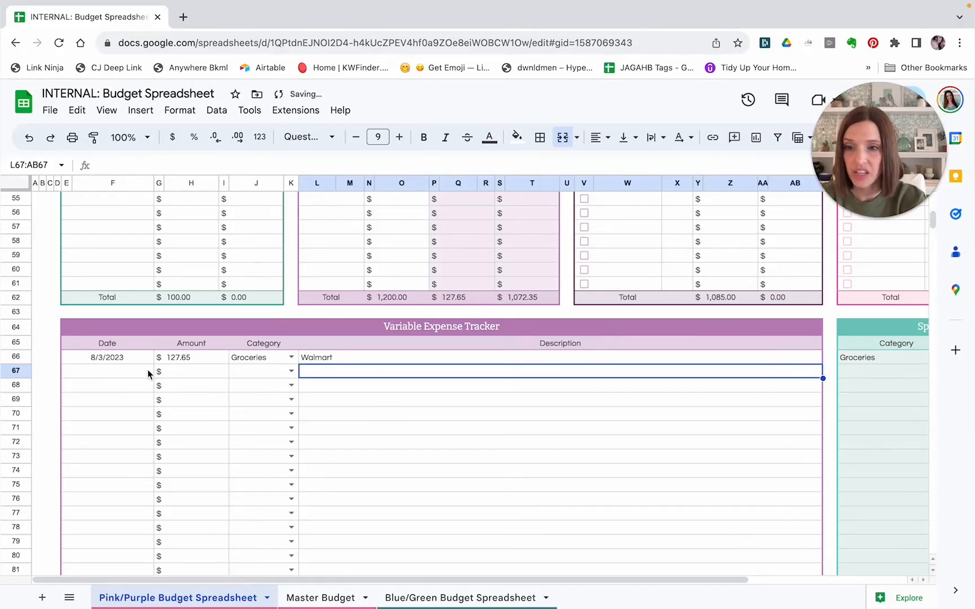
mouse_move(192, 412)
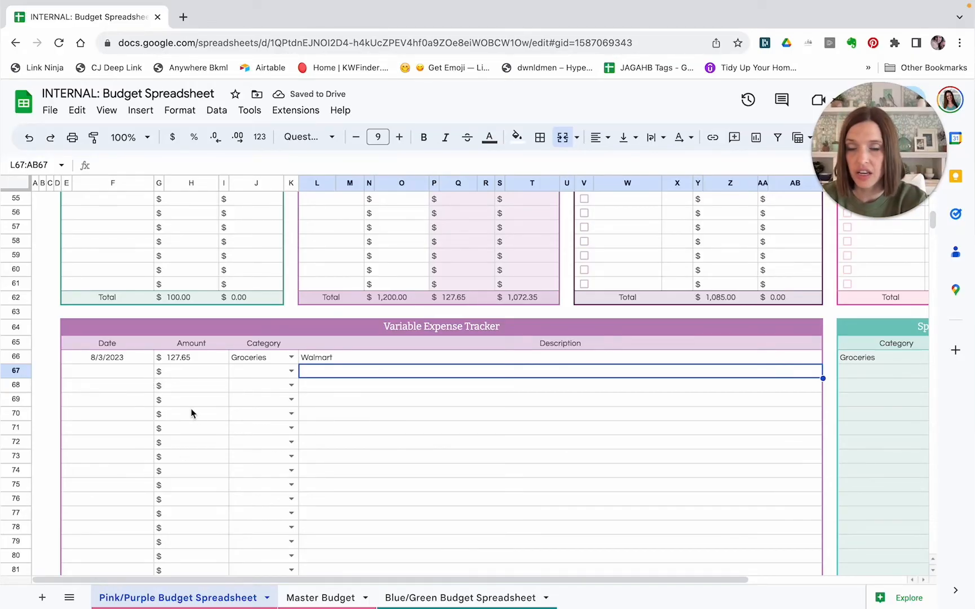
mouse_move(231, 474)
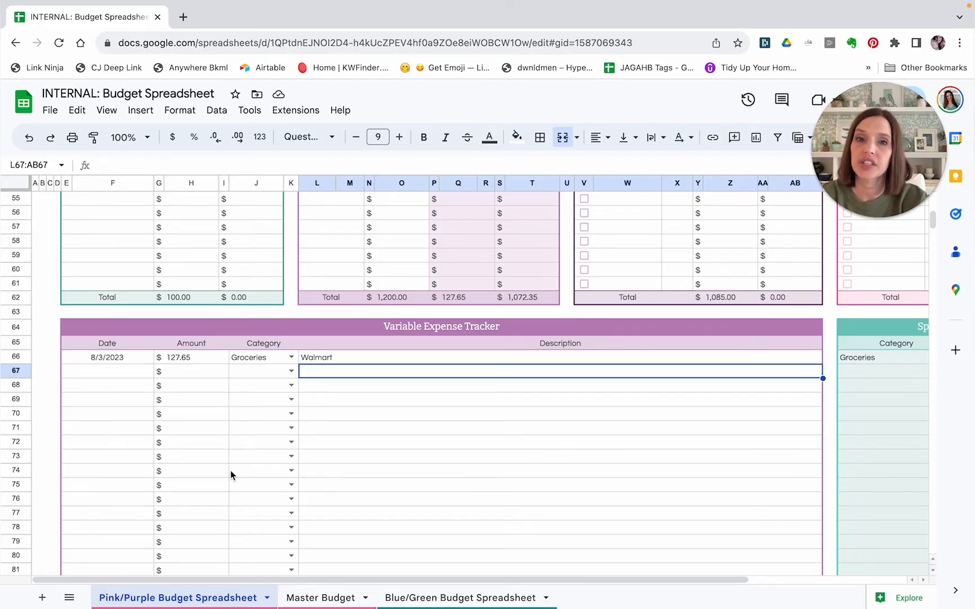
mouse_move(390, 427)
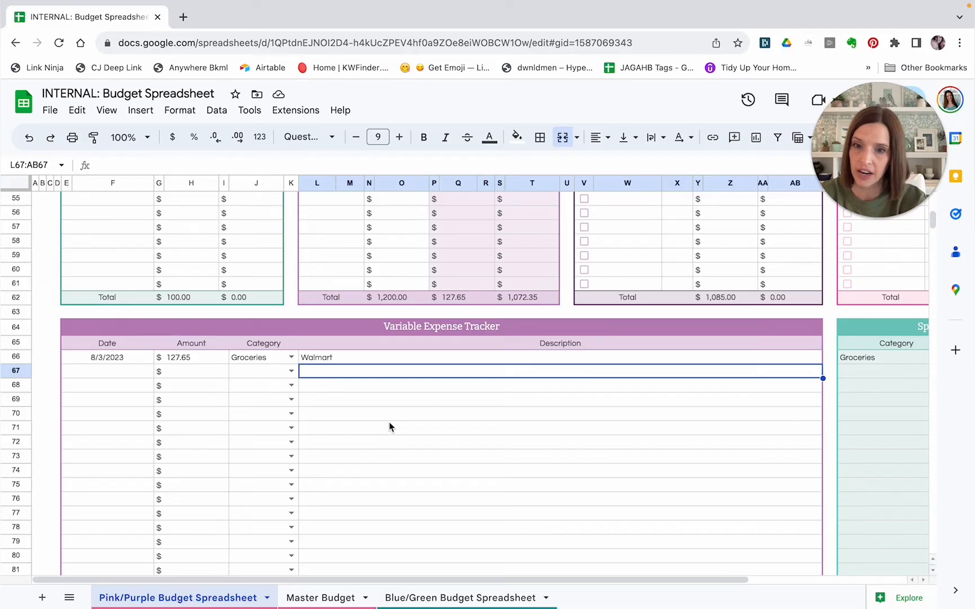
mouse_move(390, 423)
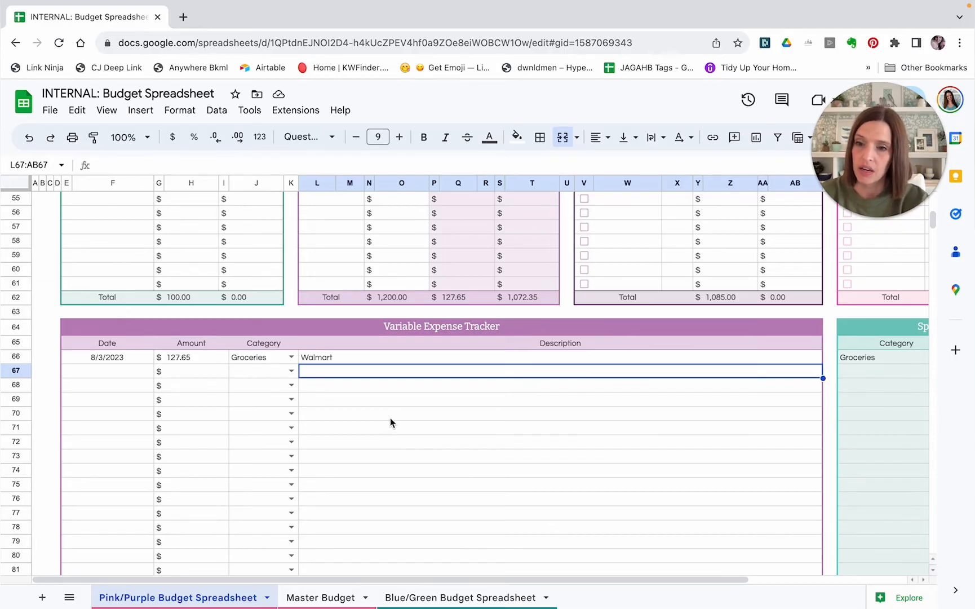
mouse_move(371, 423)
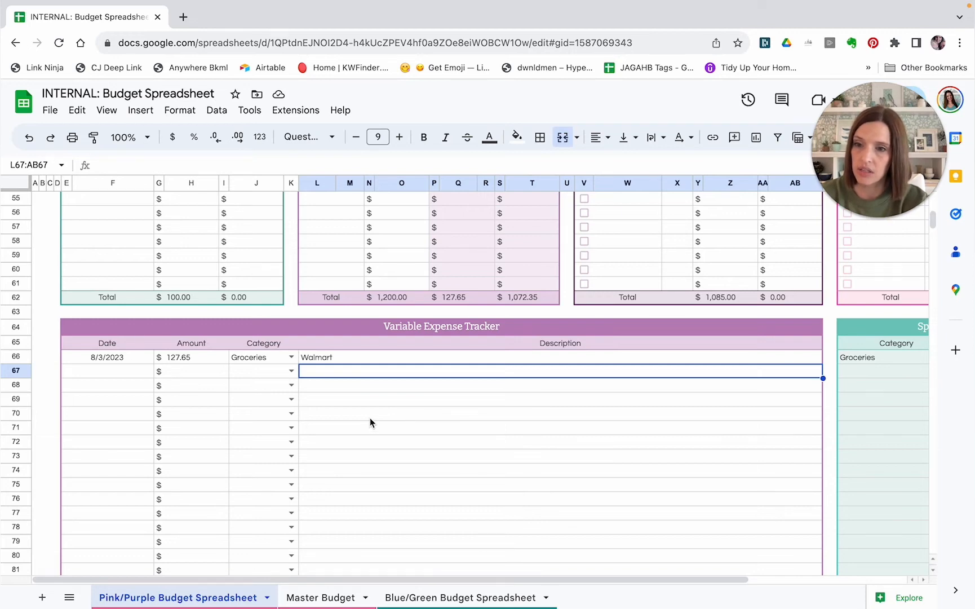
mouse_move(125, 370)
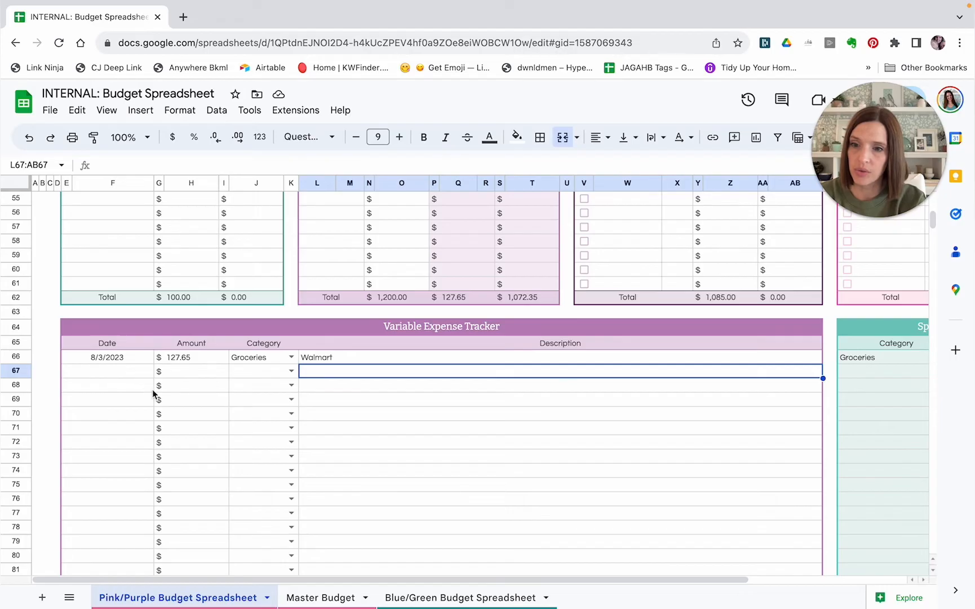
mouse_move(324, 430)
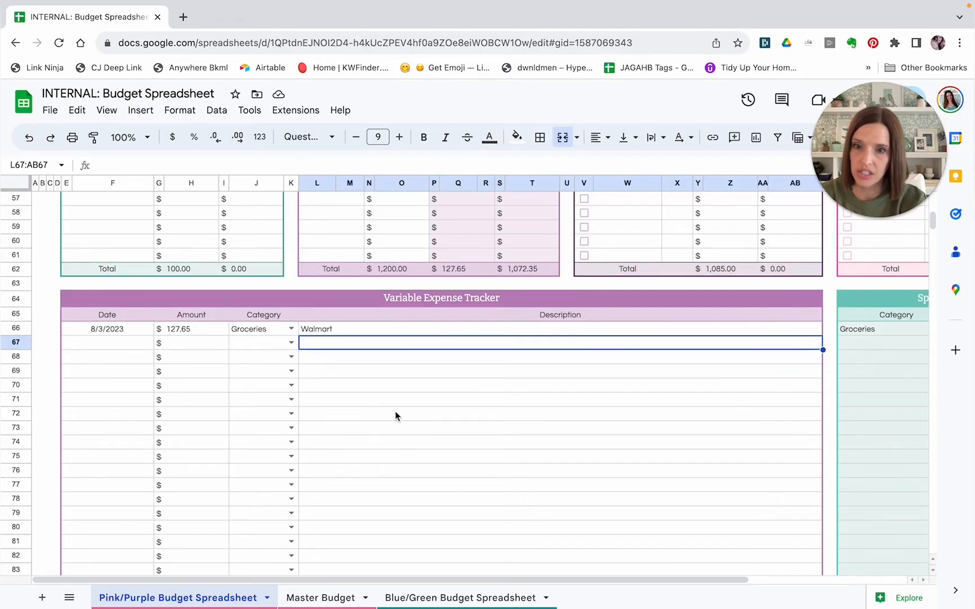
scroll("up", 3)
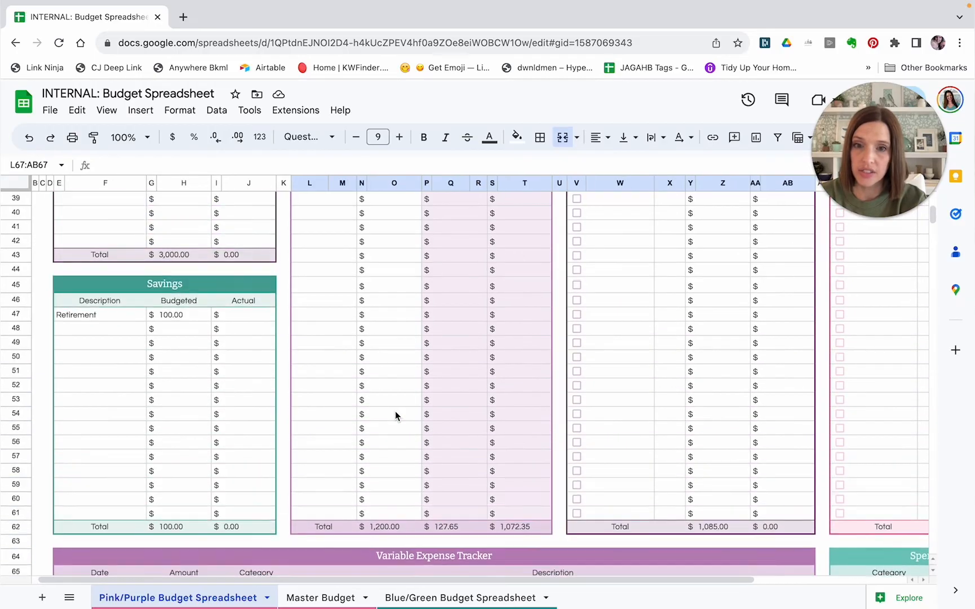
scroll("up", 3)
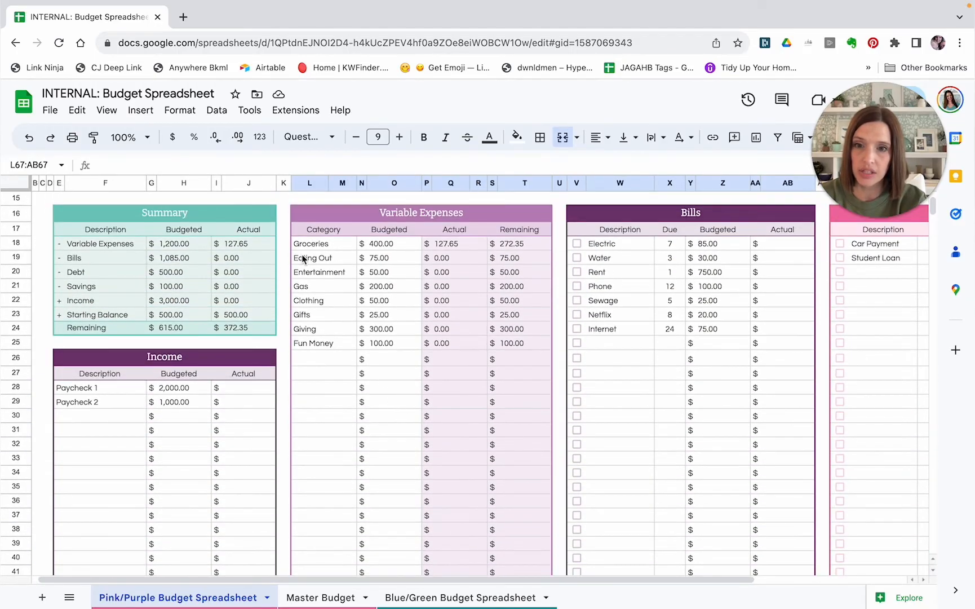
mouse_move(311, 310)
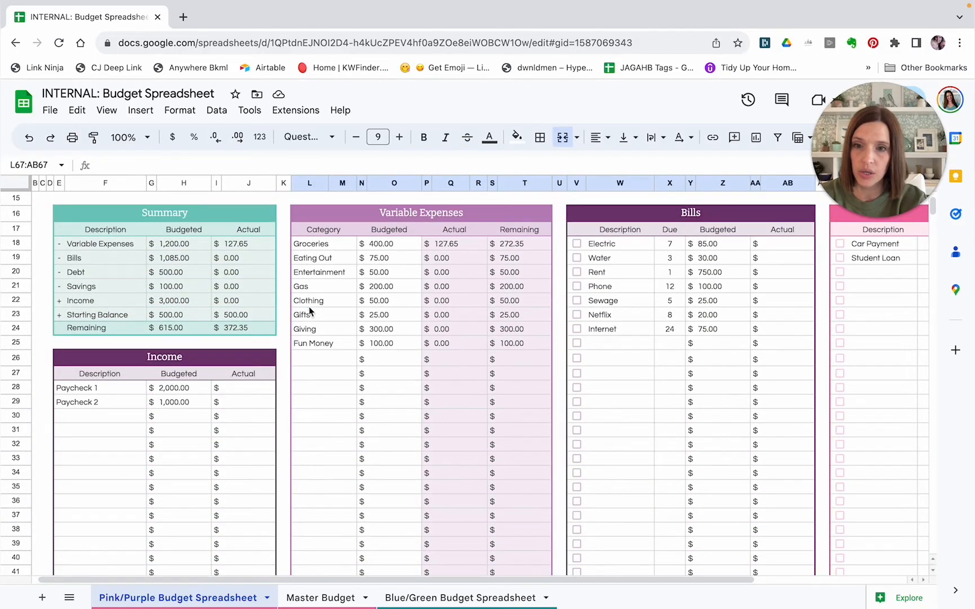
mouse_move(450, 252)
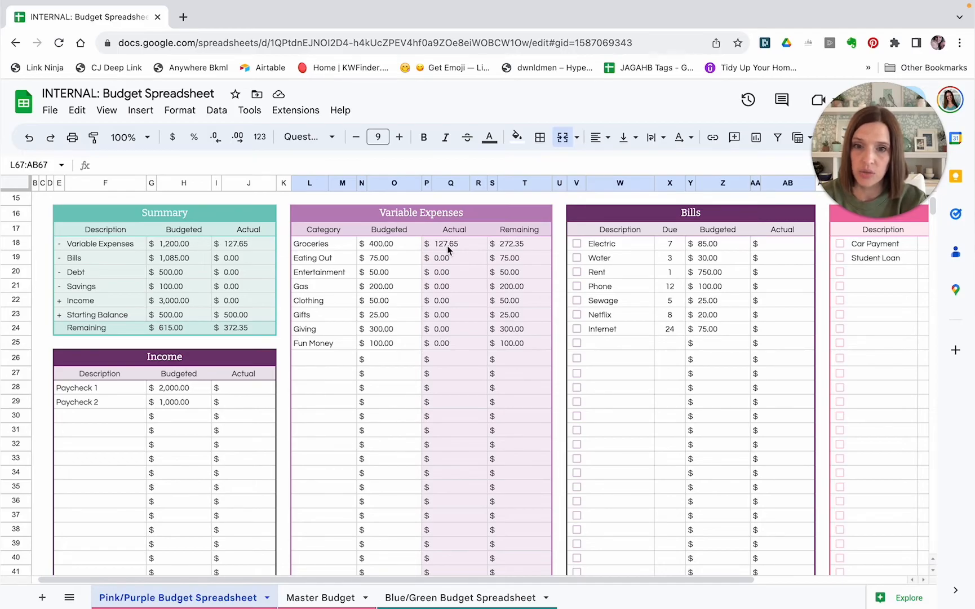
mouse_move(514, 253)
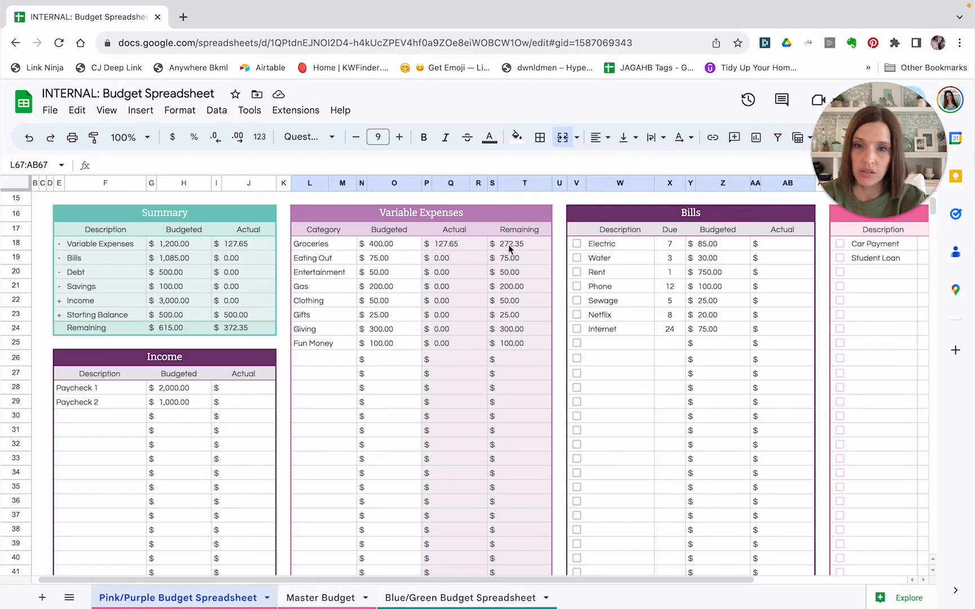
mouse_move(464, 251)
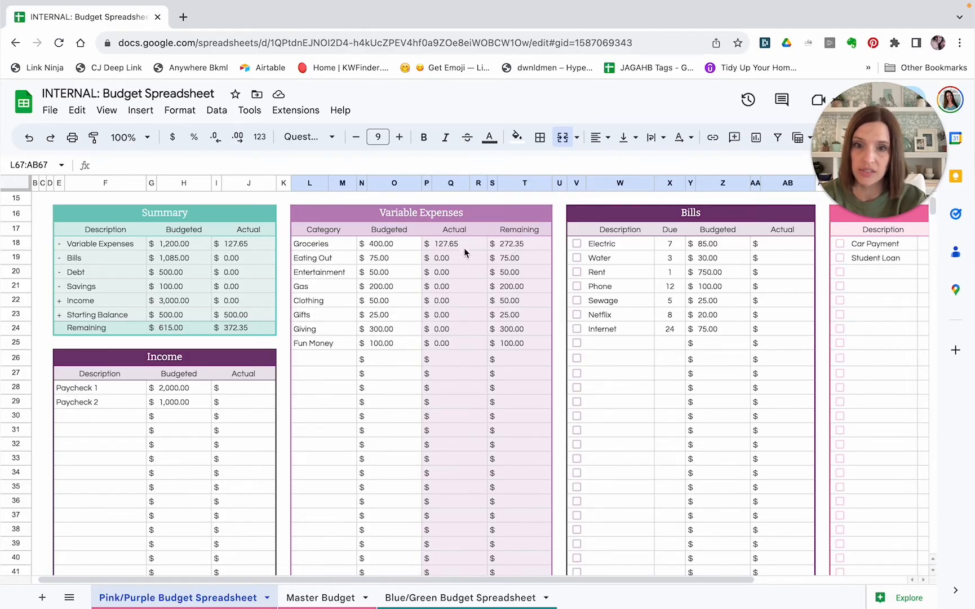
mouse_move(484, 279)
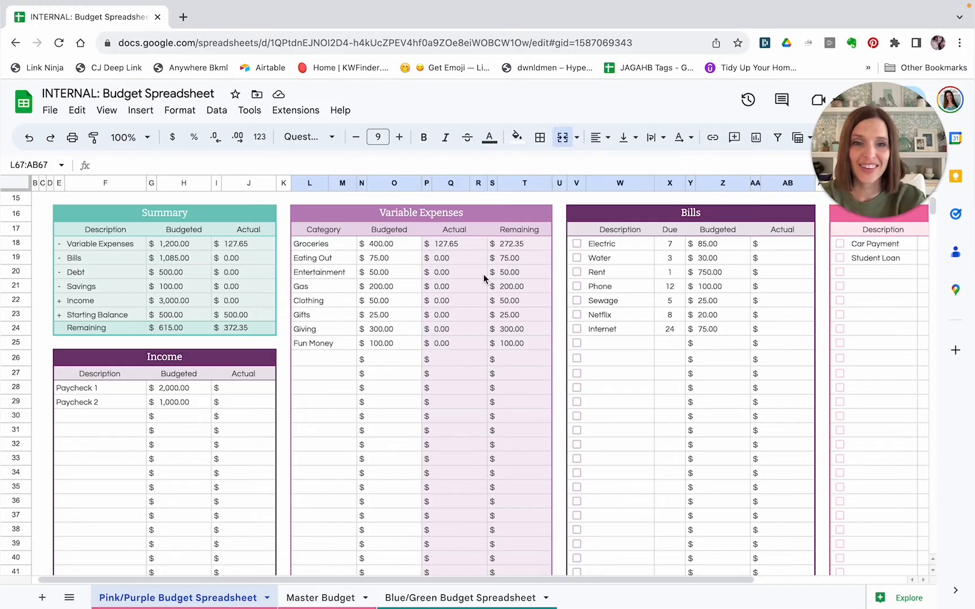
mouse_move(436, 249)
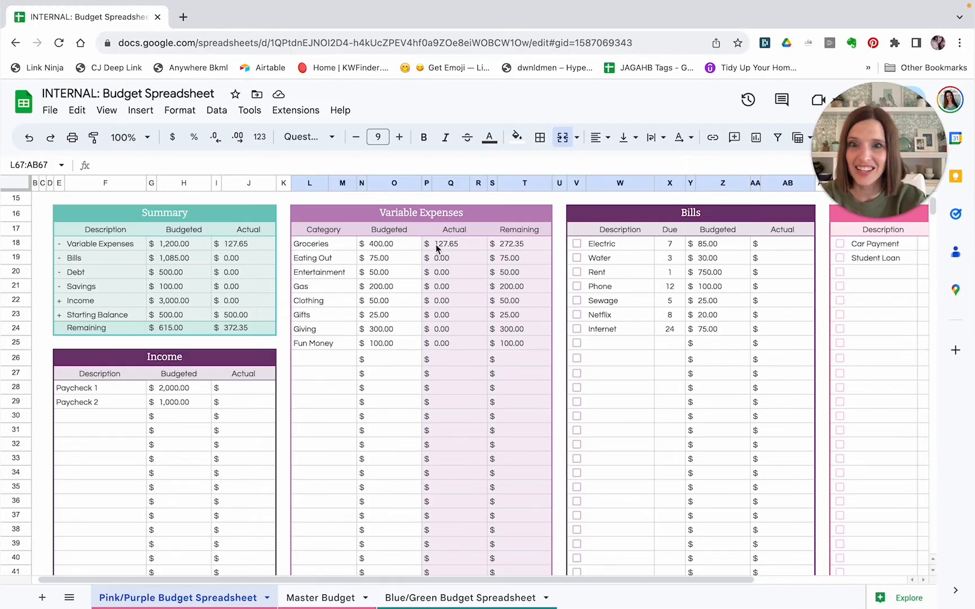
mouse_move(335, 372)
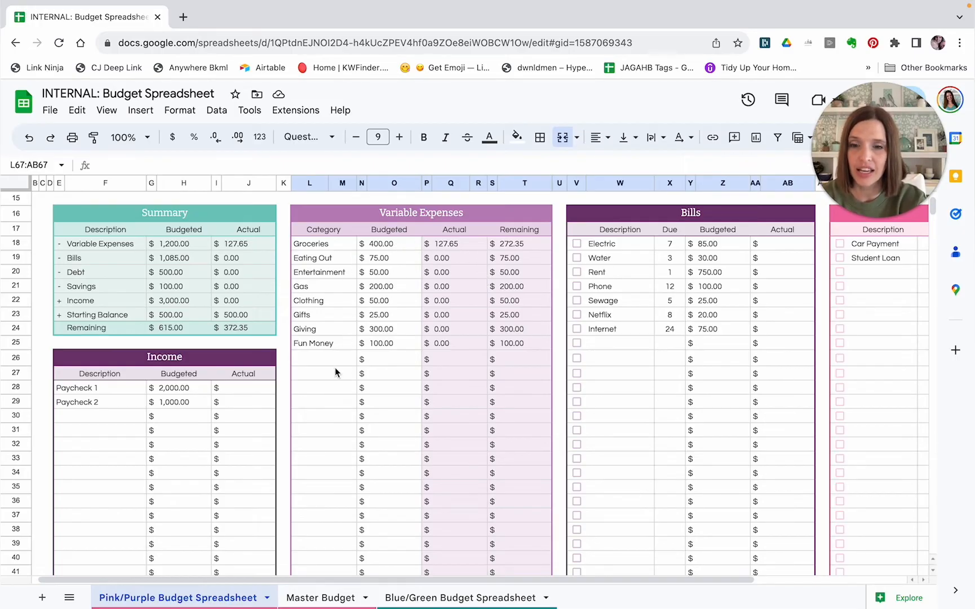
scroll("down", 3)
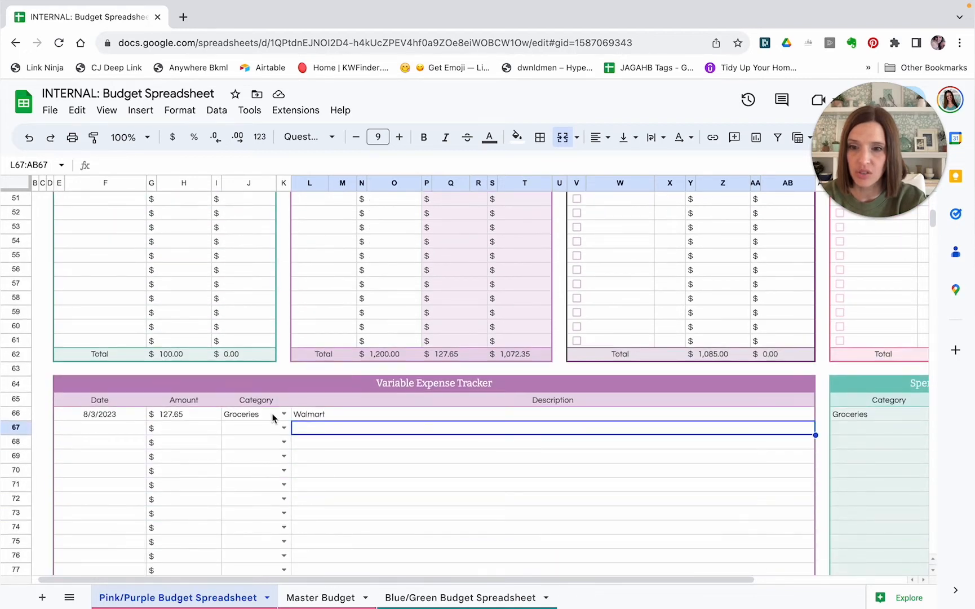
scroll("up", 3)
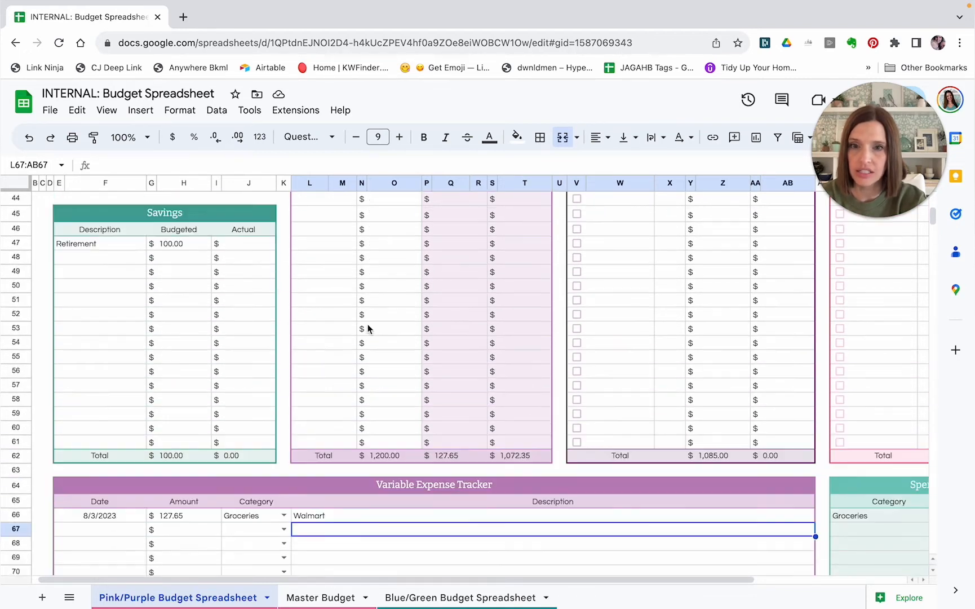
scroll("up", 3)
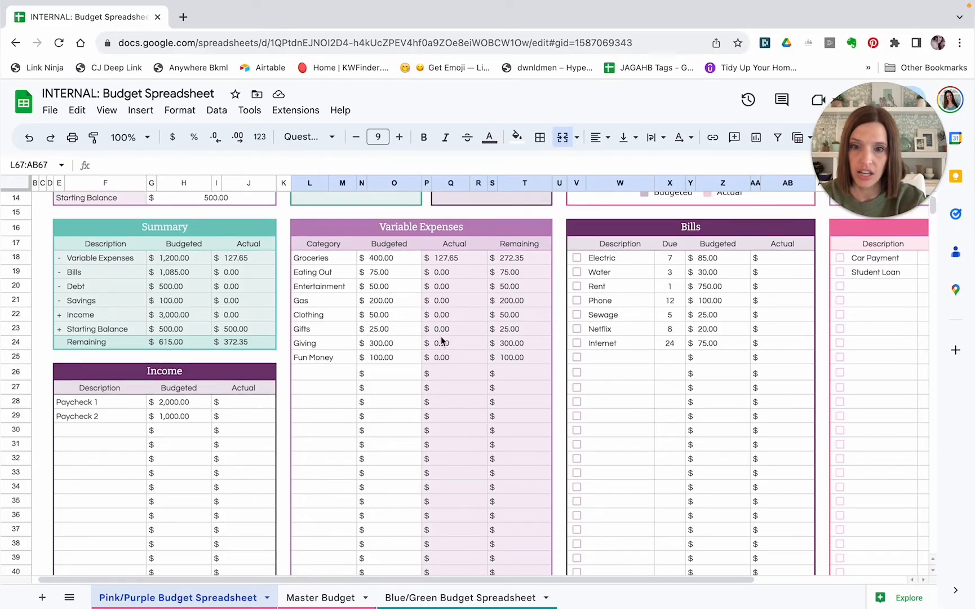
mouse_move(436, 453)
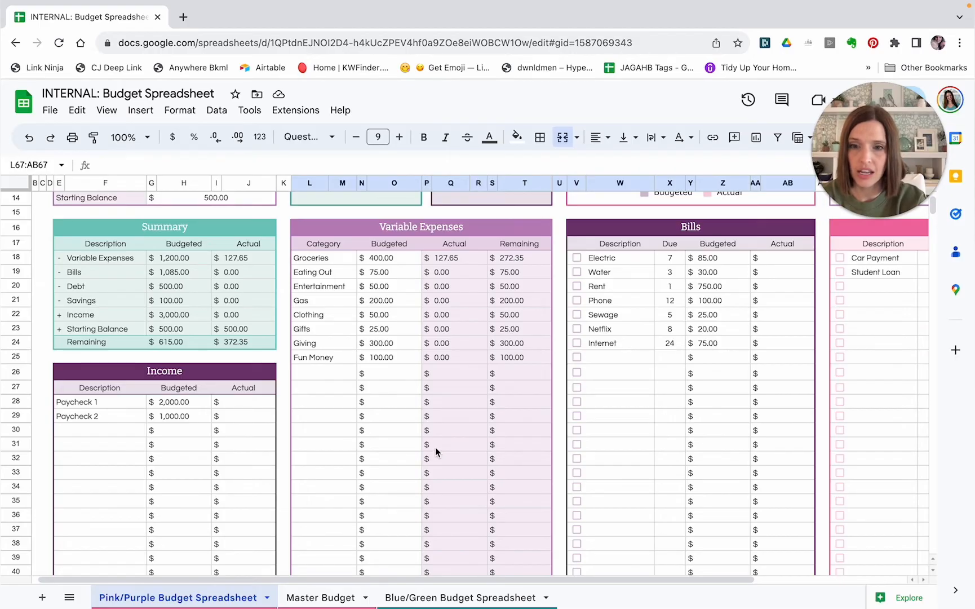
mouse_move(400, 293)
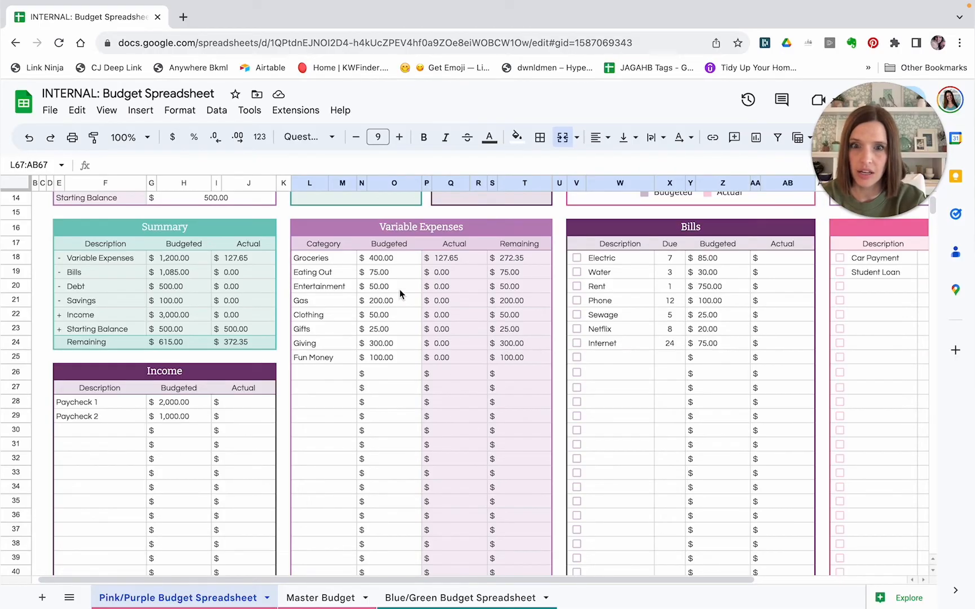
Step: Scroll through the tracker rows holding the August transactions
scroll("down", 3)
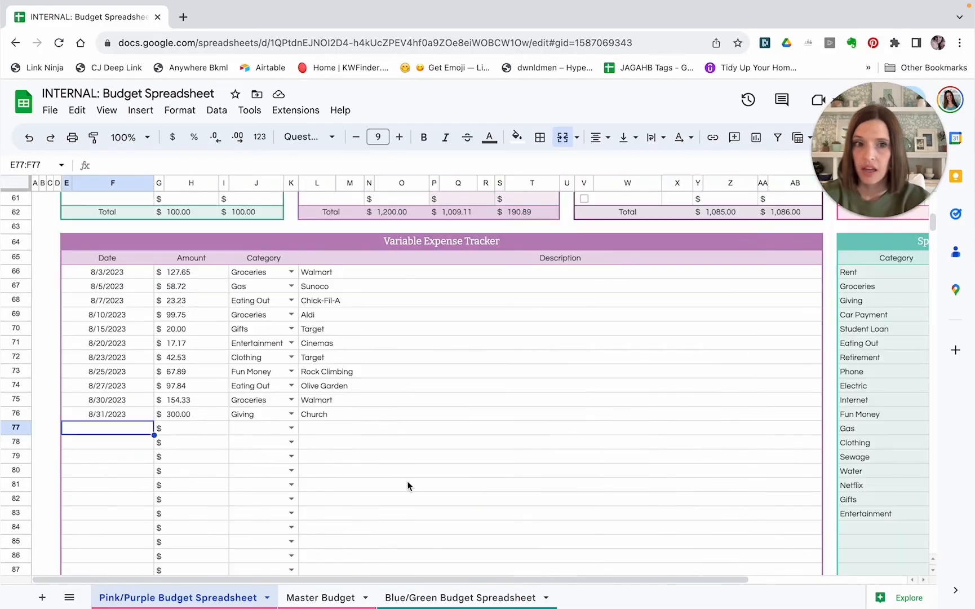
mouse_move(342, 287)
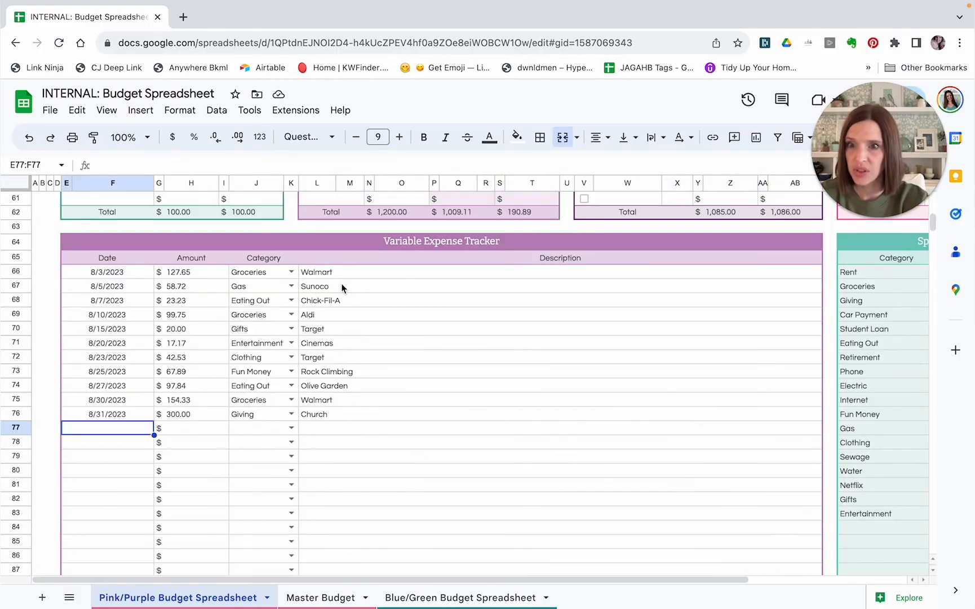
mouse_move(198, 423)
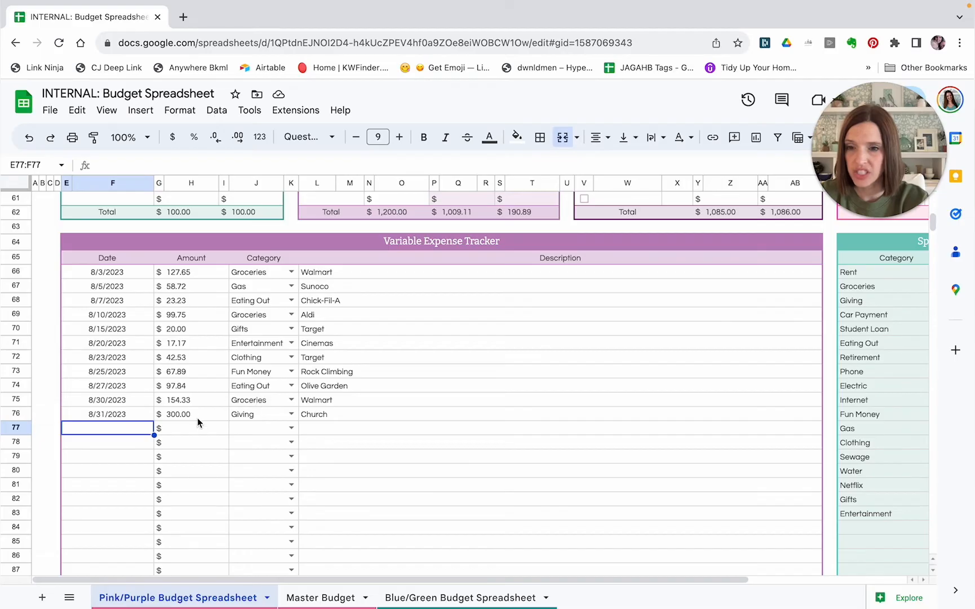
mouse_move(267, 375)
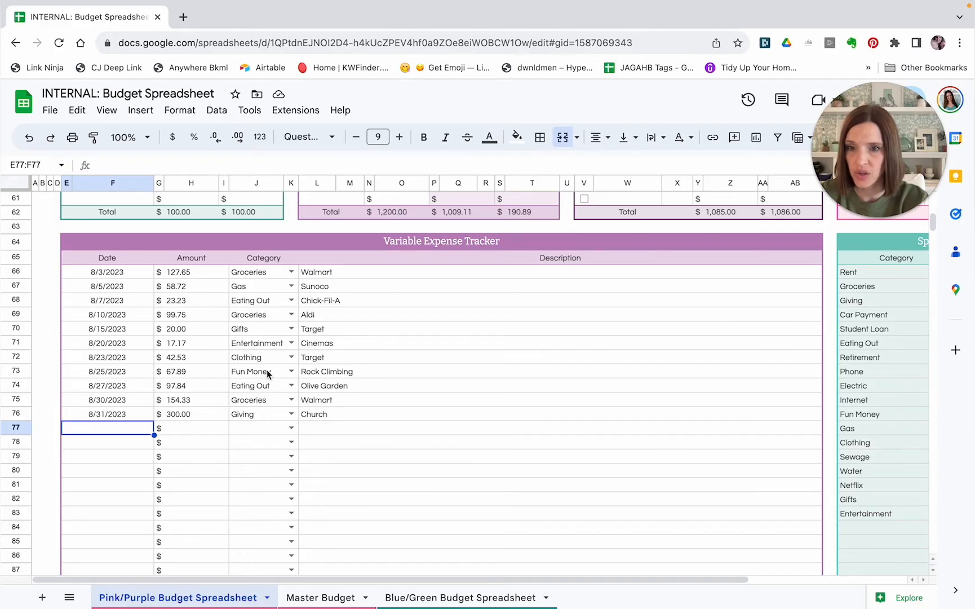
scroll("up", 3)
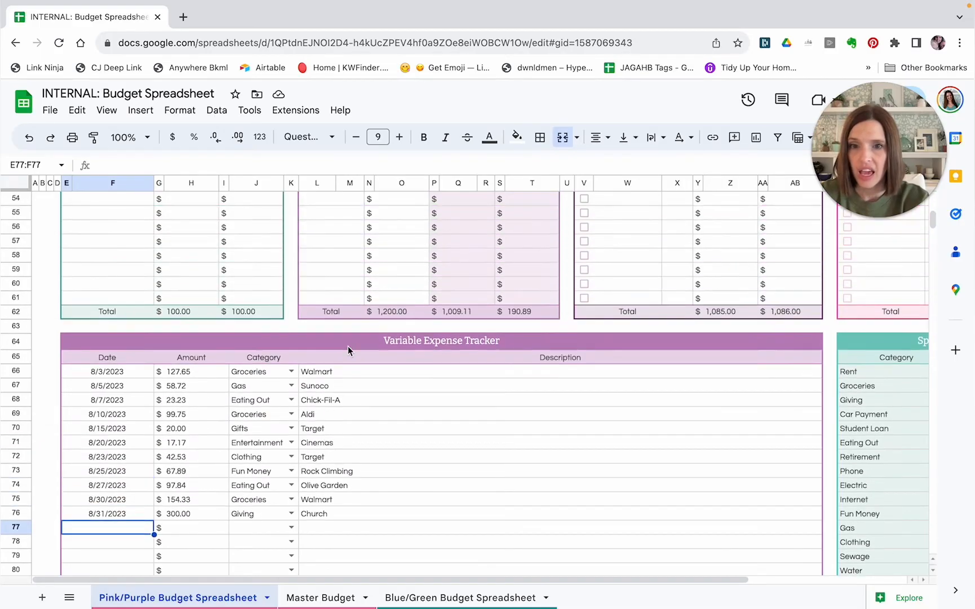
scroll("up", 3)
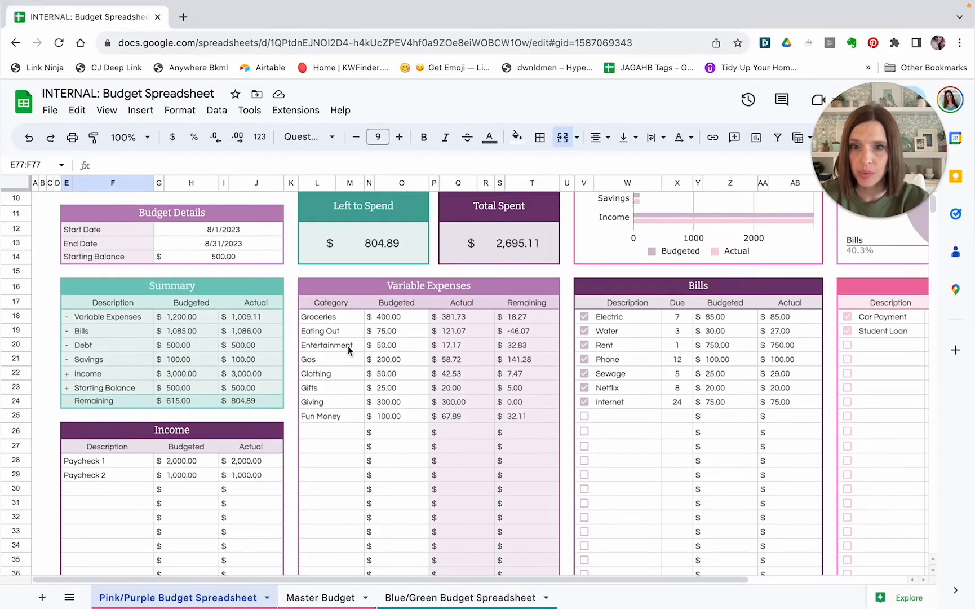
scroll("up", 3)
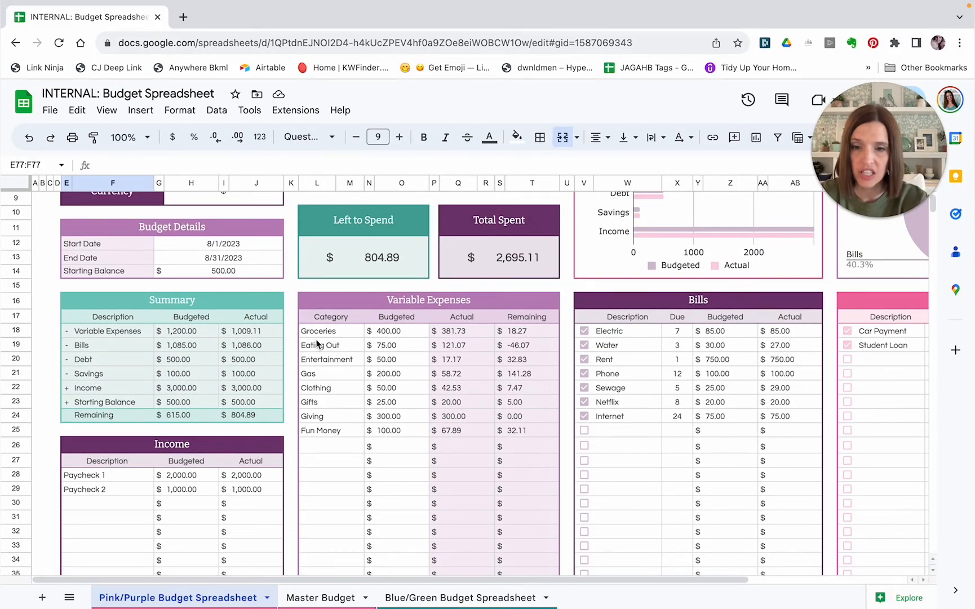
mouse_move(533, 335)
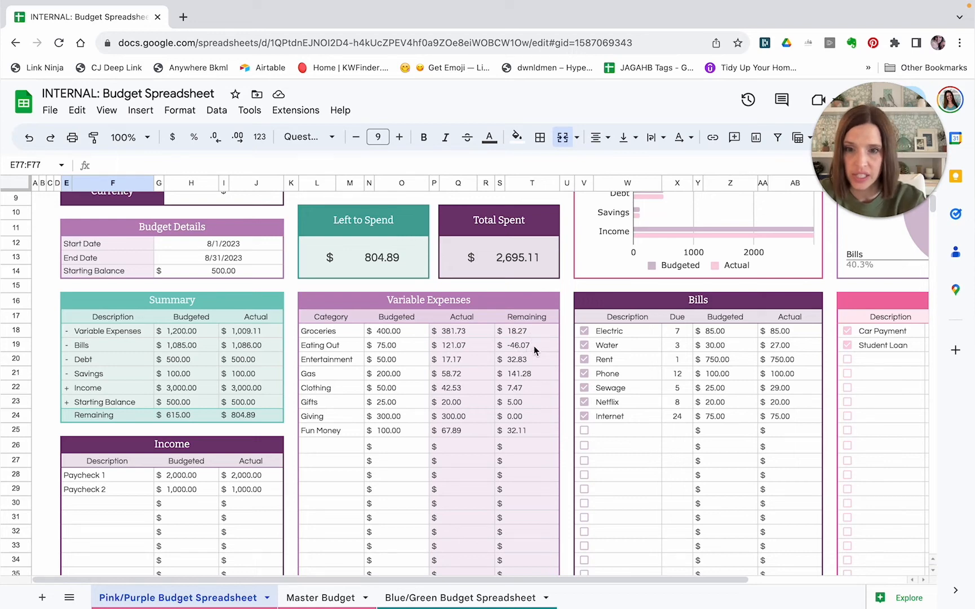
mouse_move(528, 383)
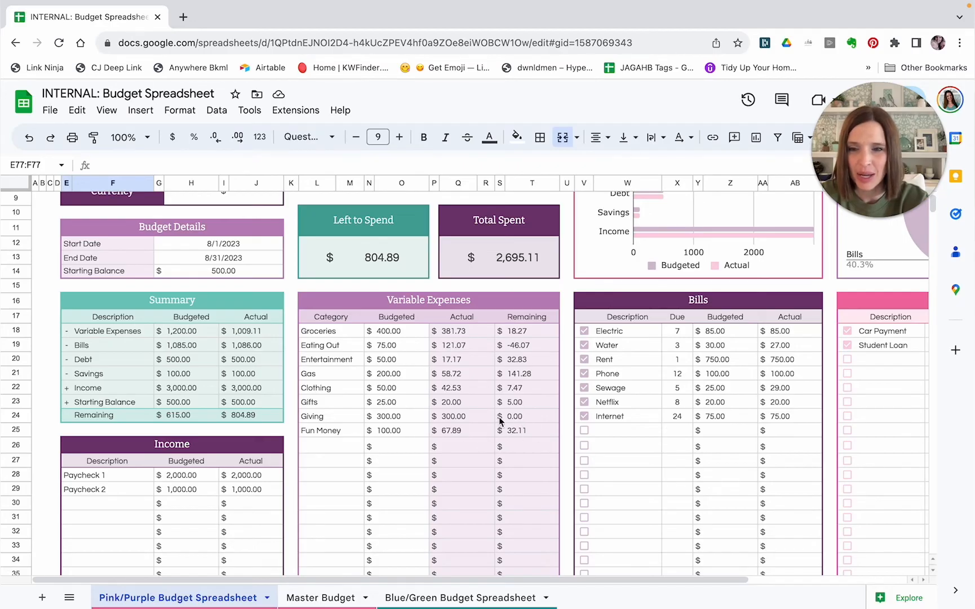
mouse_move(527, 461)
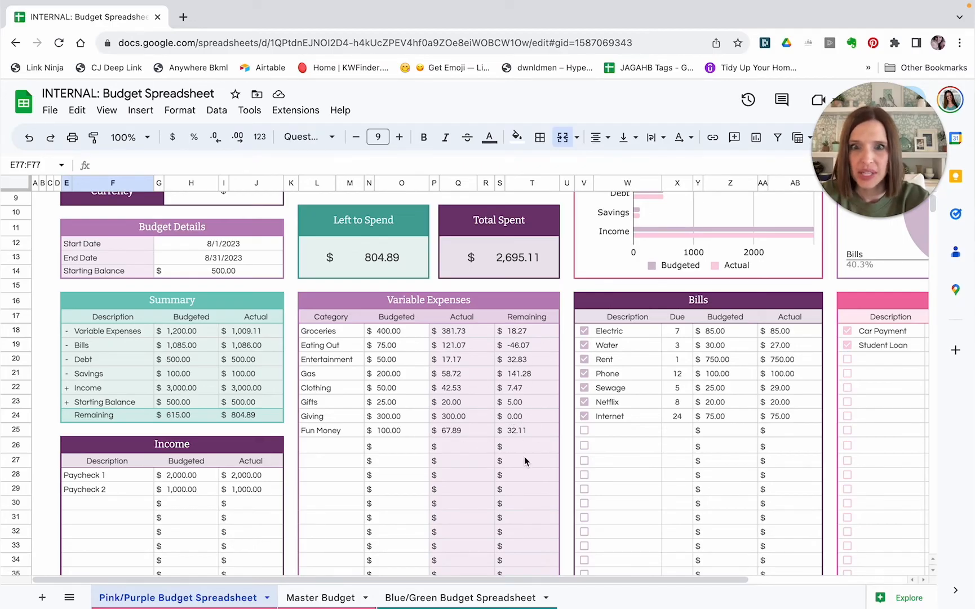
mouse_move(444, 444)
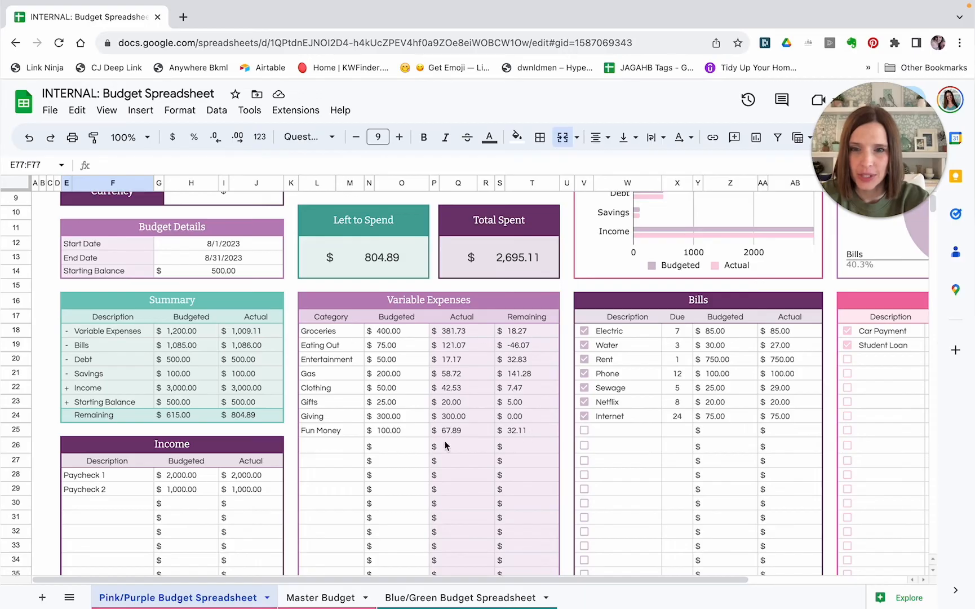
mouse_move(483, 427)
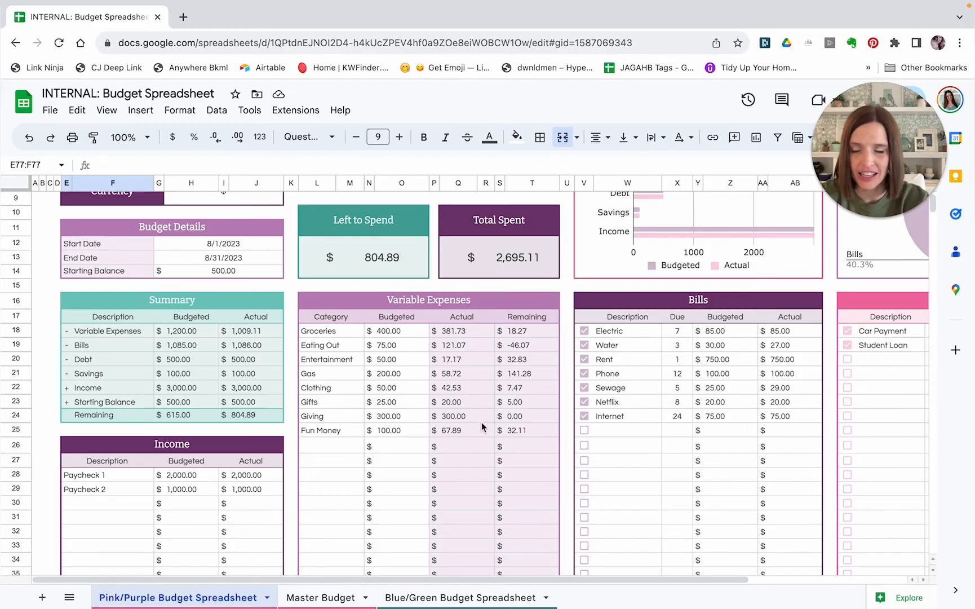
mouse_move(381, 544)
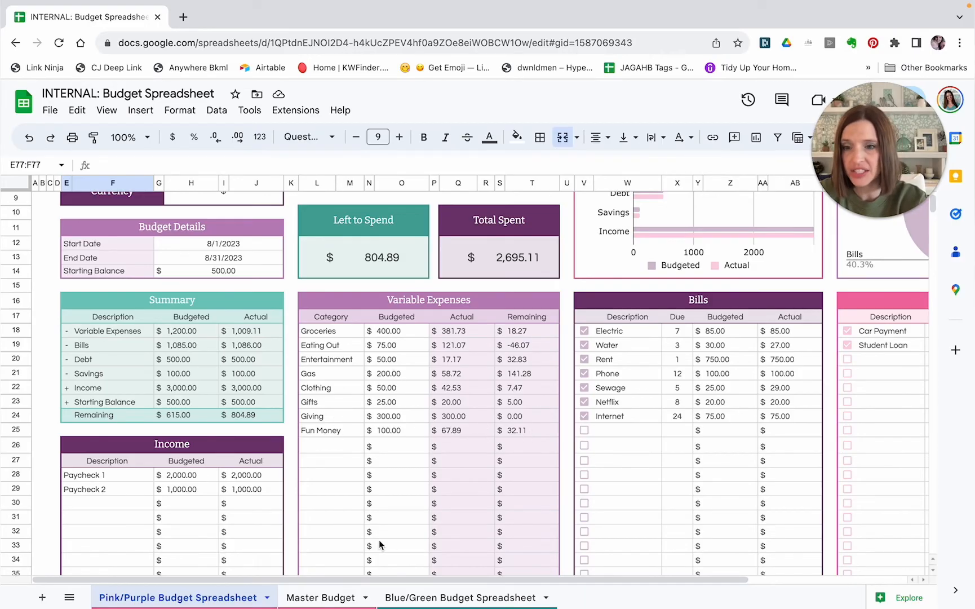
mouse_move(562, 500)
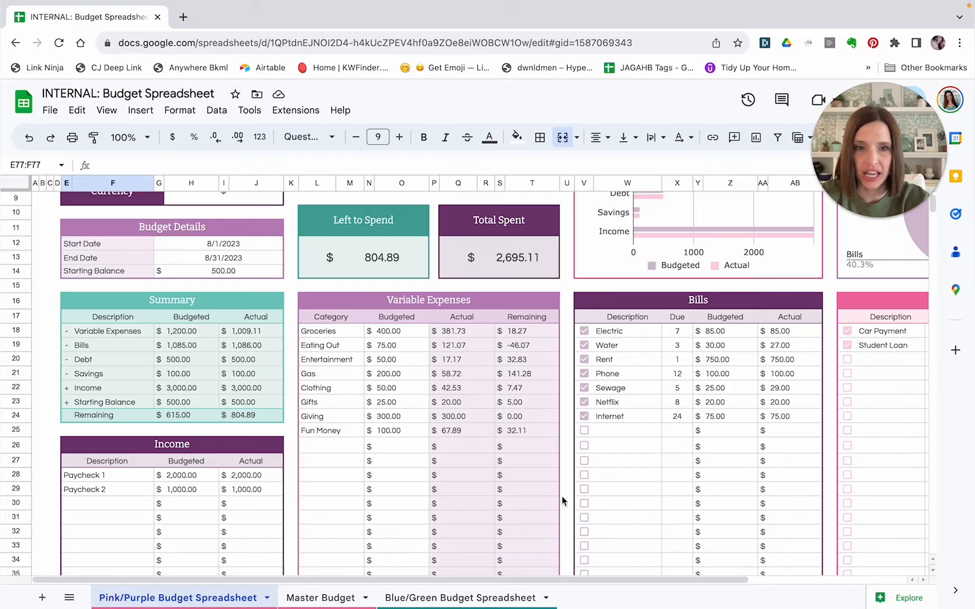
mouse_move(748, 379)
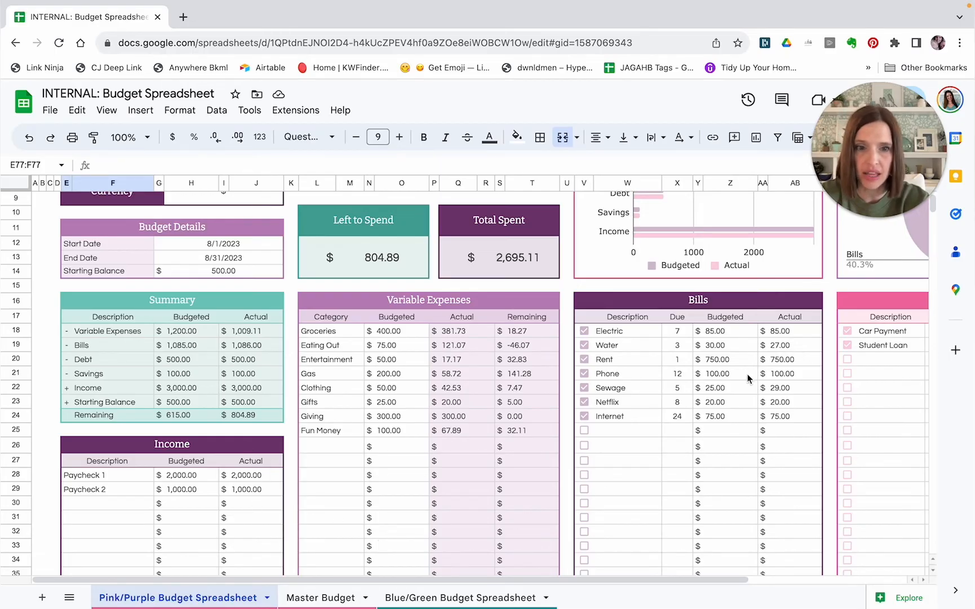
scroll("right", 3)
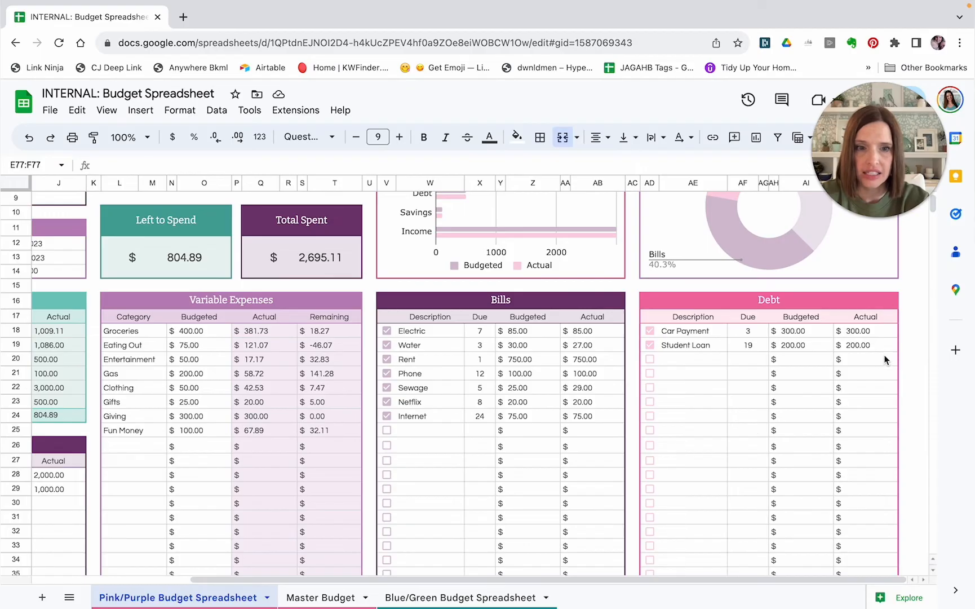
scroll("left", 3)
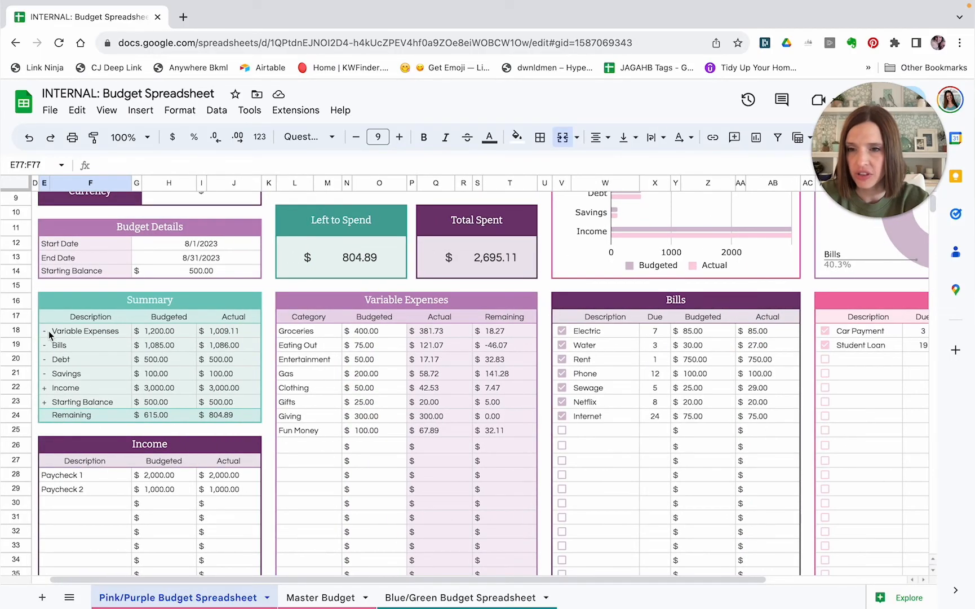
mouse_move(177, 390)
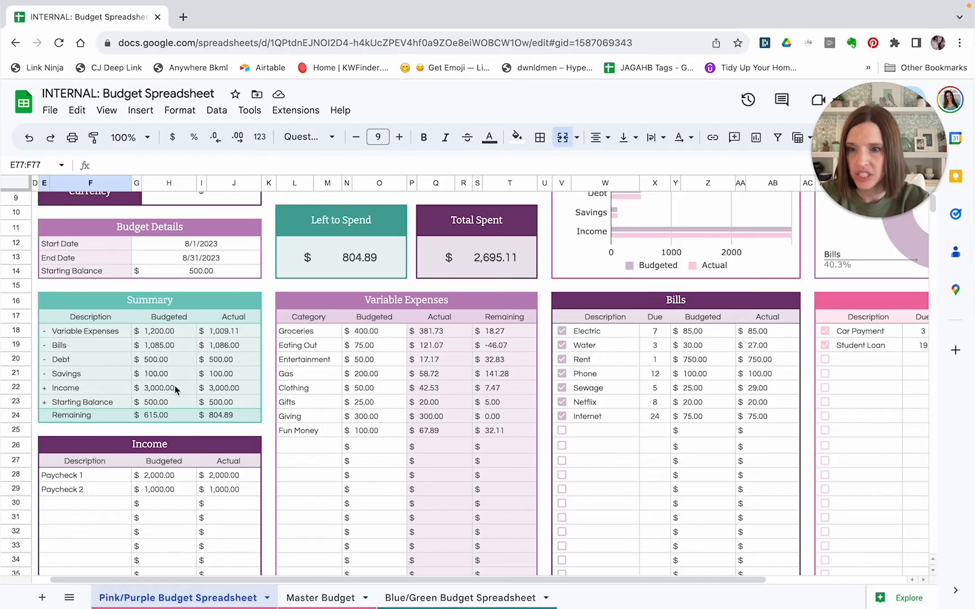
mouse_move(201, 430)
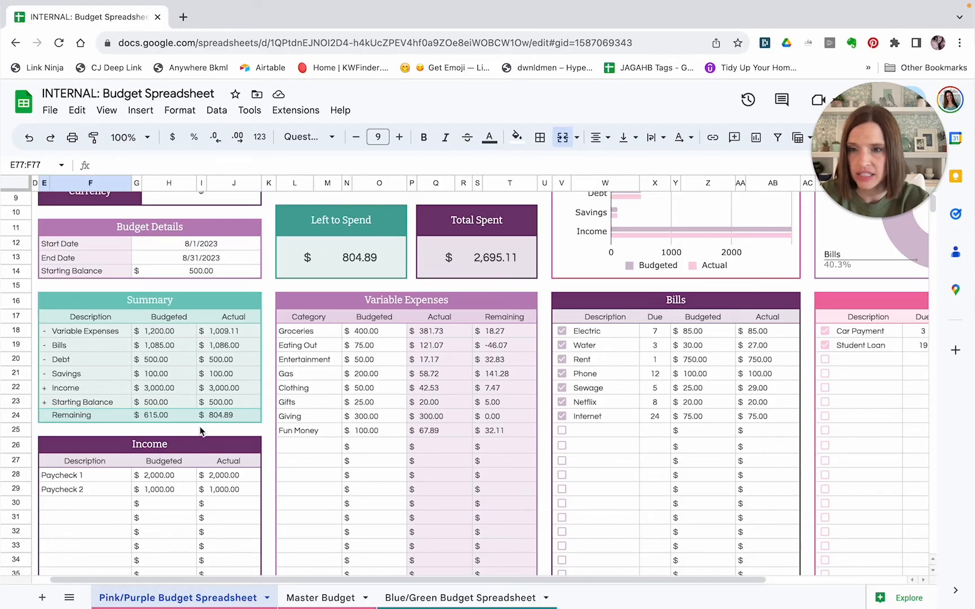
mouse_move(176, 431)
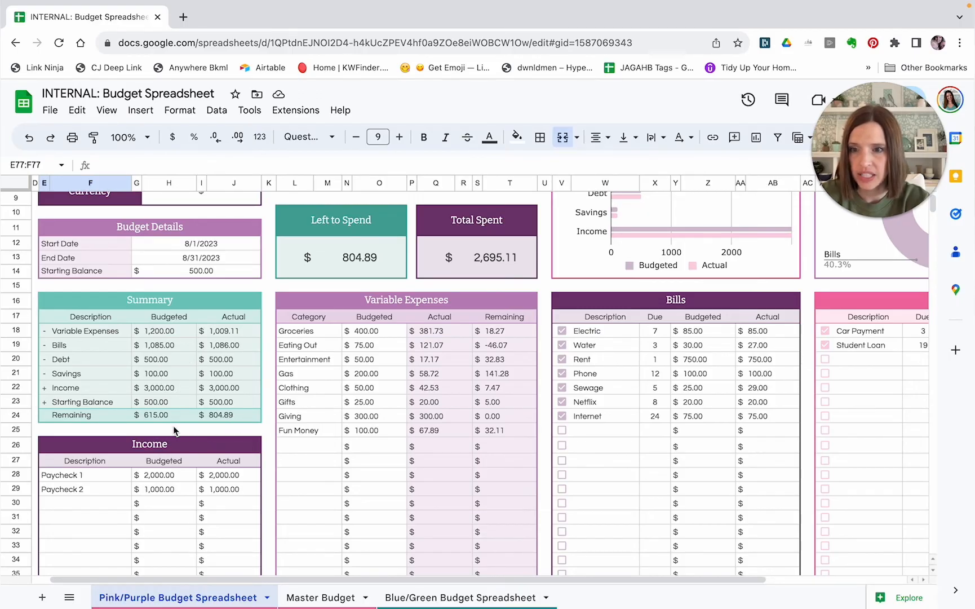
scroll("up", 3)
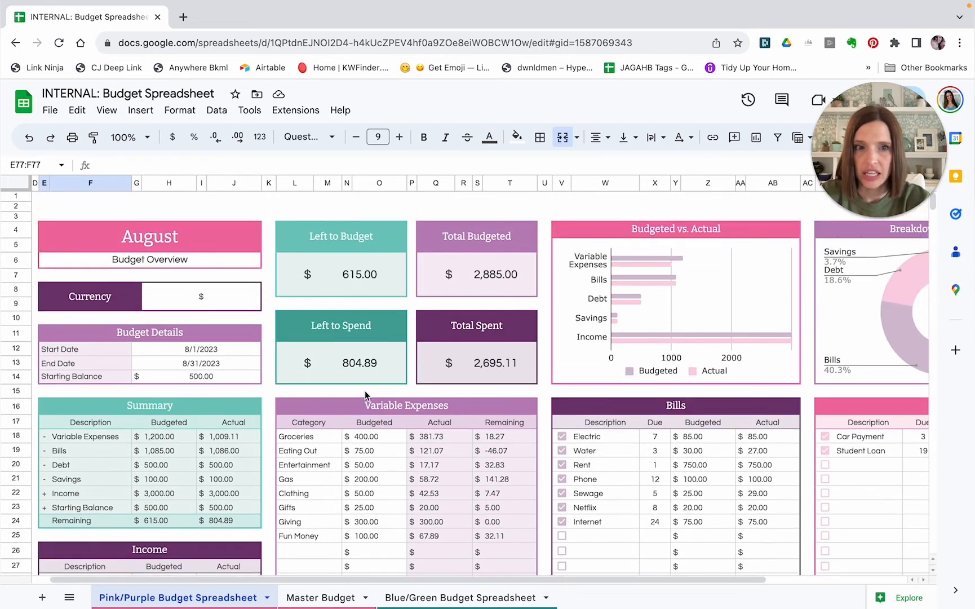
scroll("right", 3)
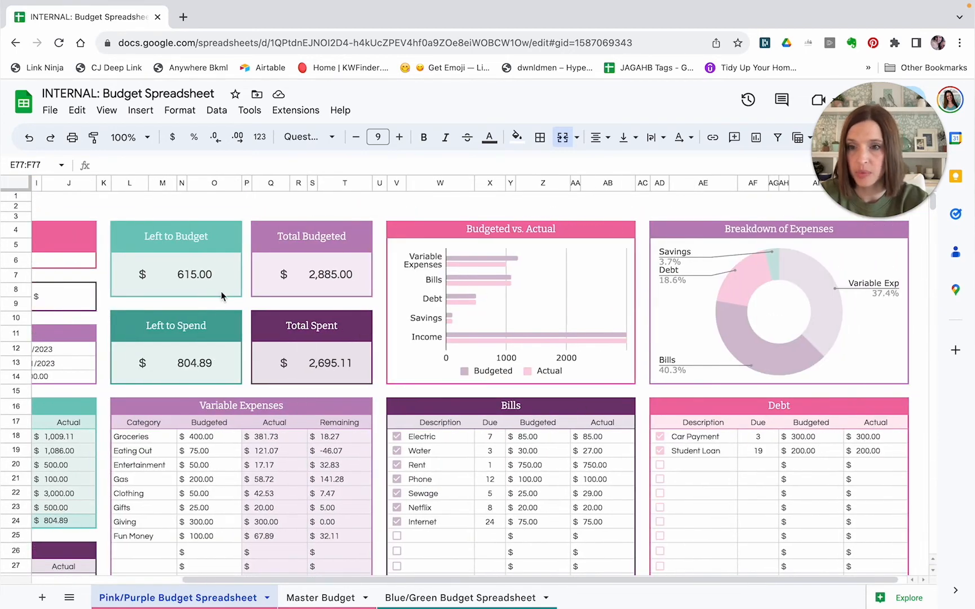
mouse_move(202, 289)
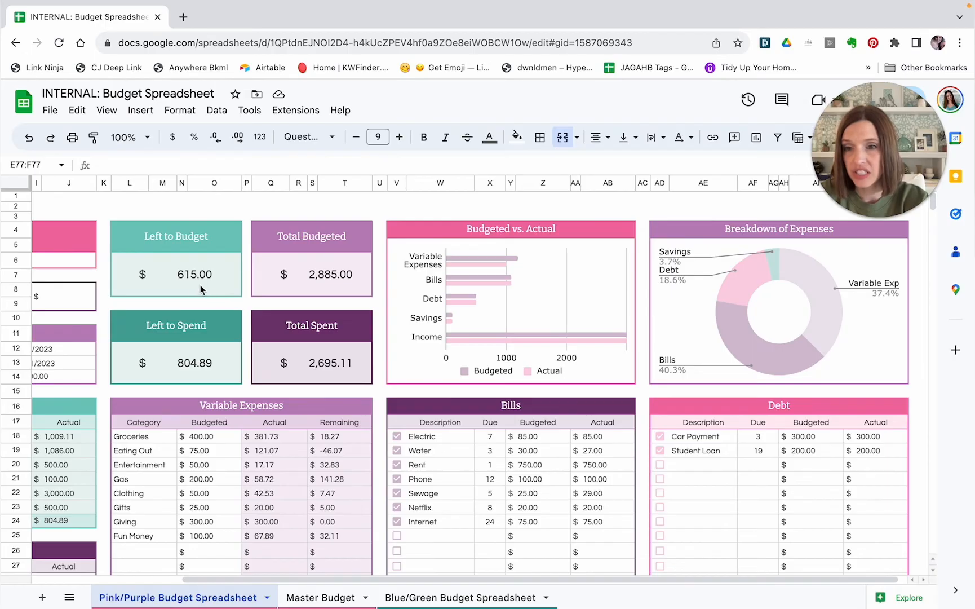
mouse_move(200, 286)
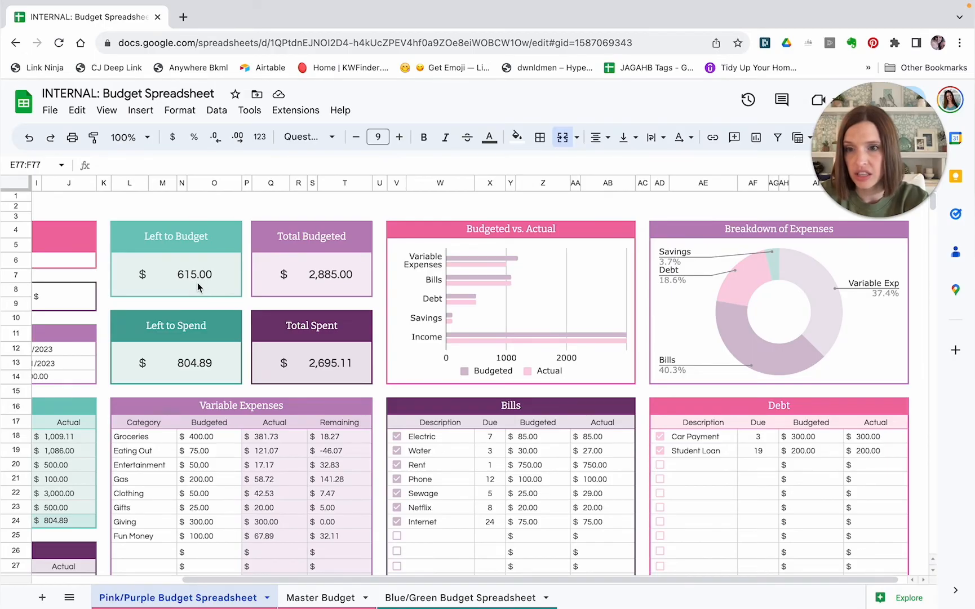
mouse_move(217, 356)
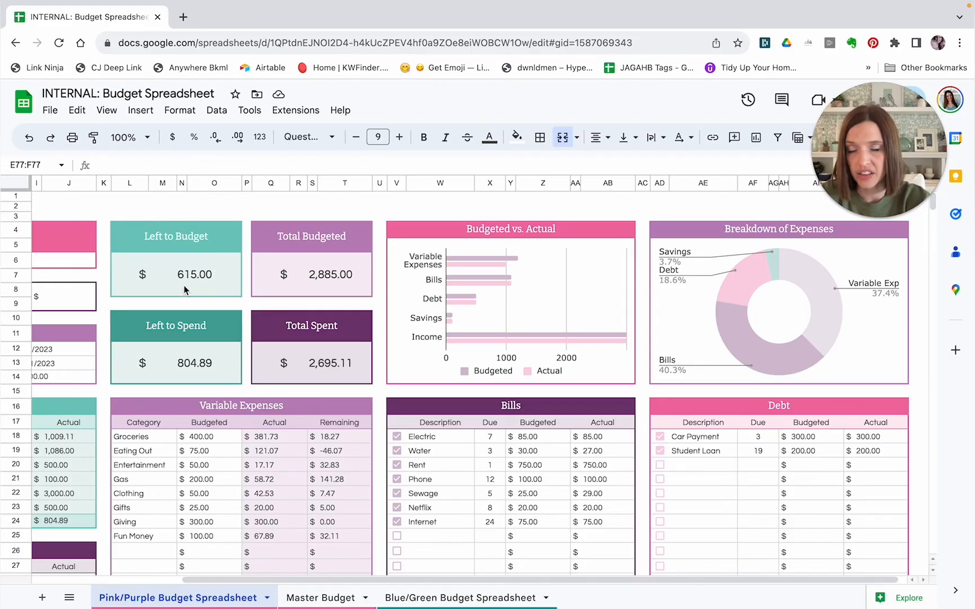
mouse_move(189, 287)
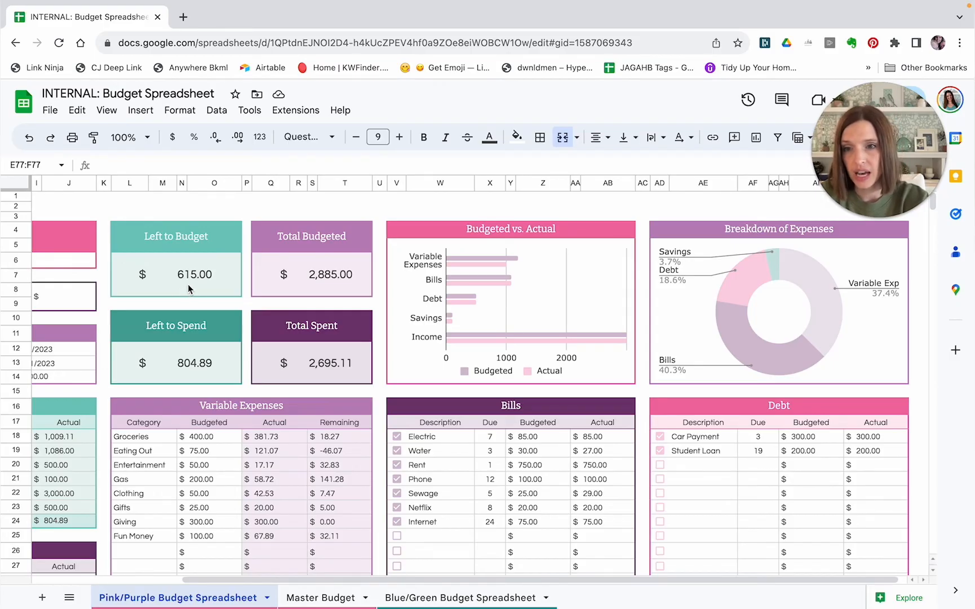
mouse_move(734, 484)
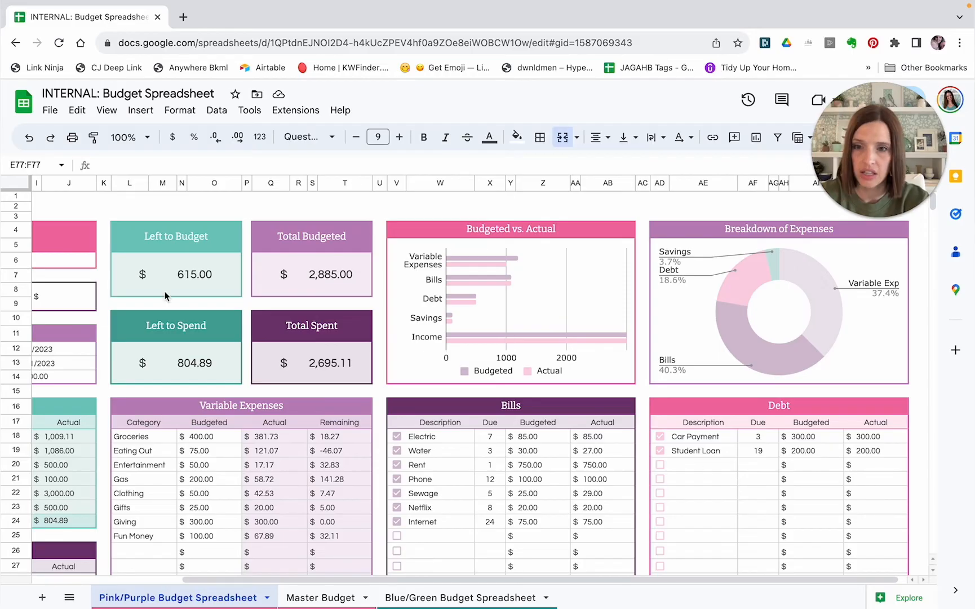
mouse_move(285, 239)
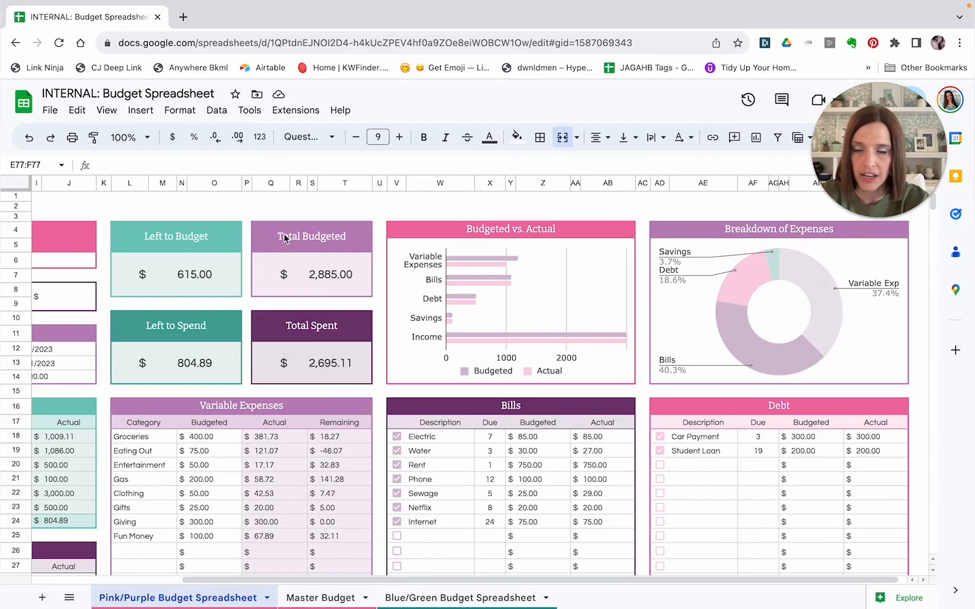
mouse_move(324, 356)
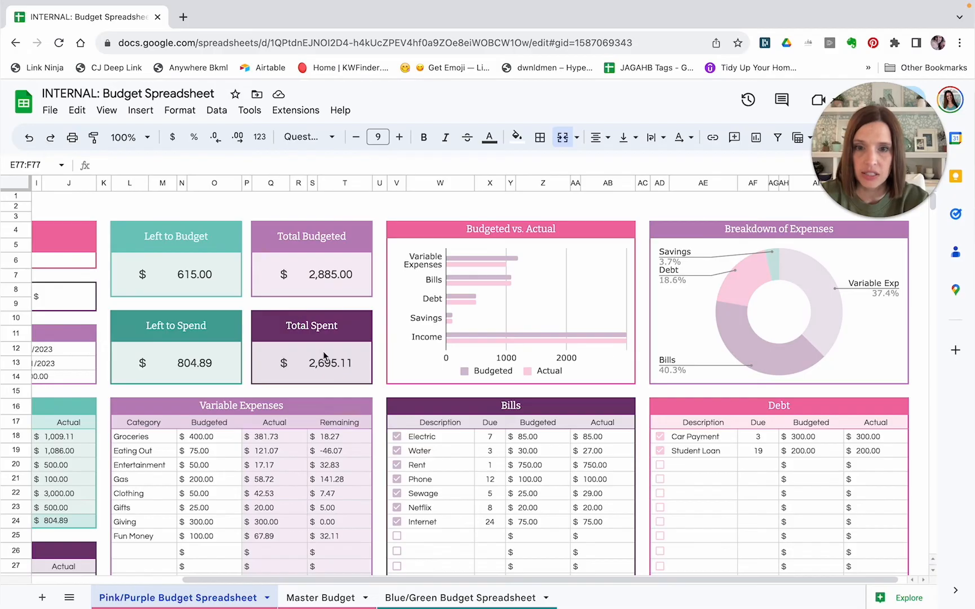
scroll("left", 3)
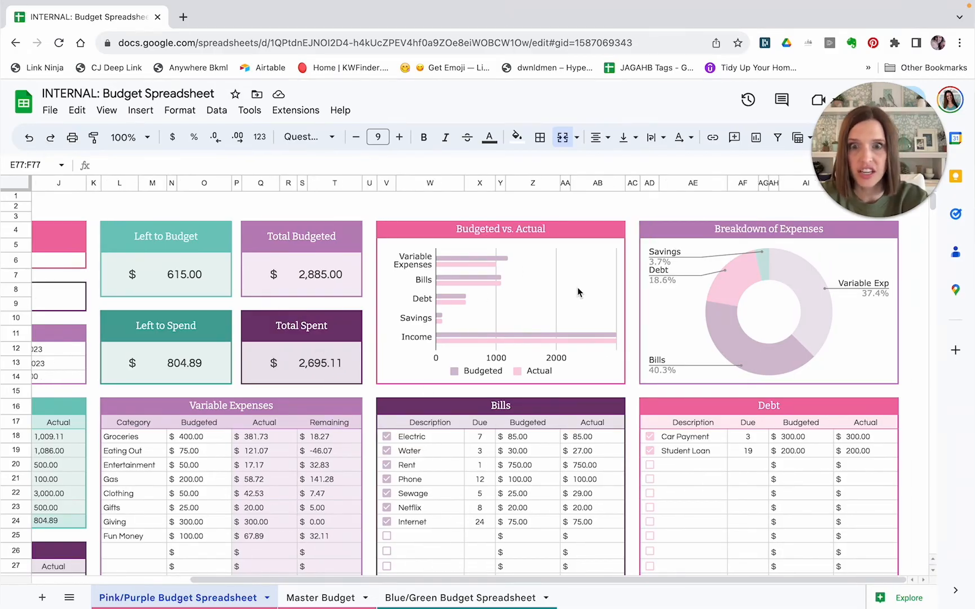
mouse_move(608, 329)
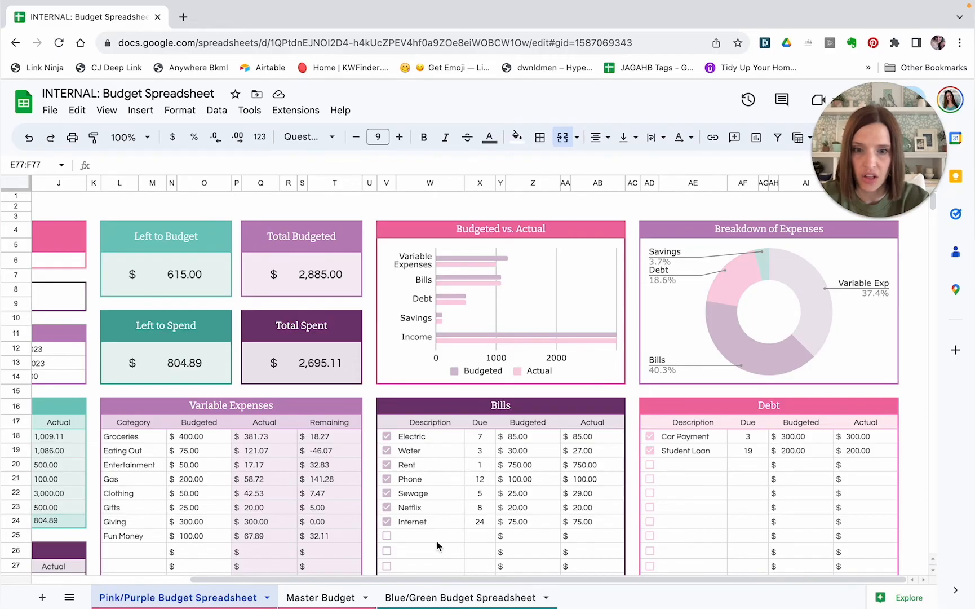
mouse_move(773, 507)
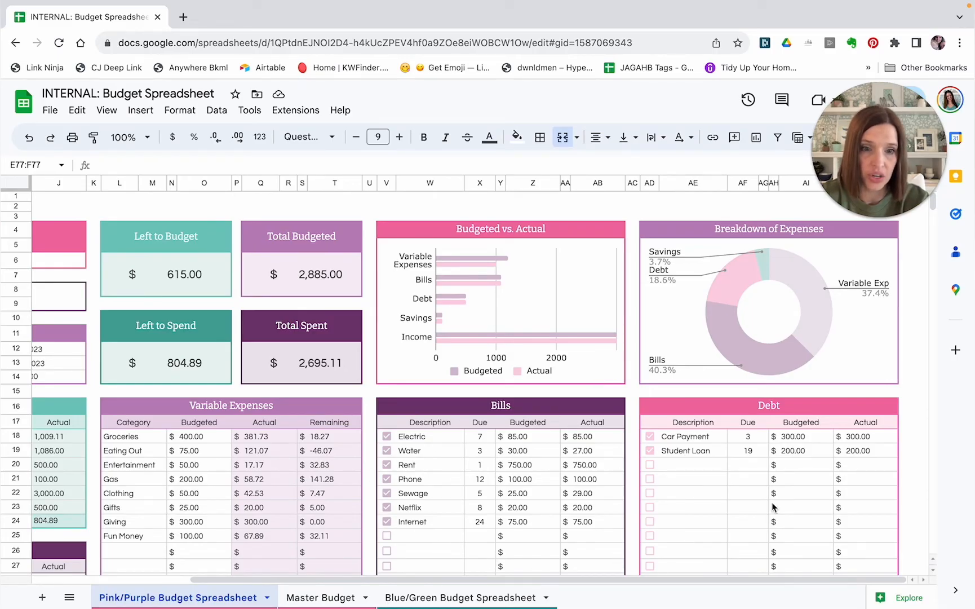
mouse_move(734, 335)
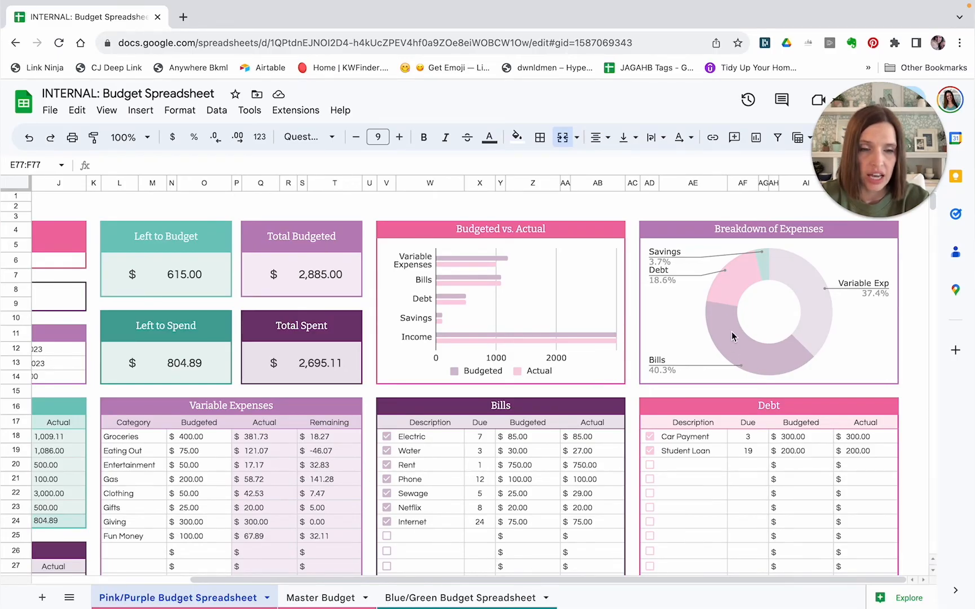
mouse_move(812, 354)
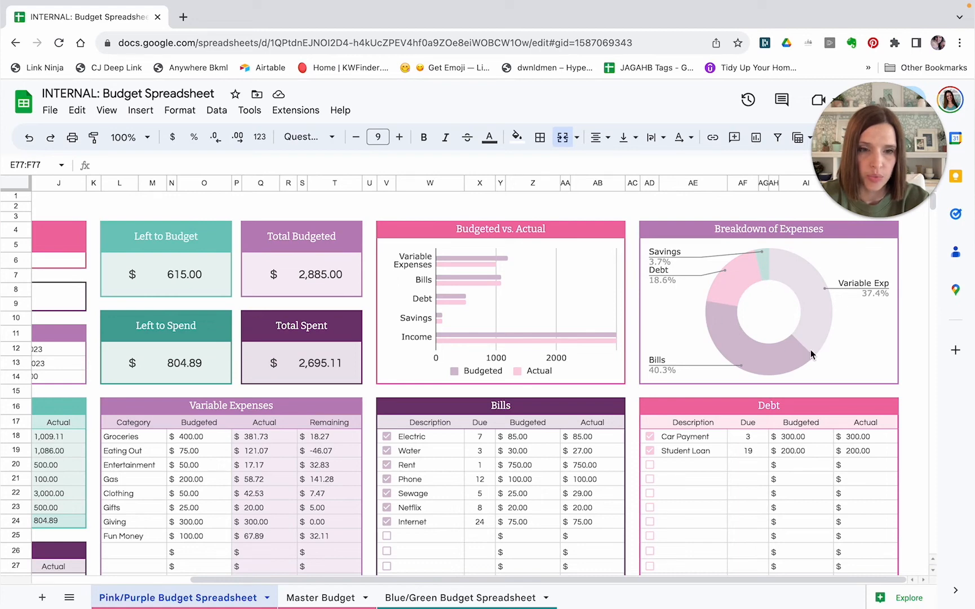
mouse_move(723, 328)
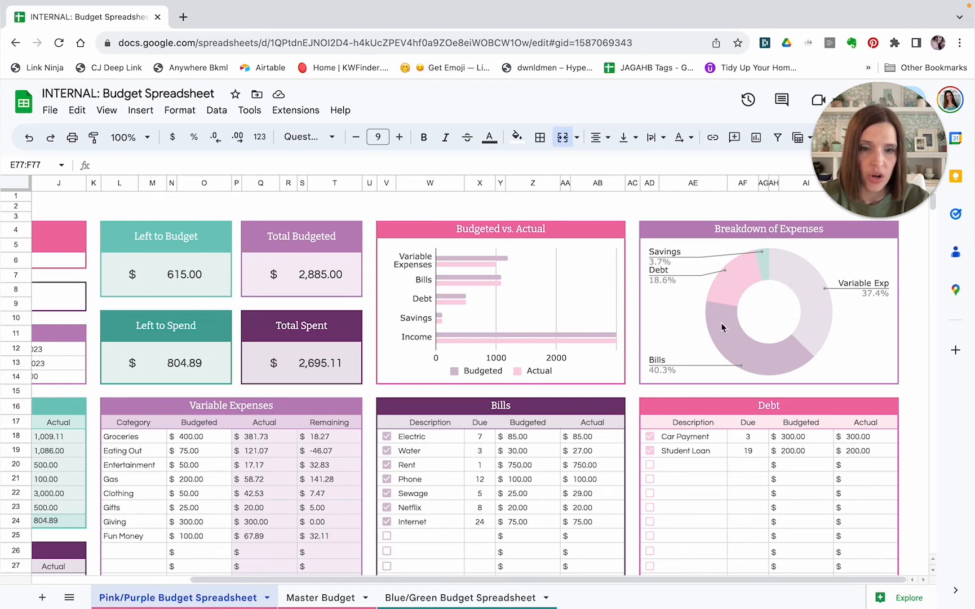
mouse_move(742, 360)
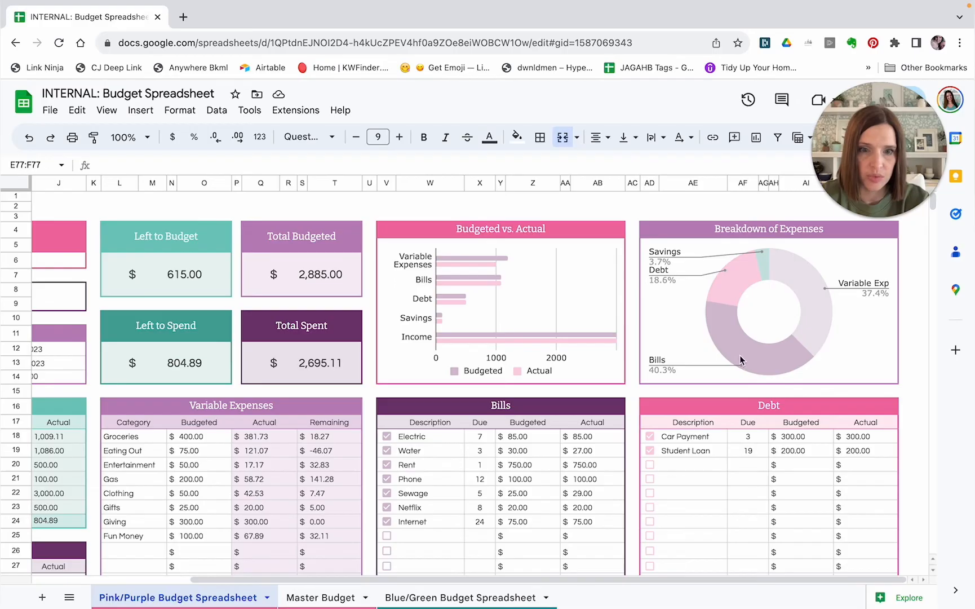
mouse_move(765, 266)
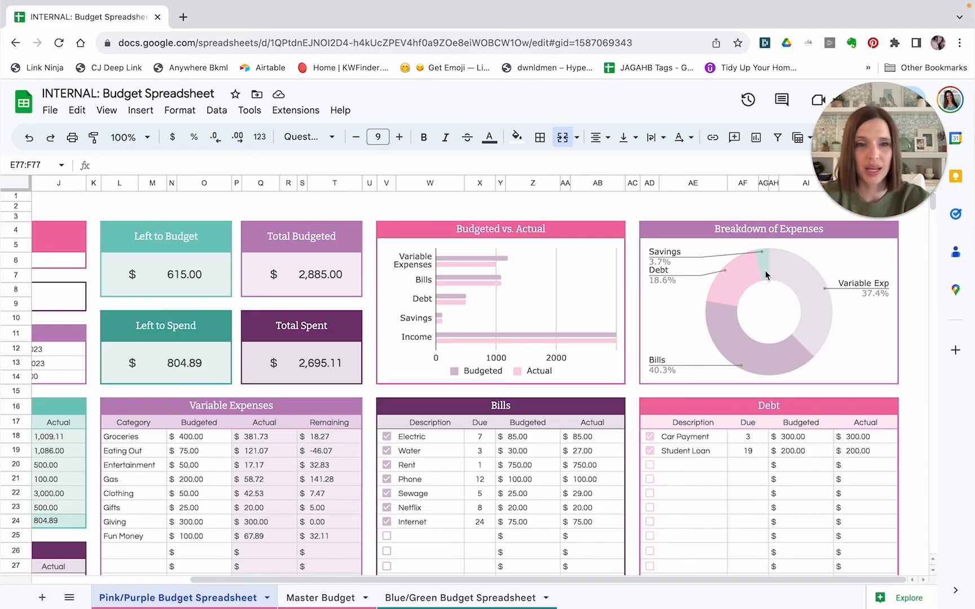
mouse_move(790, 284)
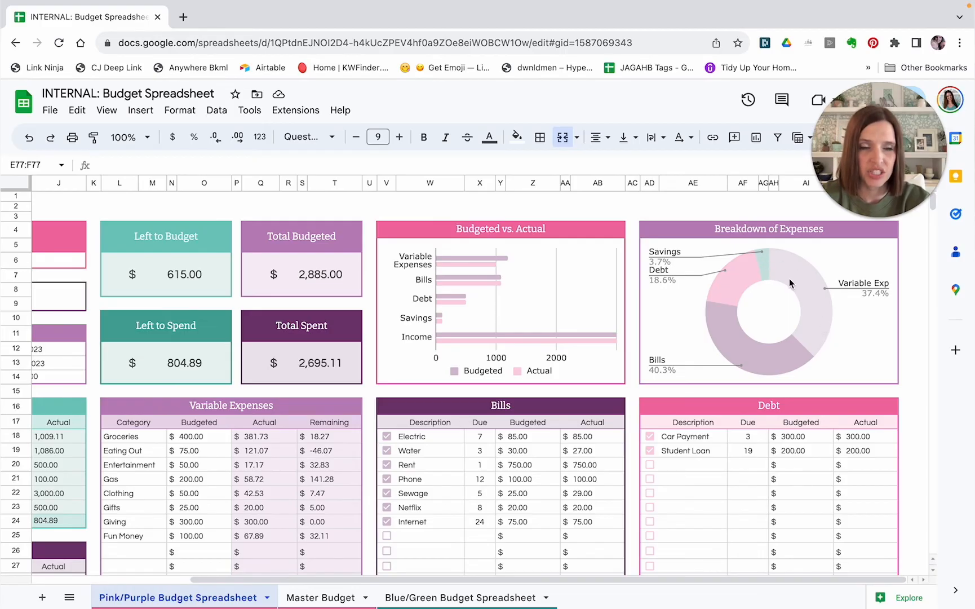
mouse_move(782, 334)
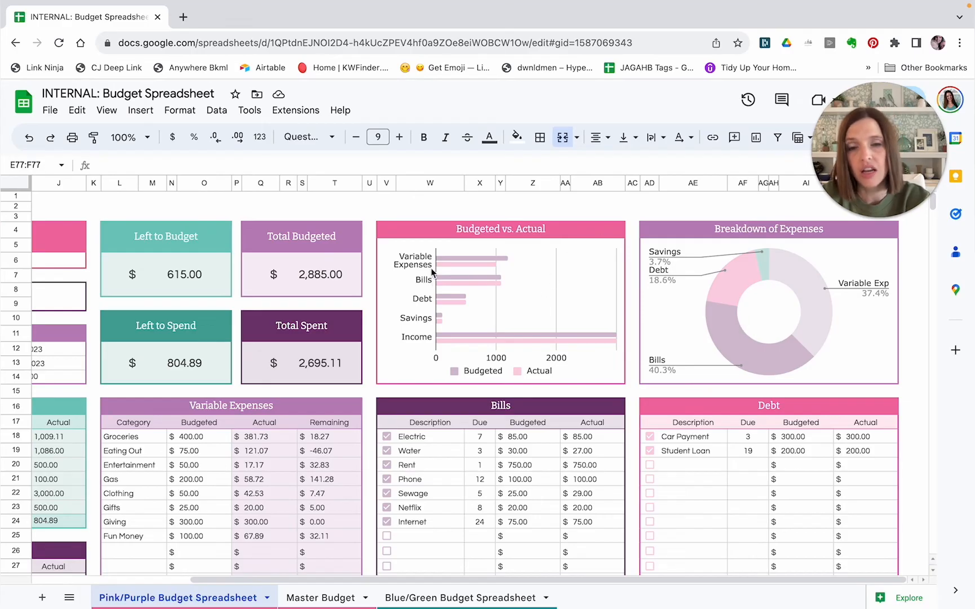
mouse_move(462, 285)
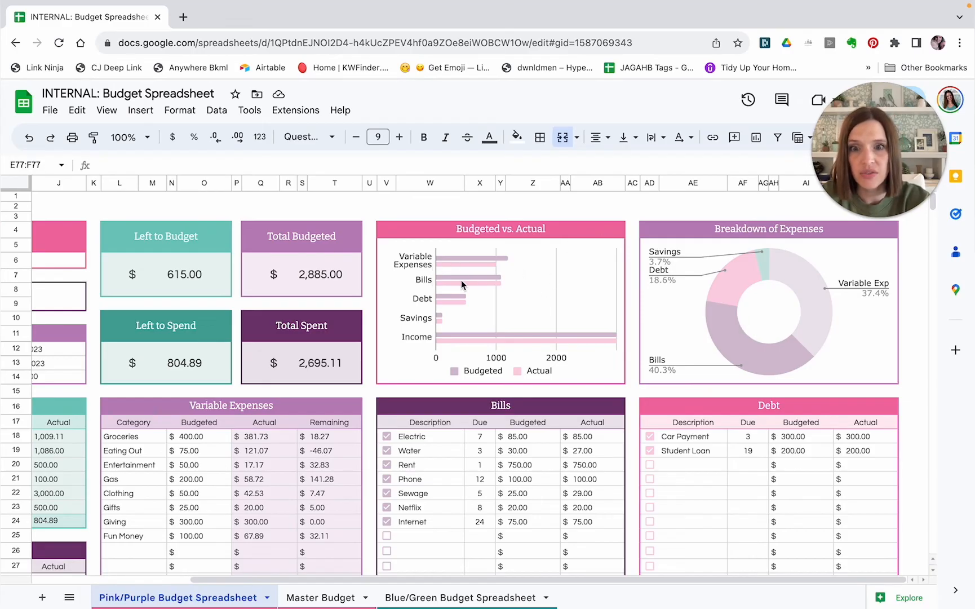
mouse_move(456, 346)
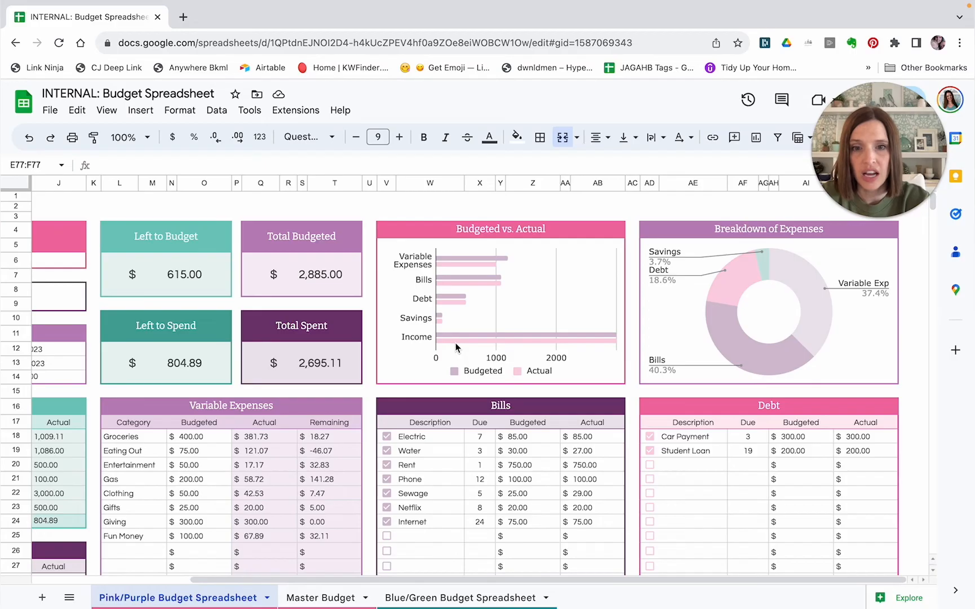
mouse_move(612, 352)
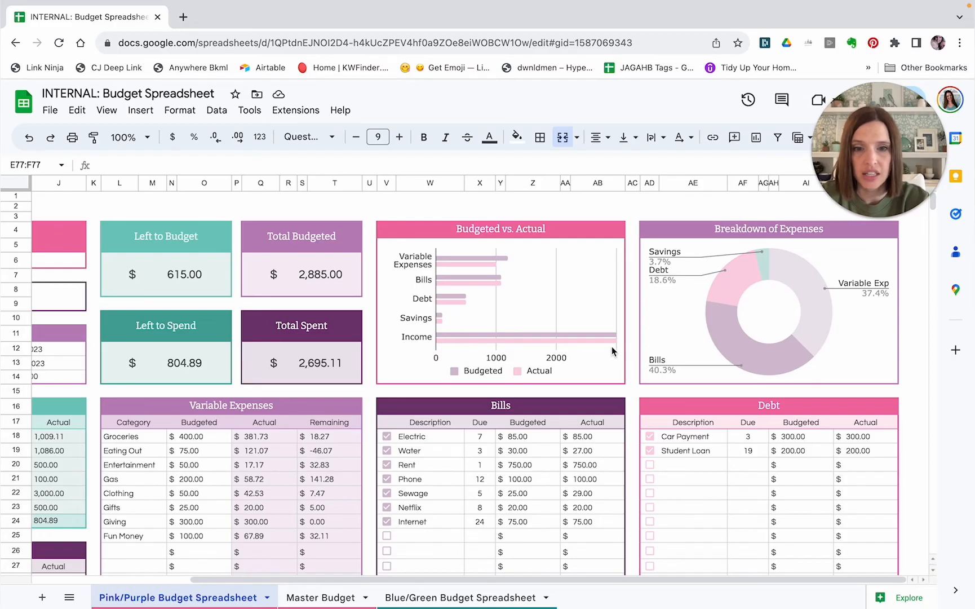
mouse_move(480, 379)
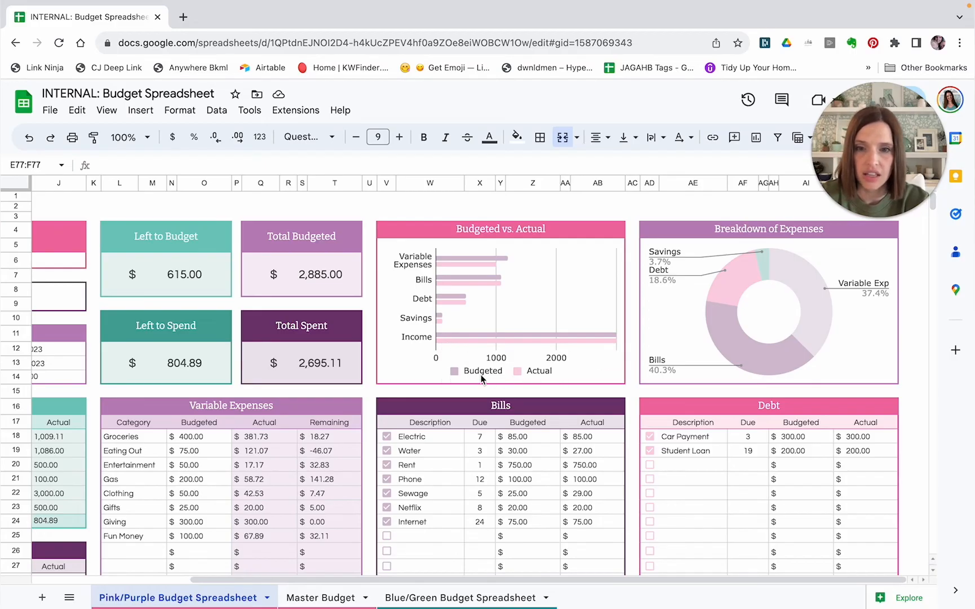
mouse_move(479, 331)
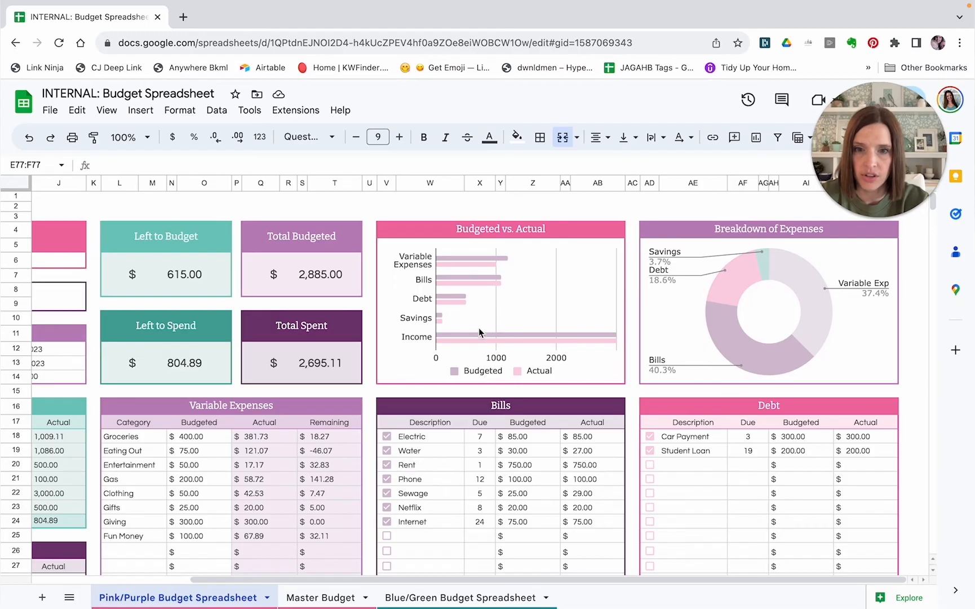
mouse_move(468, 365)
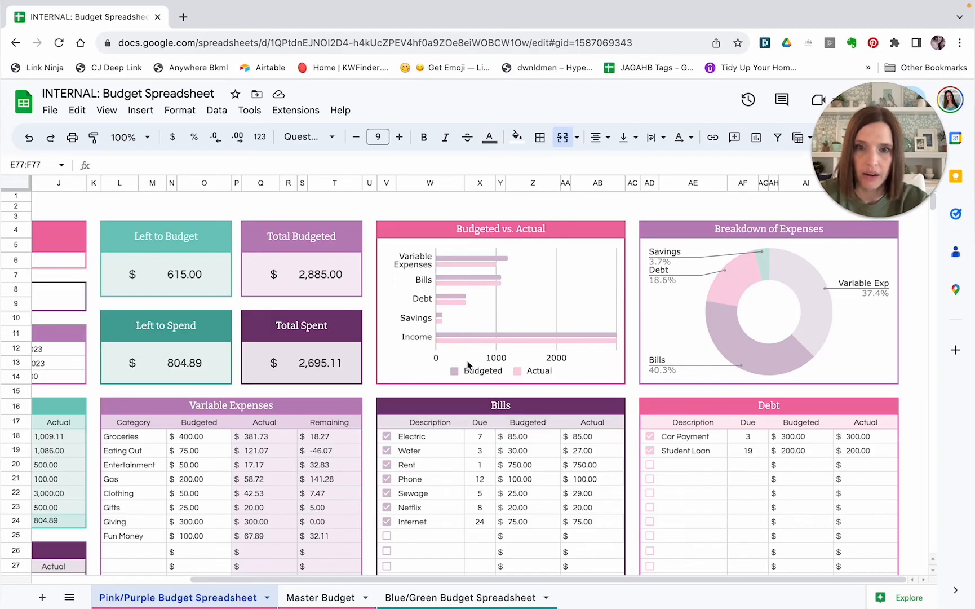
mouse_move(487, 299)
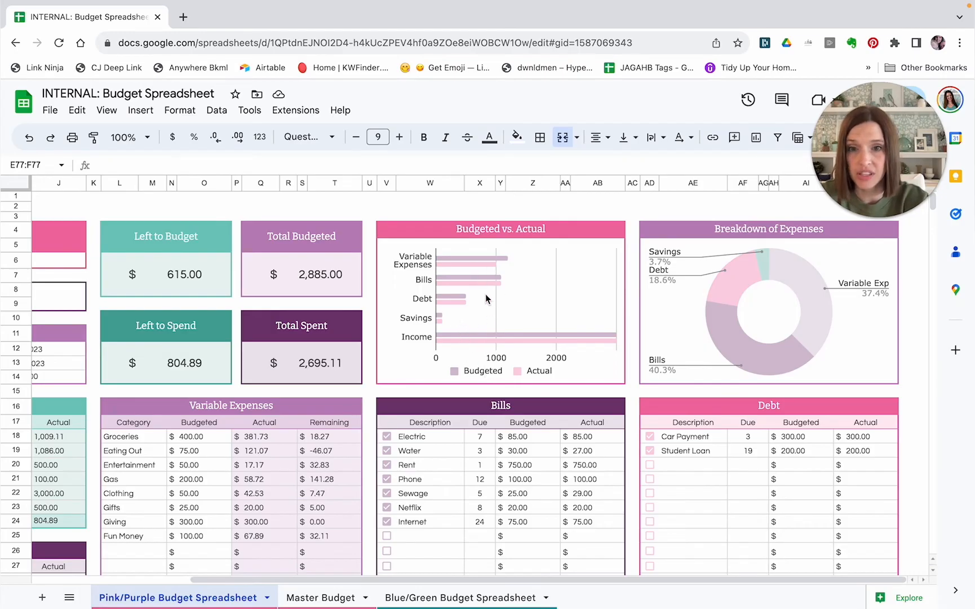
mouse_move(472, 334)
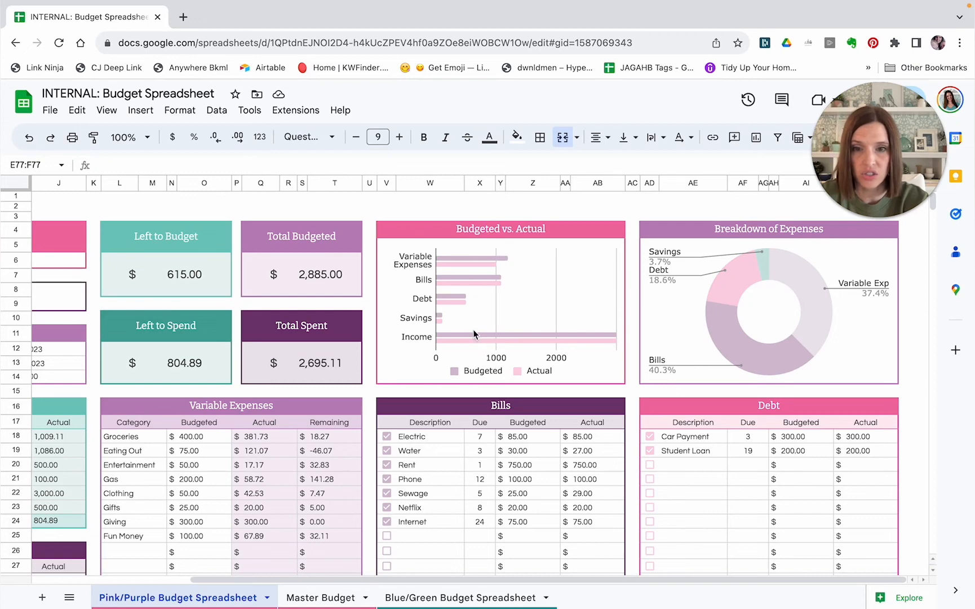
mouse_move(463, 287)
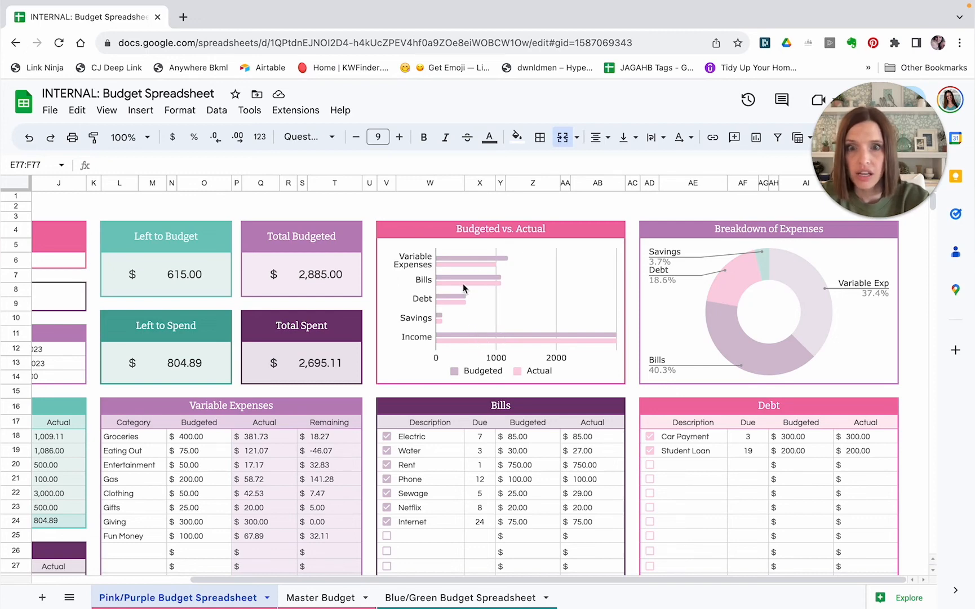
mouse_move(459, 272)
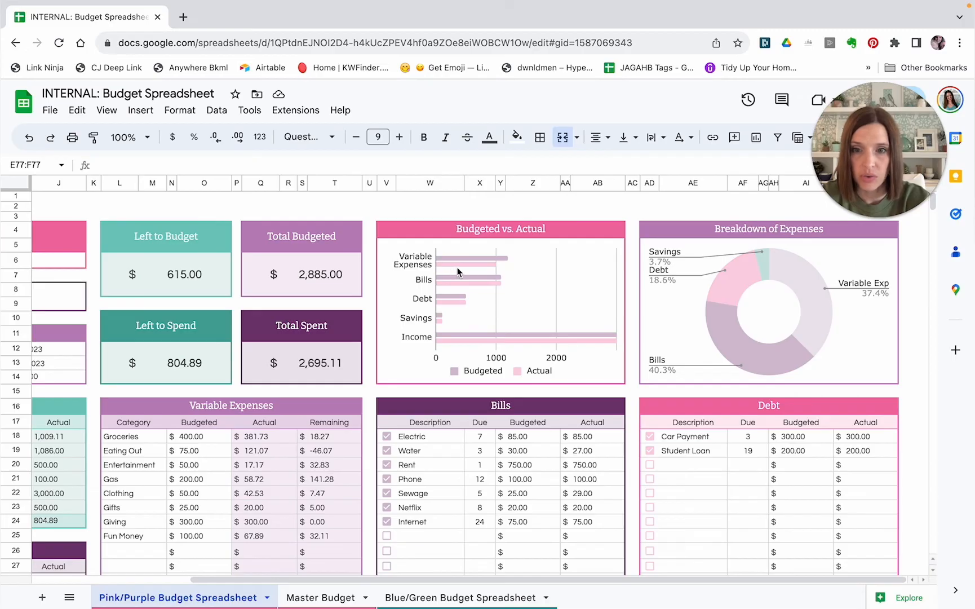
mouse_move(505, 289)
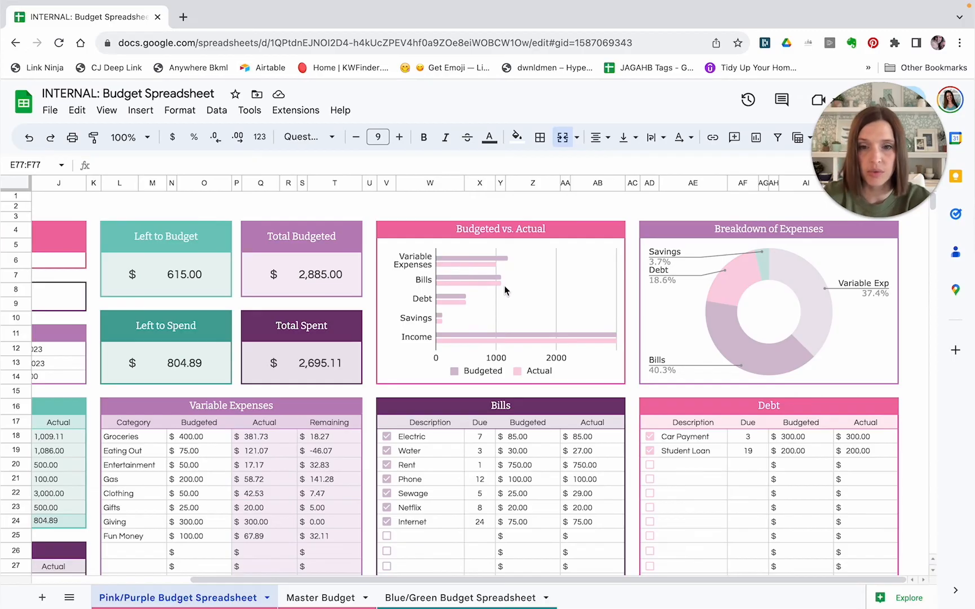
mouse_move(540, 293)
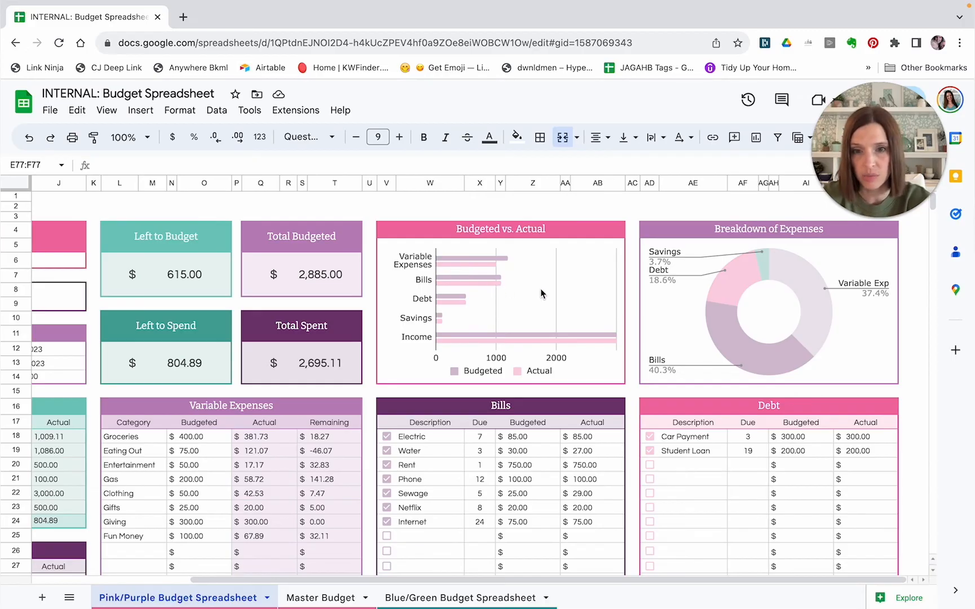
mouse_move(435, 279)
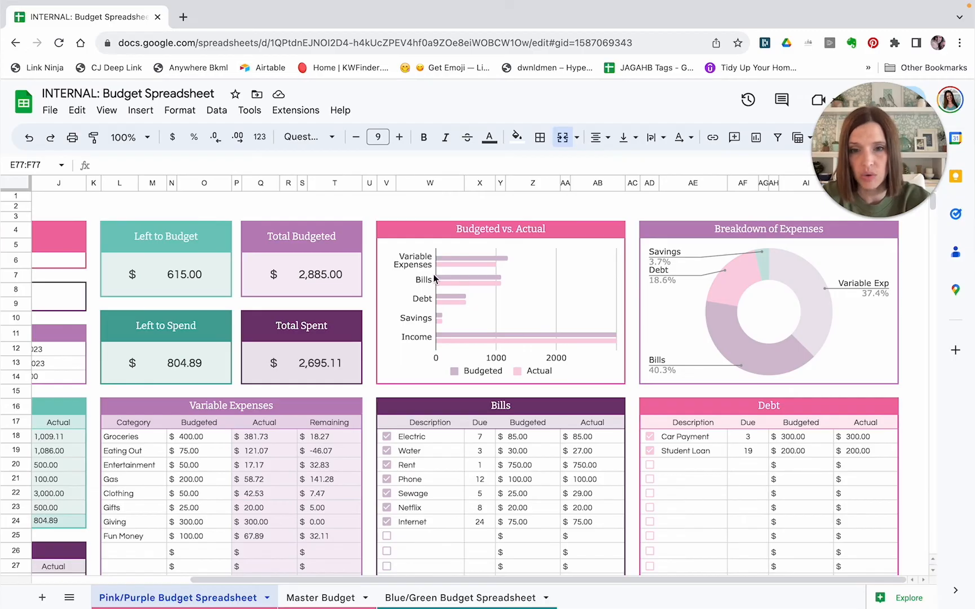
mouse_move(487, 334)
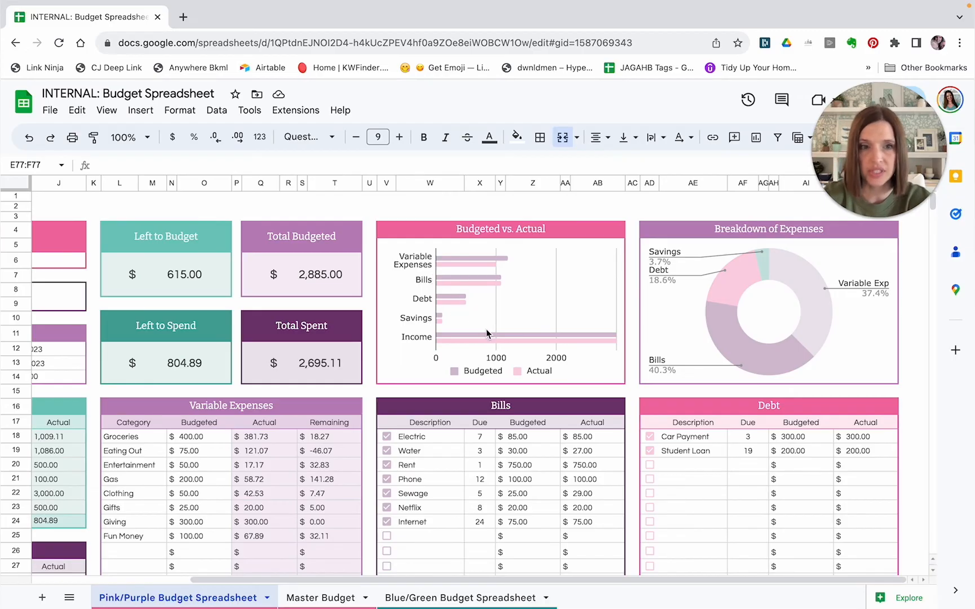
mouse_move(574, 386)
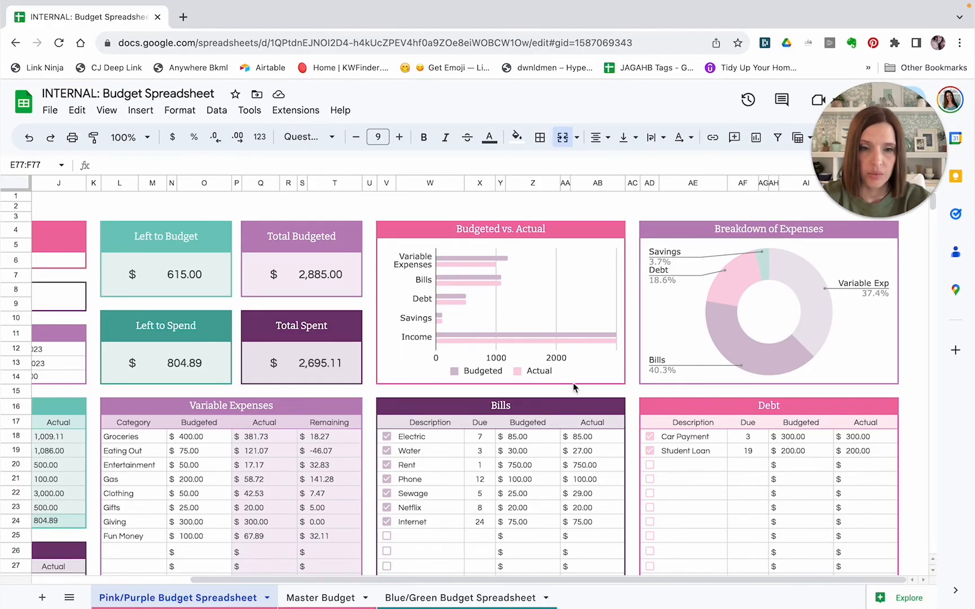
scroll("down", 3)
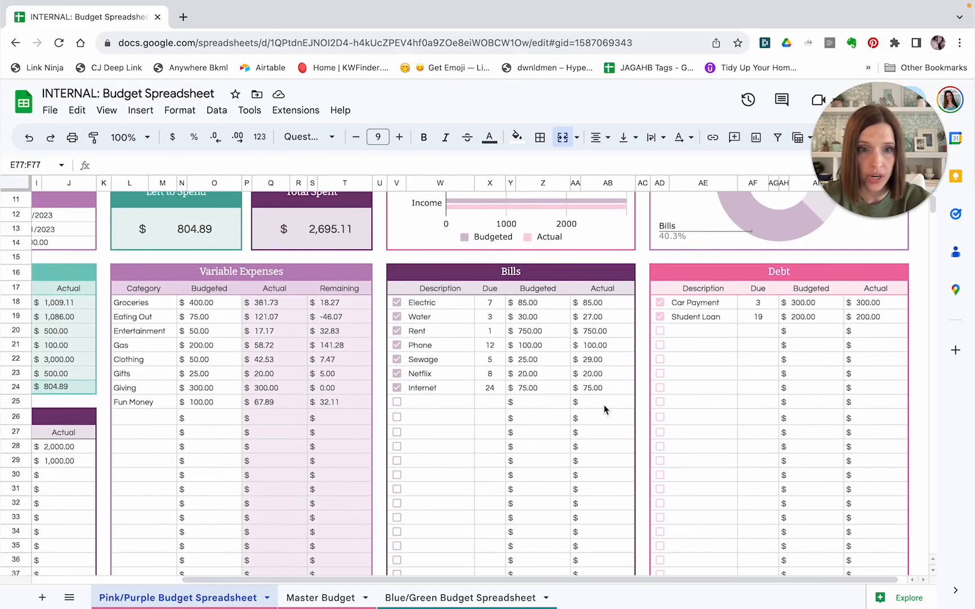
scroll("down", 3)
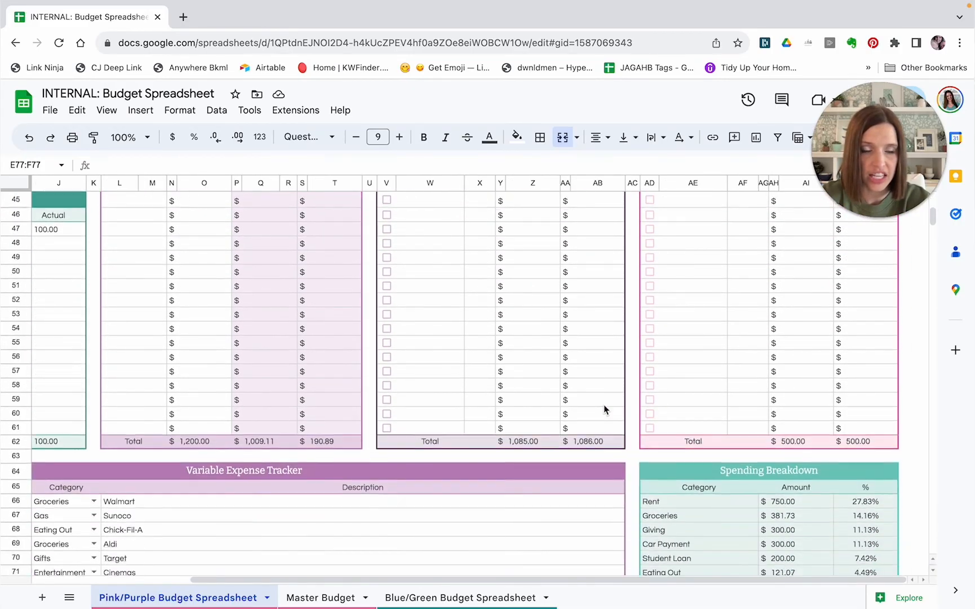
scroll("down", 3)
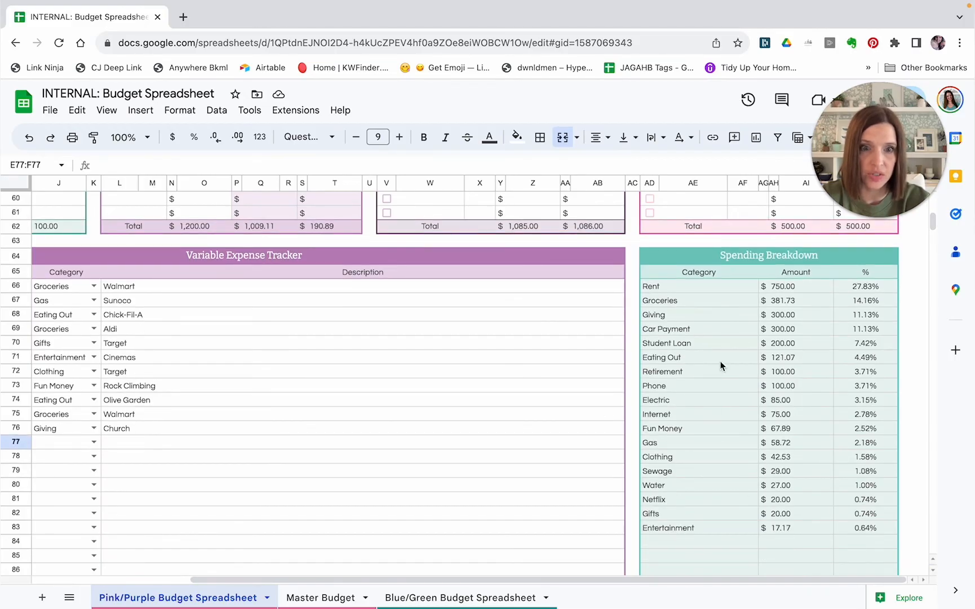
mouse_move(694, 472)
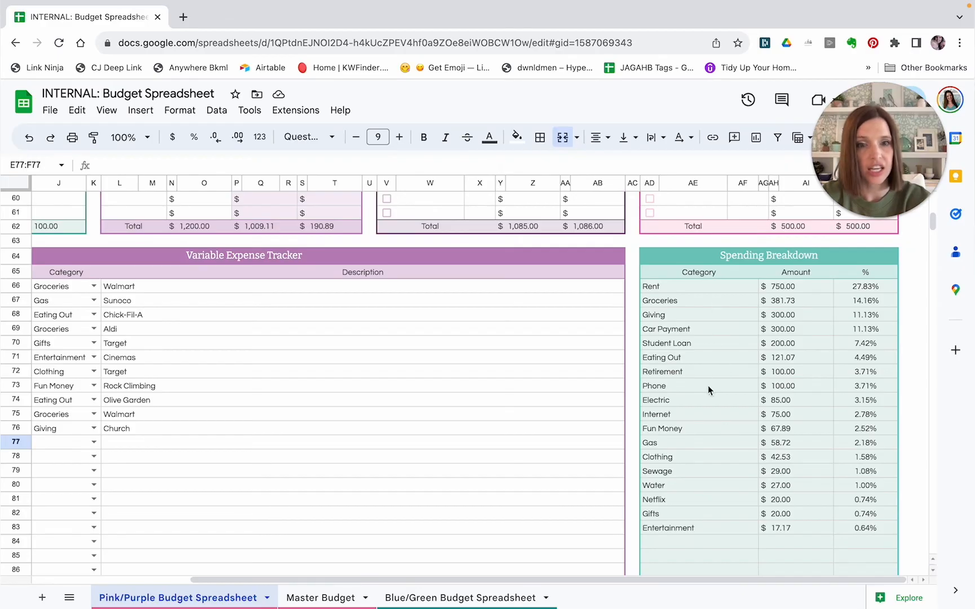
mouse_move(714, 533)
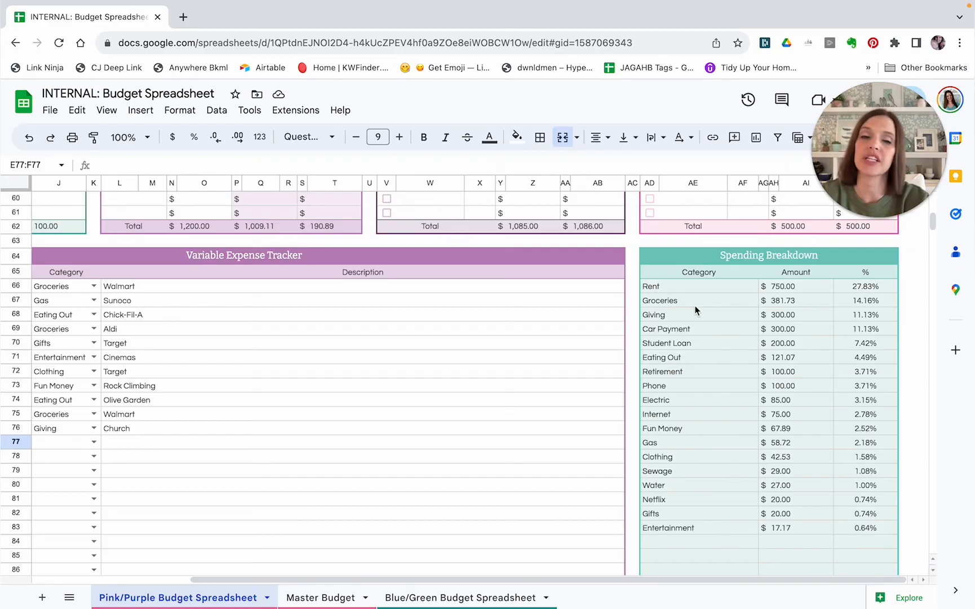
mouse_move(708, 303)
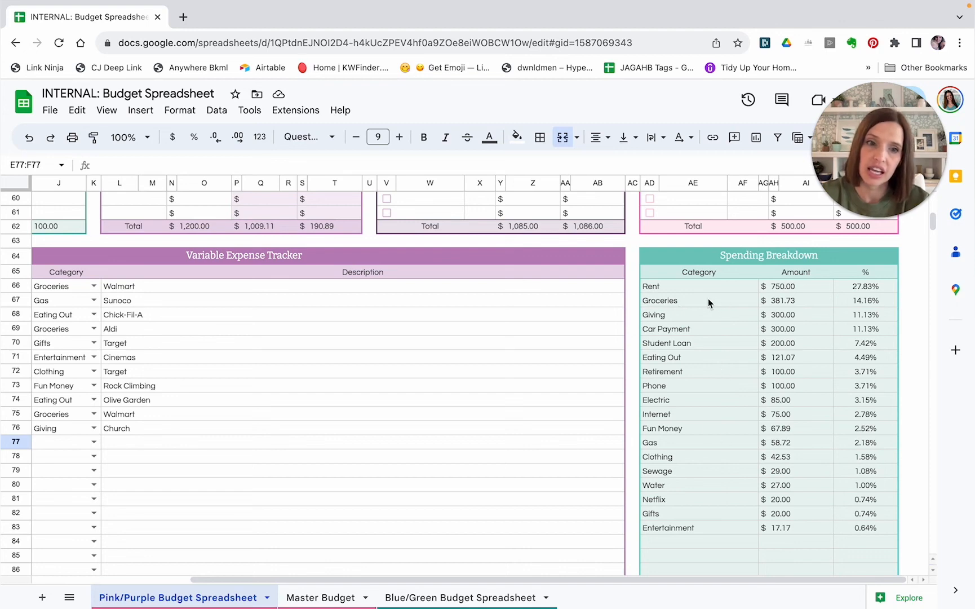
mouse_move(859, 291)
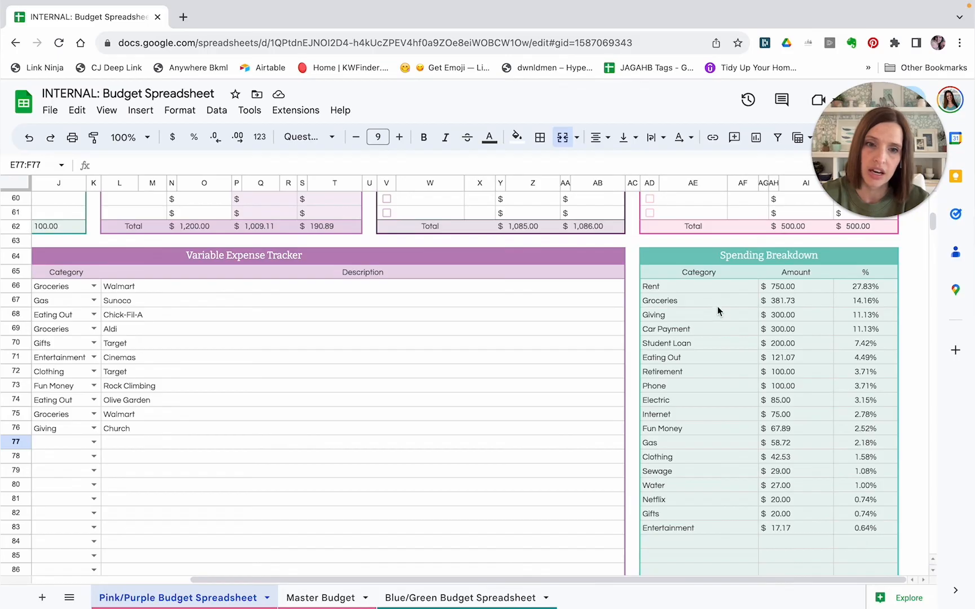
mouse_move(669, 516)
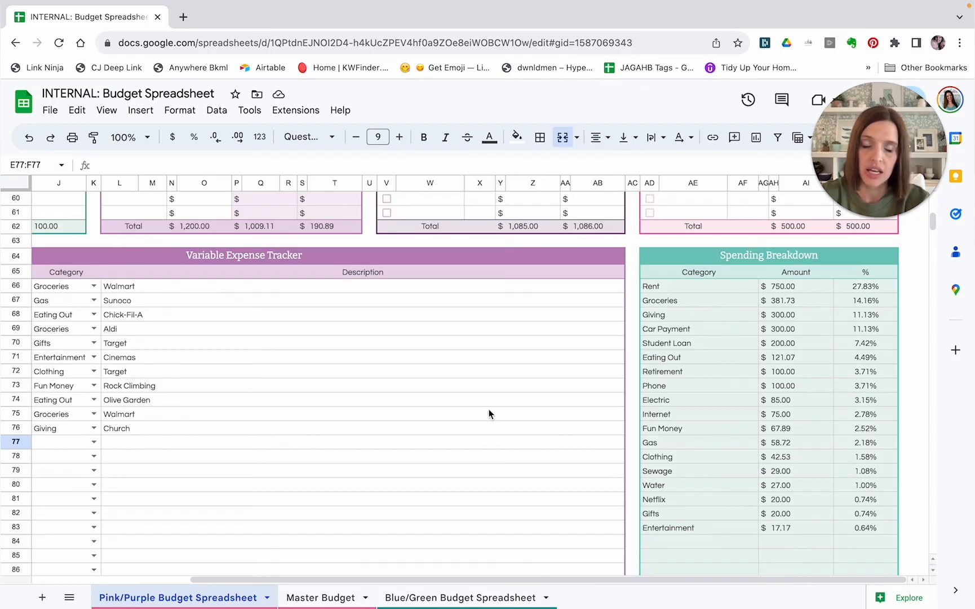
mouse_move(224, 371)
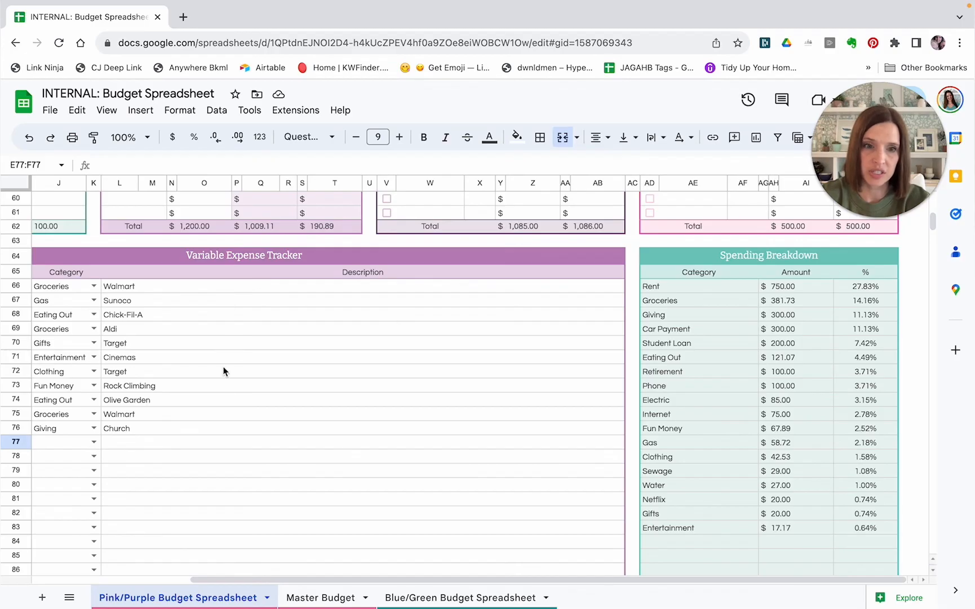
mouse_move(520, 364)
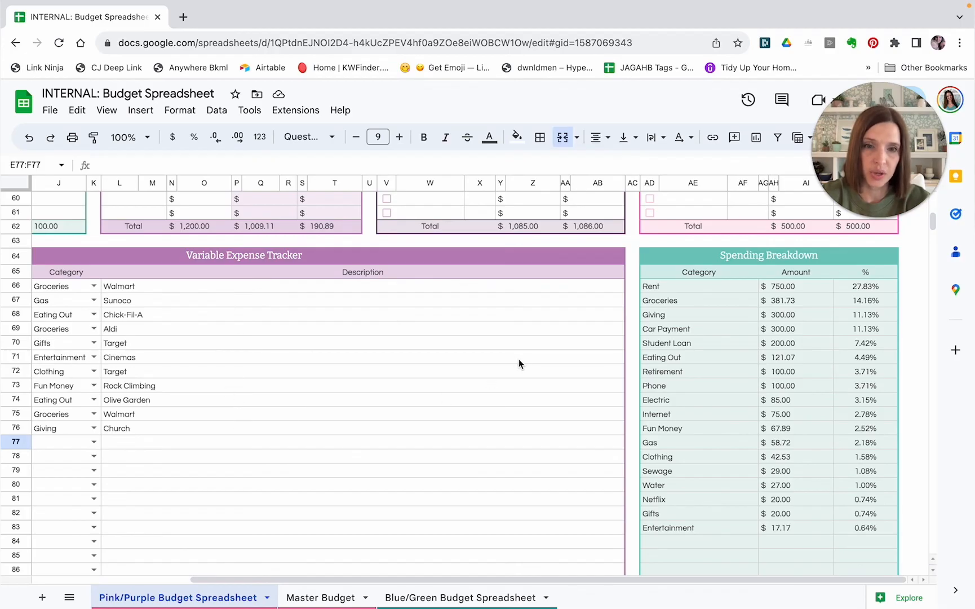
mouse_move(688, 305)
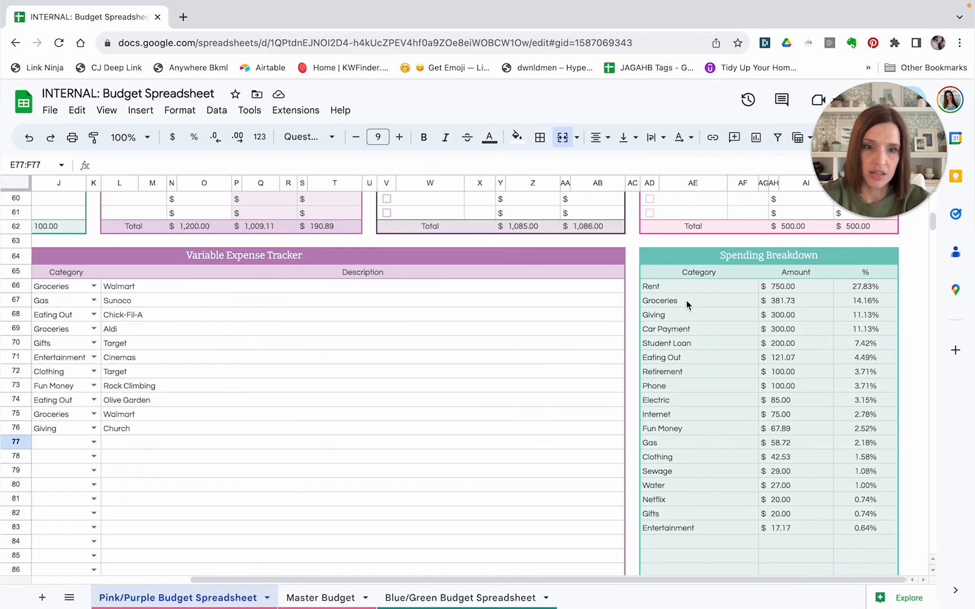
mouse_move(730, 327)
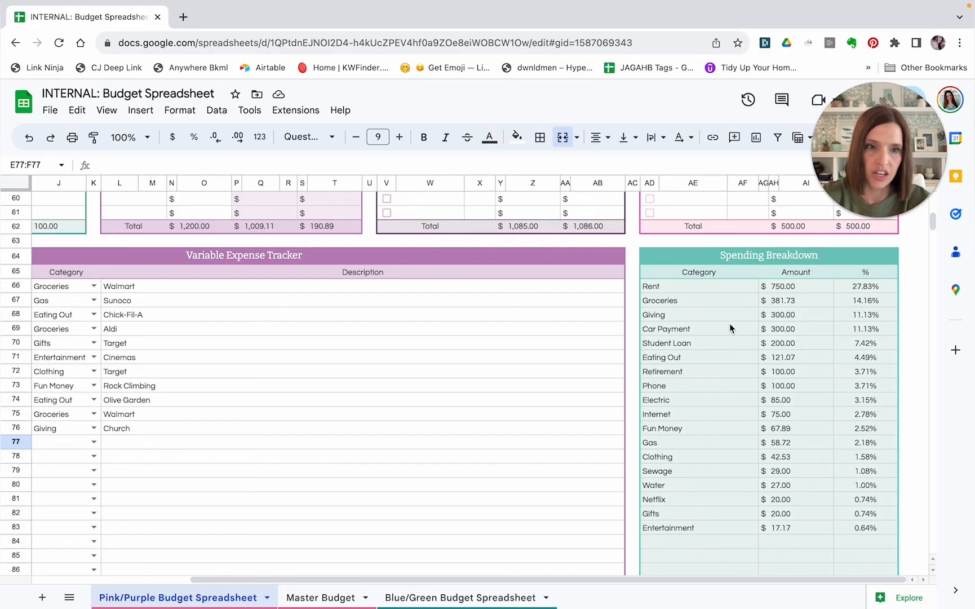
mouse_move(831, 314)
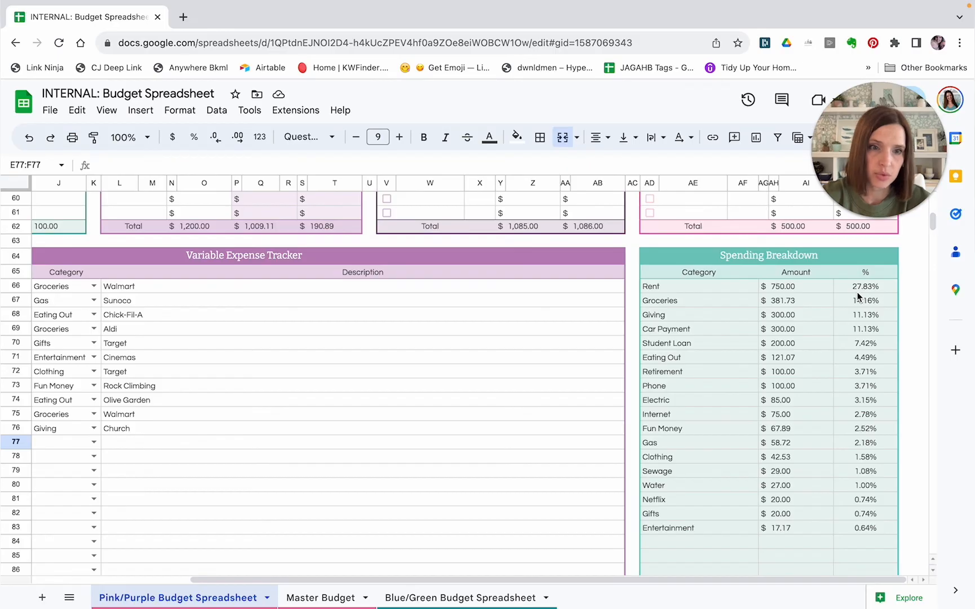
mouse_move(758, 315)
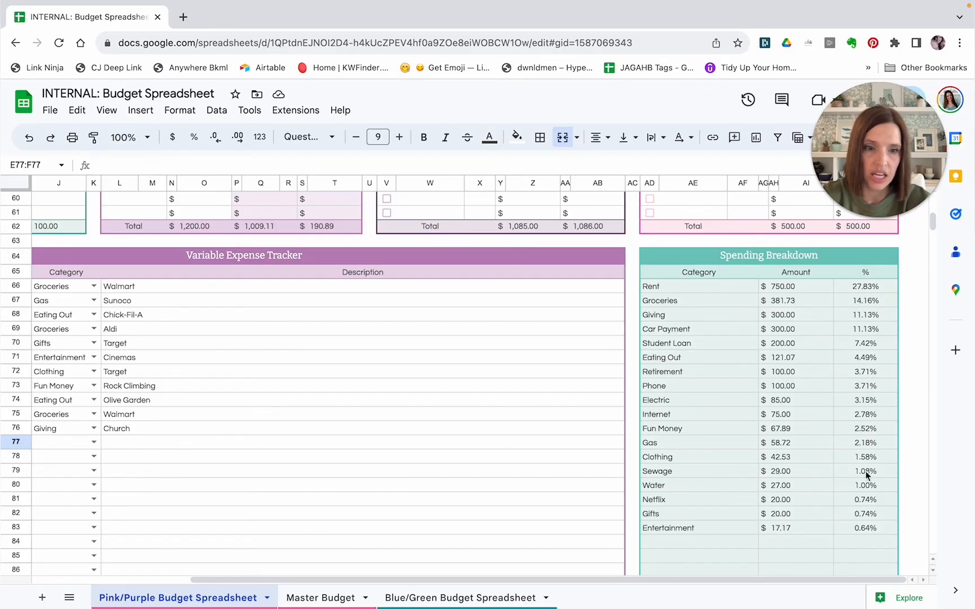
mouse_move(762, 543)
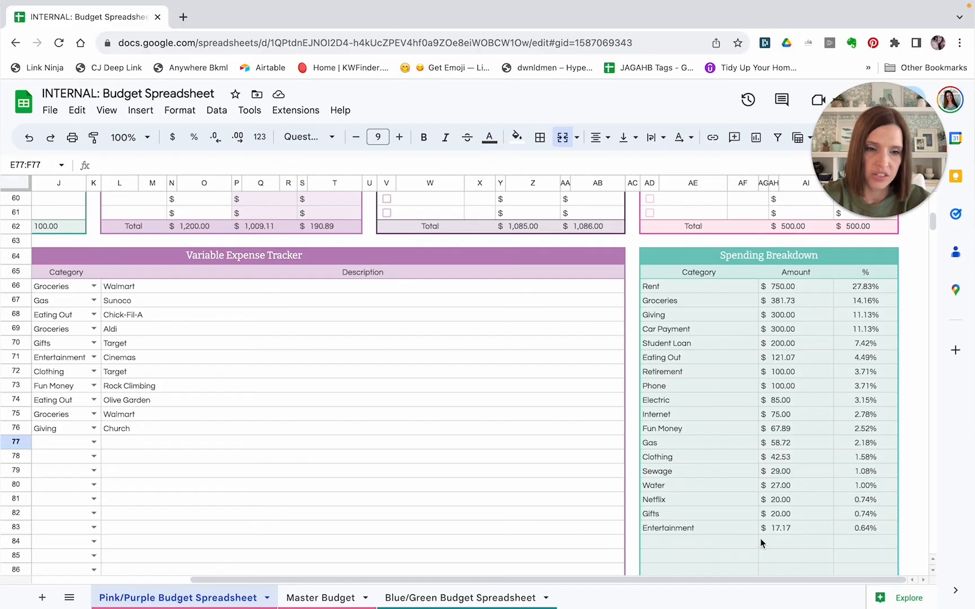
mouse_move(874, 540)
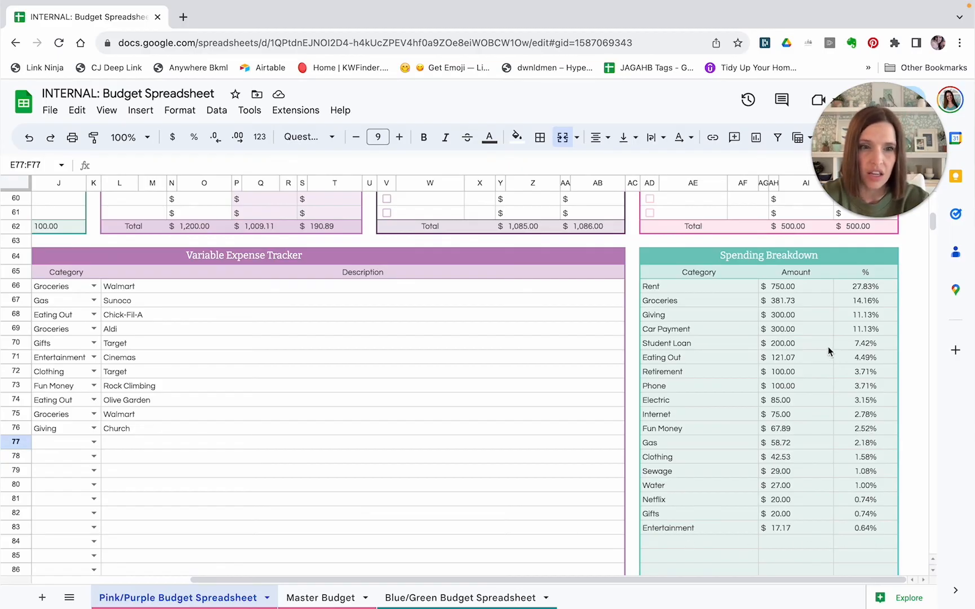
mouse_move(833, 305)
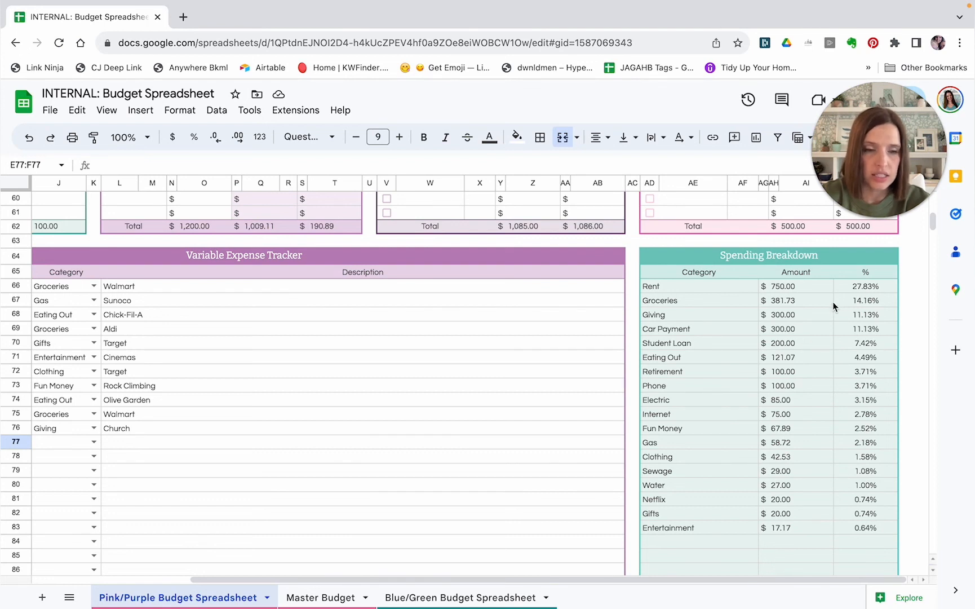
mouse_move(706, 538)
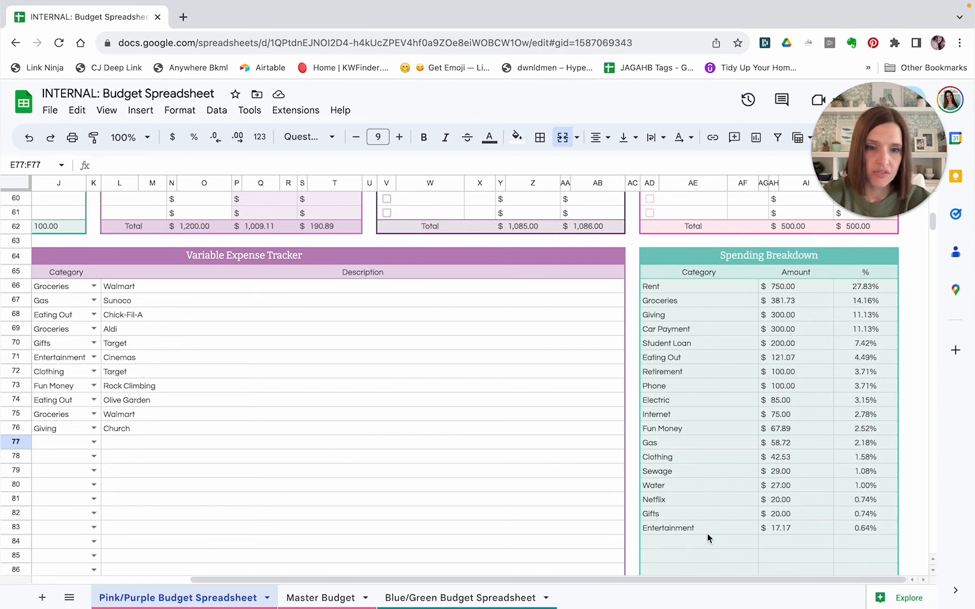
mouse_move(715, 529)
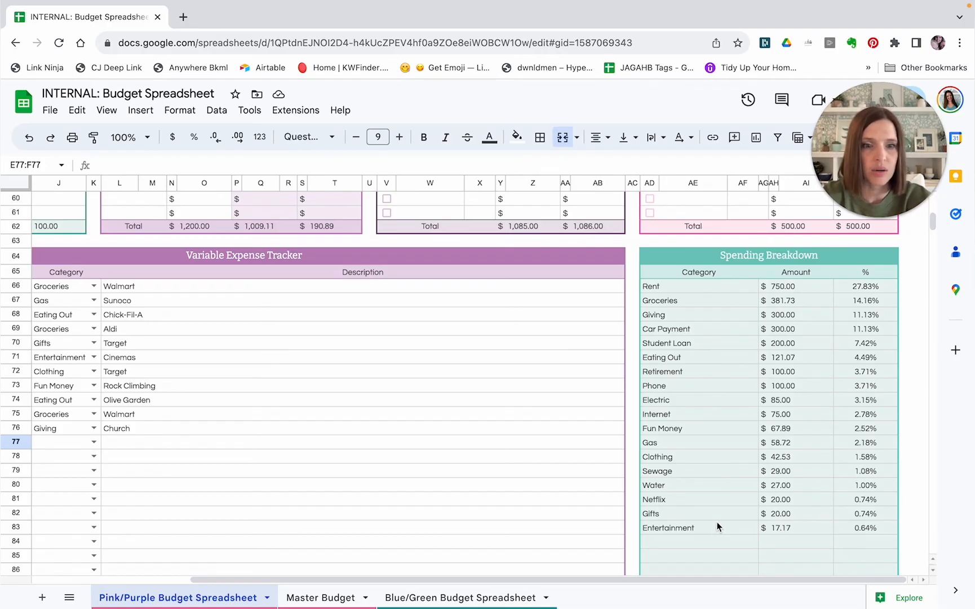
mouse_move(794, 407)
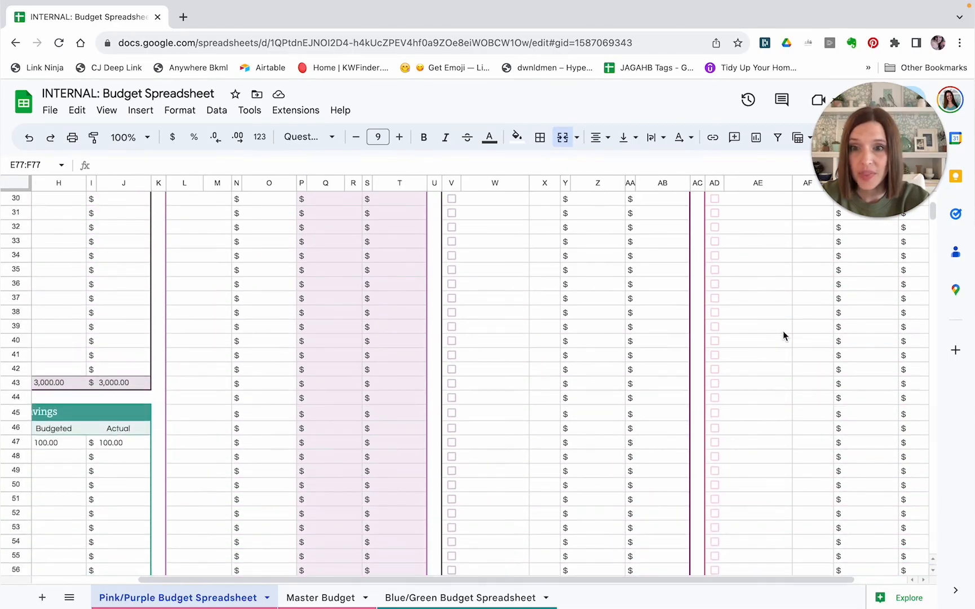
Step: Scroll back up and left to the August budget overview dashboard
scroll("up", 3)
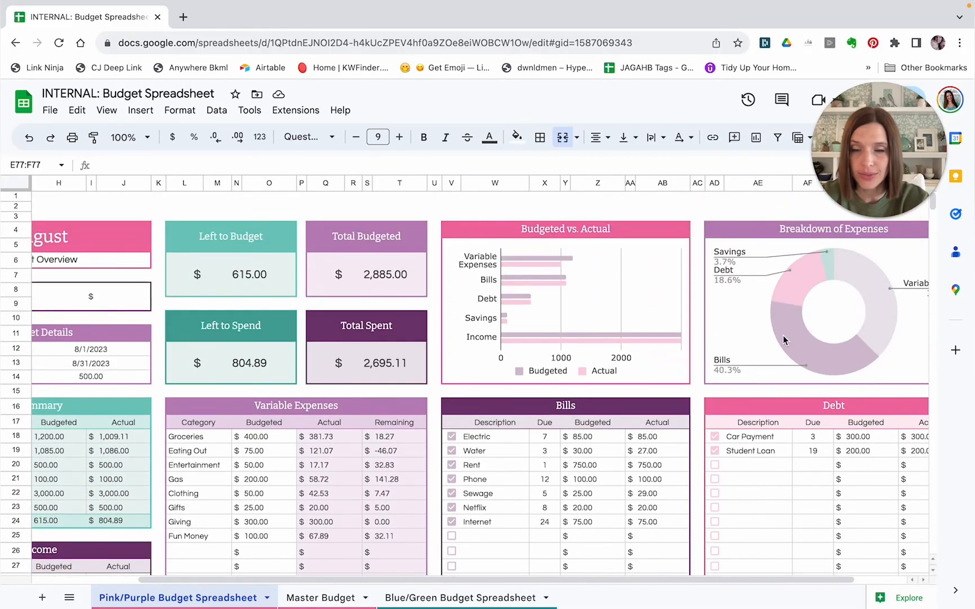
scroll("left", 3)
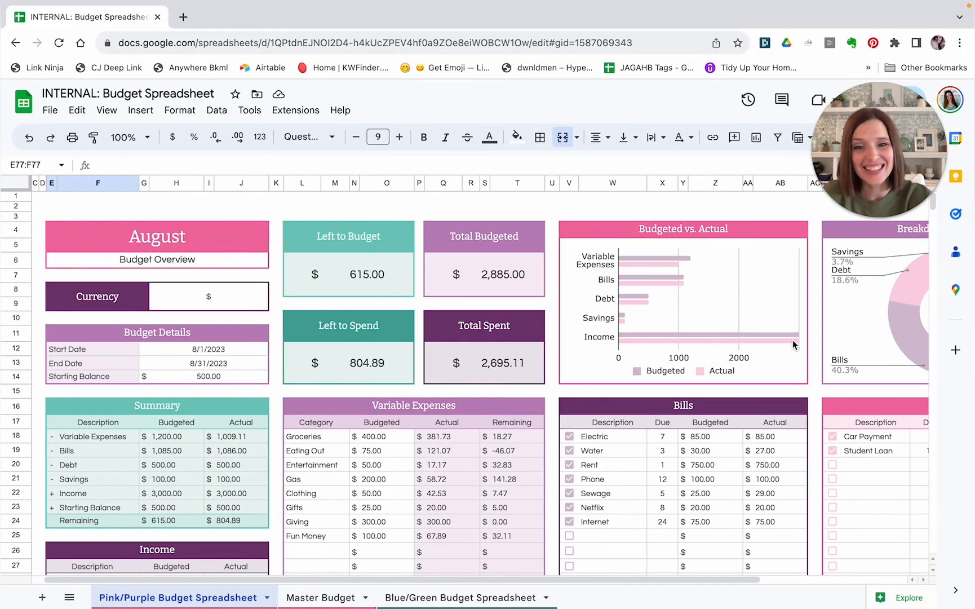